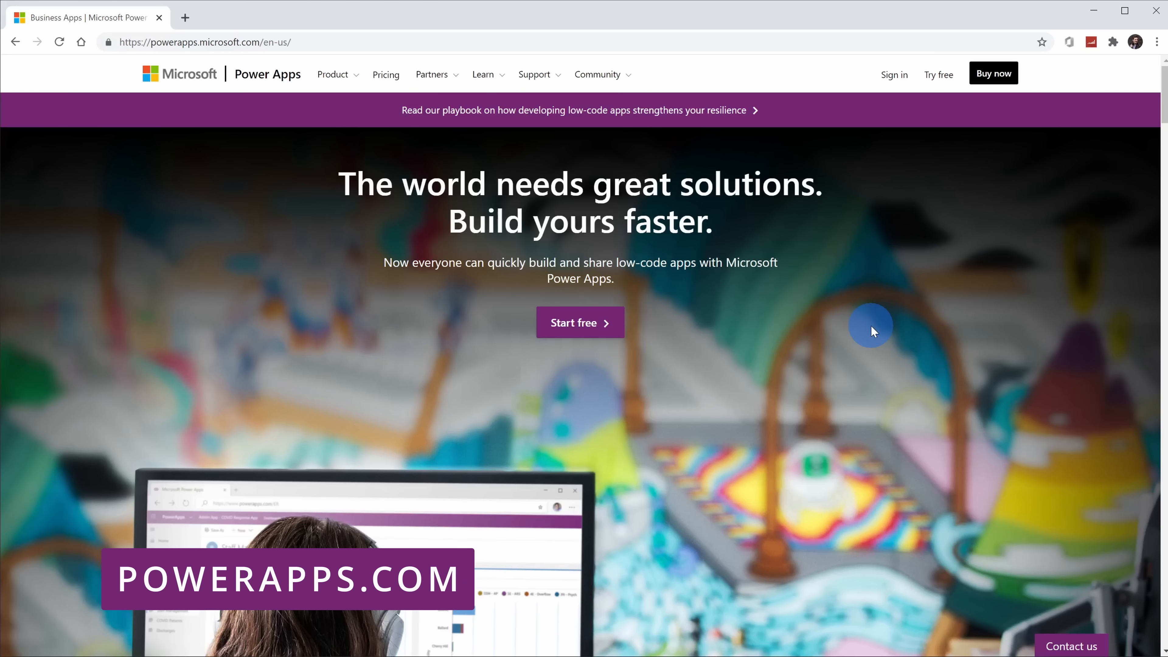
pyautogui.moveTo(863, 332)
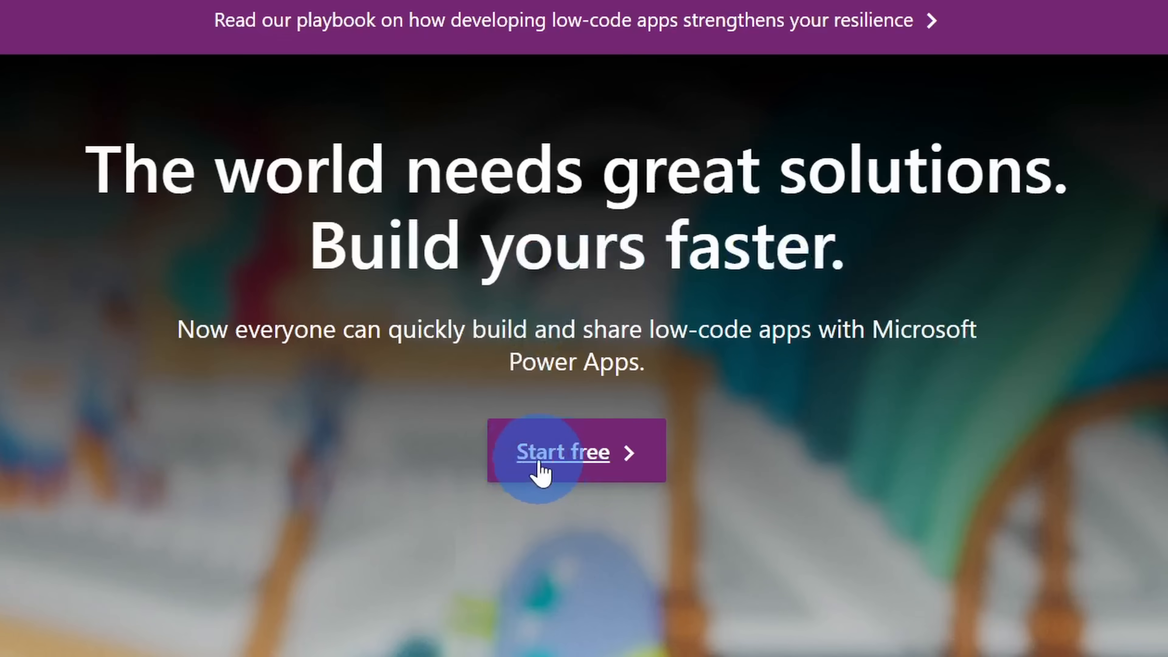
pyautogui.moveTo(927, 432)
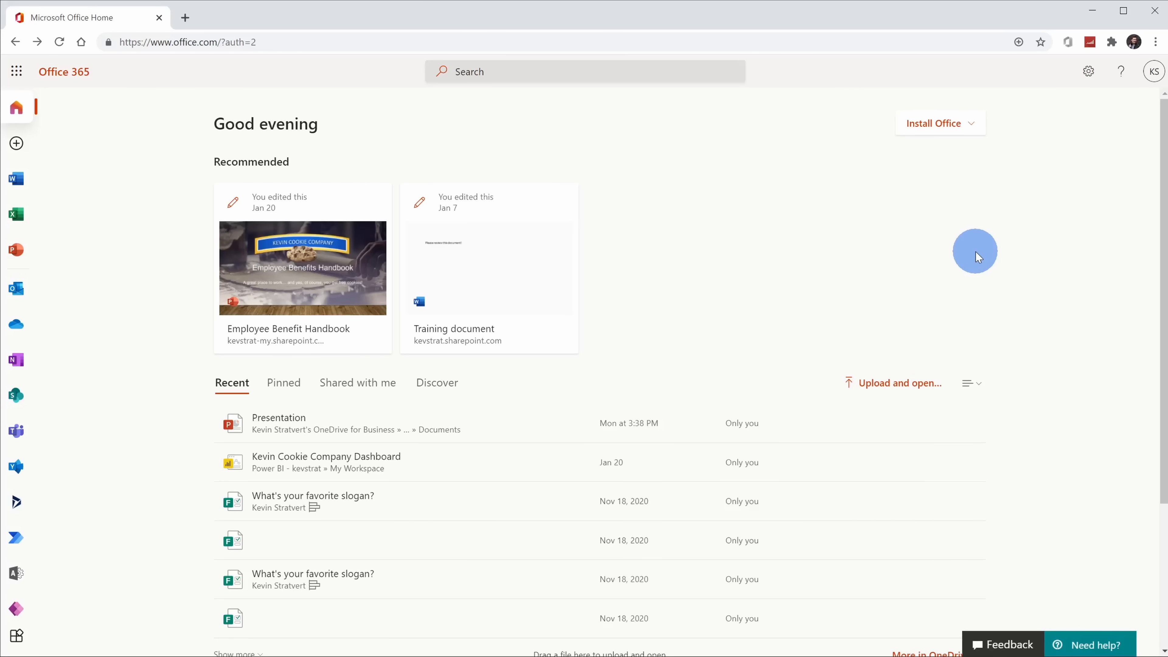
pyautogui.moveTo(700, 249)
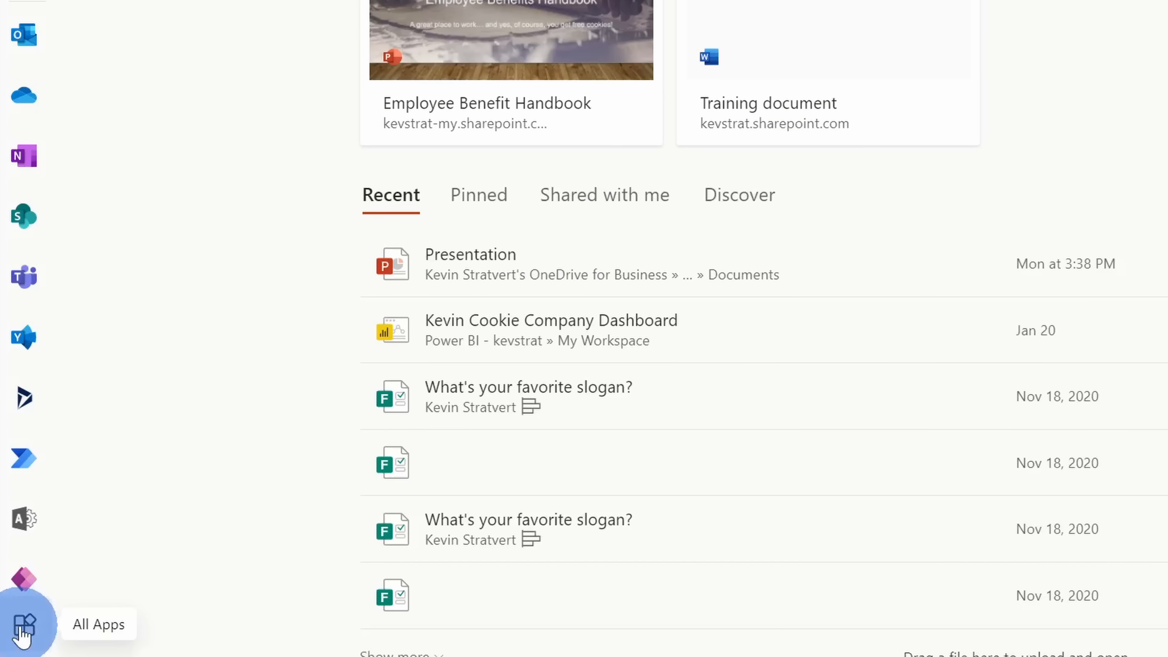
# Step: Show the full list of Office 365 apps from the left app bar
pyautogui.click(23, 623)
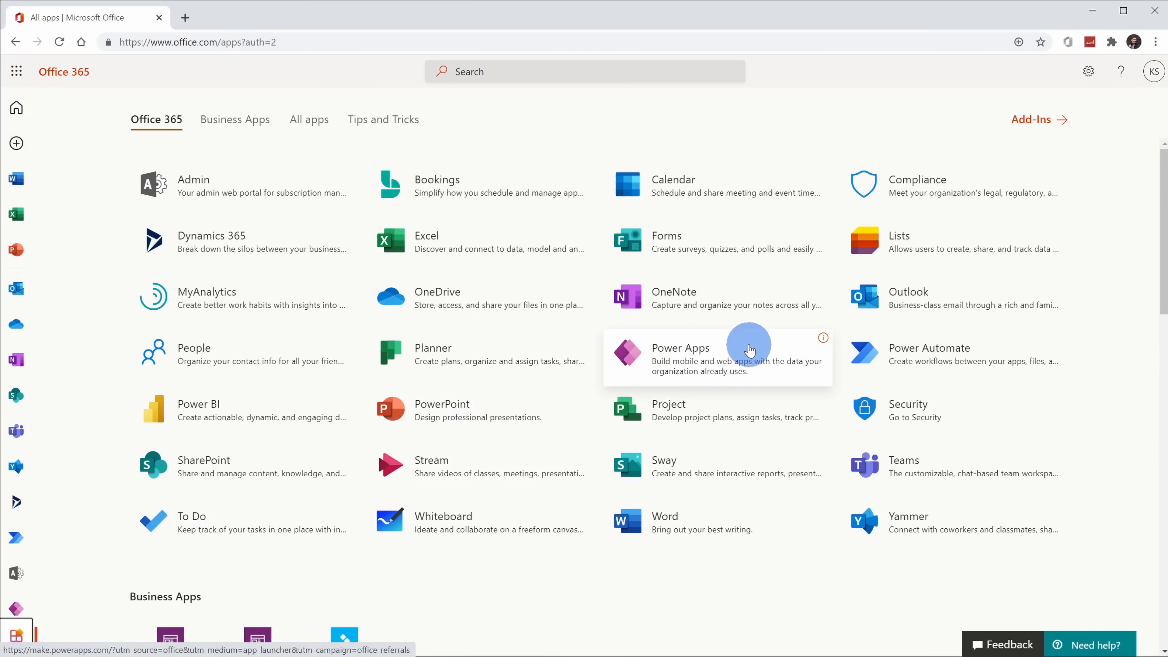
# Step: Launch Power Apps from the All apps list and review the Start from data tiles
pyautogui.click(680, 358)
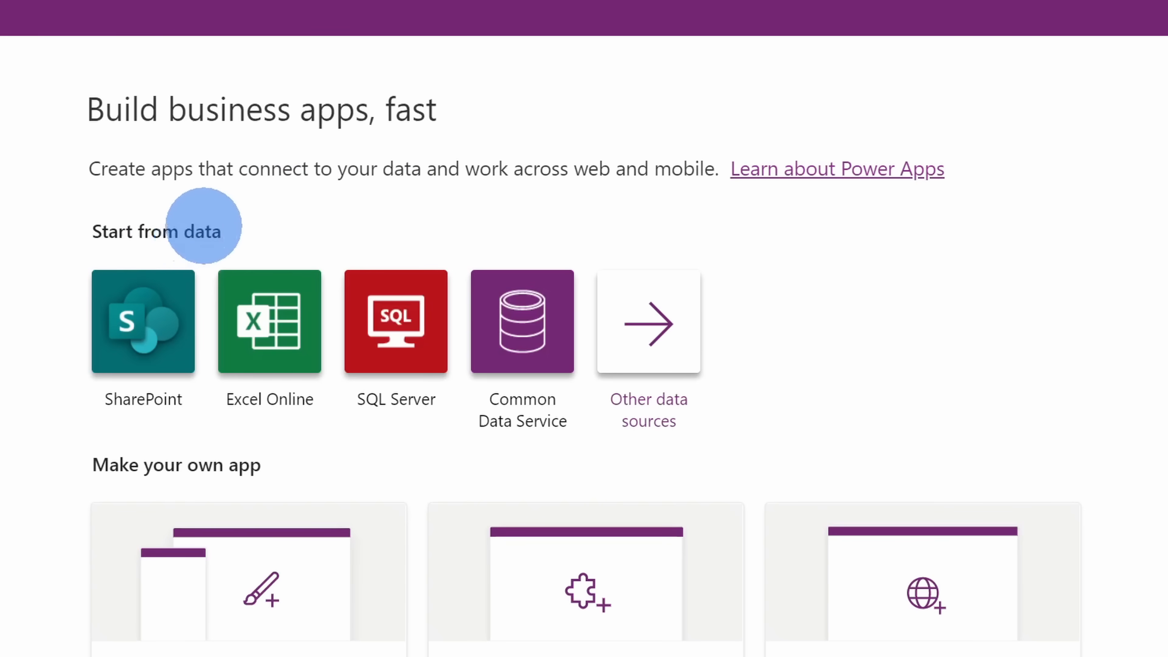
pyautogui.moveTo(143, 339)
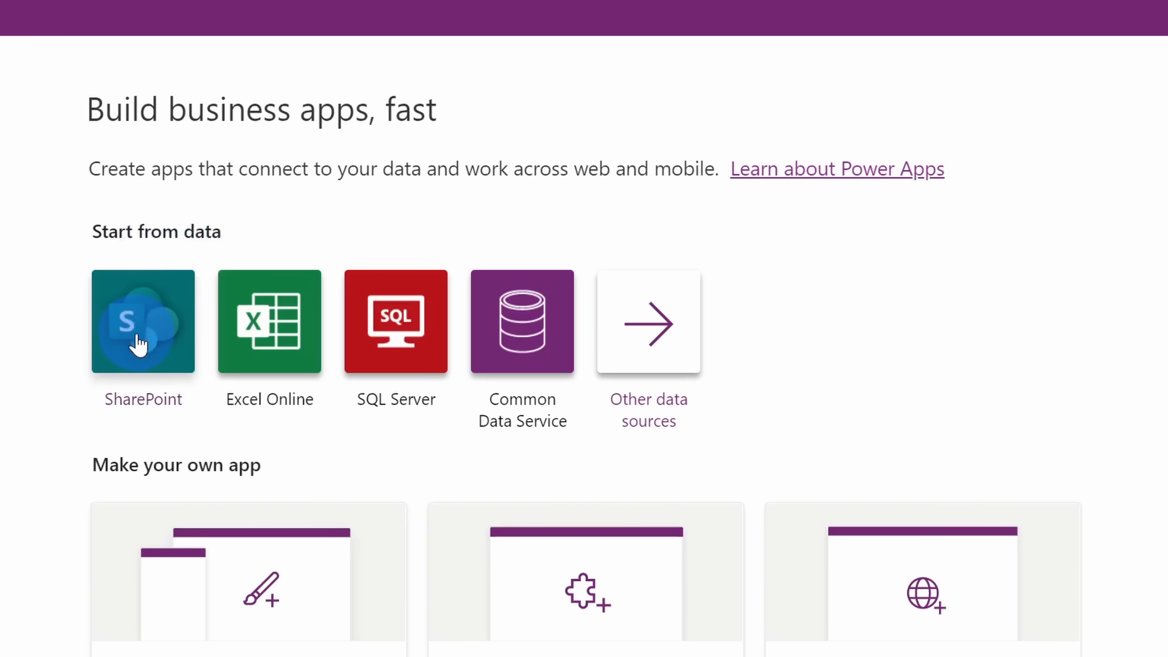
pyautogui.moveTo(162, 344)
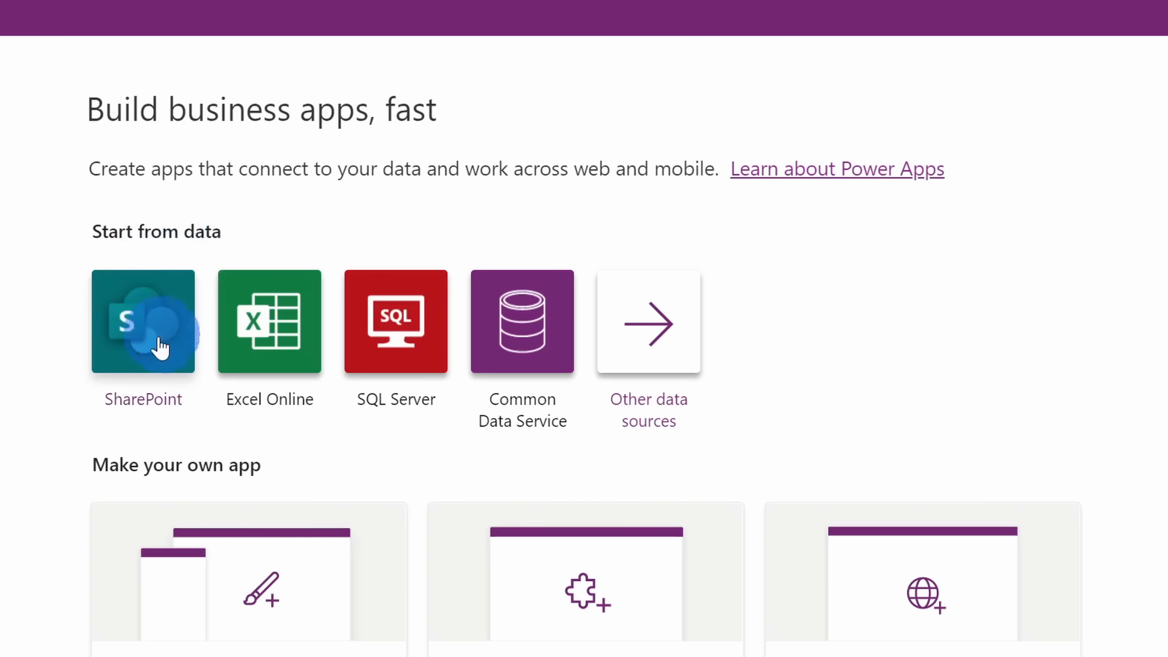
pyautogui.moveTo(269, 321)
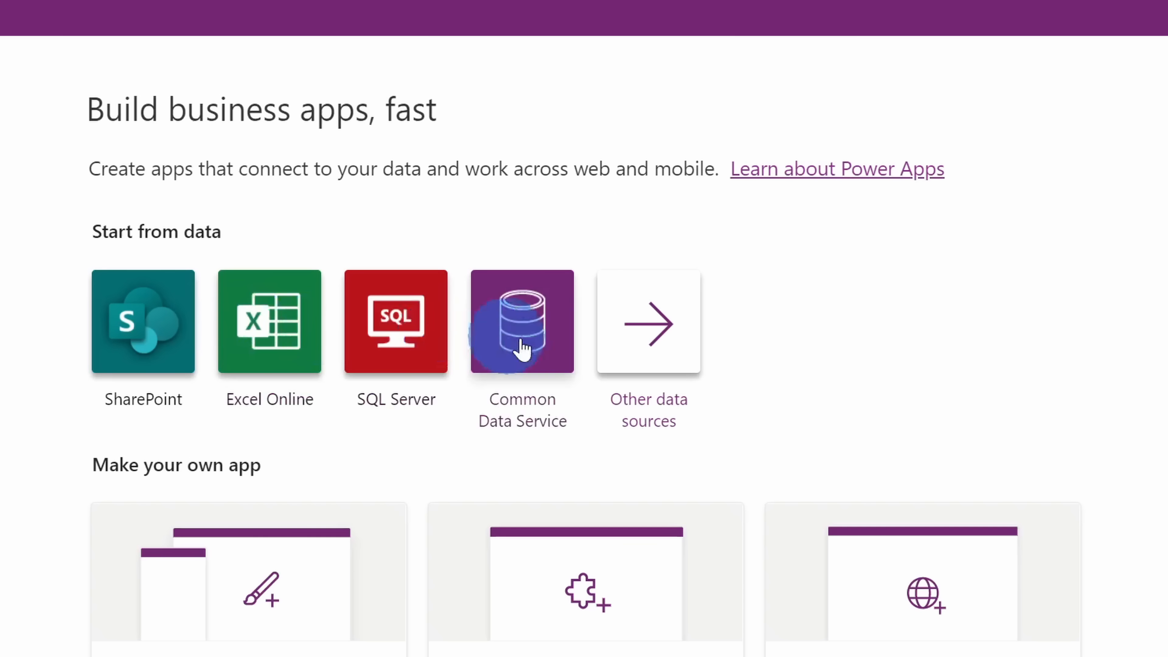
pyautogui.moveTo(695, 366)
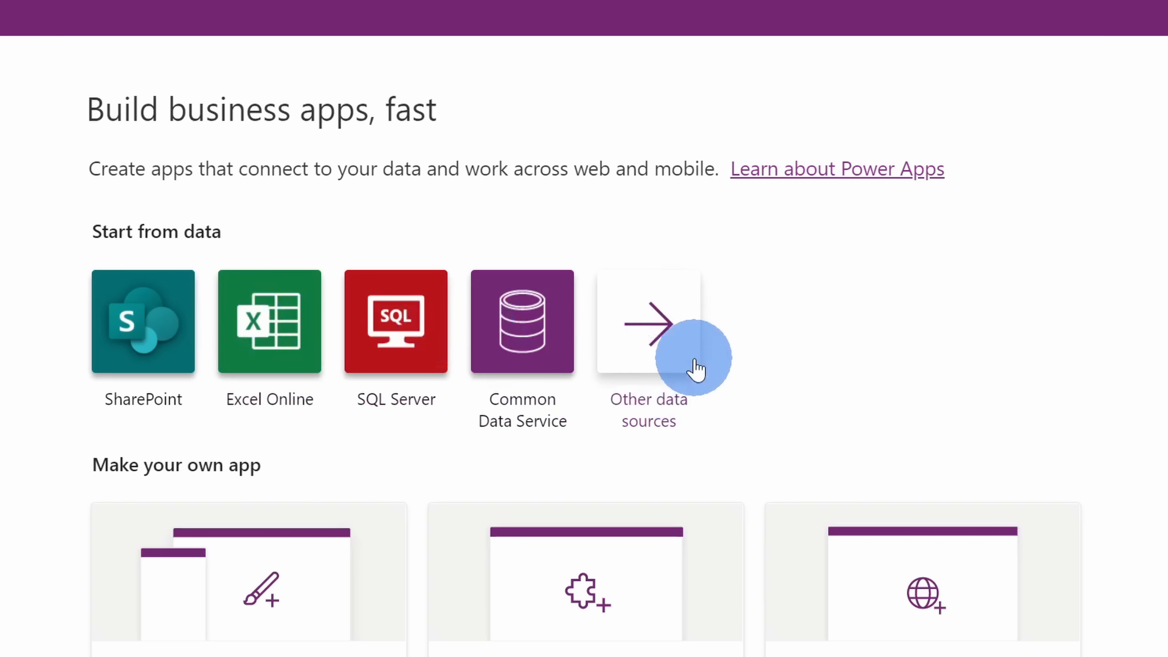
pyautogui.moveTo(627, 328)
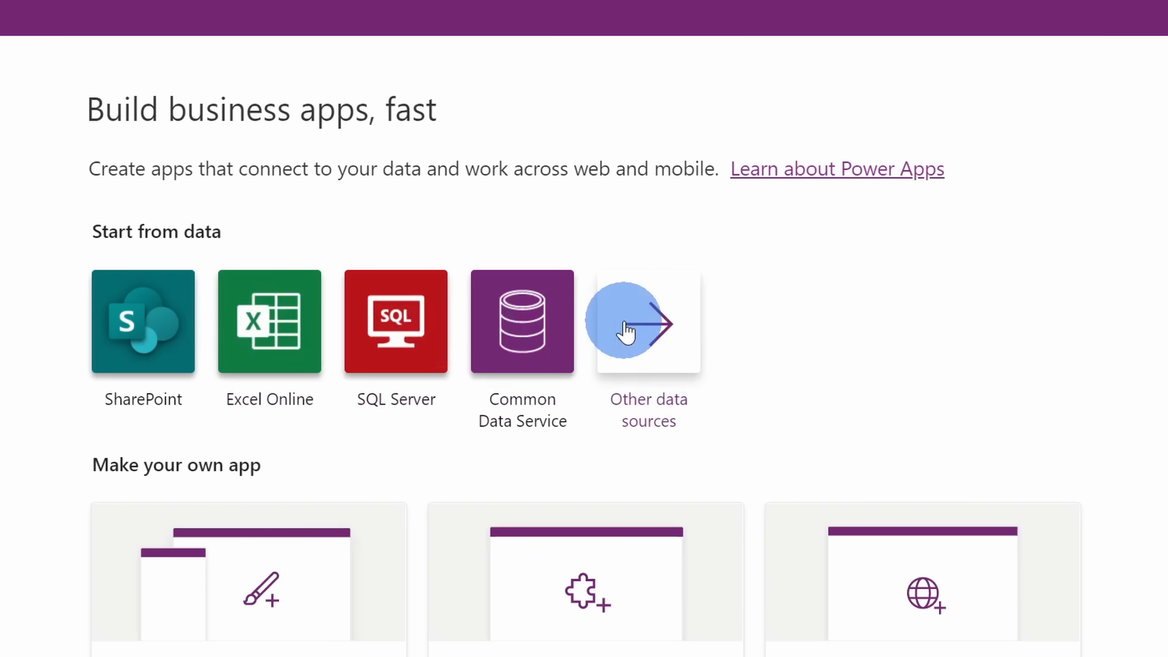
pyautogui.scroll(-3)
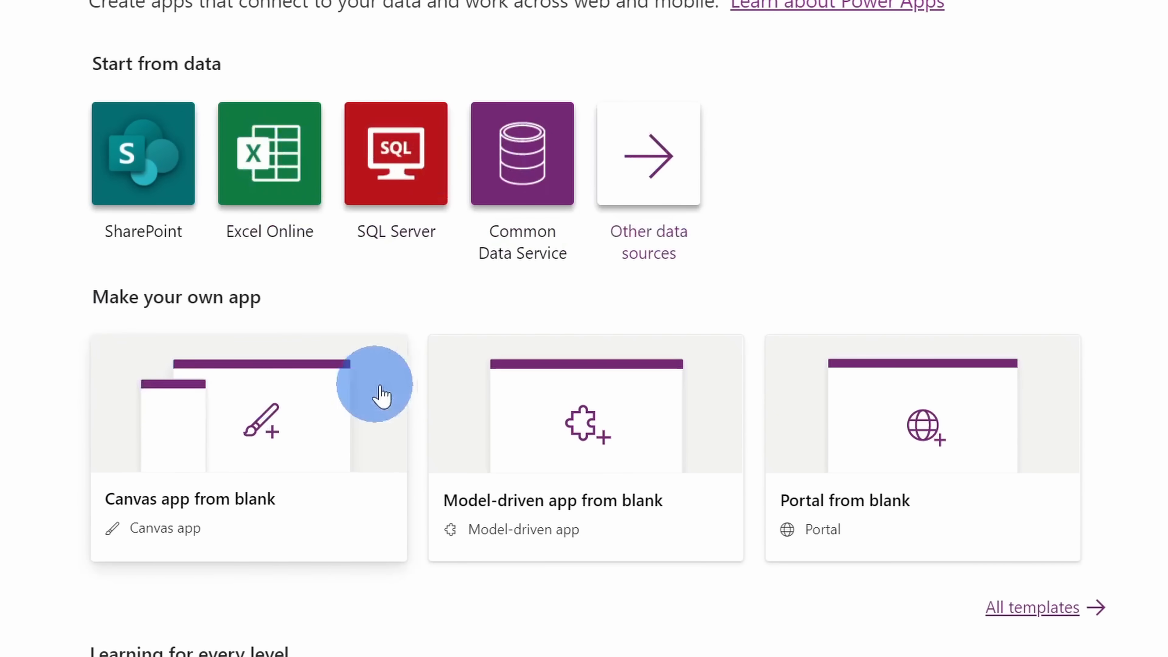
pyautogui.moveTo(197, 416)
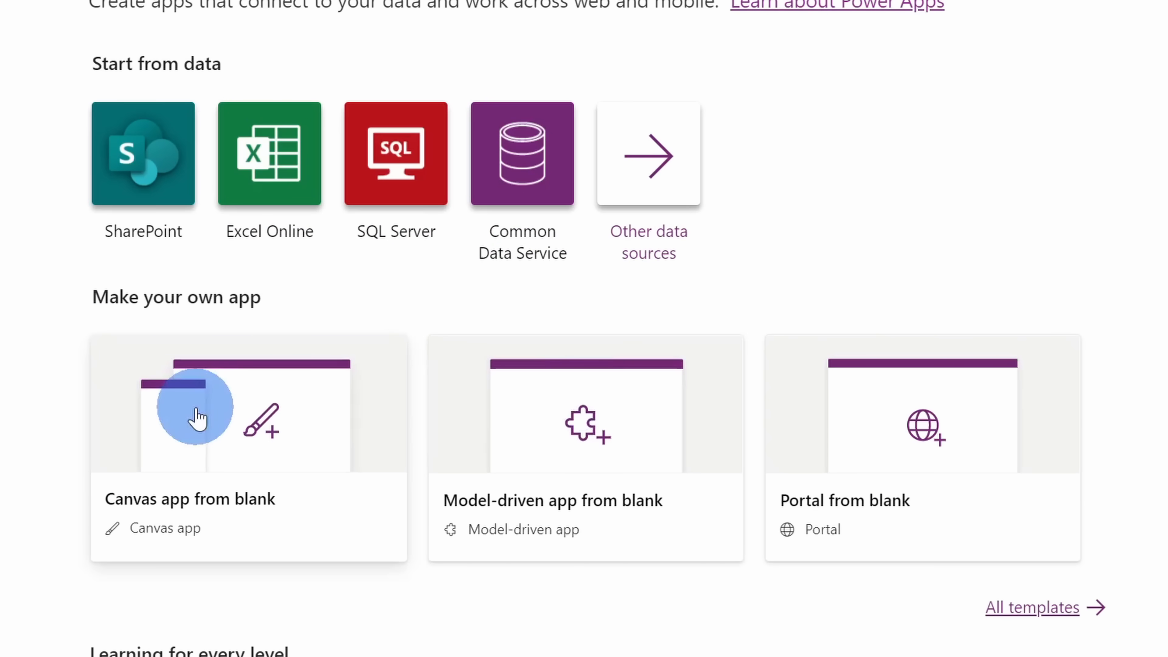
pyautogui.moveTo(184, 138)
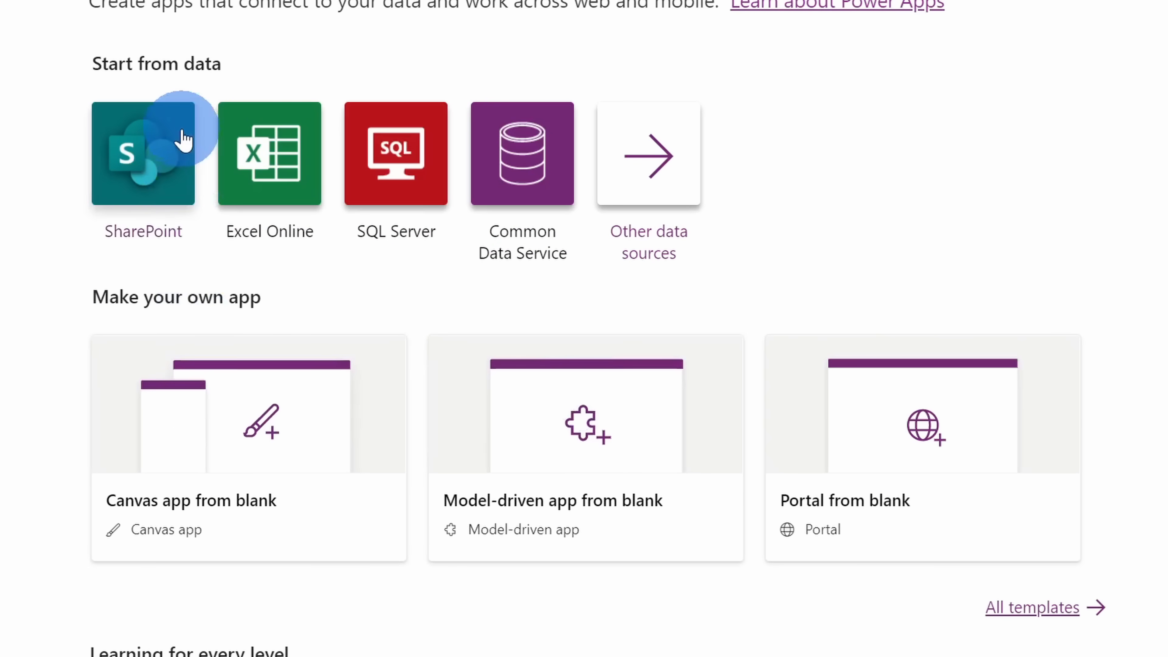
pyautogui.moveTo(173, 154)
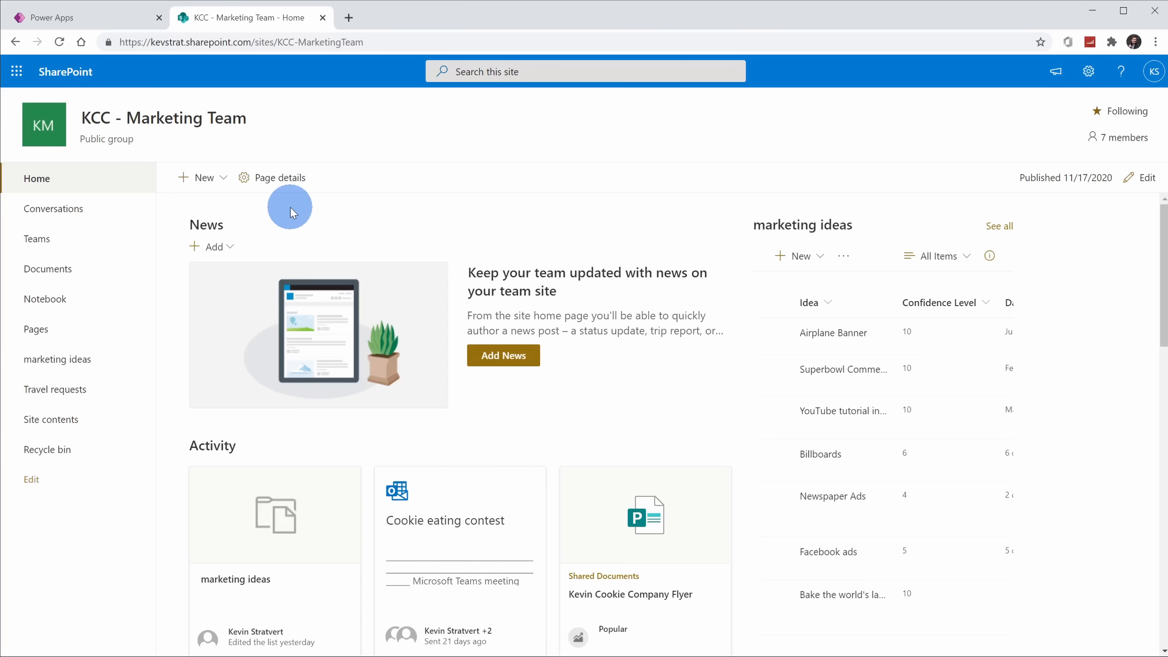
pyautogui.moveTo(303, 217)
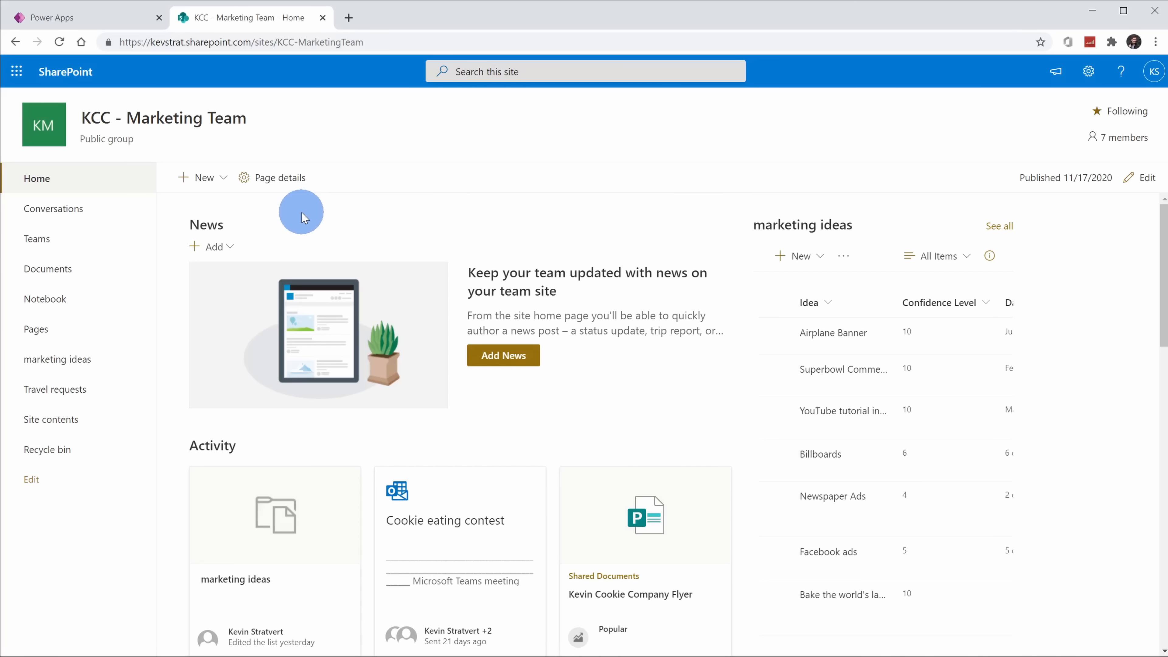
pyautogui.moveTo(302, 232)
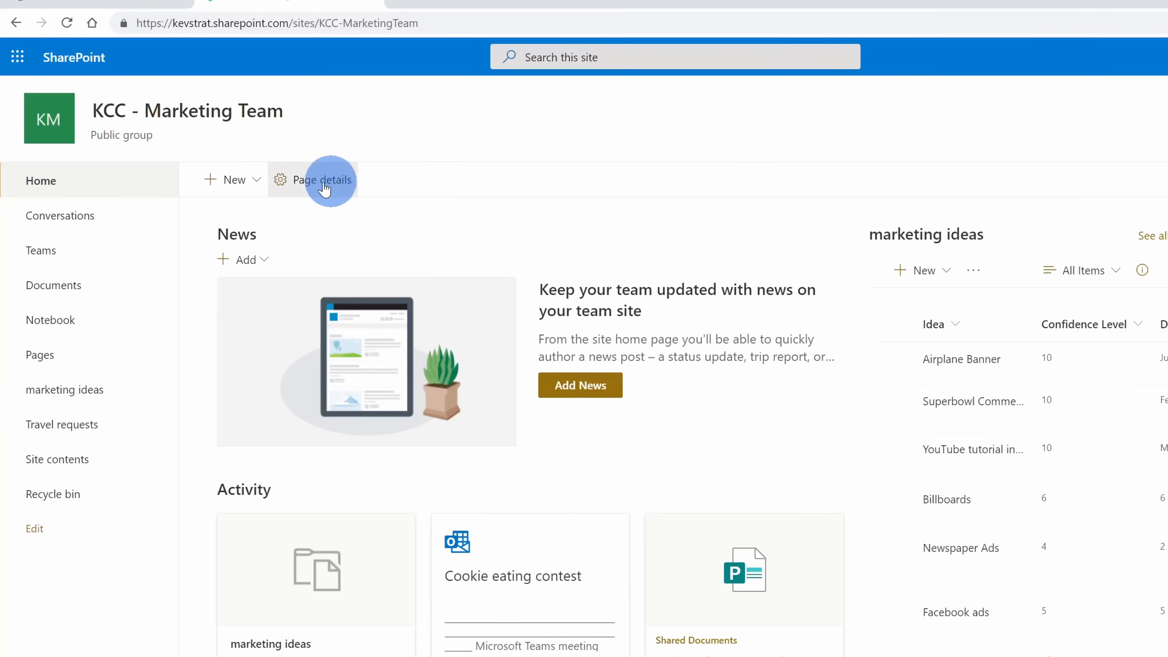
# Step: Check the New options on the KCC - Marketing Team site and view the marketing ideas list
pyautogui.click(233, 180)
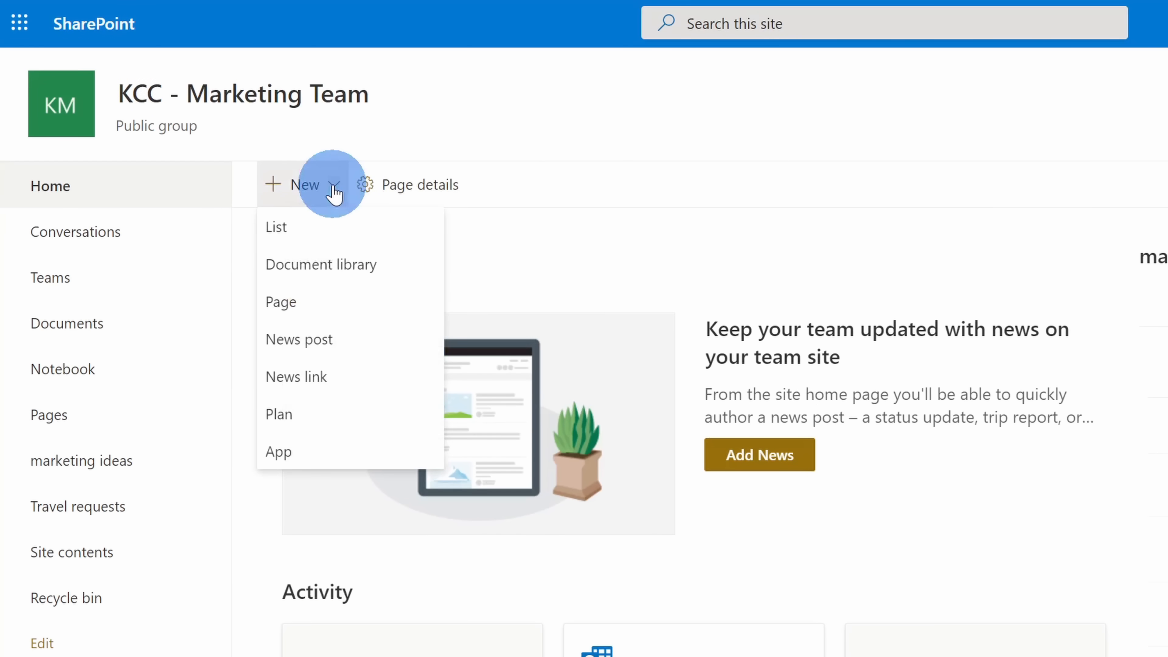
pyautogui.moveTo(384, 228)
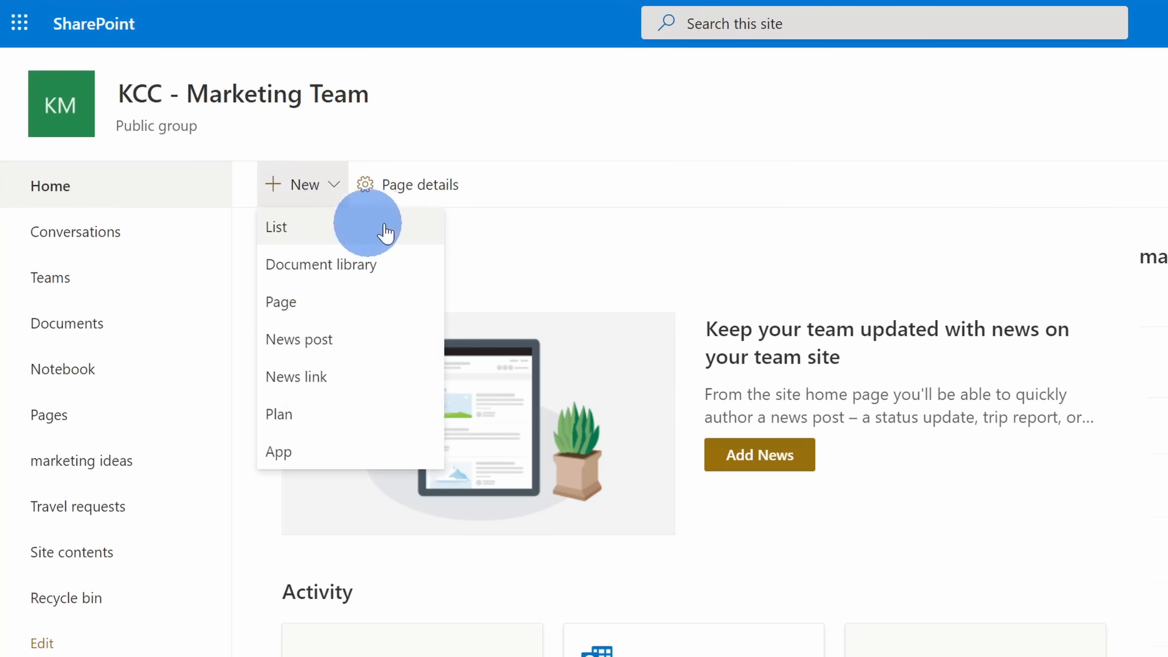
pyautogui.moveTo(365, 231)
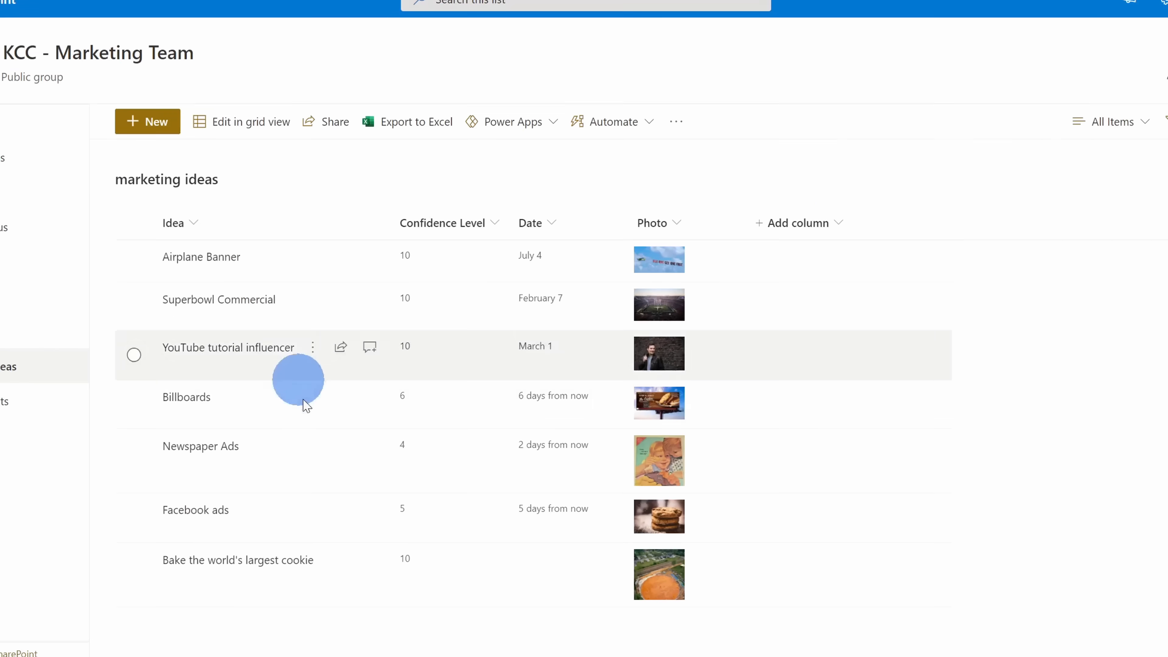
pyautogui.scroll(3)
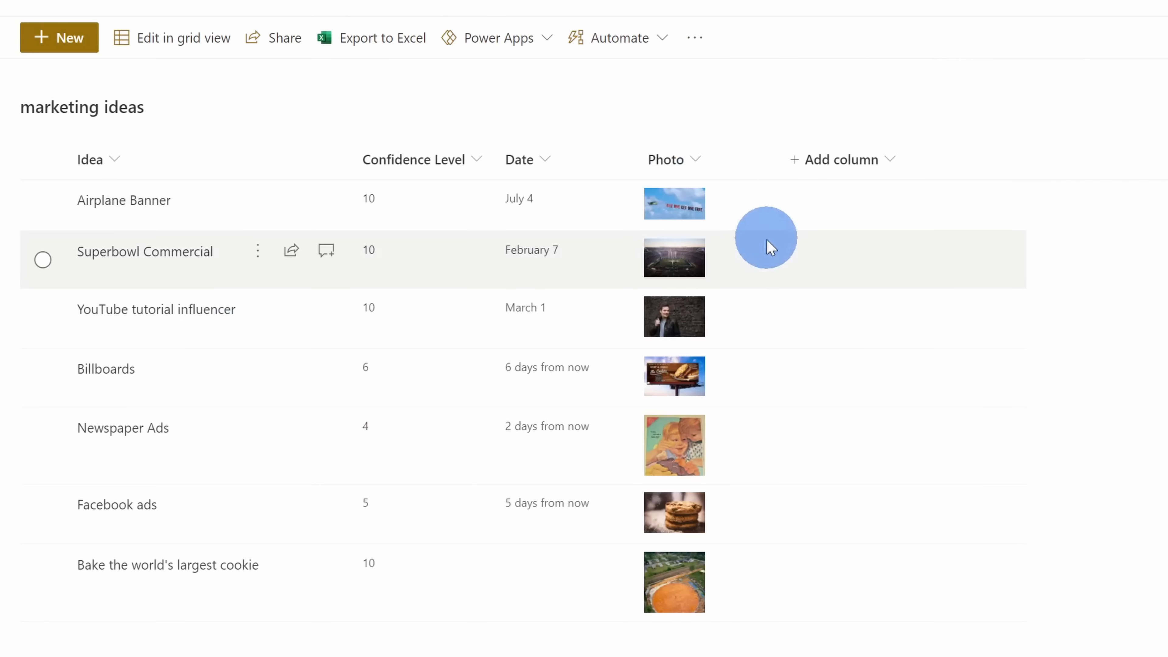
pyautogui.moveTo(667, 503)
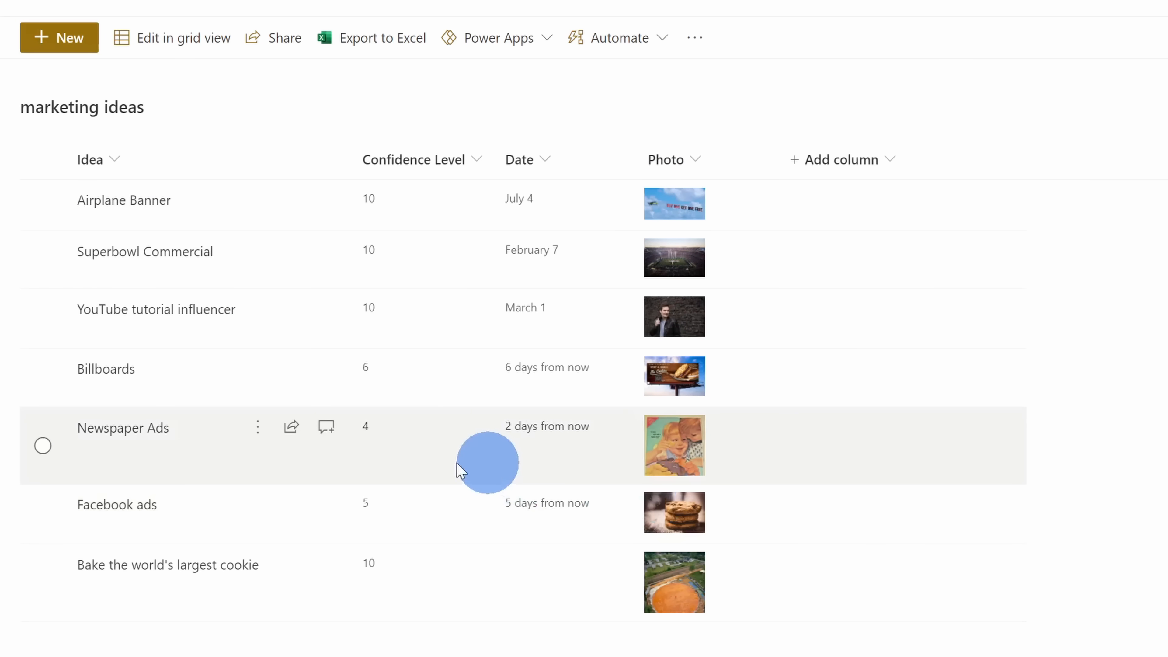
pyautogui.moveTo(574, 514)
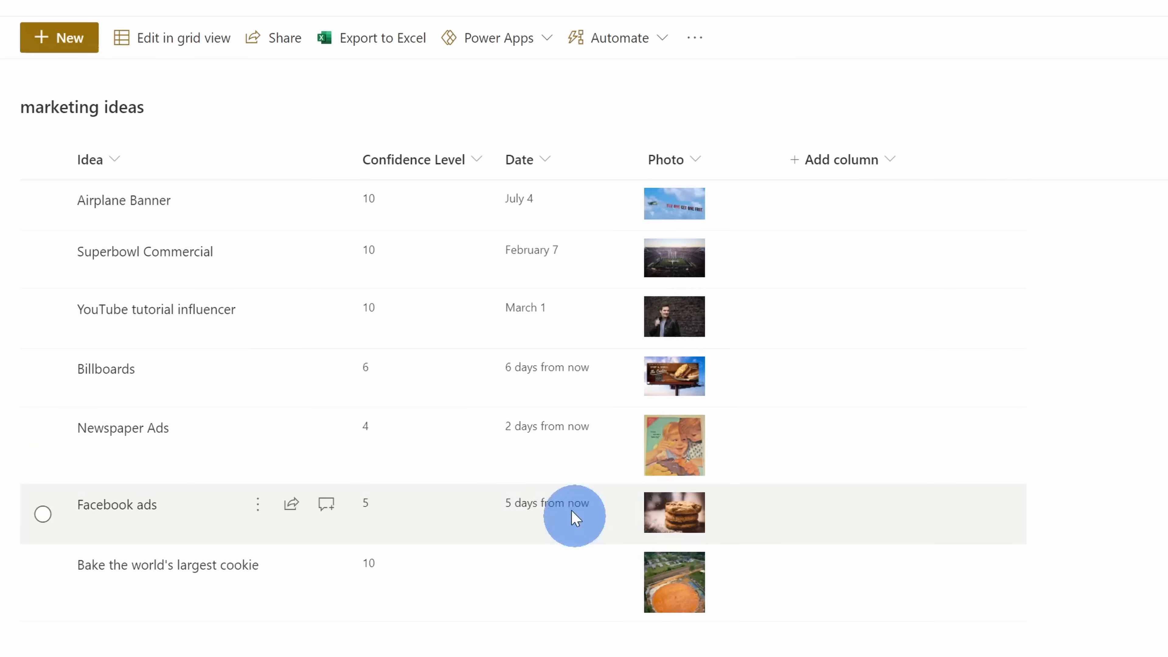
pyautogui.moveTo(561, 485)
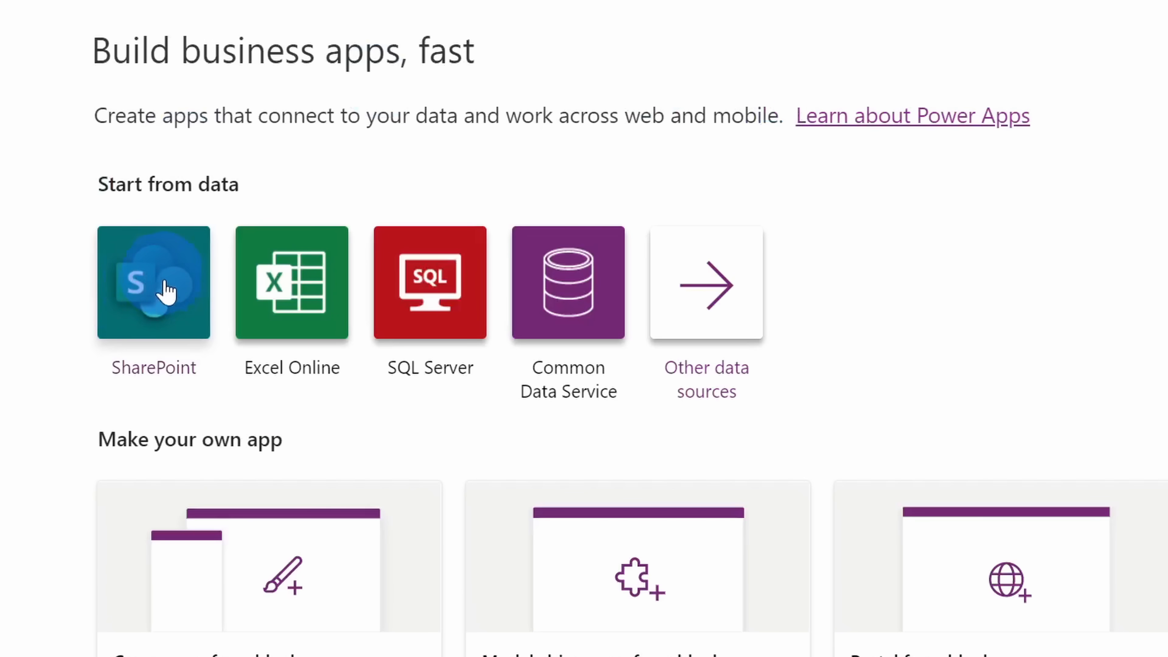
# Step: Start building an app from SharePoint data via the Start from data tile
pyautogui.click(153, 283)
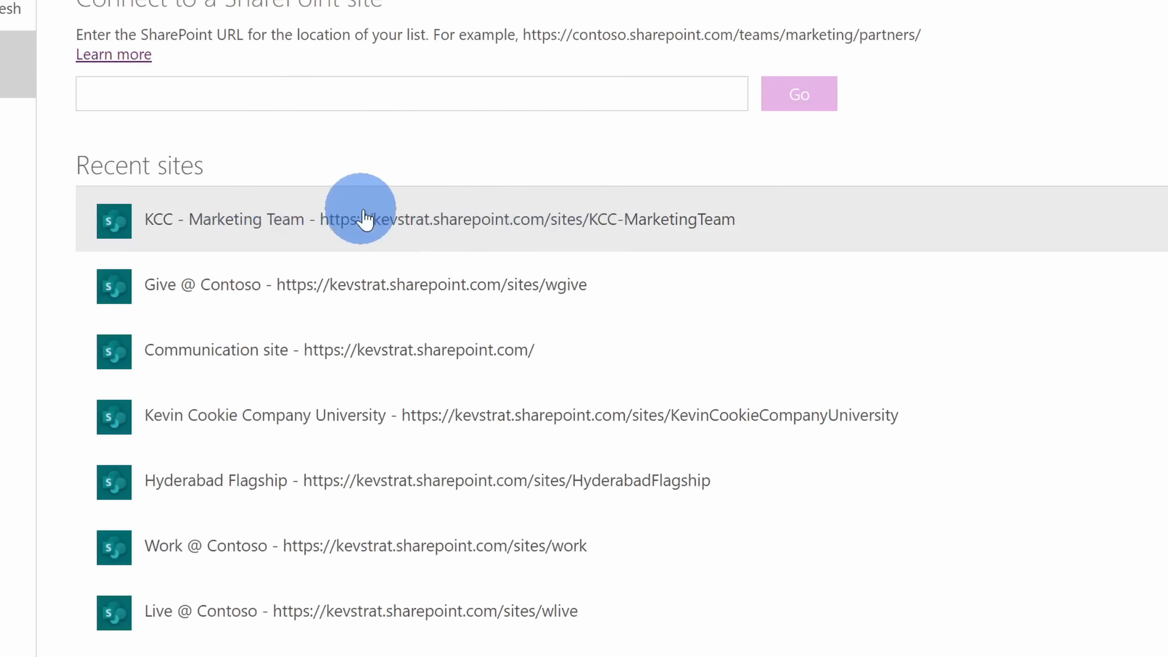
pyautogui.moveTo(342, 219)
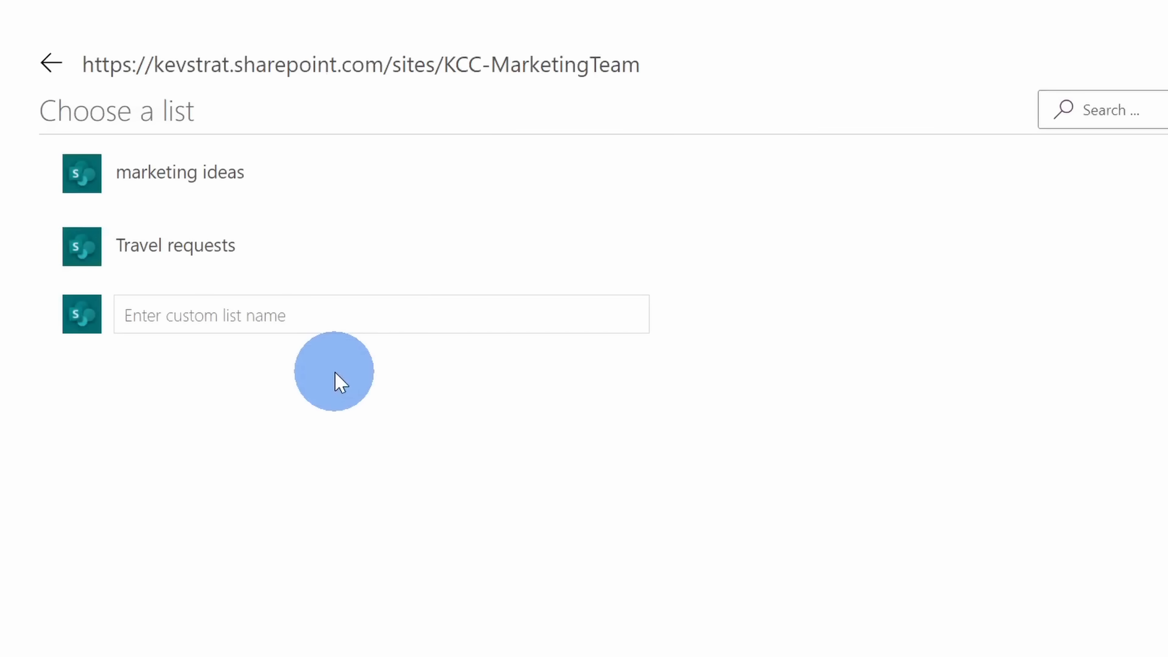
pyautogui.moveTo(324, 172)
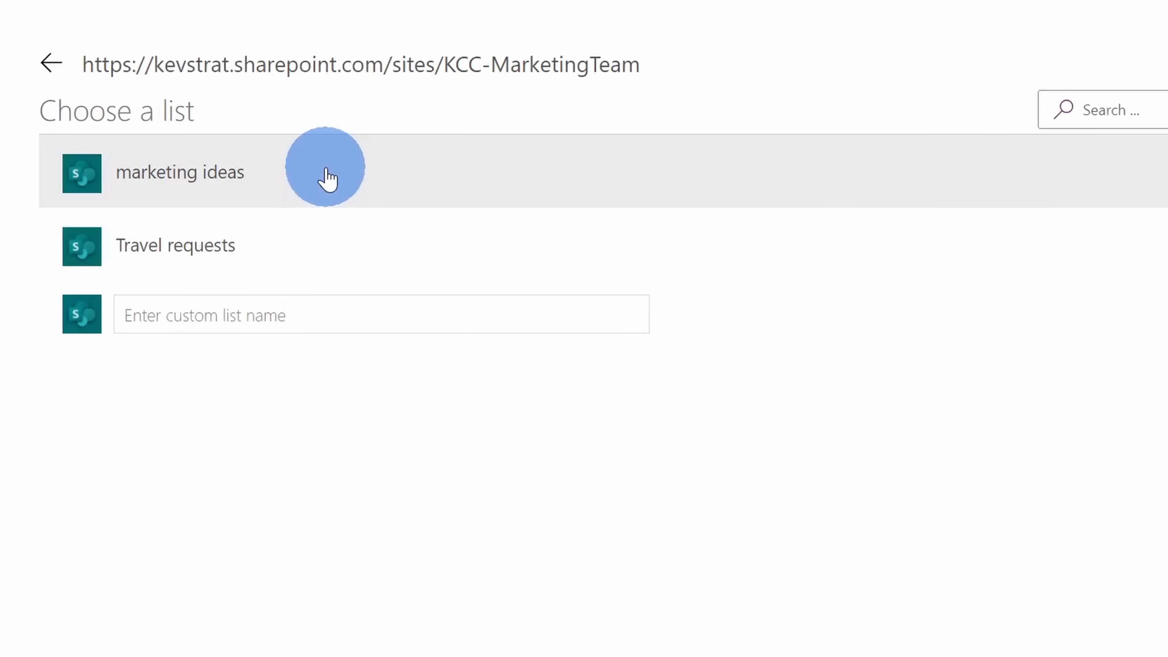
pyautogui.moveTo(286, 189)
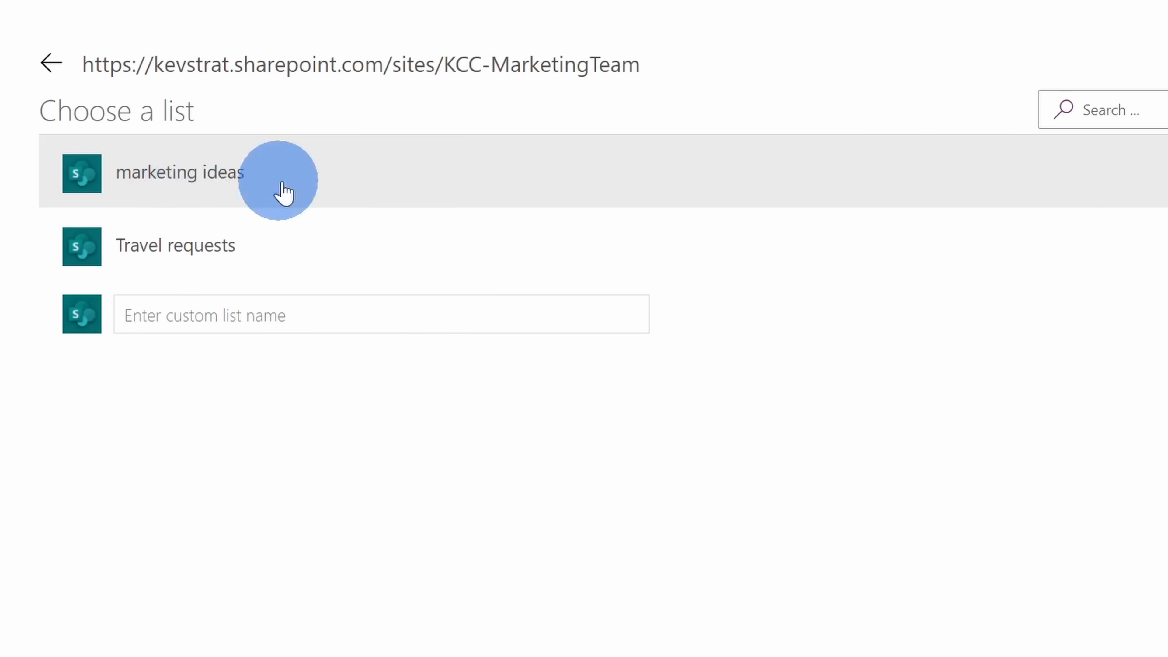
pyautogui.moveTo(265, 183)
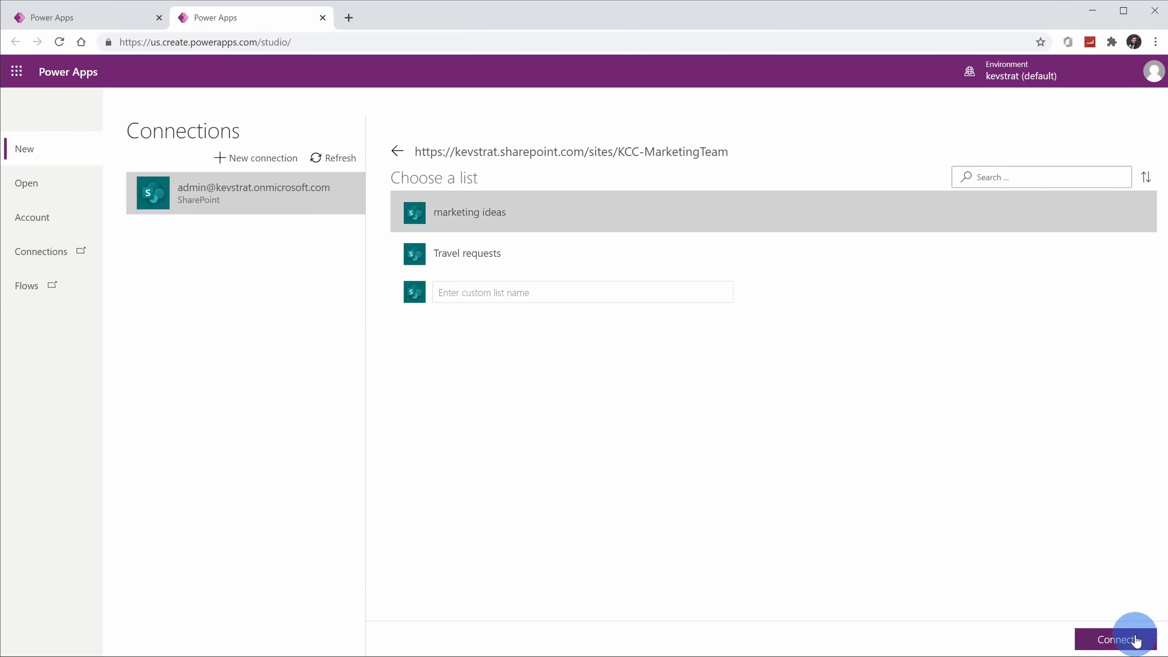
pyautogui.click(1113, 639)
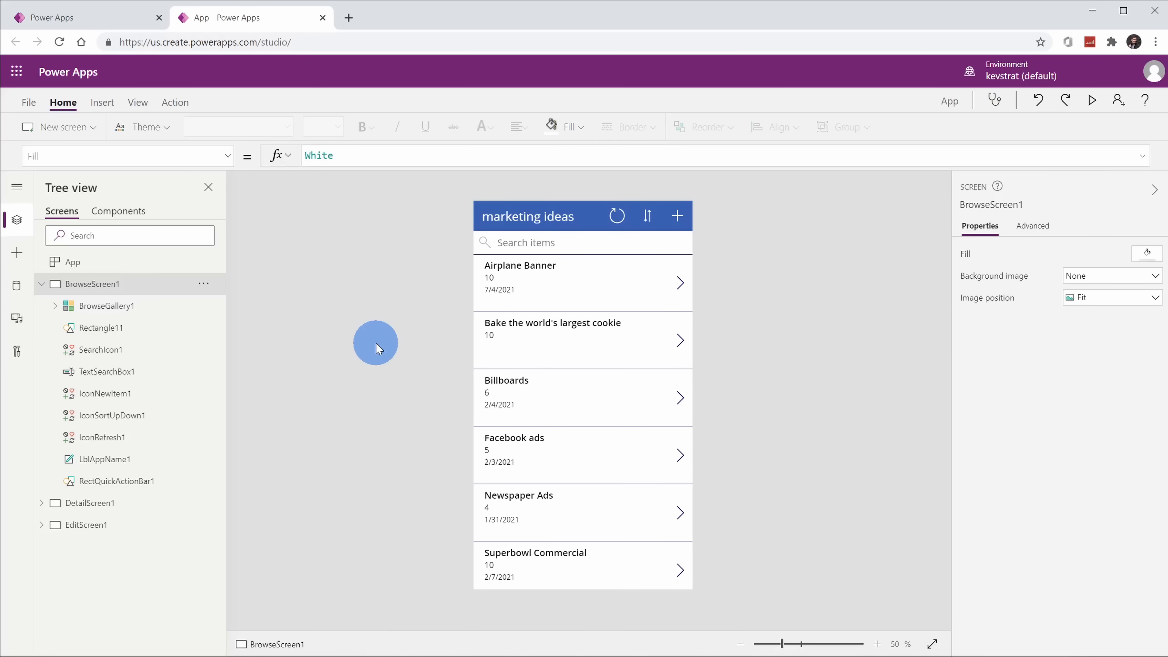
pyautogui.moveTo(378, 282)
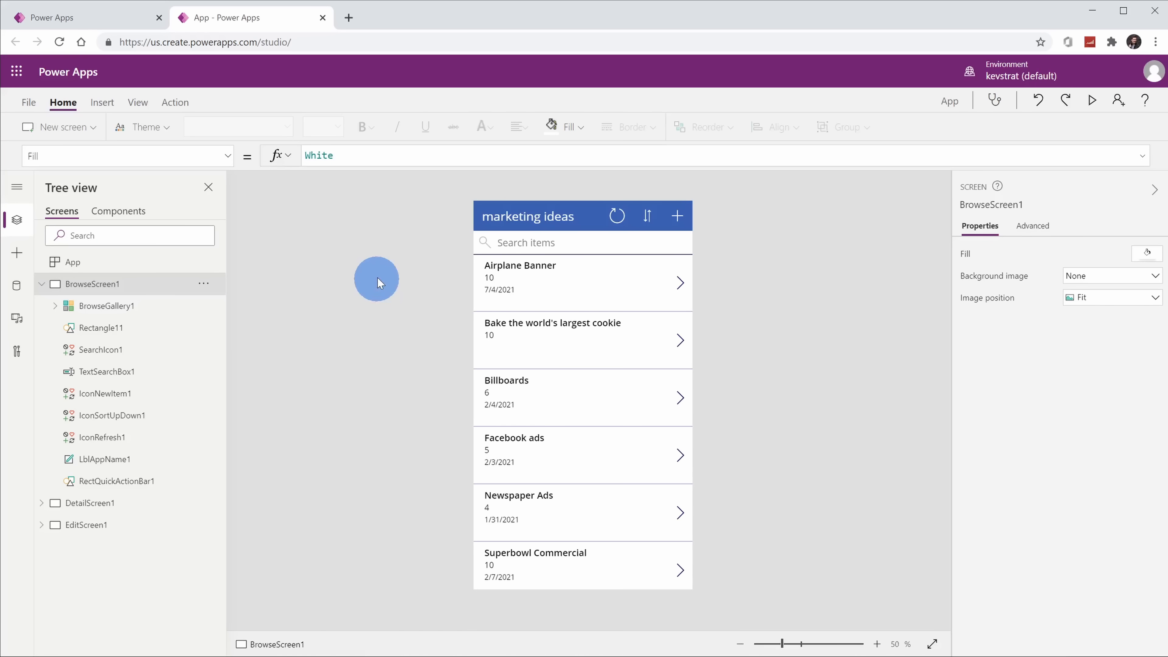
pyautogui.moveTo(441, 596)
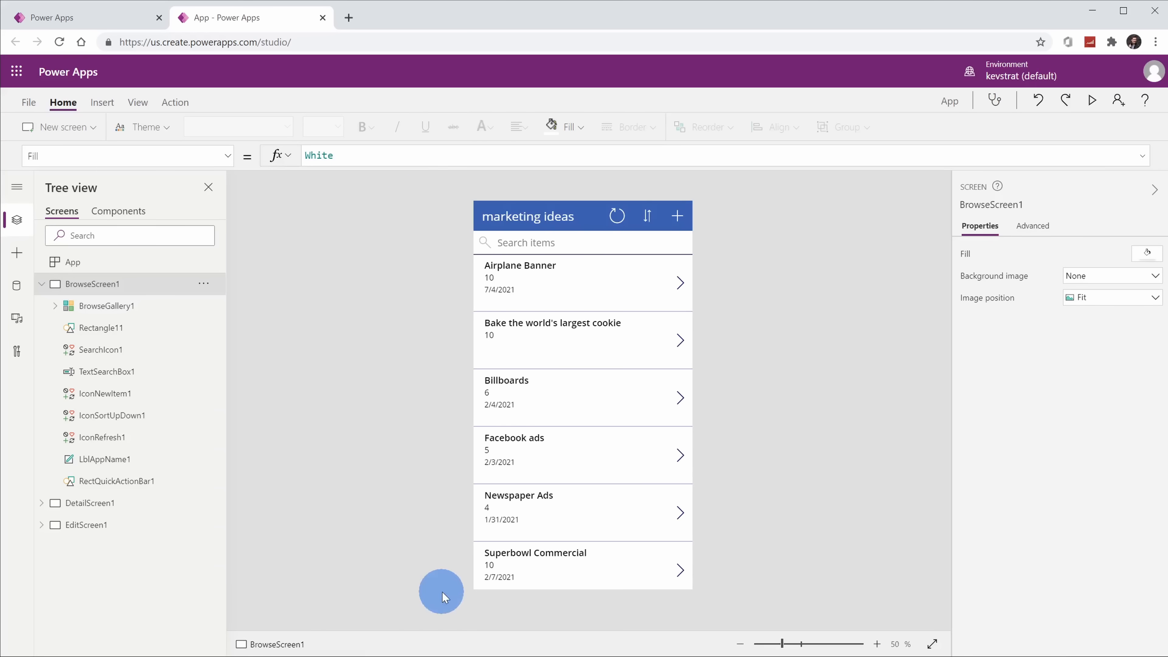
pyautogui.moveTo(744, 398)
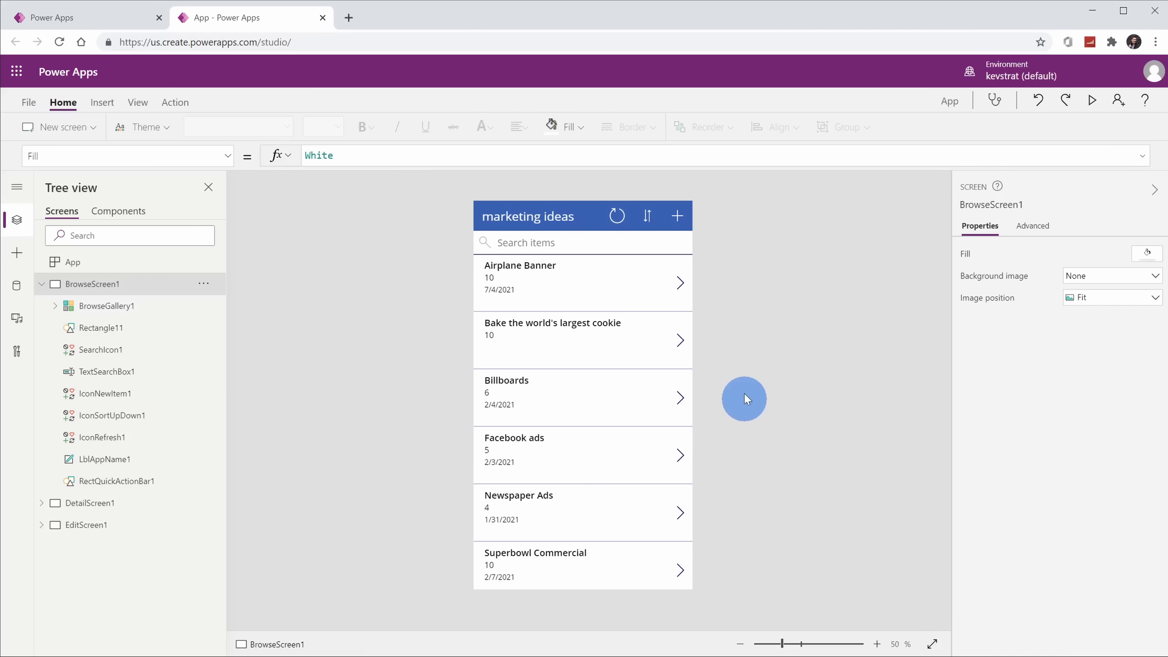
pyautogui.moveTo(677, 201)
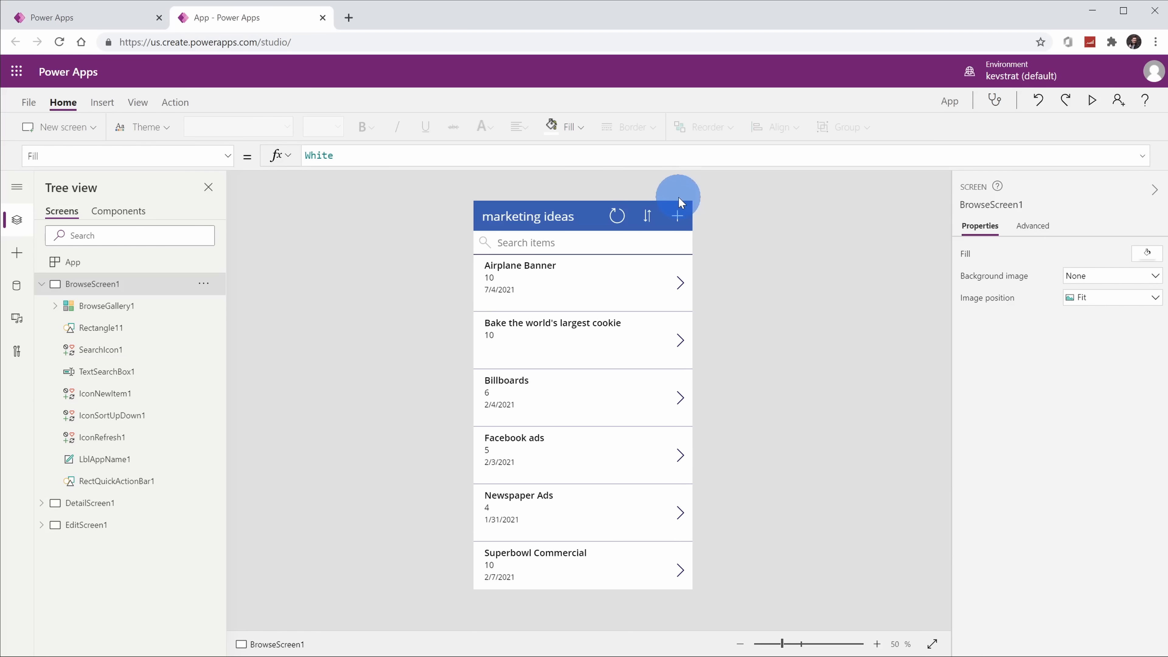
pyautogui.moveTo(678, 212)
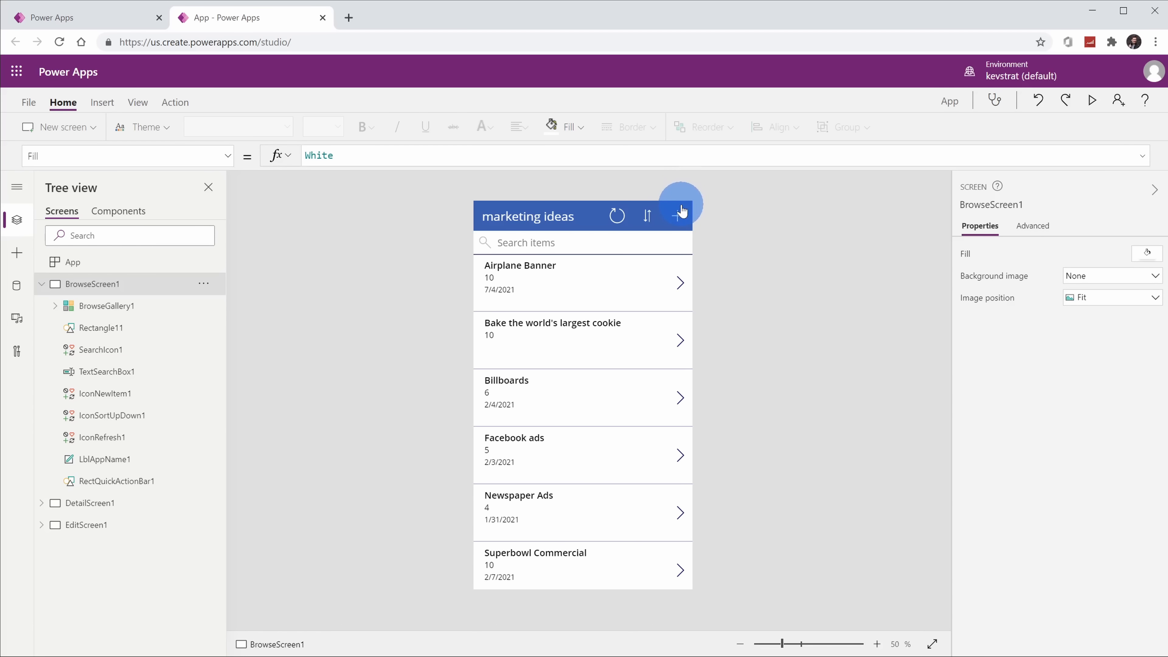
pyautogui.moveTo(914, 134)
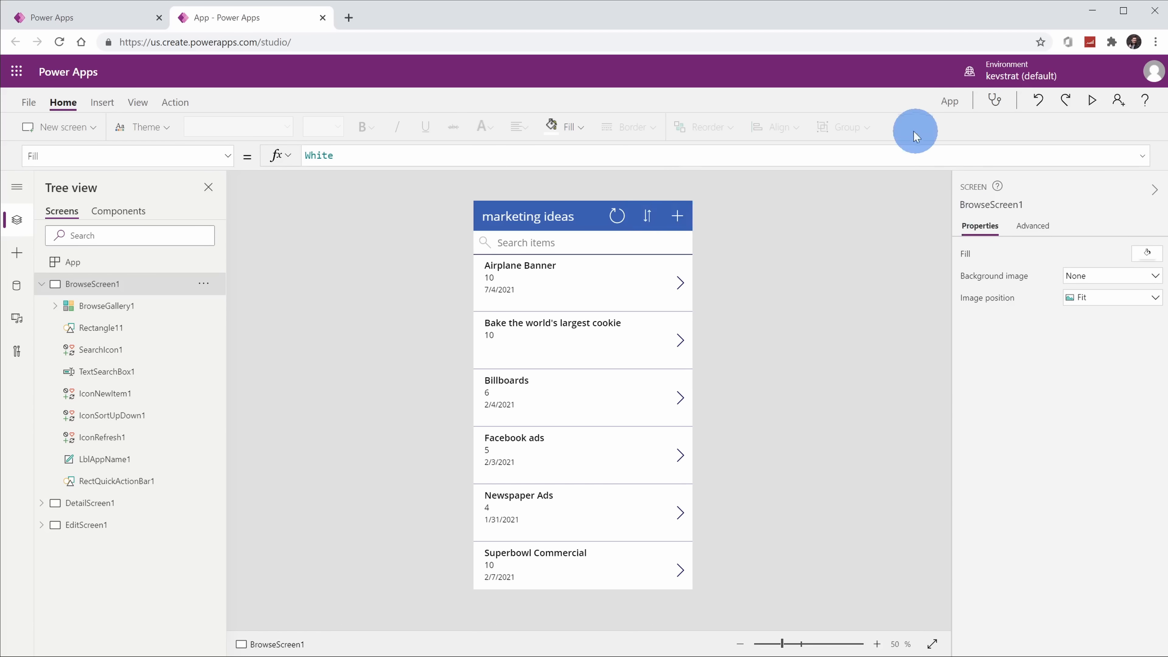
pyautogui.moveTo(205, 541)
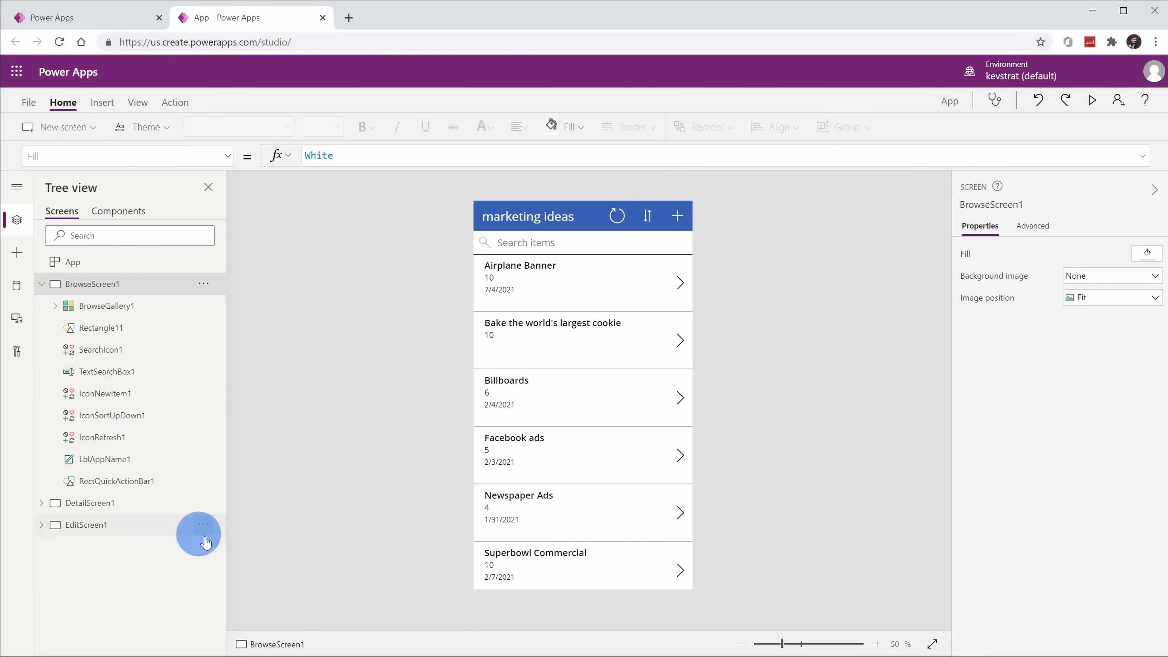
pyautogui.moveTo(758, 456)
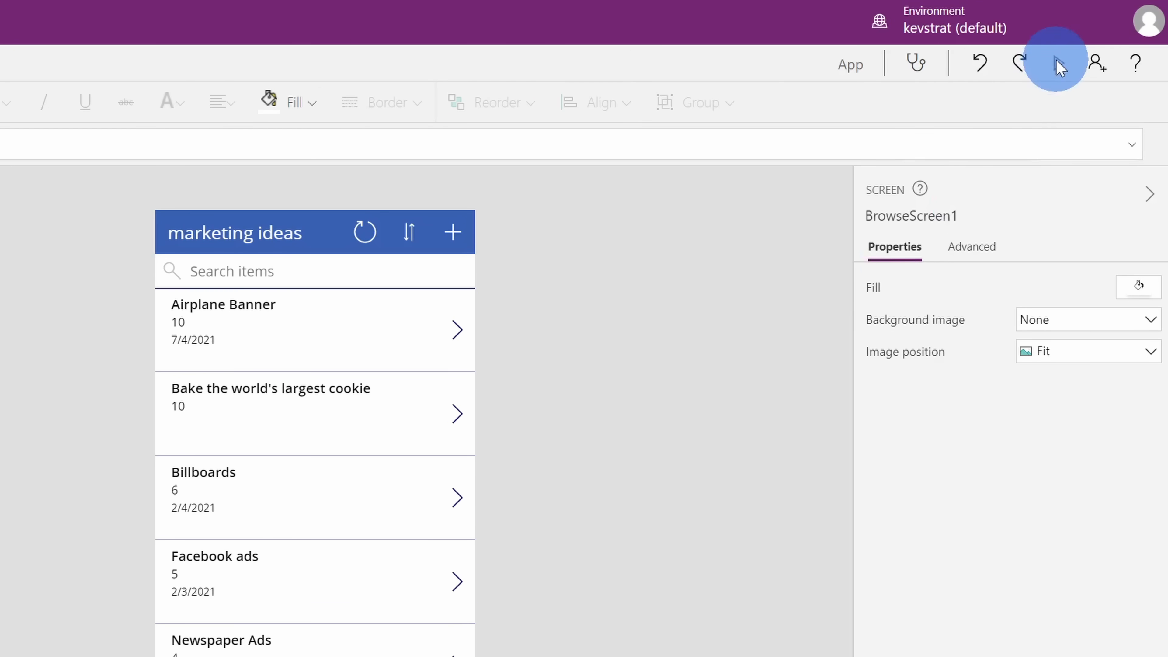
pyautogui.moveTo(1058, 63)
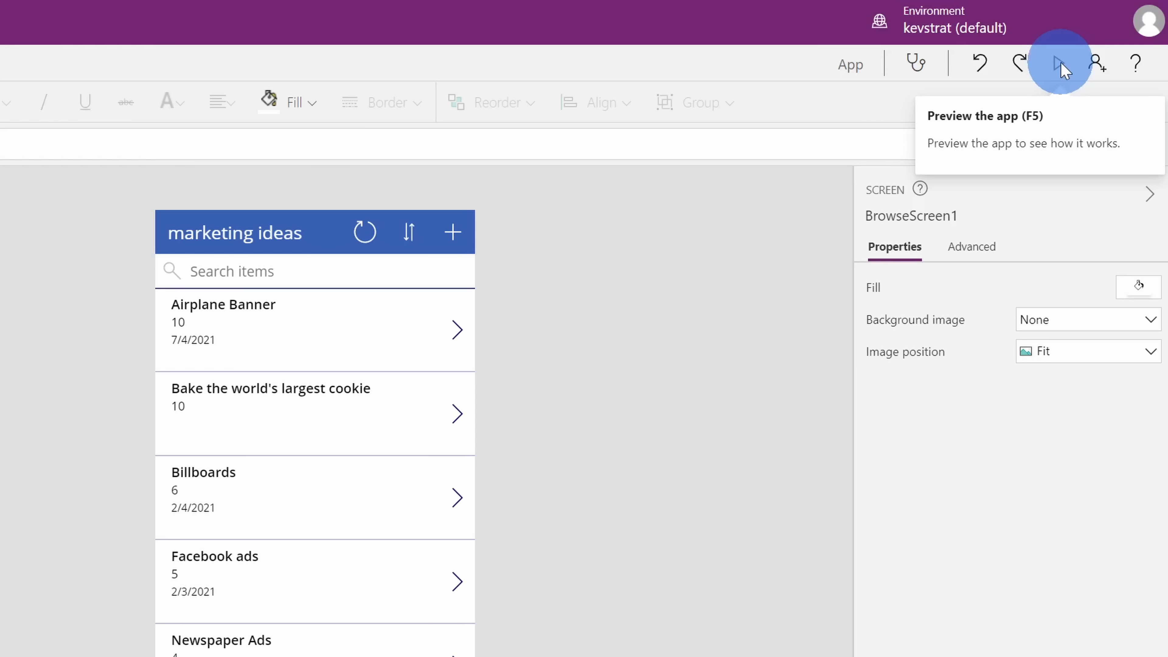
# Step: Preview the app, search the ideas for 'newspaper', refresh the list and reverse its sort order
pyautogui.click(1059, 62)
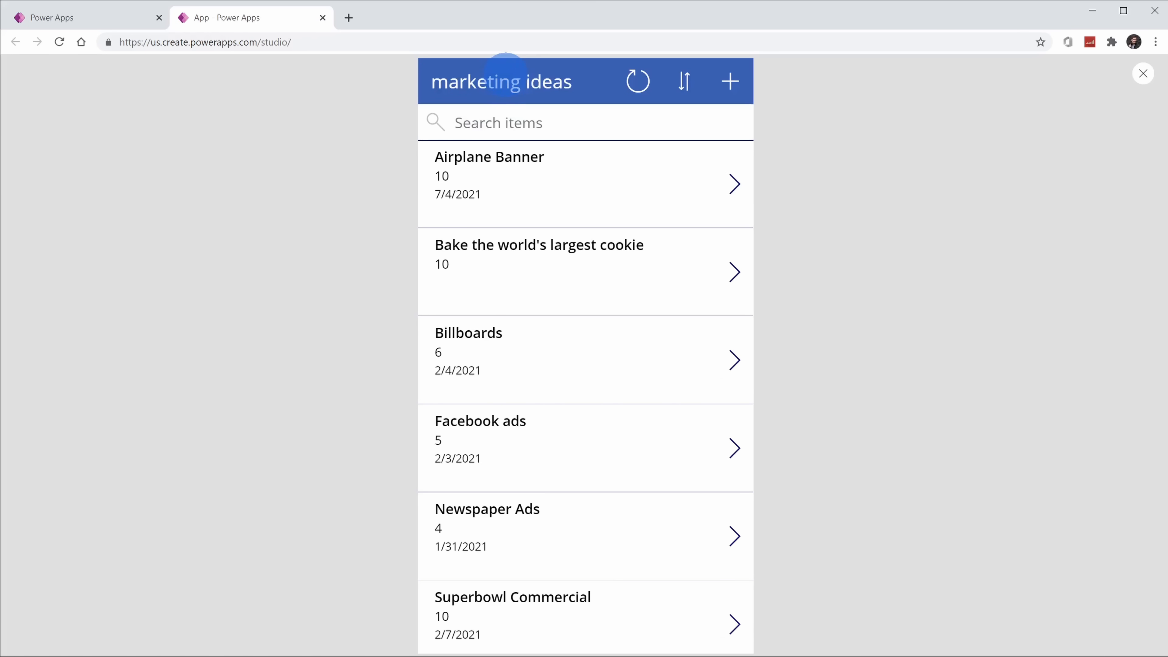
pyautogui.click(522, 122)
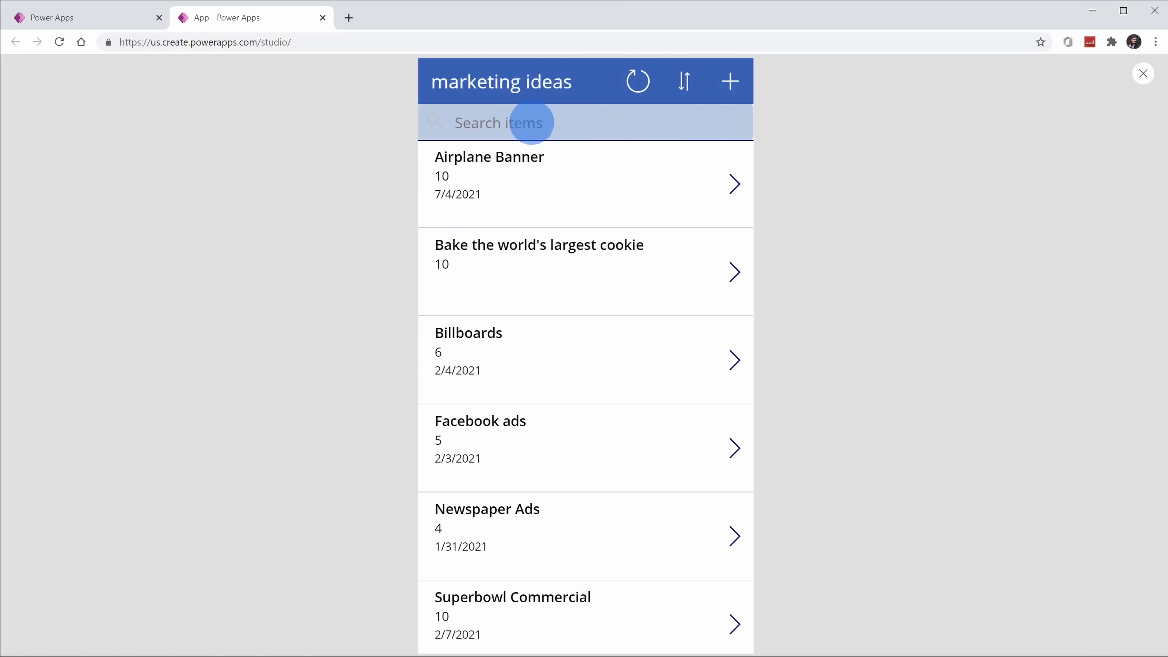
pyautogui.scroll(-3)
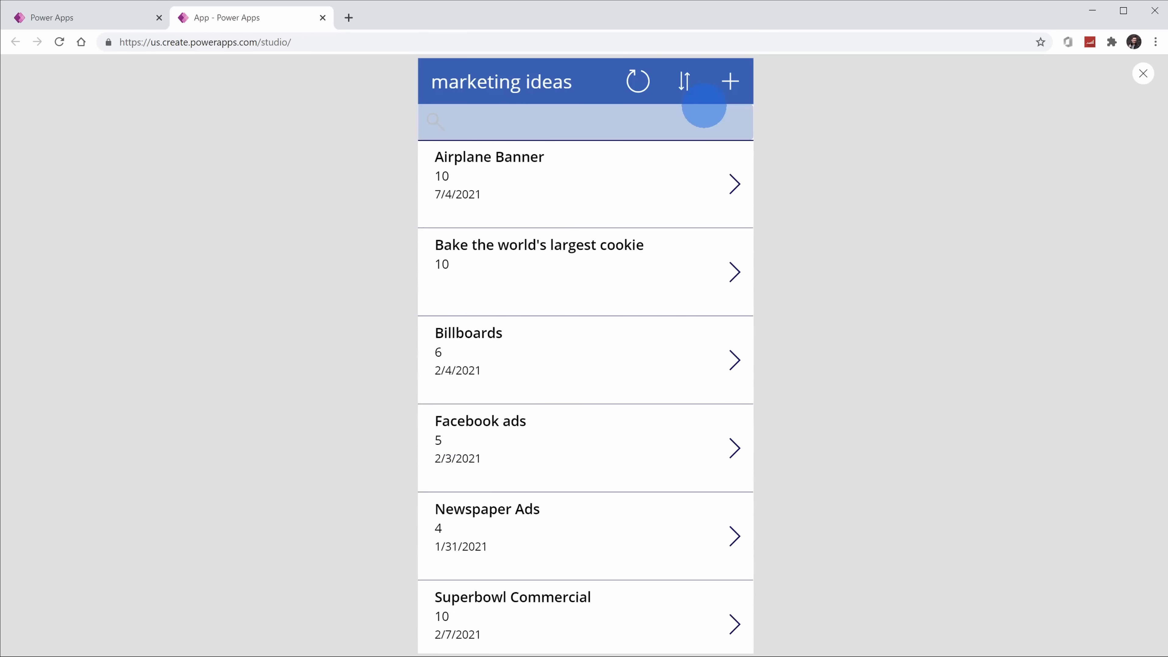
pyautogui.write('newspaper')
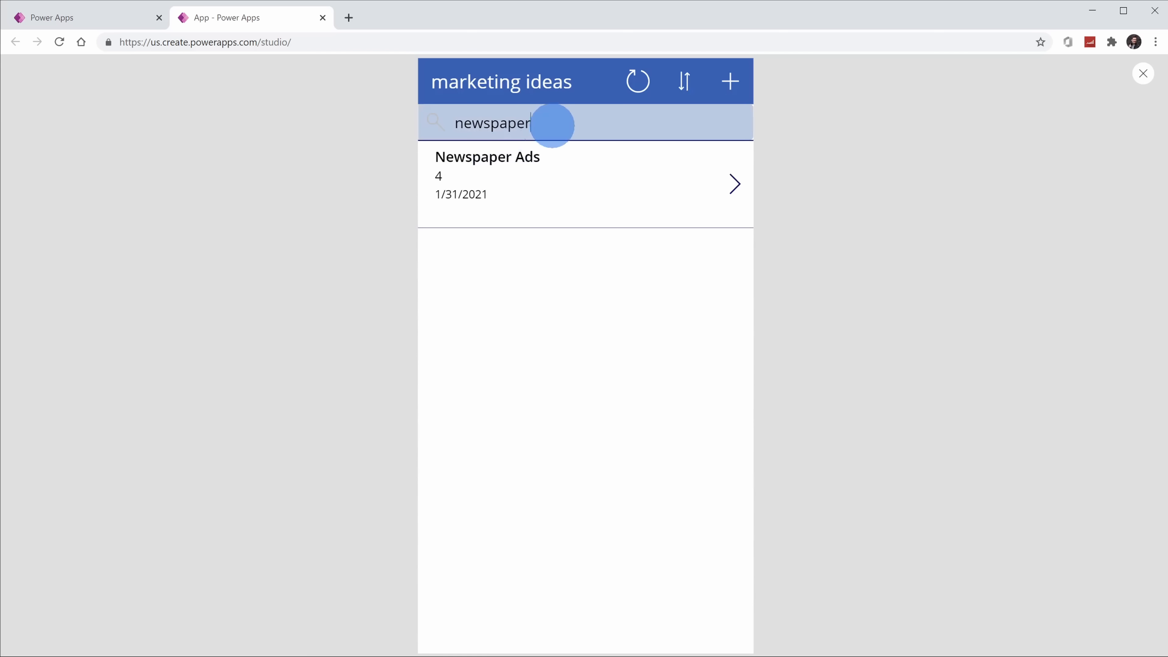
pyautogui.click(636, 81)
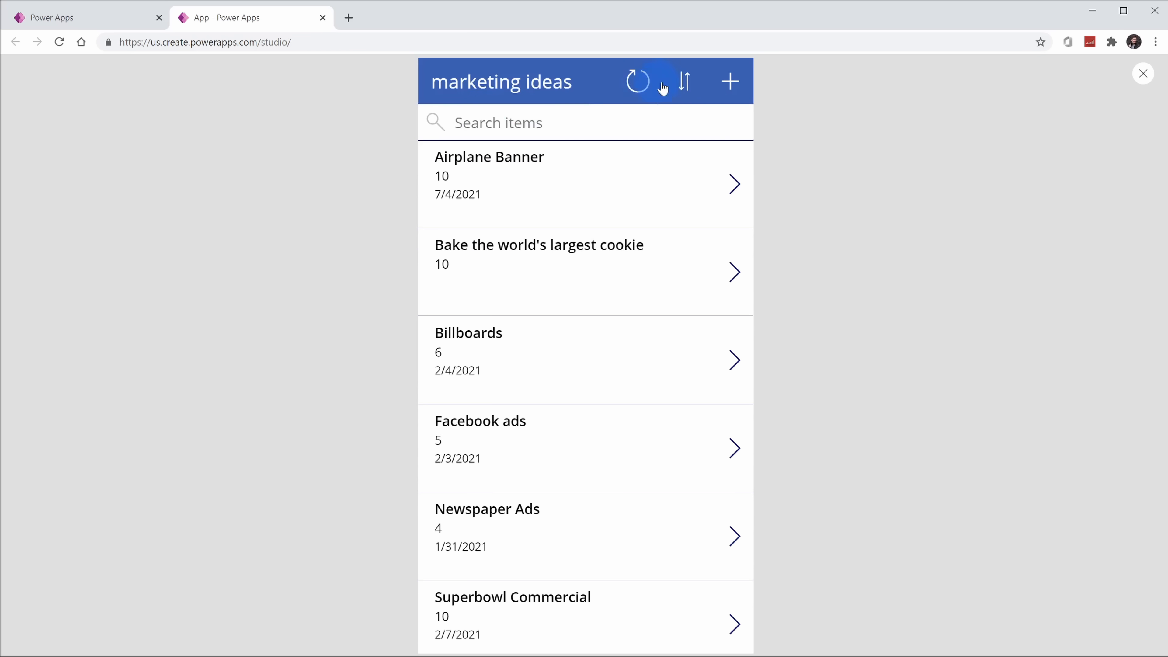
pyautogui.click(683, 81)
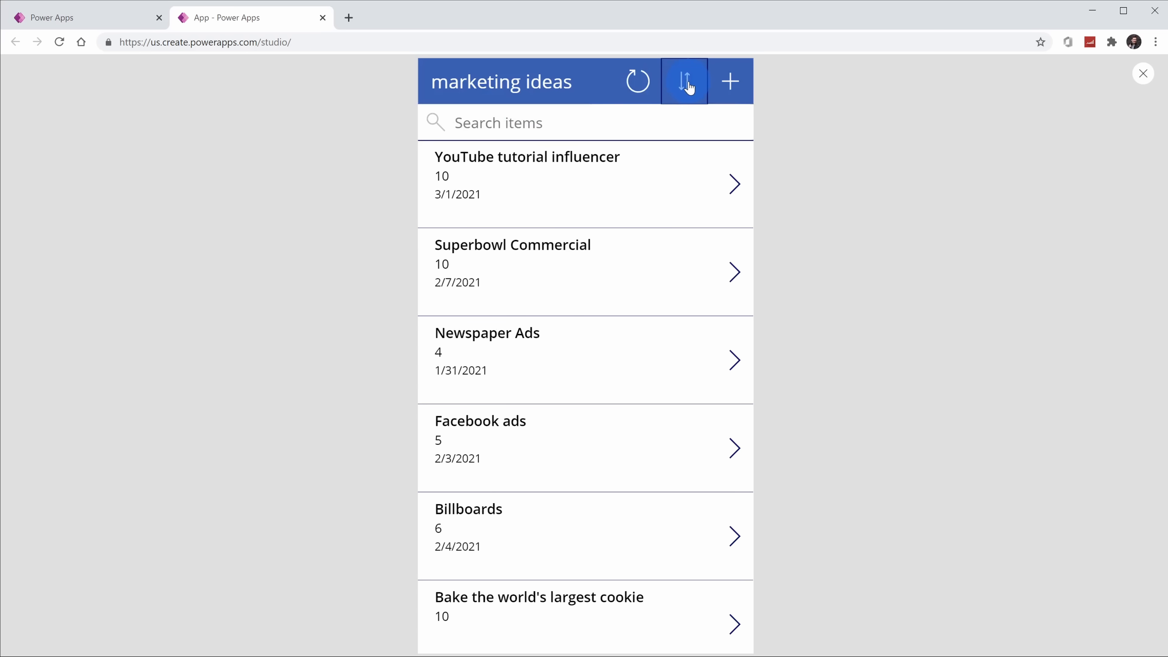
# Step: Try the new-idea form without saving, then view the Superbowl Commercial idea's details and return
pyautogui.click(728, 80)
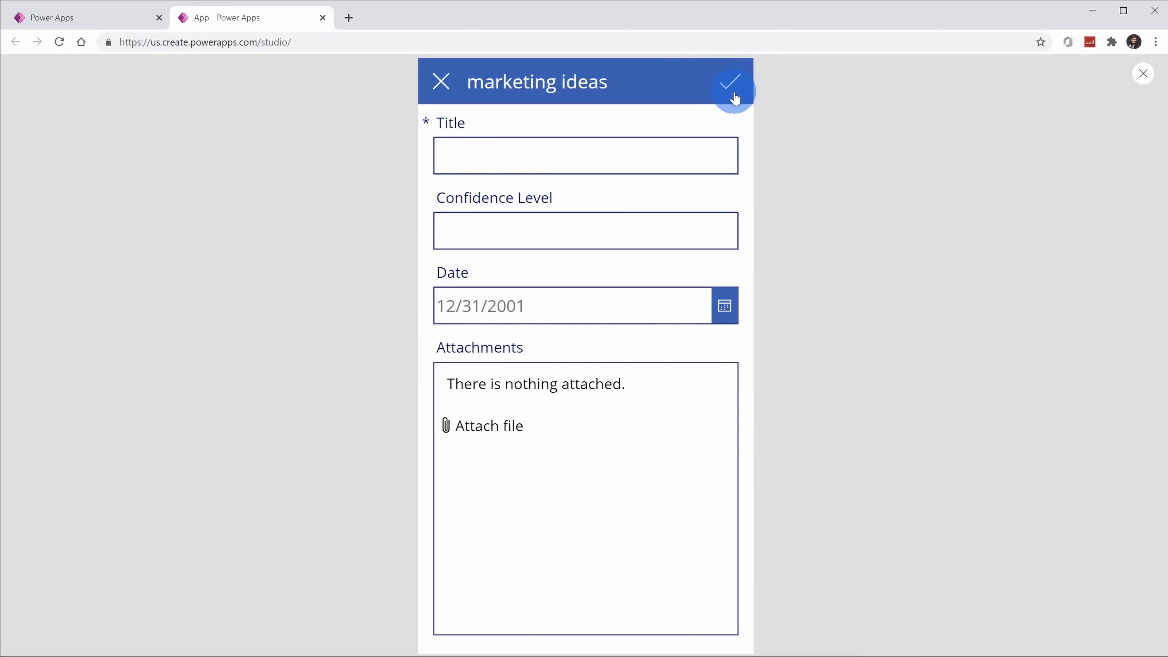
pyautogui.moveTo(548, 421)
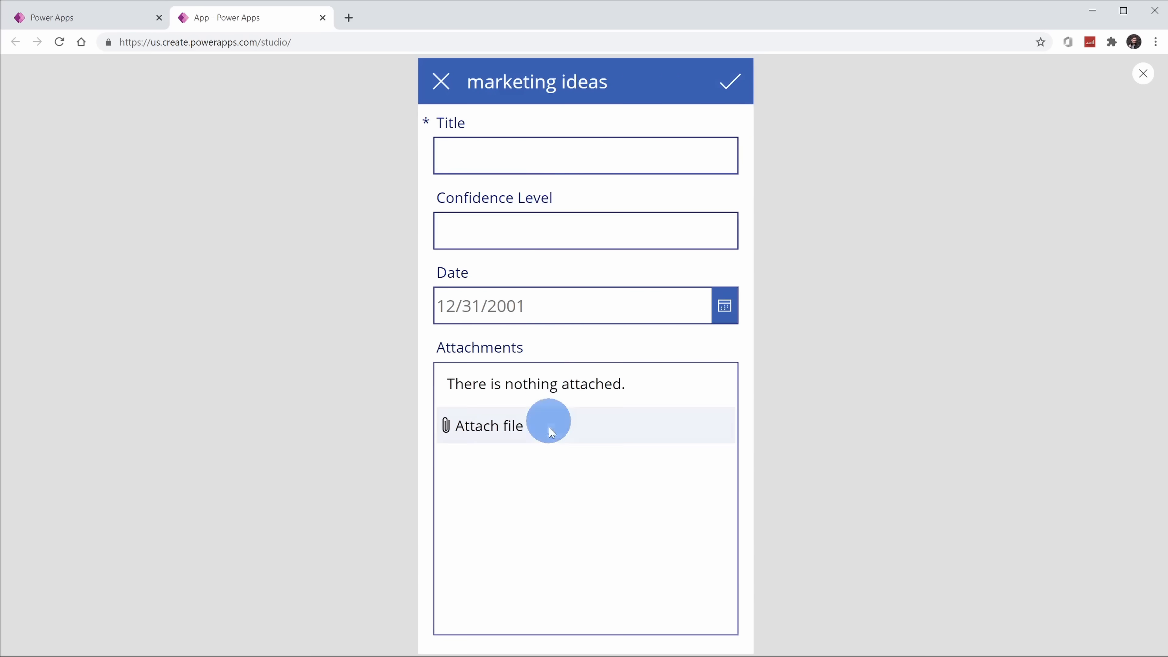
pyautogui.click(440, 81)
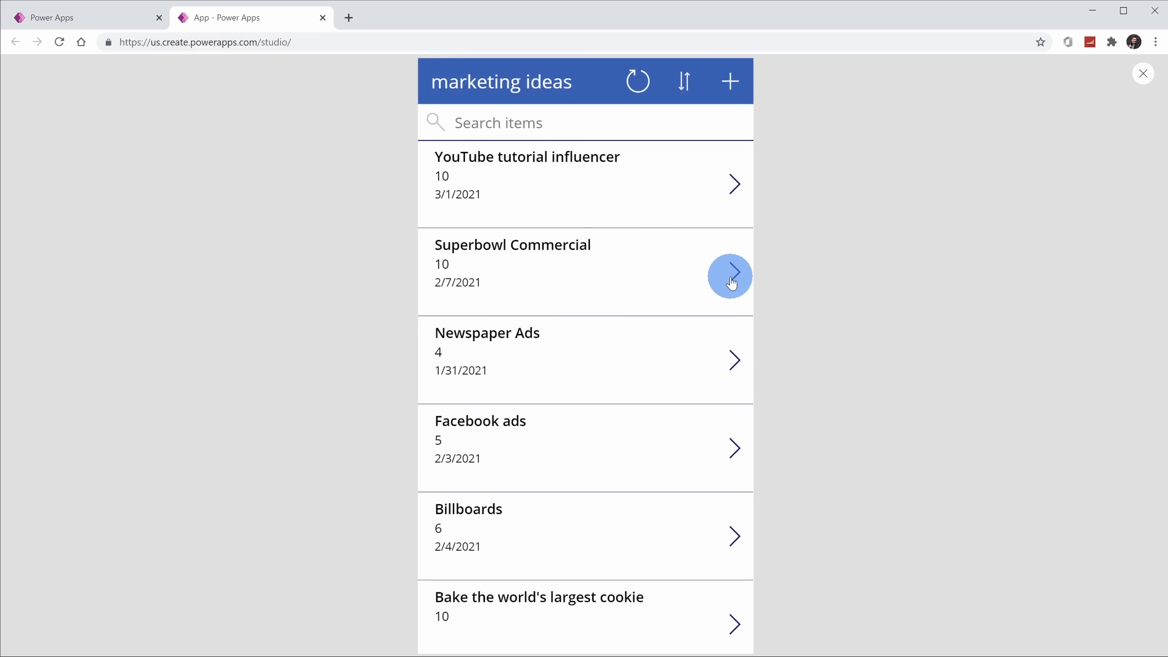
pyautogui.click(729, 275)
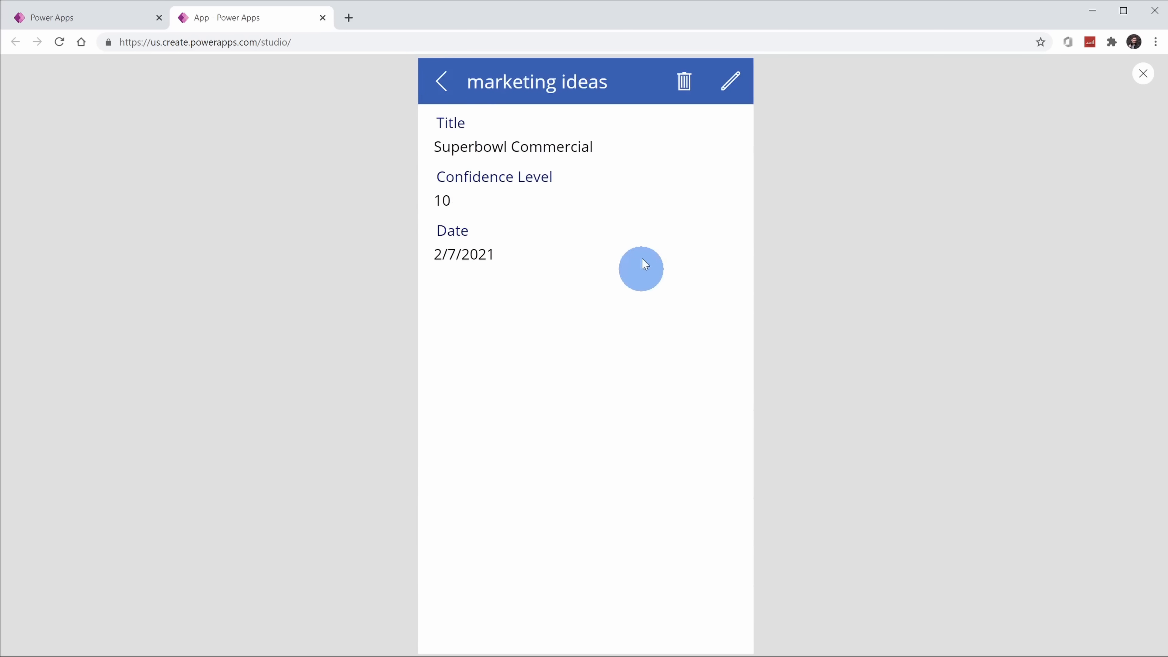
pyautogui.click(440, 81)
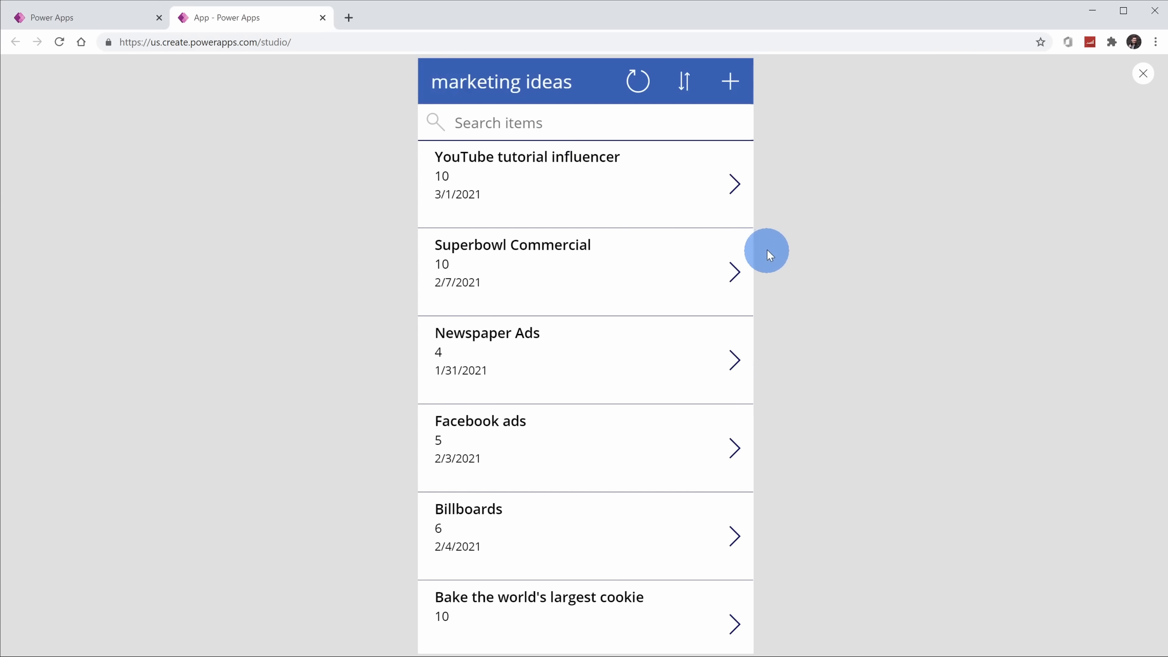
pyautogui.moveTo(769, 246)
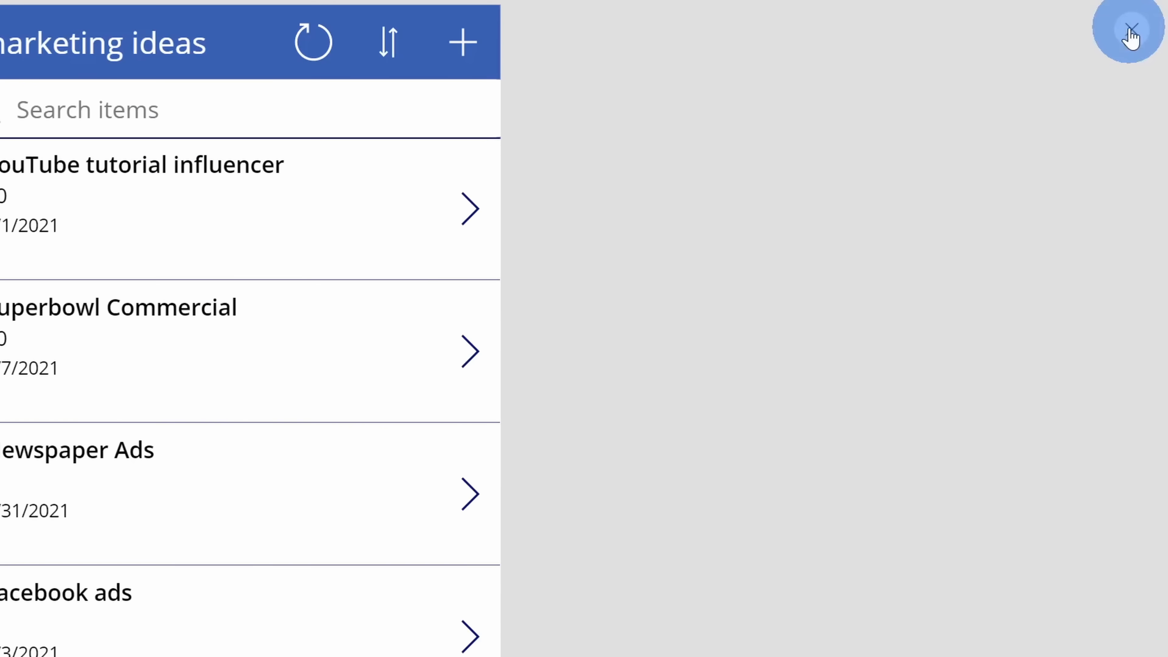
pyautogui.moveTo(1129, 33)
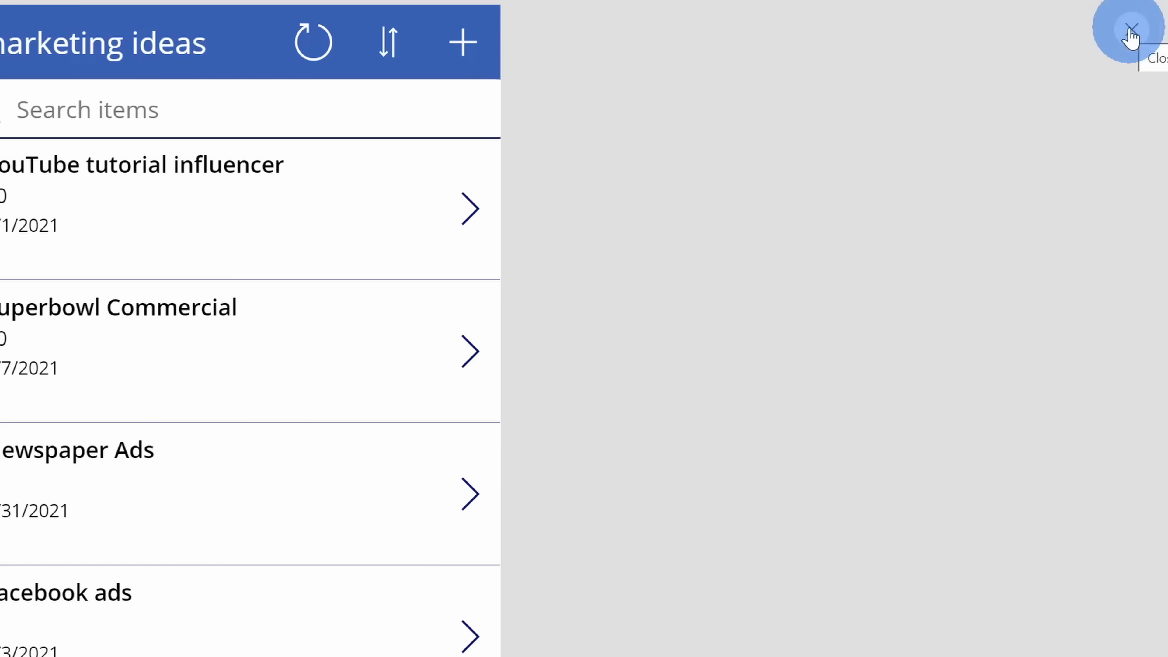
pyautogui.click(1138, 27)
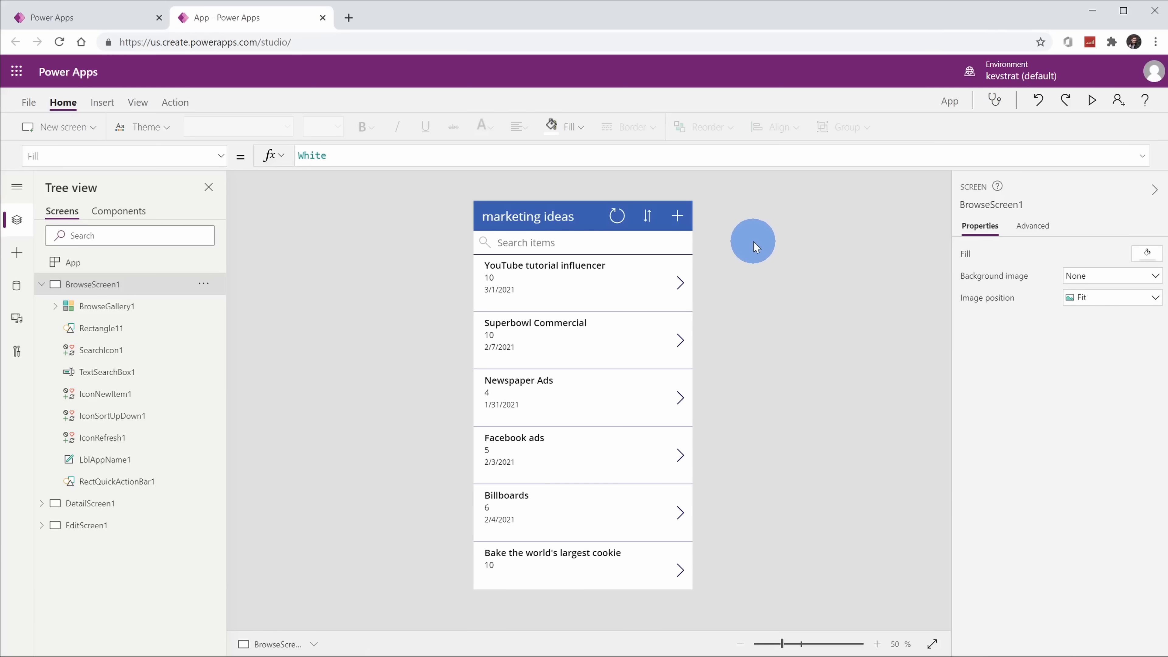
pyautogui.moveTo(1087, 99)
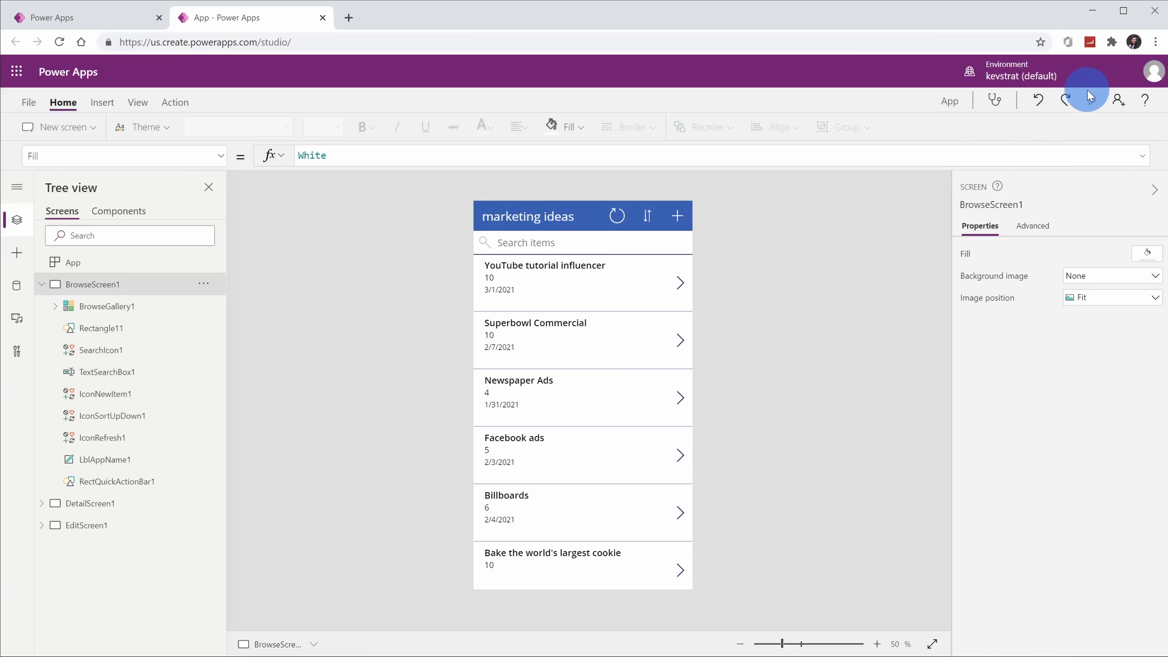
pyautogui.moveTo(845, 201)
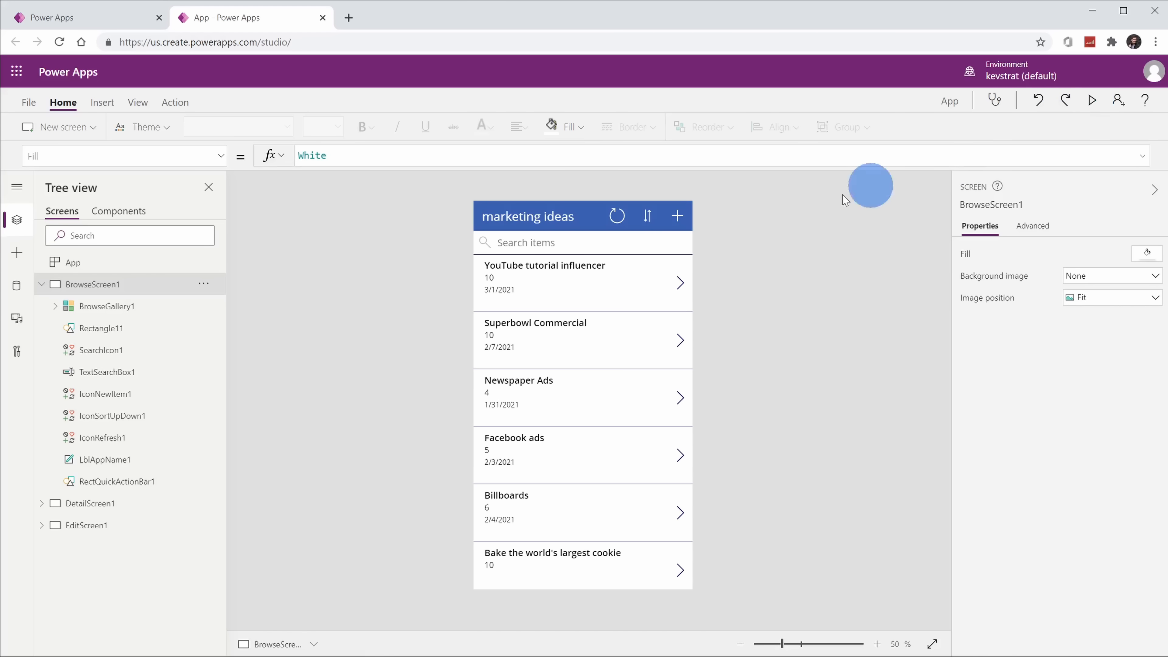
pyautogui.press('alt')
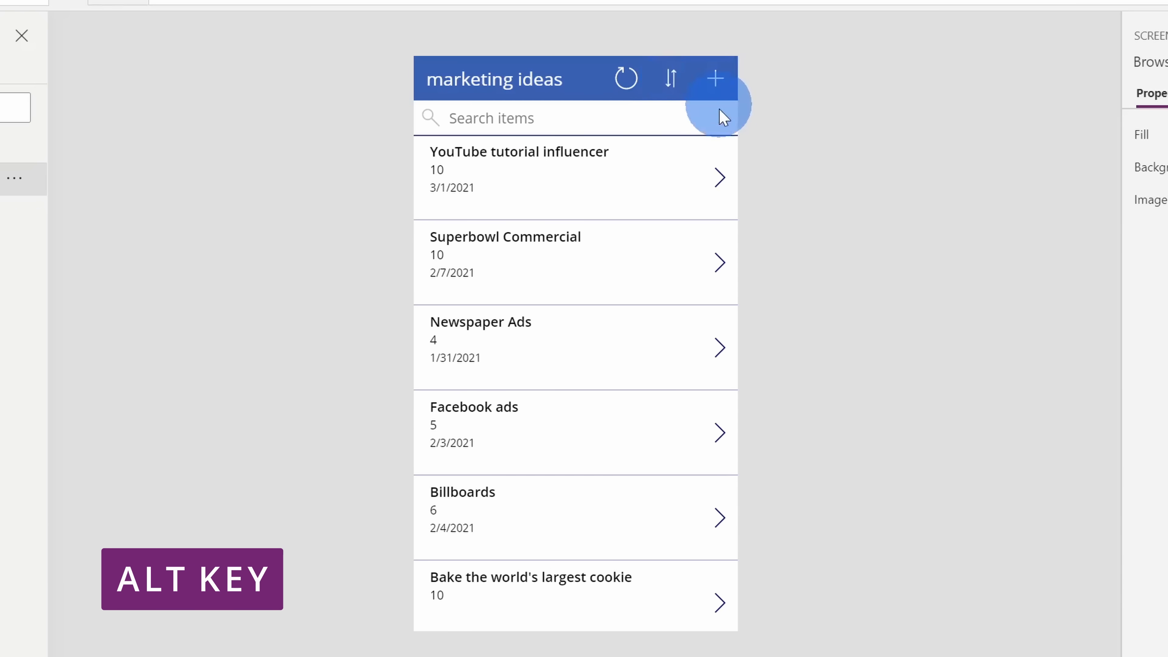
pyautogui.moveTo(726, 127)
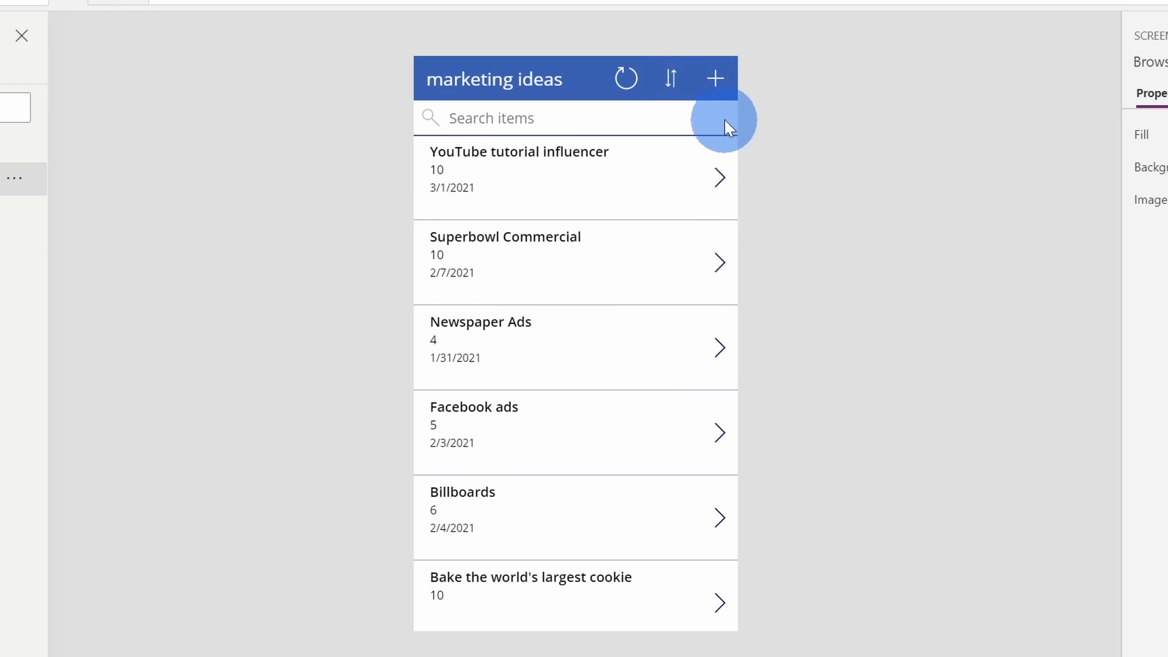
pyautogui.moveTo(714, 78)
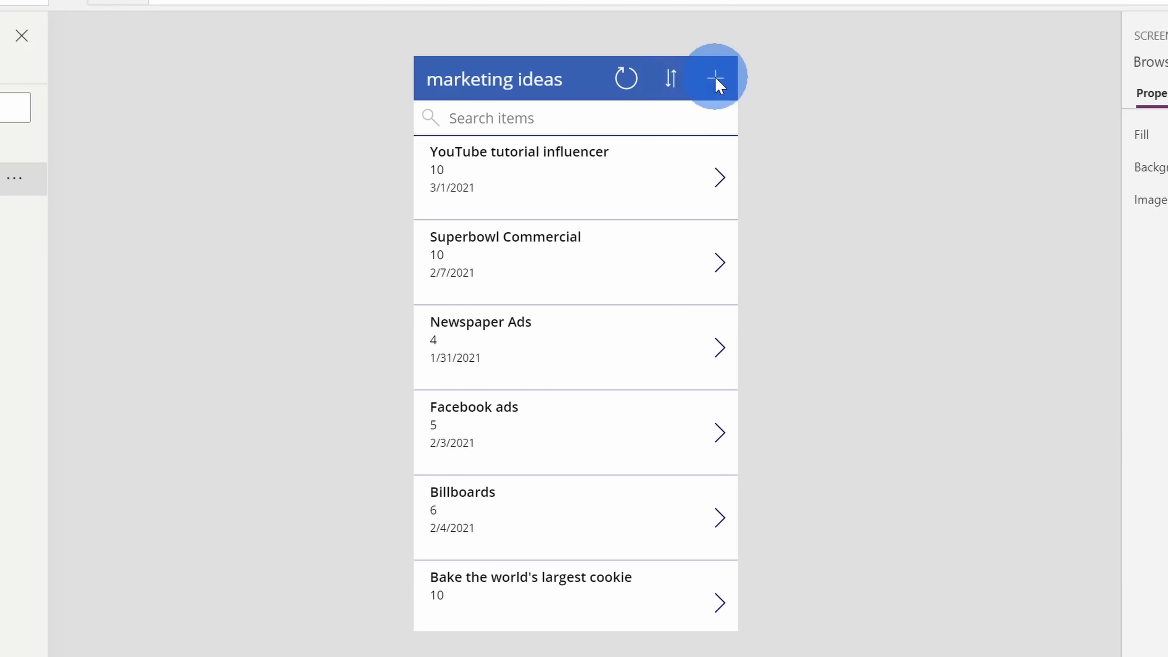
pyautogui.moveTo(716, 82)
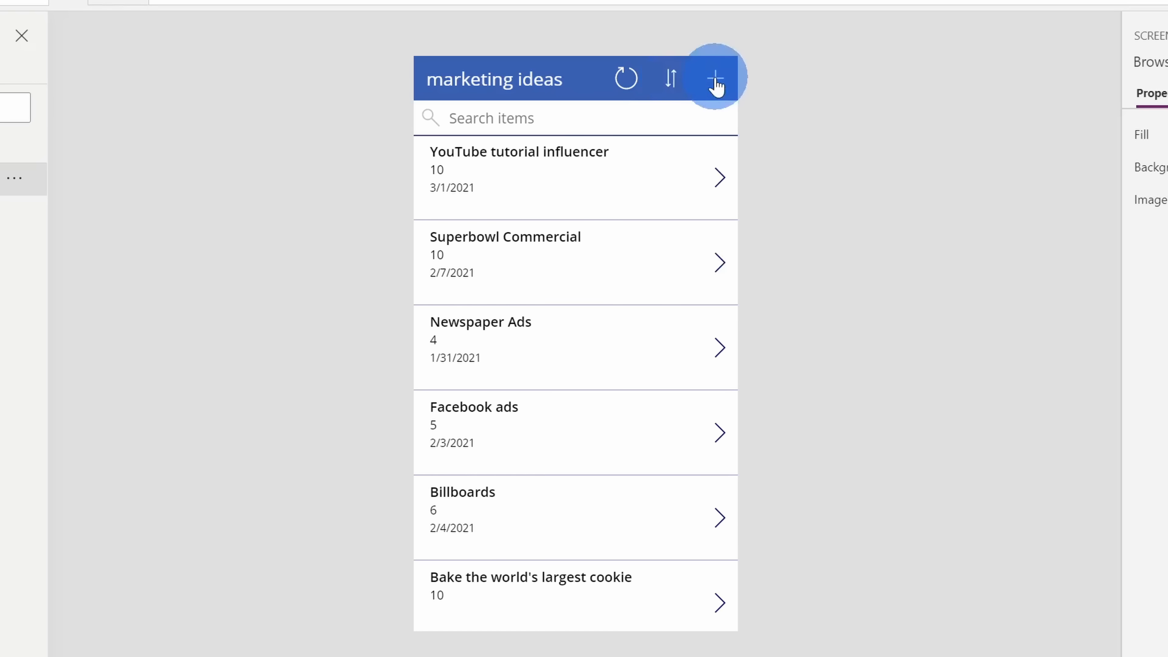
pyautogui.click(714, 78)
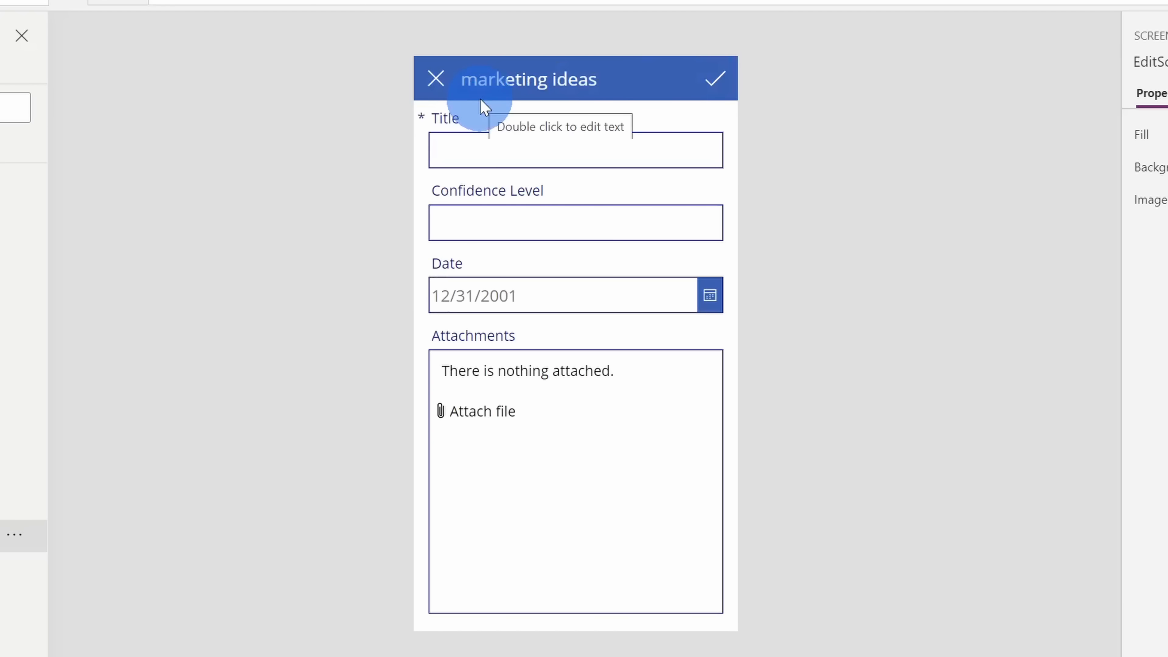
pyautogui.click(435, 79)
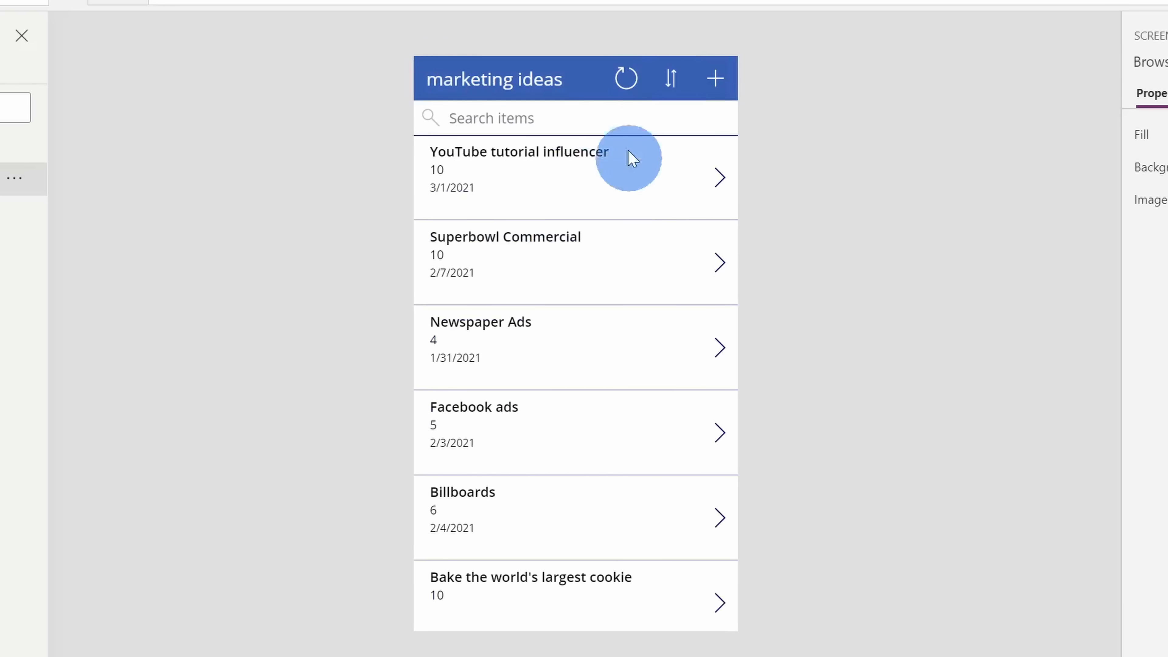
pyautogui.click(714, 78)
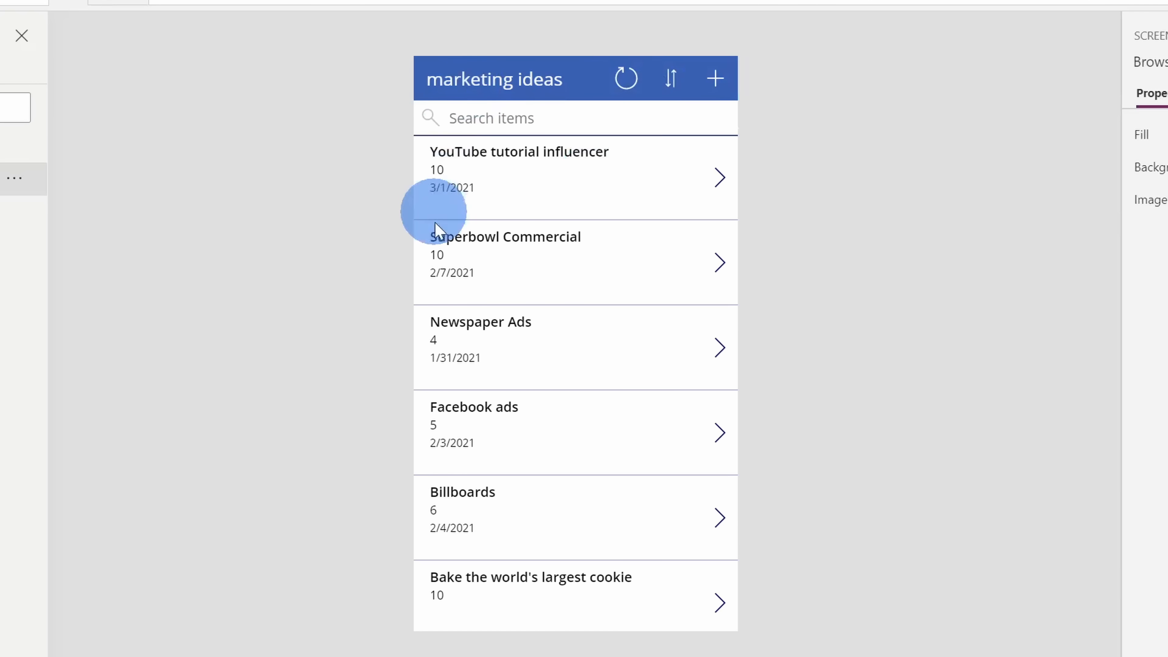
pyautogui.moveTo(851, 536)
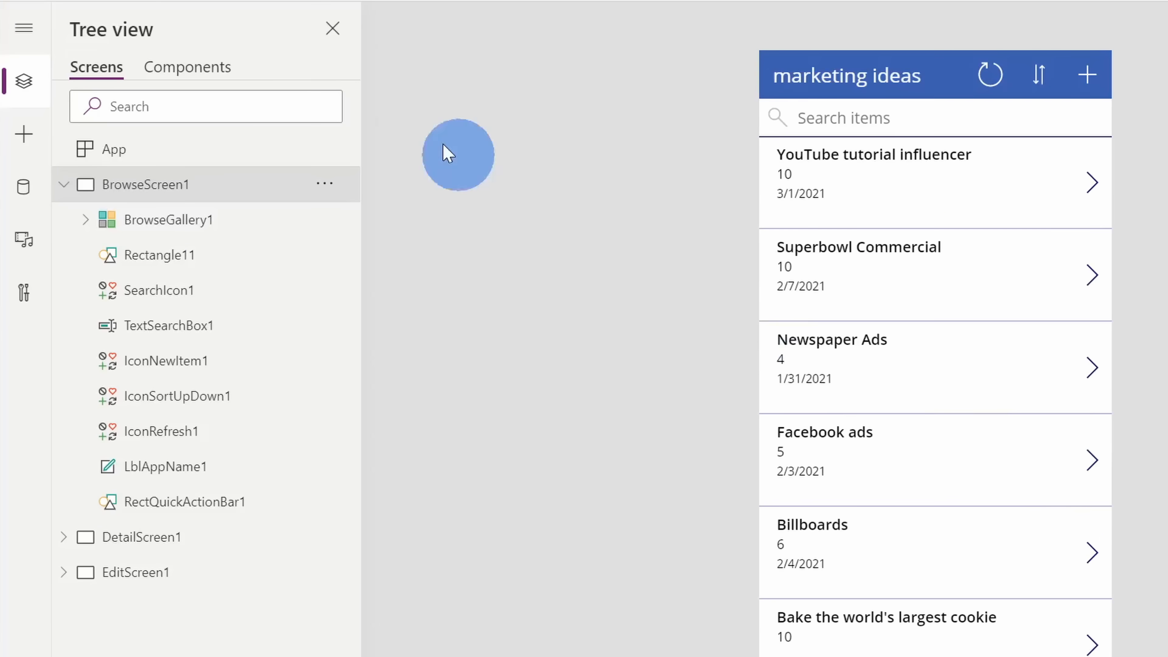
pyautogui.moveTo(130, 41)
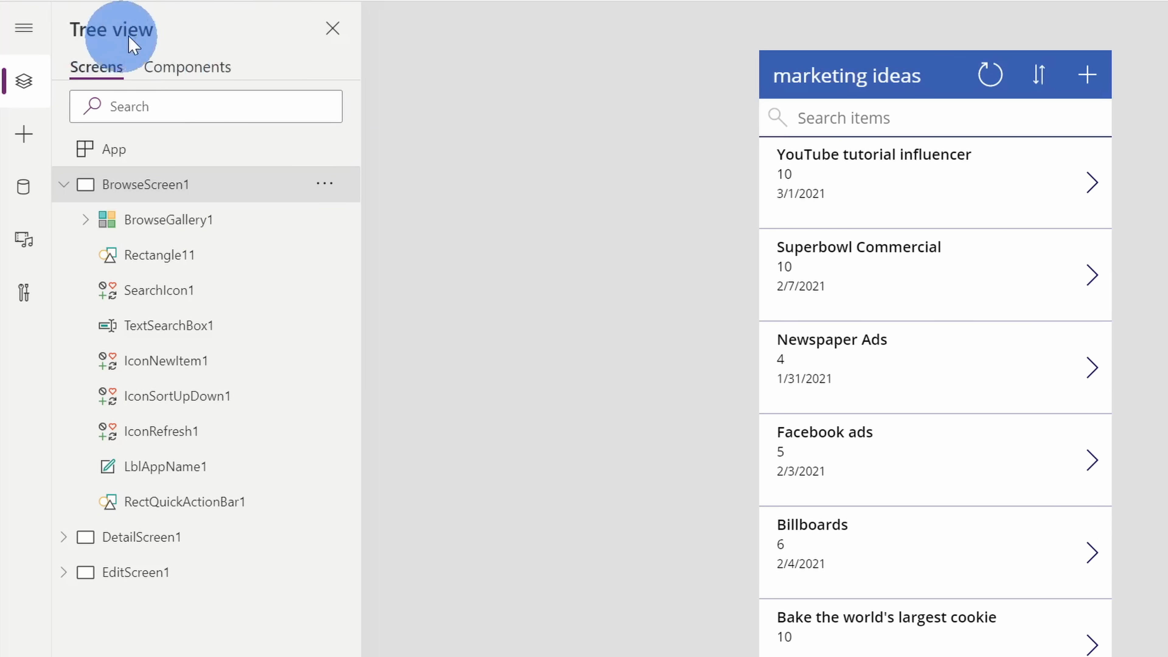
pyautogui.moveTo(209, 207)
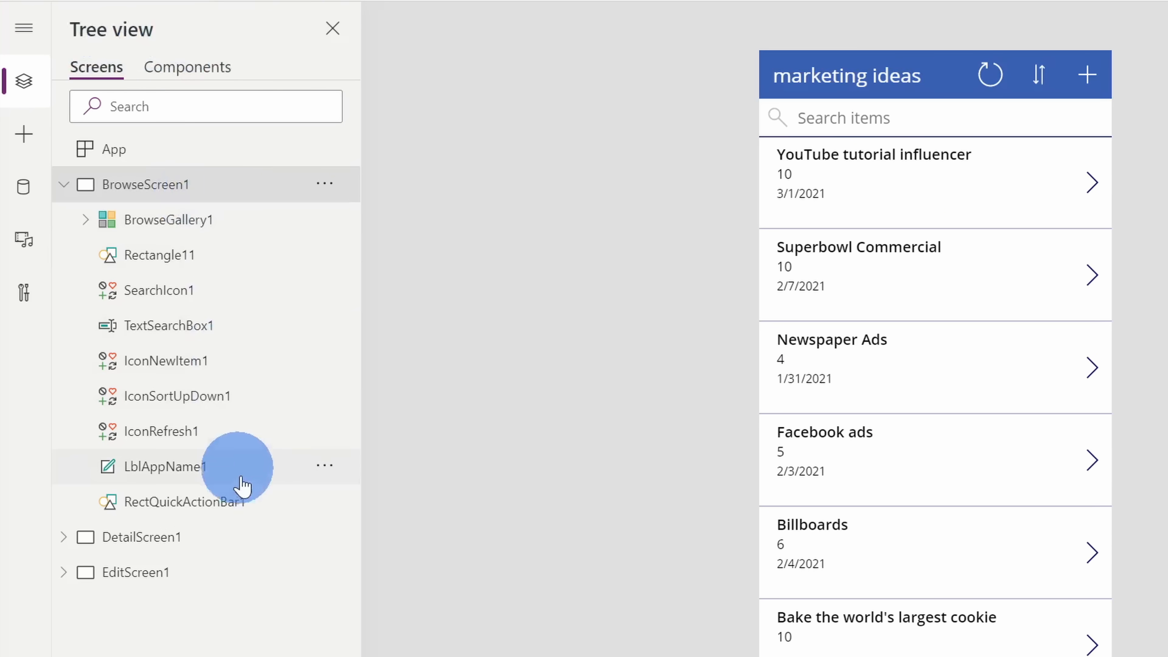
pyautogui.moveTo(250, 537)
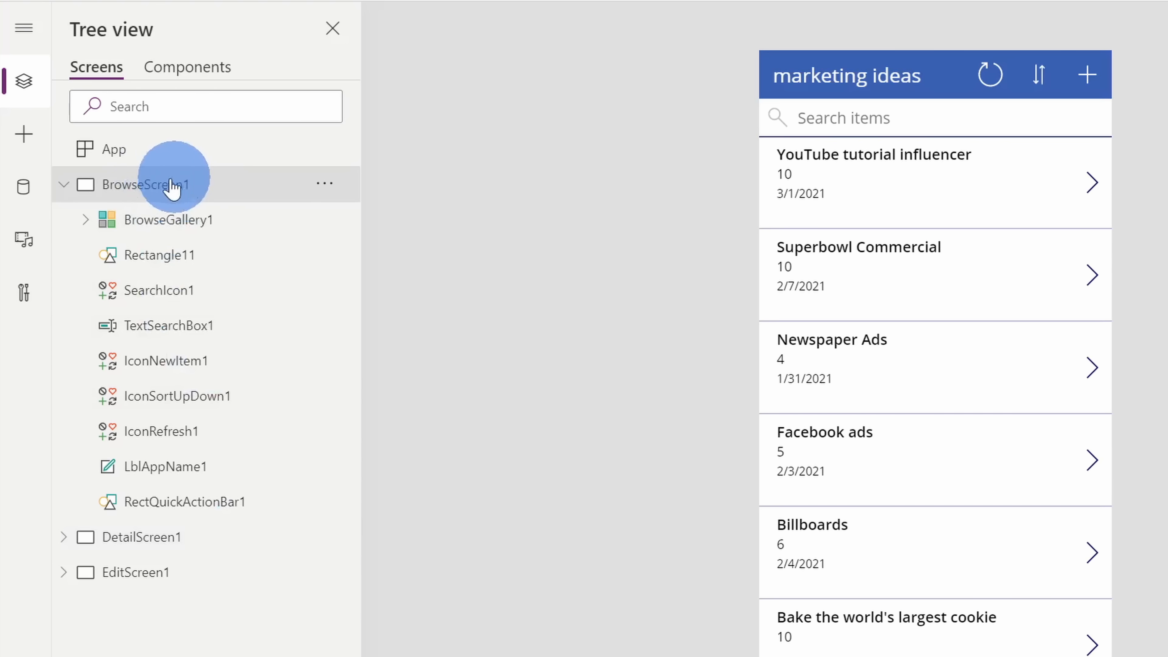
pyautogui.moveTo(775, 93)
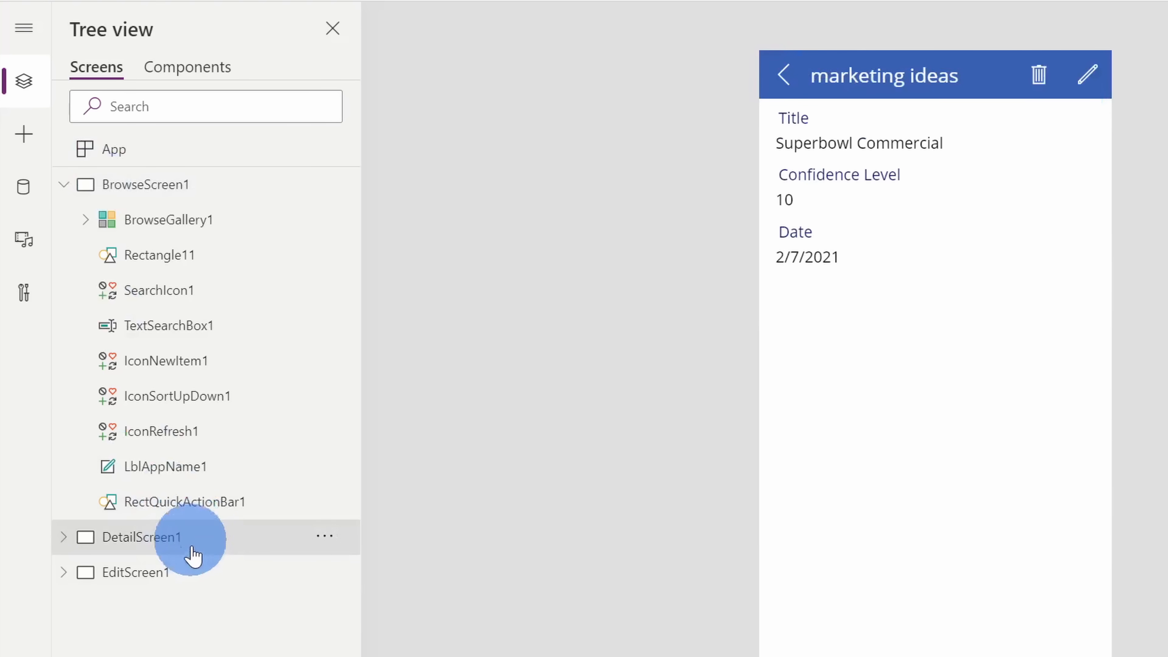
pyautogui.click(136, 571)
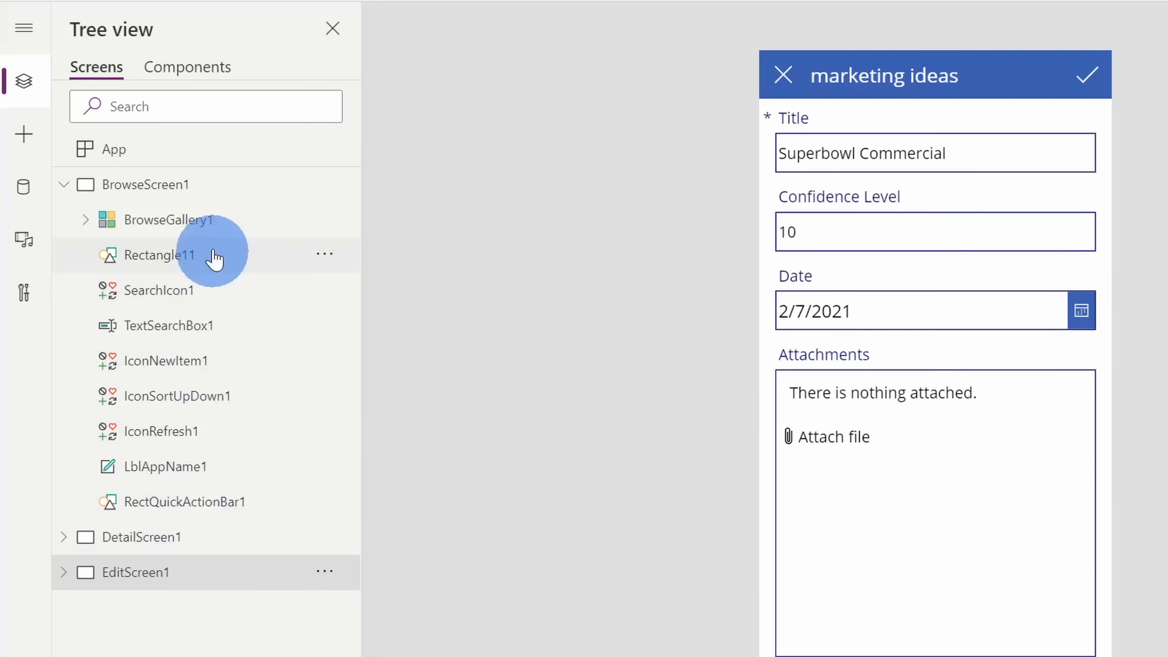
pyautogui.moveTo(216, 220)
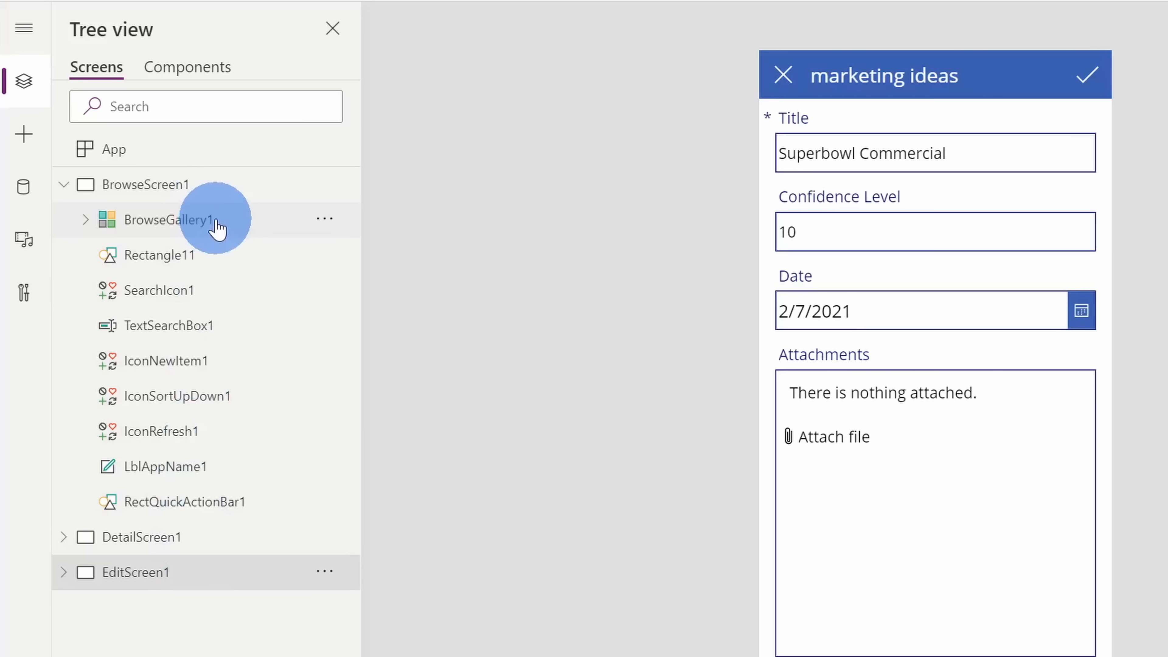
pyautogui.moveTo(223, 431)
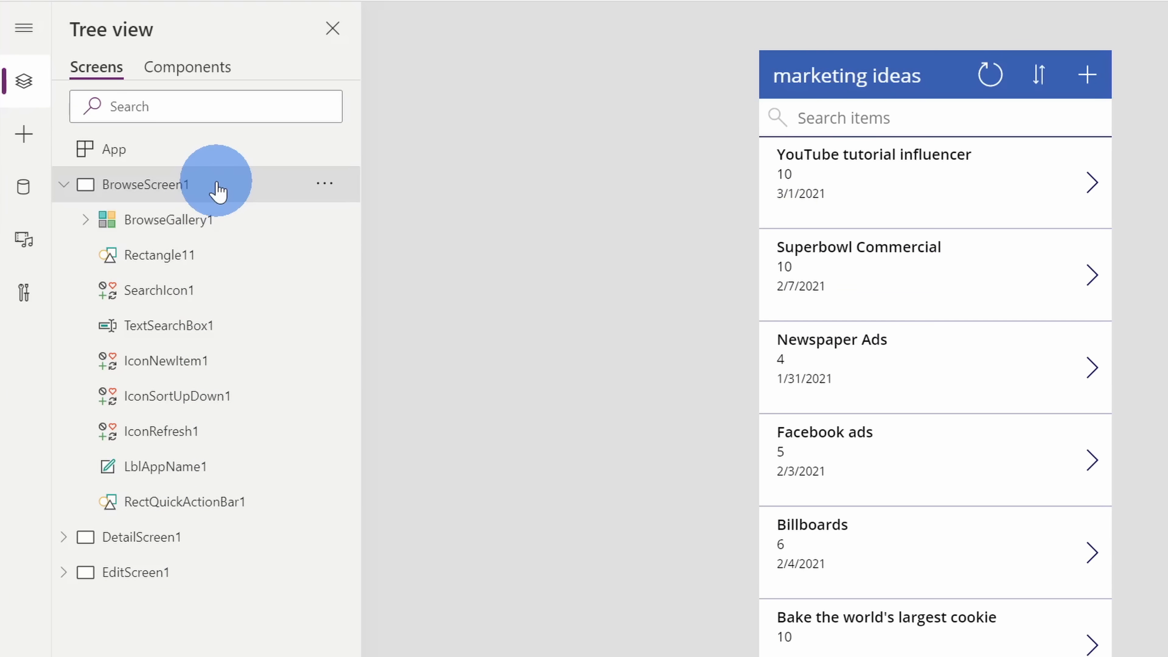
pyautogui.moveTo(233, 226)
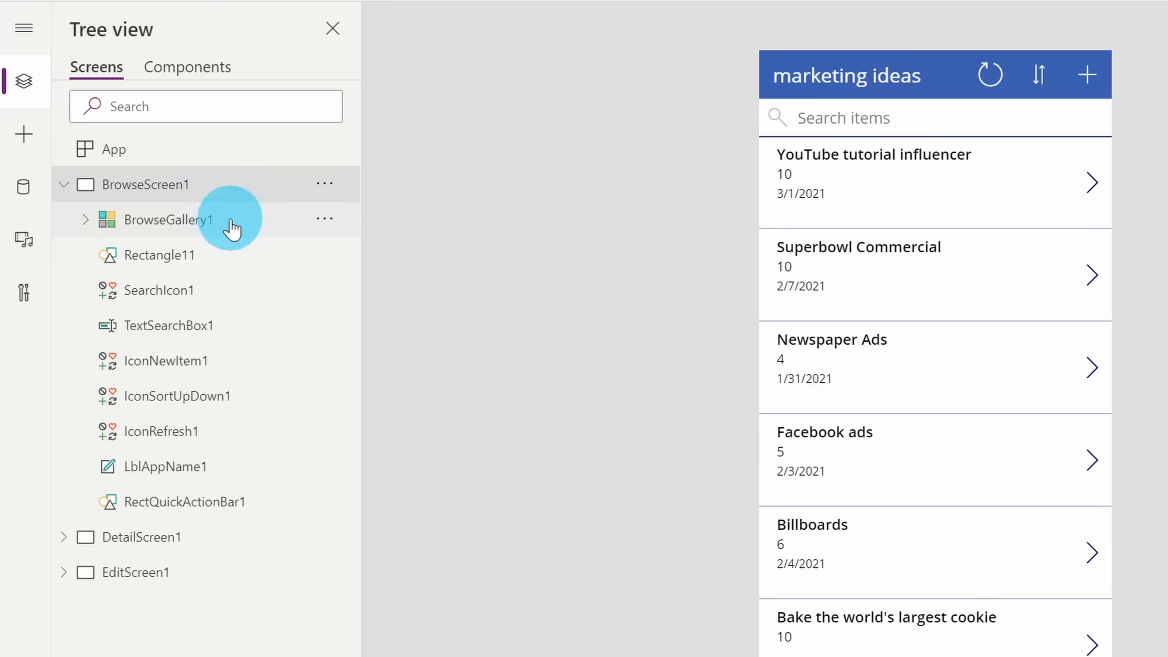
pyautogui.click(168, 219)
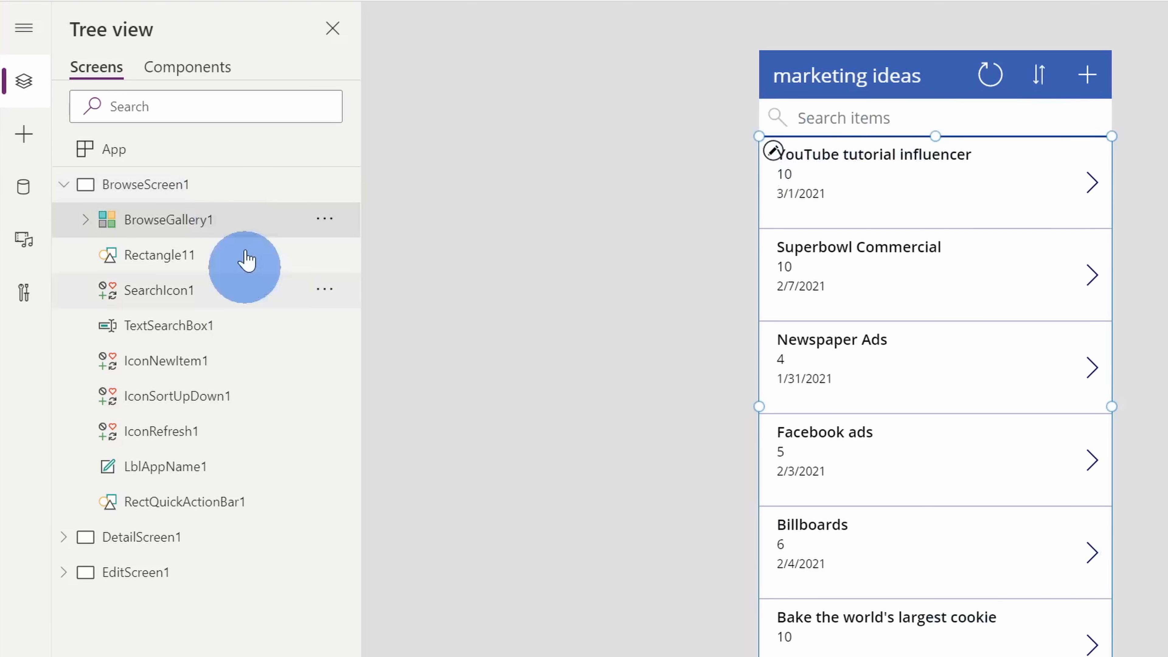
pyautogui.click(156, 255)
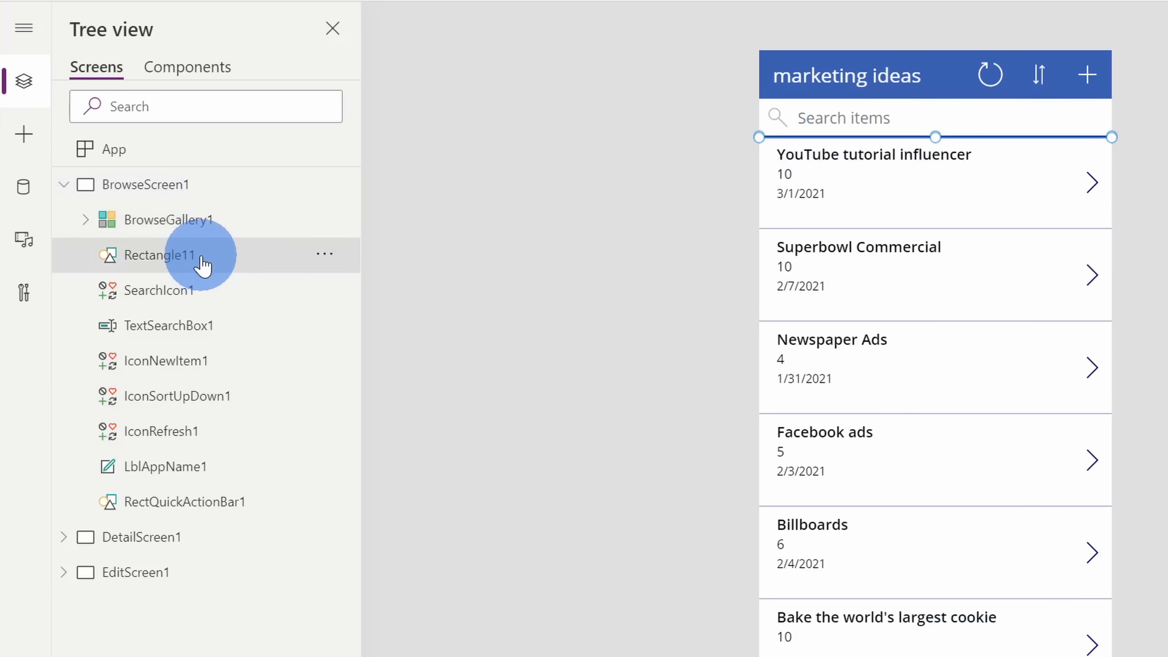
pyautogui.click(157, 290)
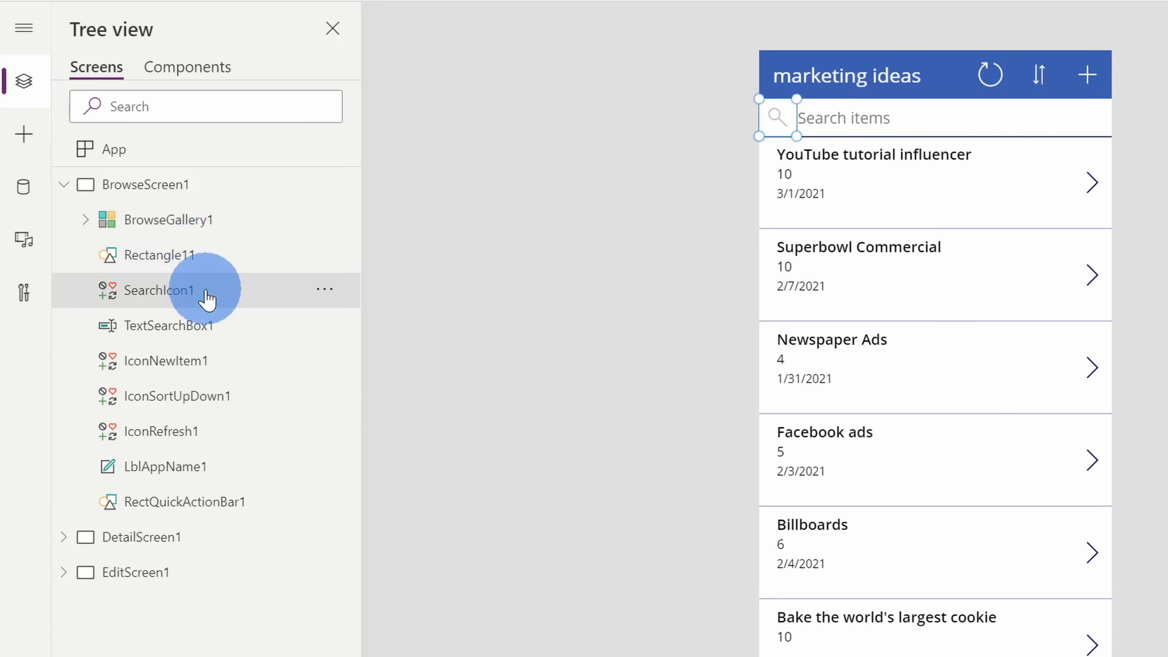
pyautogui.click(168, 326)
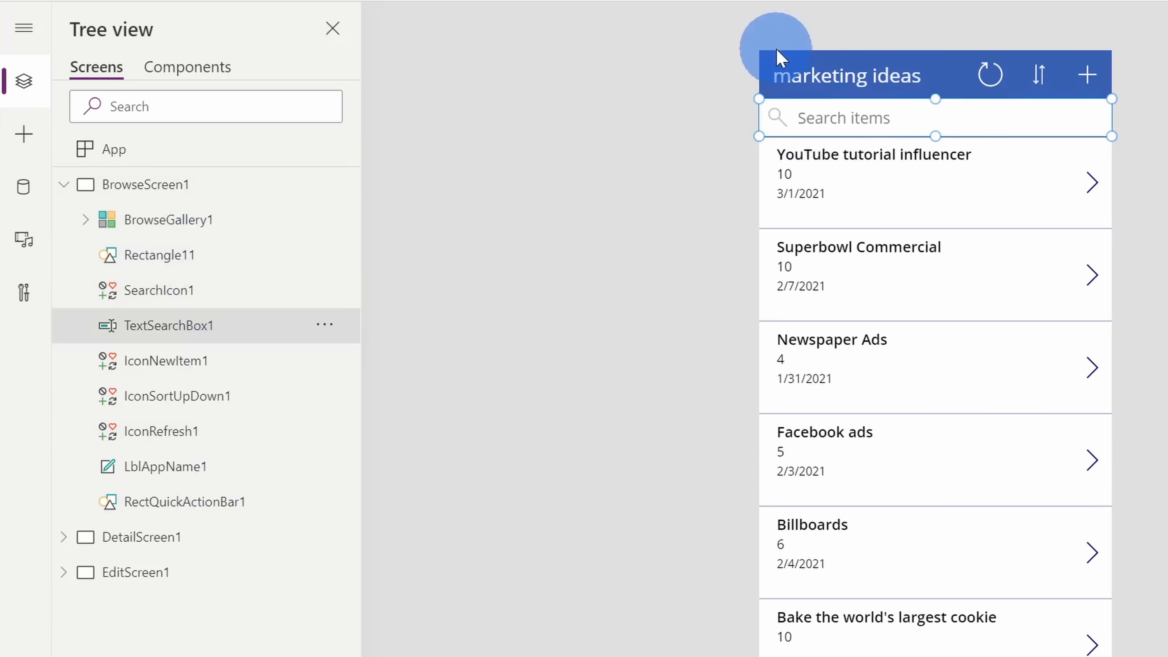
pyautogui.moveTo(775, 385)
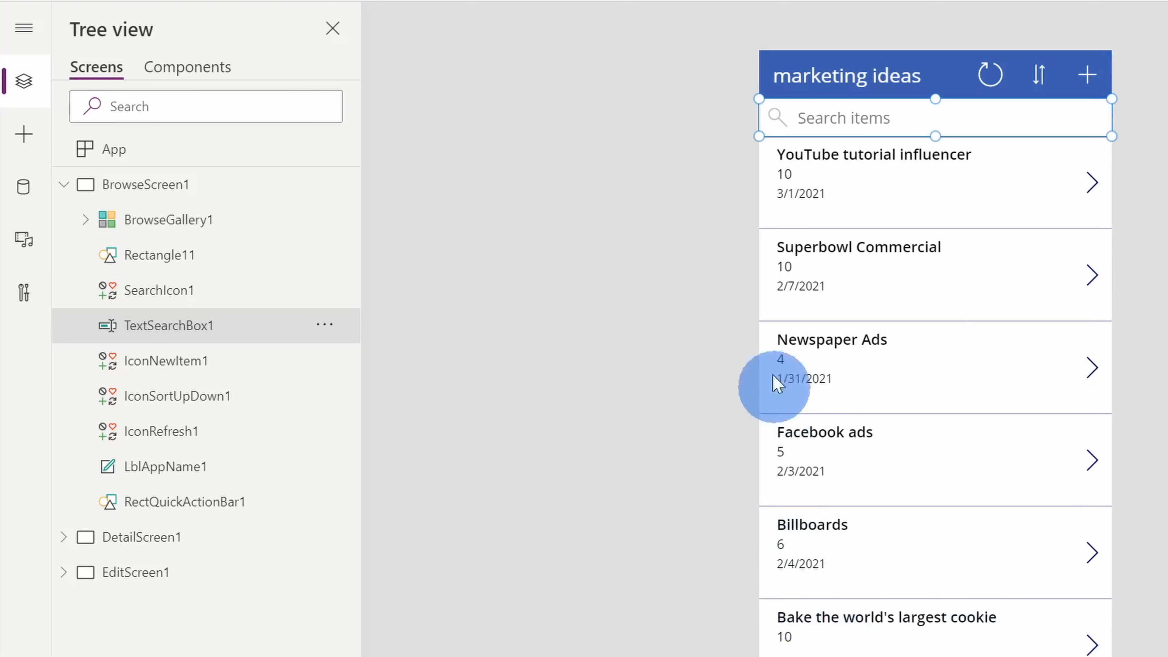
pyautogui.moveTo(989, 74)
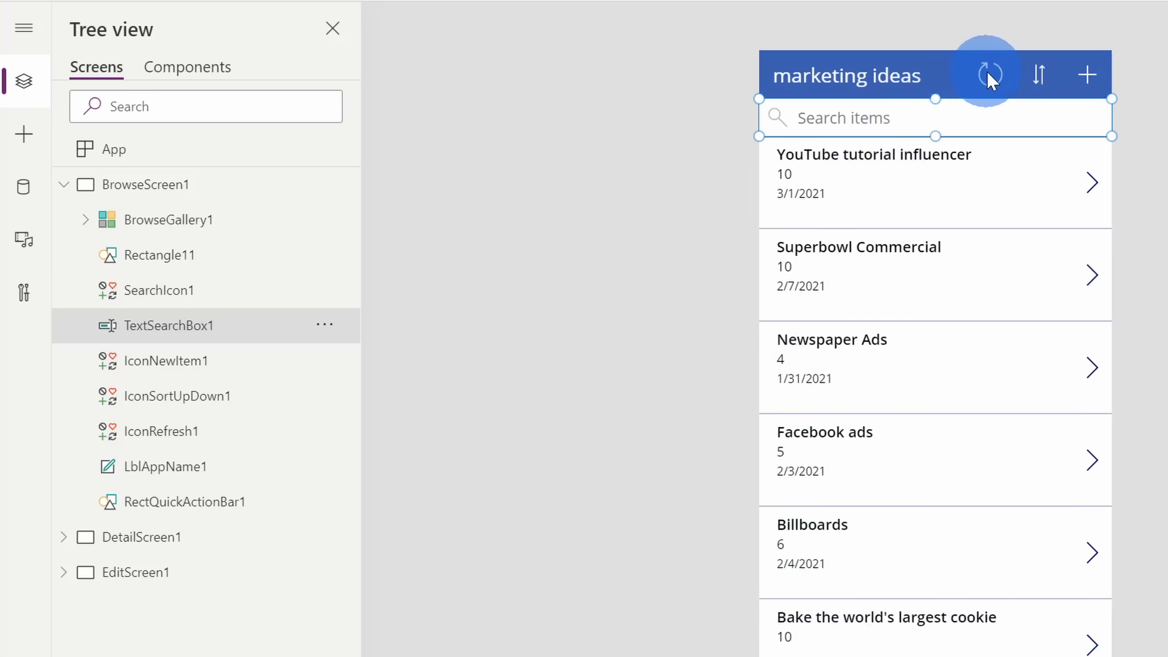
pyautogui.click(157, 430)
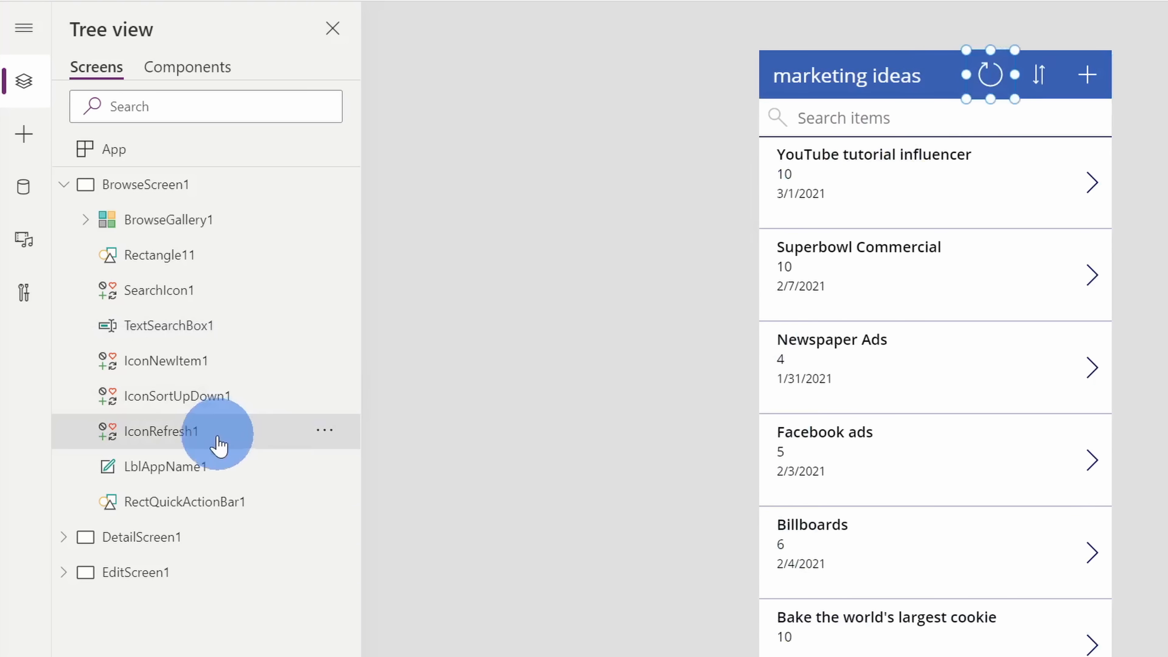
pyautogui.moveTo(1085, 74)
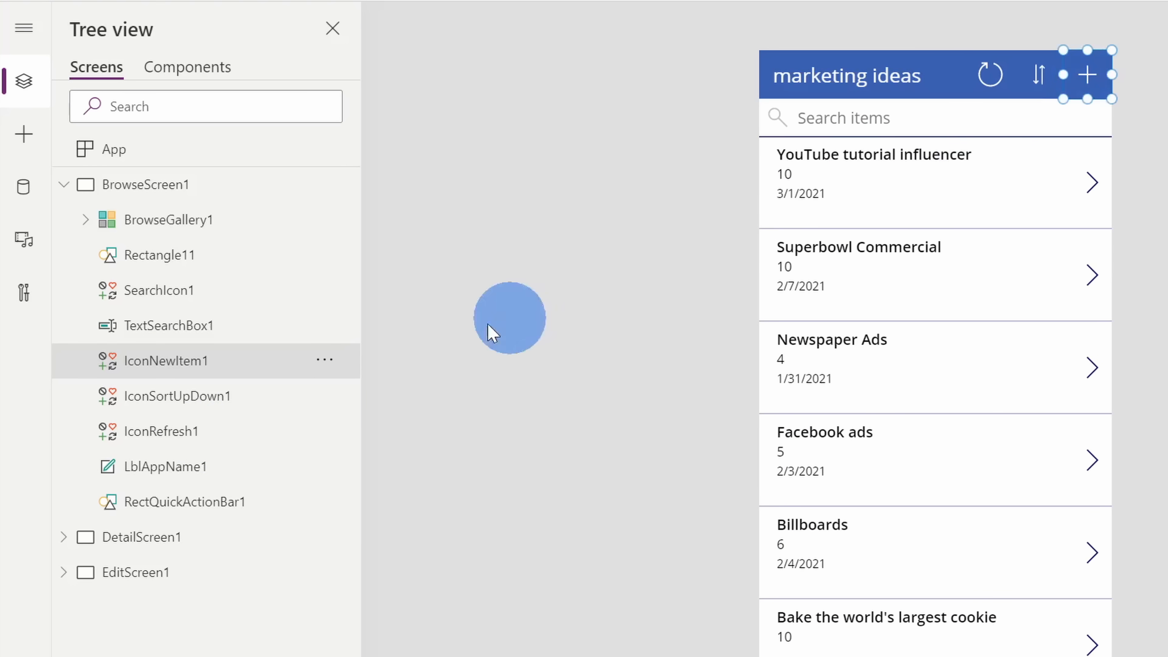
pyautogui.moveTo(179, 361)
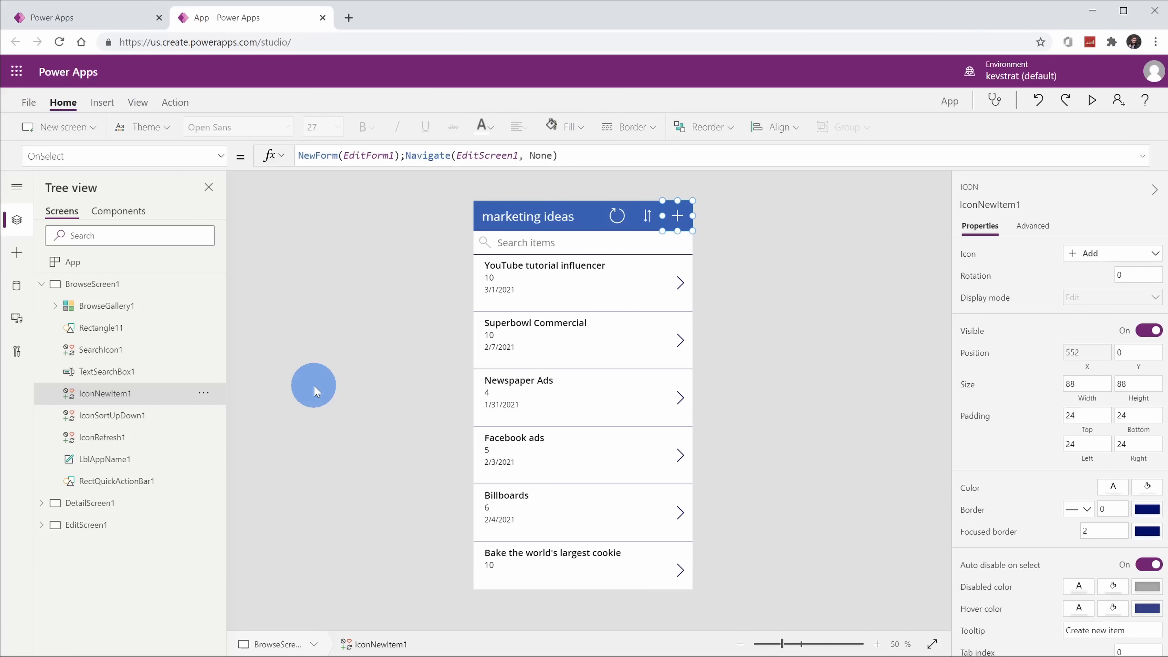
pyautogui.moveTo(405, 291)
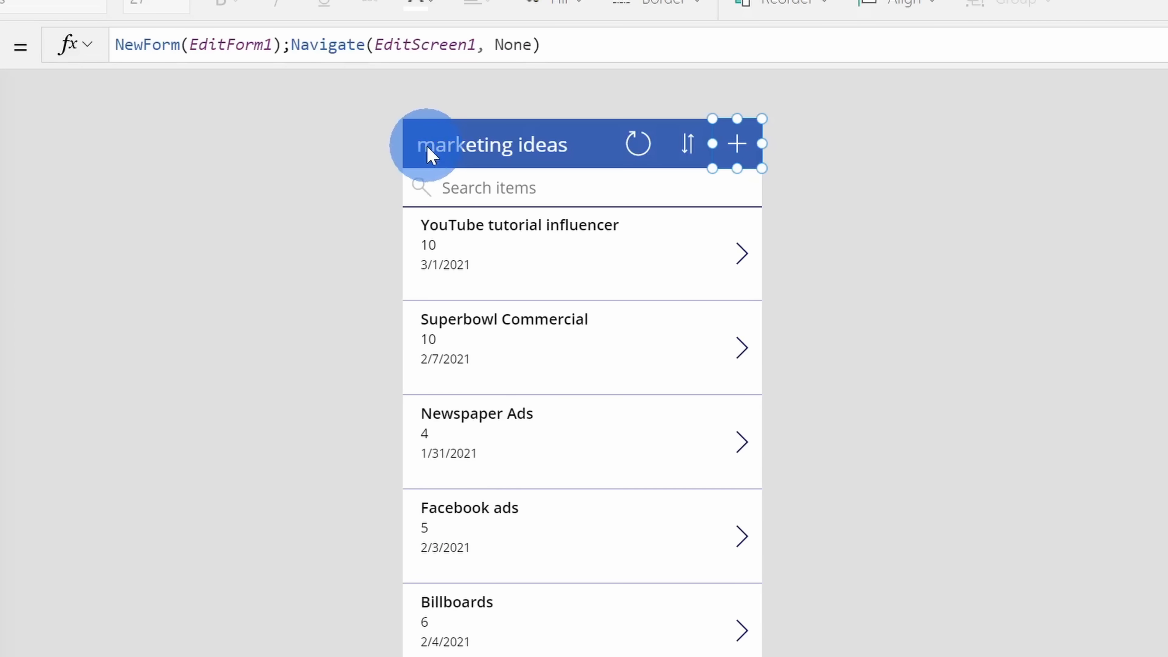
pyautogui.moveTo(436, 144)
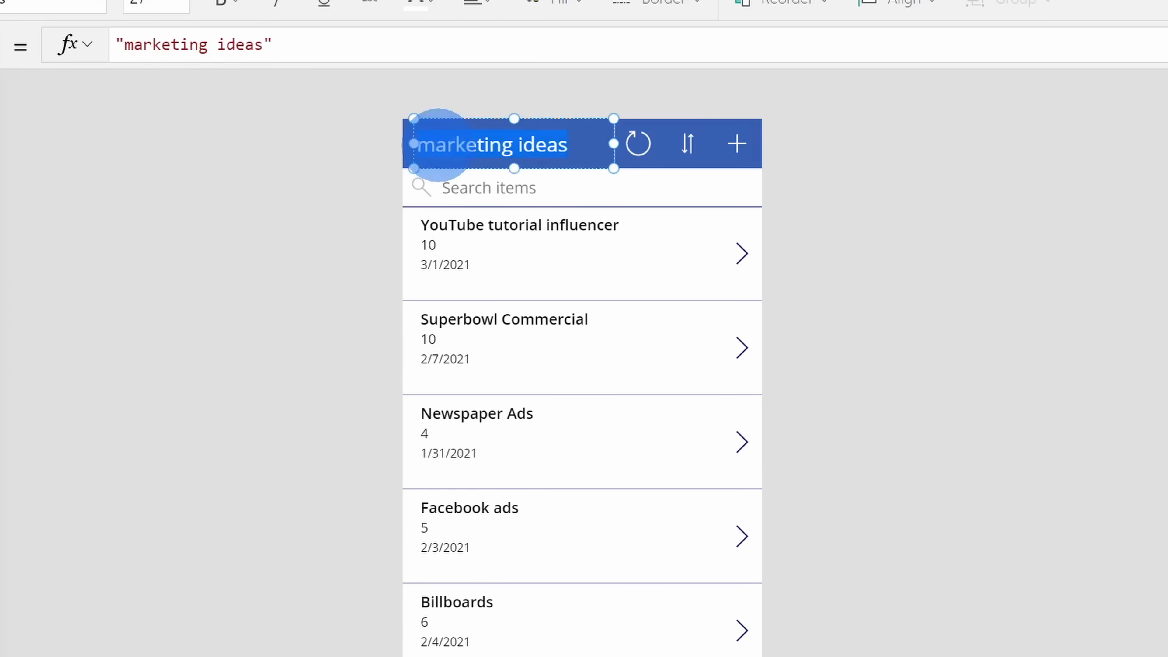
# Step: Replace the title's lowercase m with a capital M so it reads Marketing ideas
pyautogui.press('Backspace')
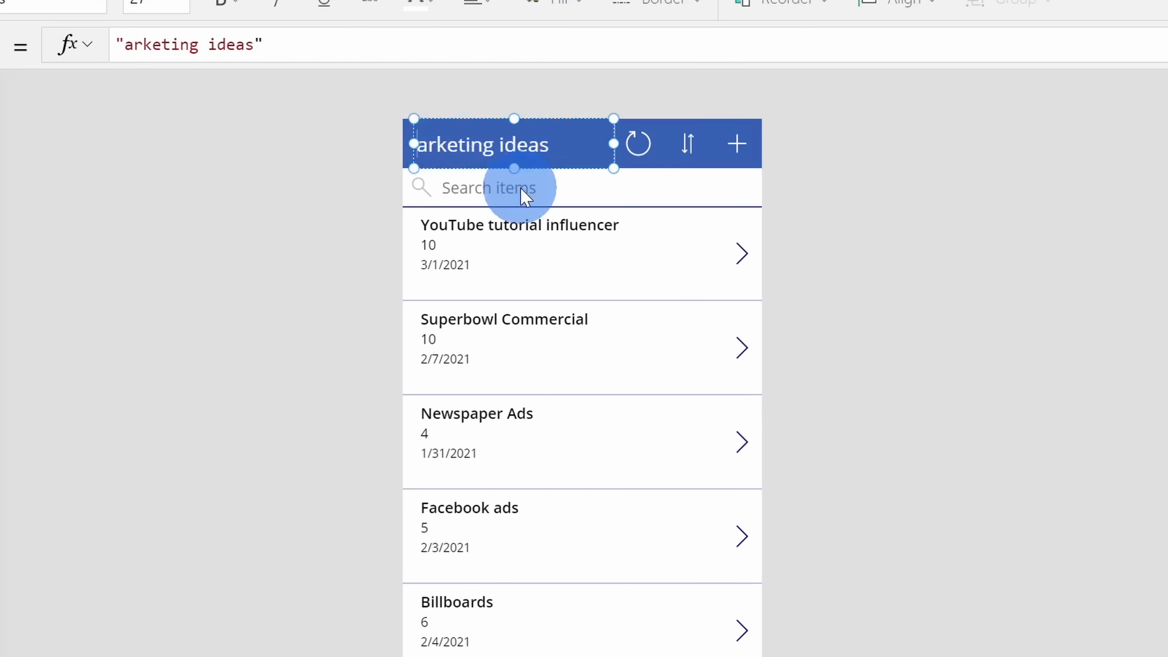
pyautogui.write('M')
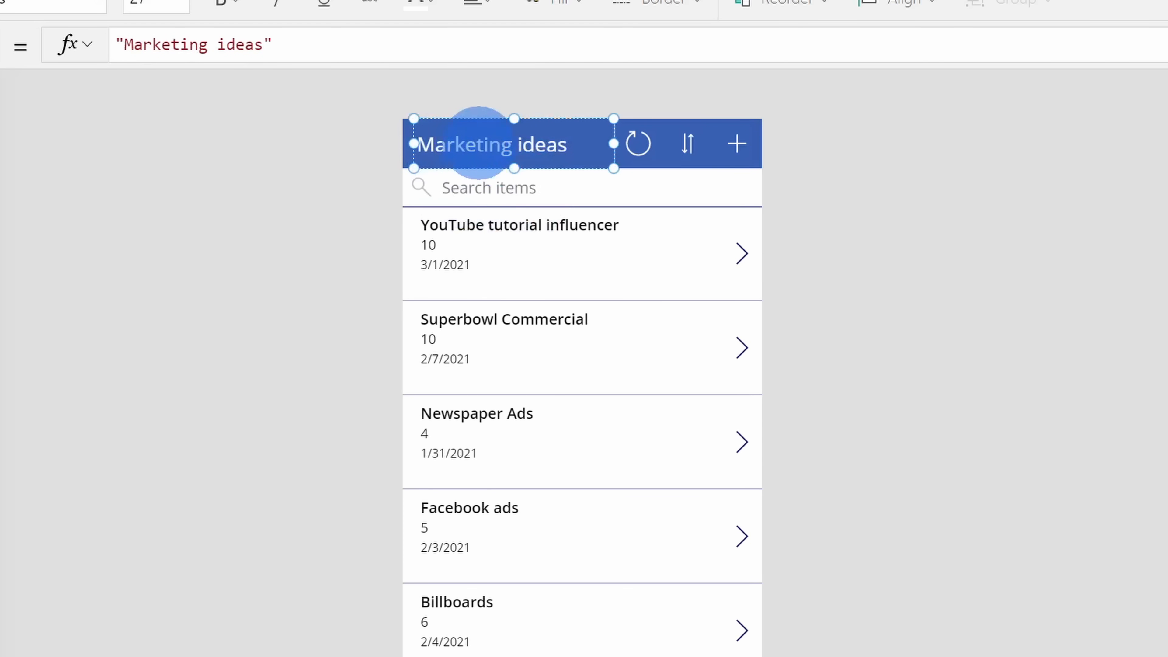
pyautogui.moveTo(507, 112)
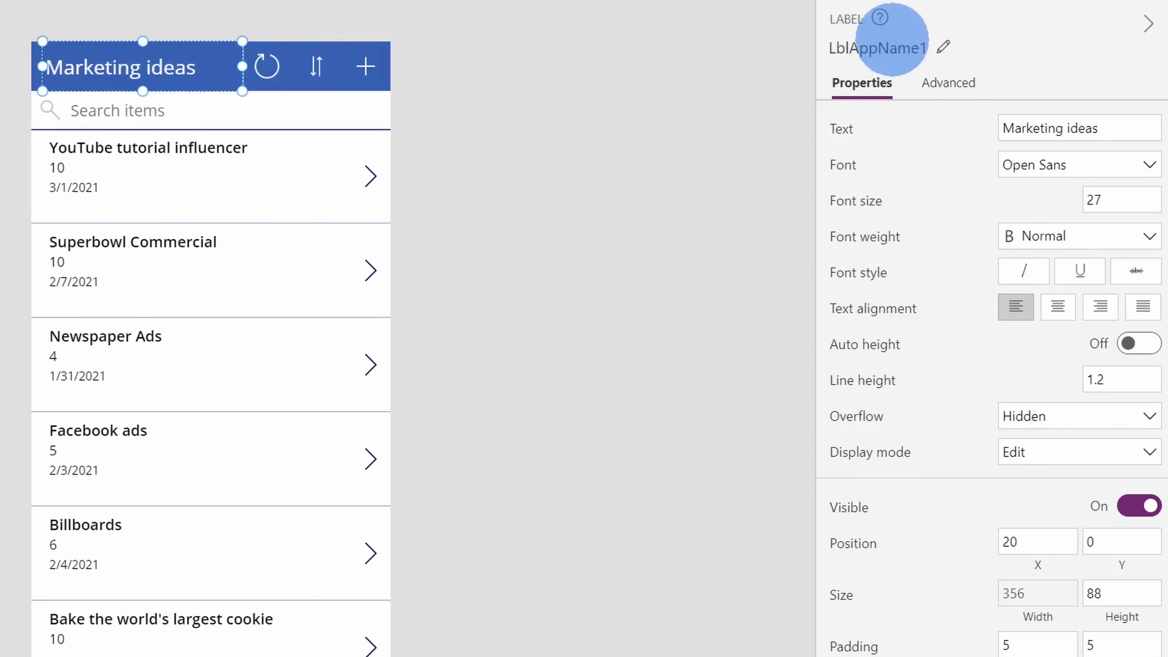
pyautogui.moveTo(912, 365)
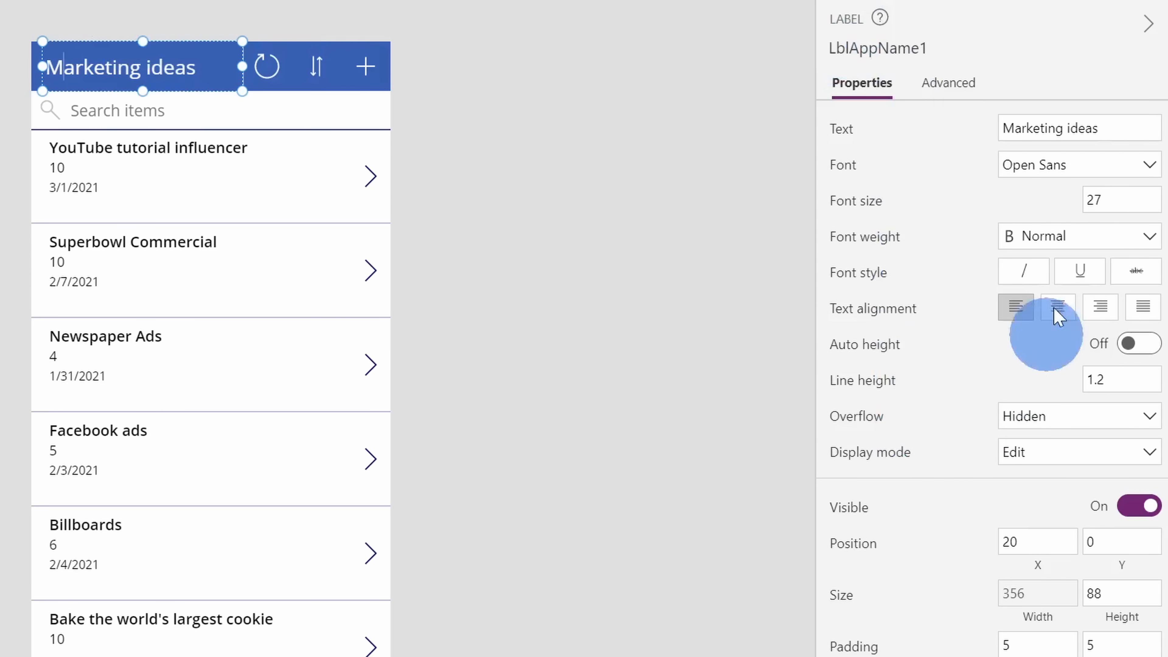
pyautogui.moveTo(1050, 236)
pyautogui.write('I')
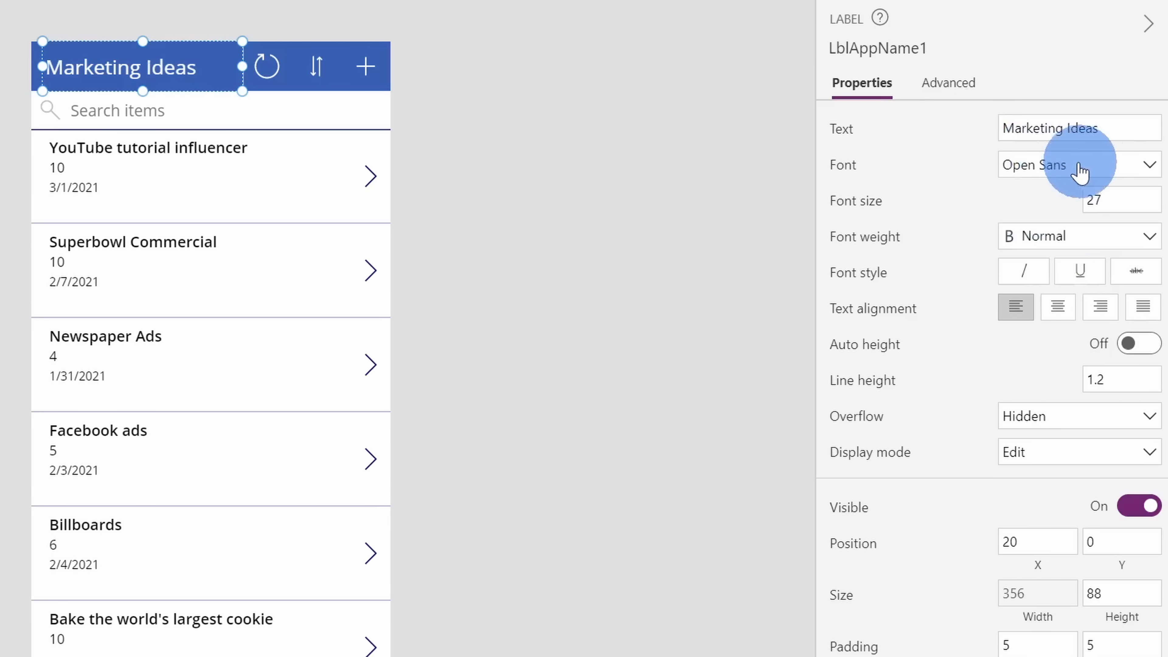
pyautogui.scroll(-3)
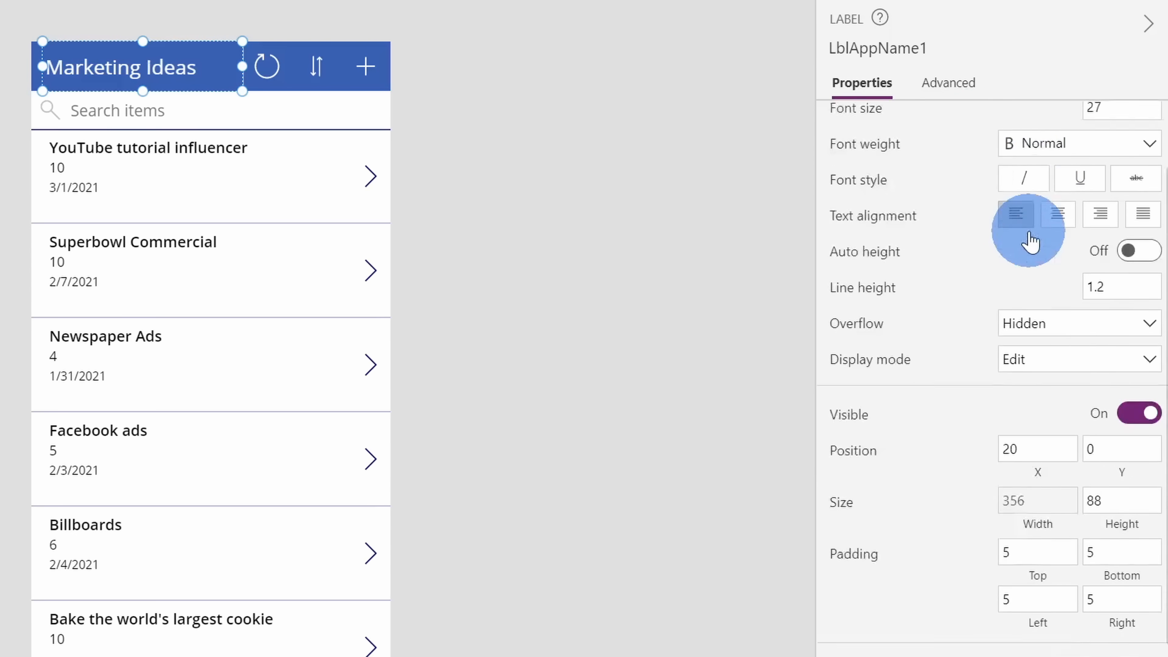
pyautogui.scroll(-3)
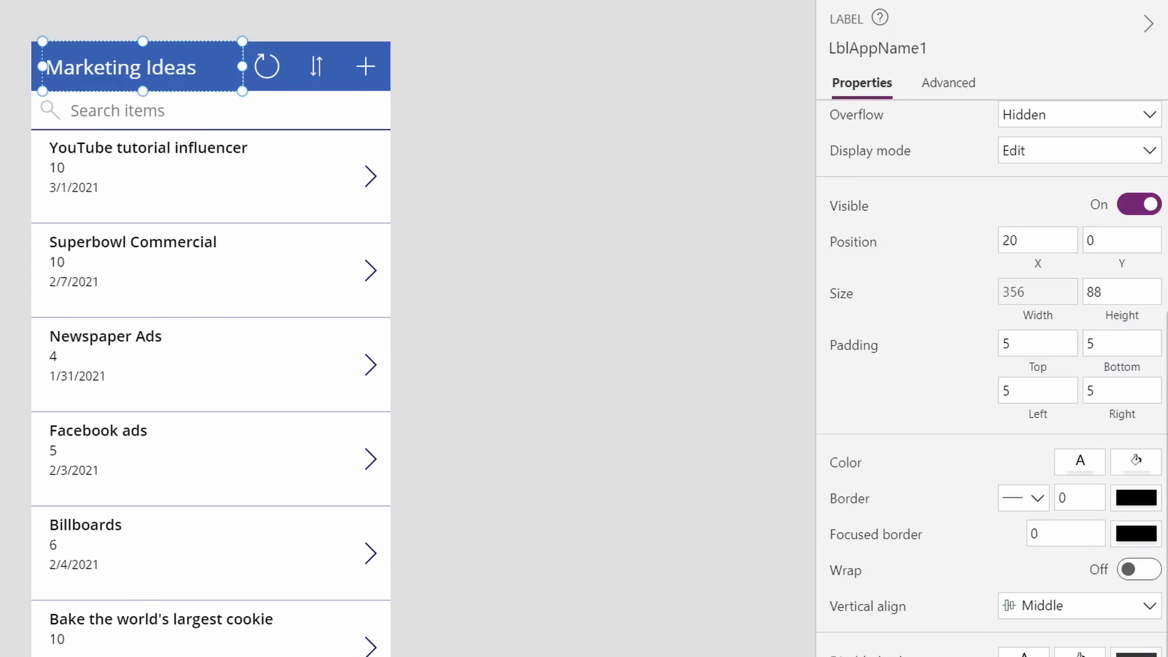
pyautogui.scroll(3)
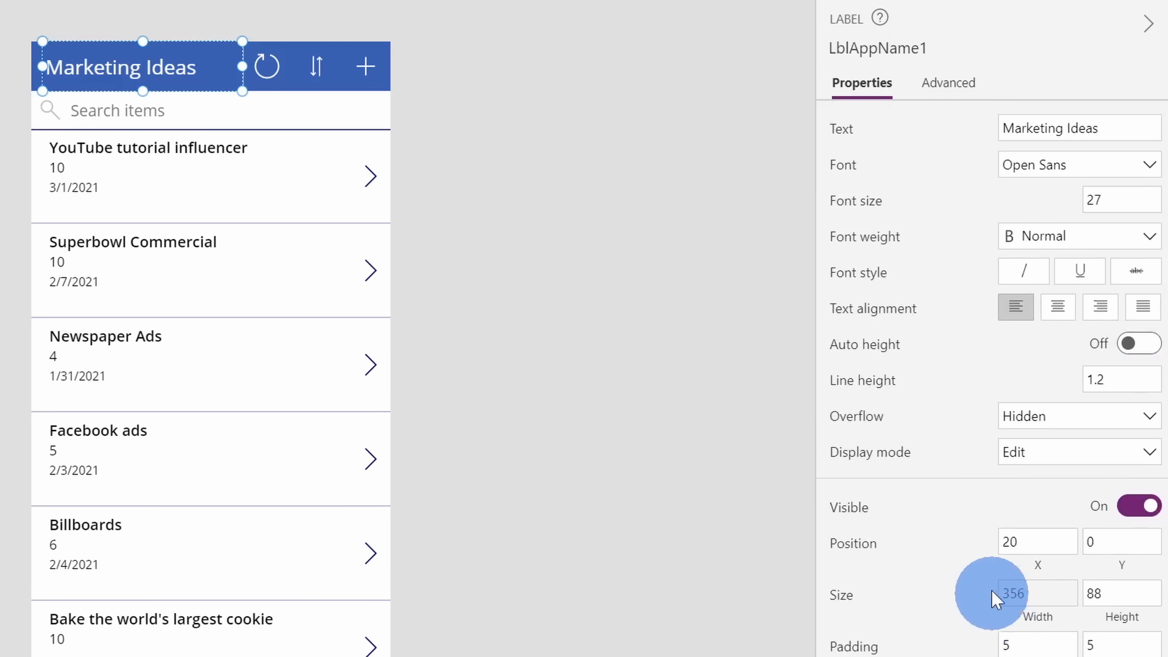
pyautogui.moveTo(339, 216)
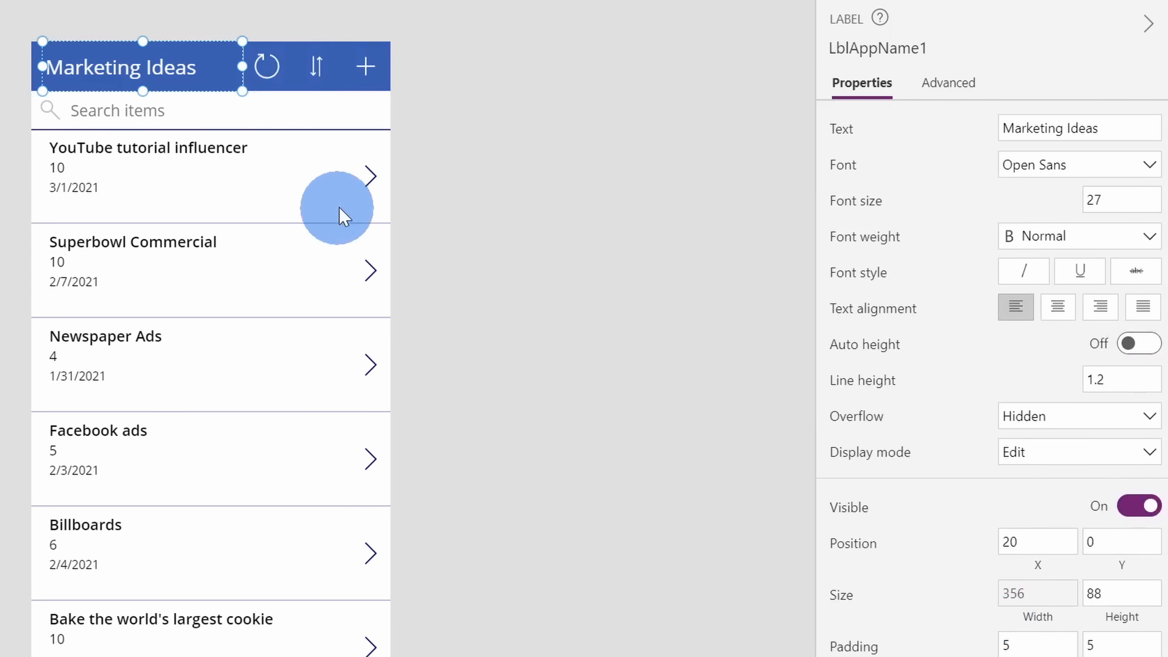
pyautogui.click(364, 66)
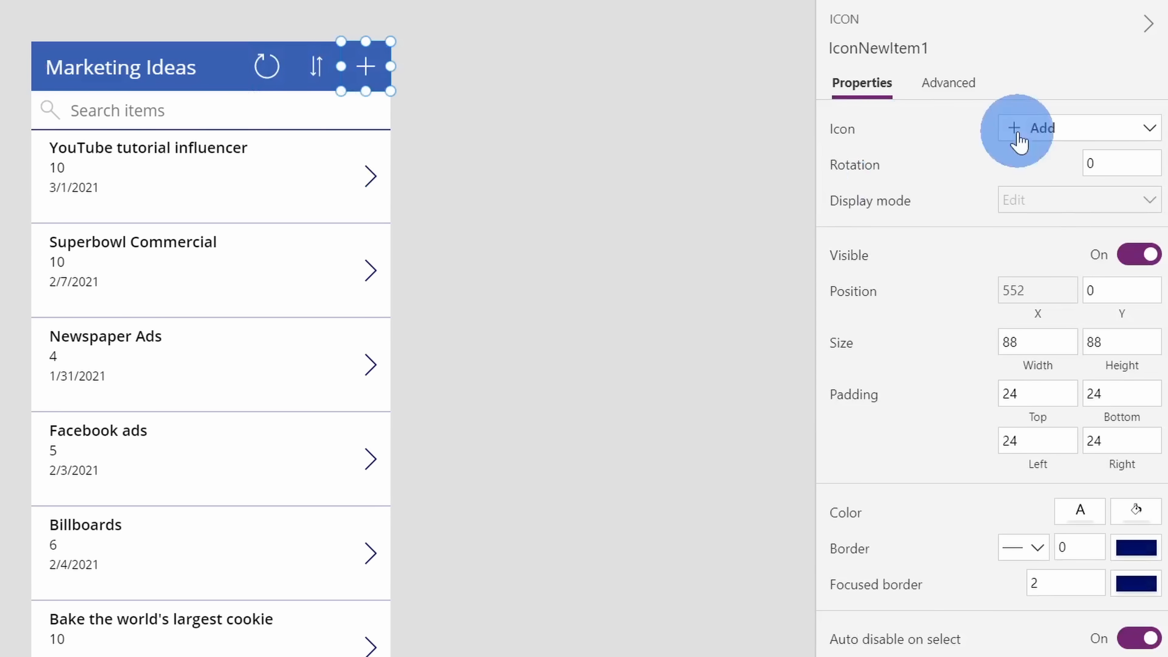
pyautogui.click(315, 67)
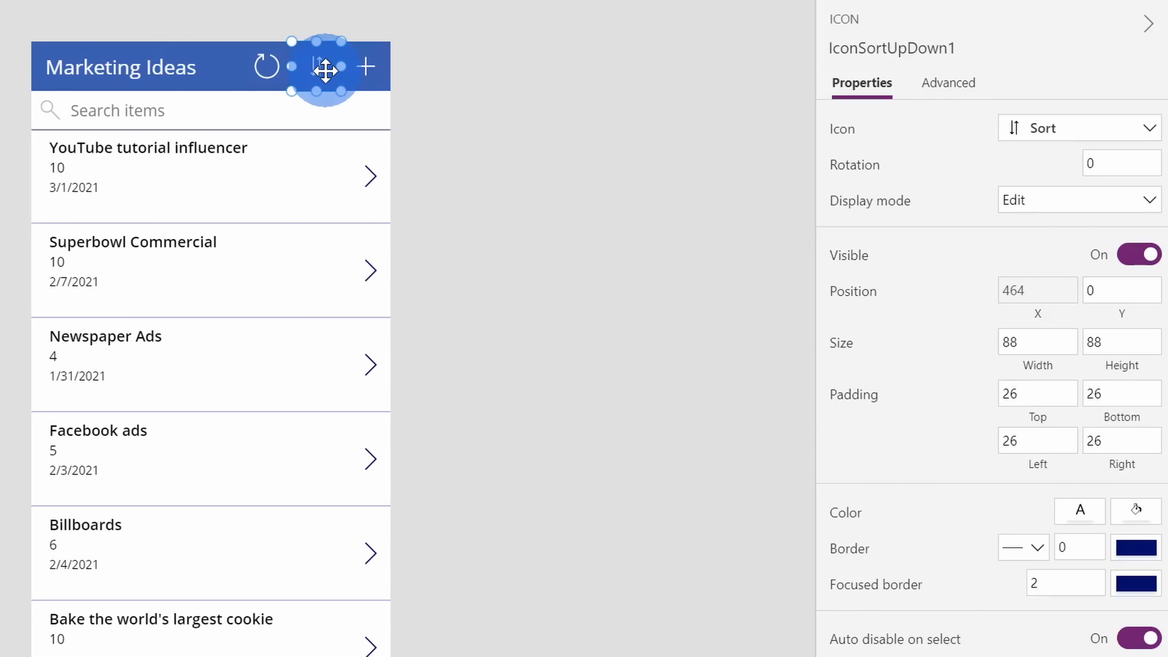
pyautogui.moveTo(48, 159)
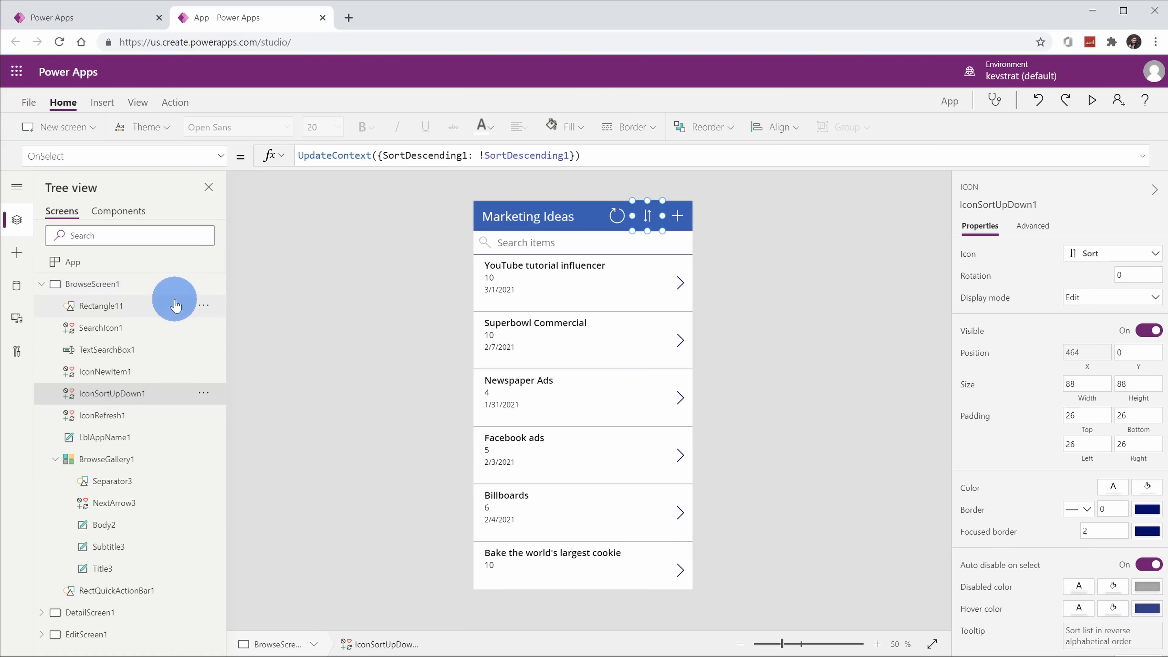
# Step: Set BrowseGallery1 to the Title layout and keep its Title4 field bound to the Title column
pyautogui.click(107, 459)
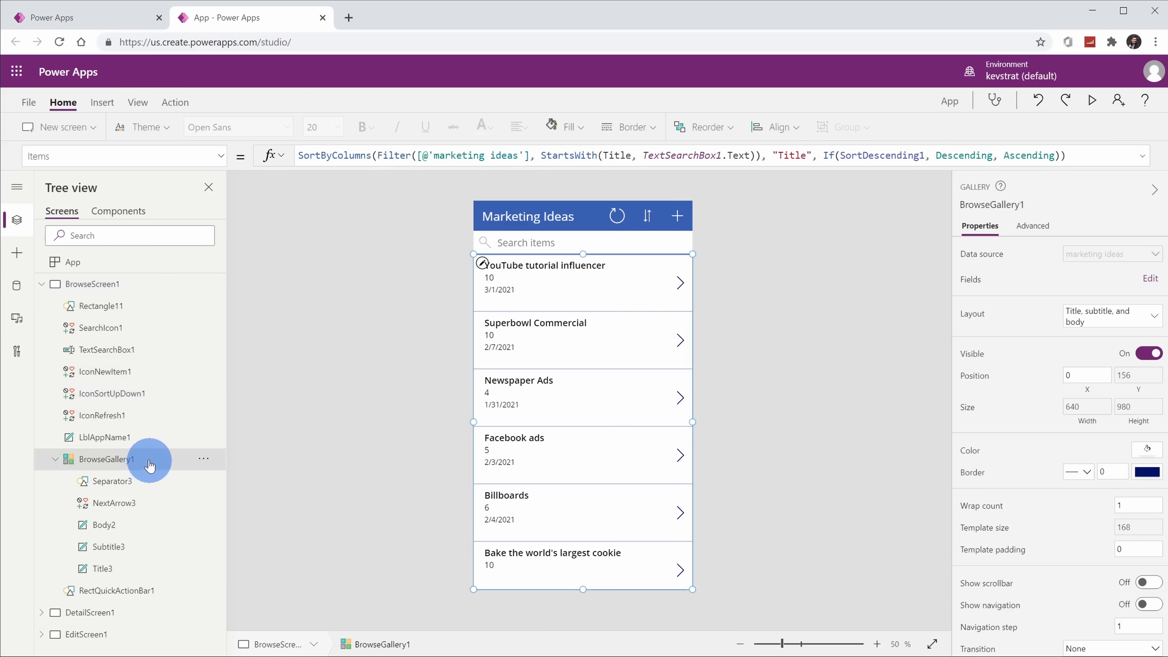
pyautogui.moveTo(460, 281)
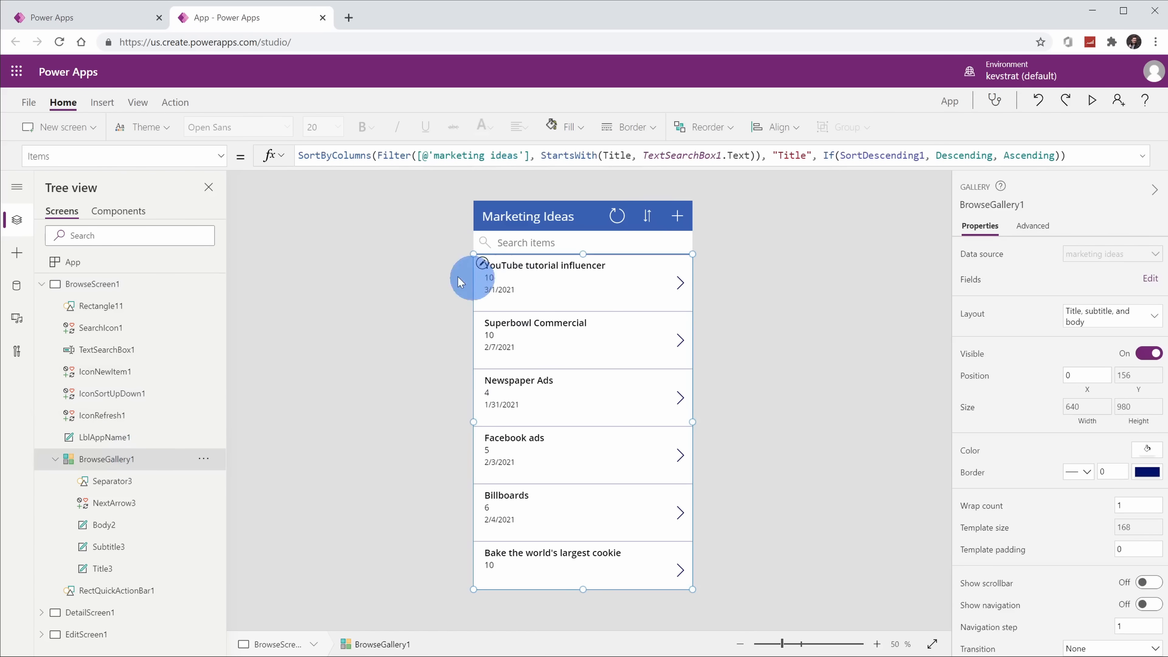
pyautogui.moveTo(696, 318)
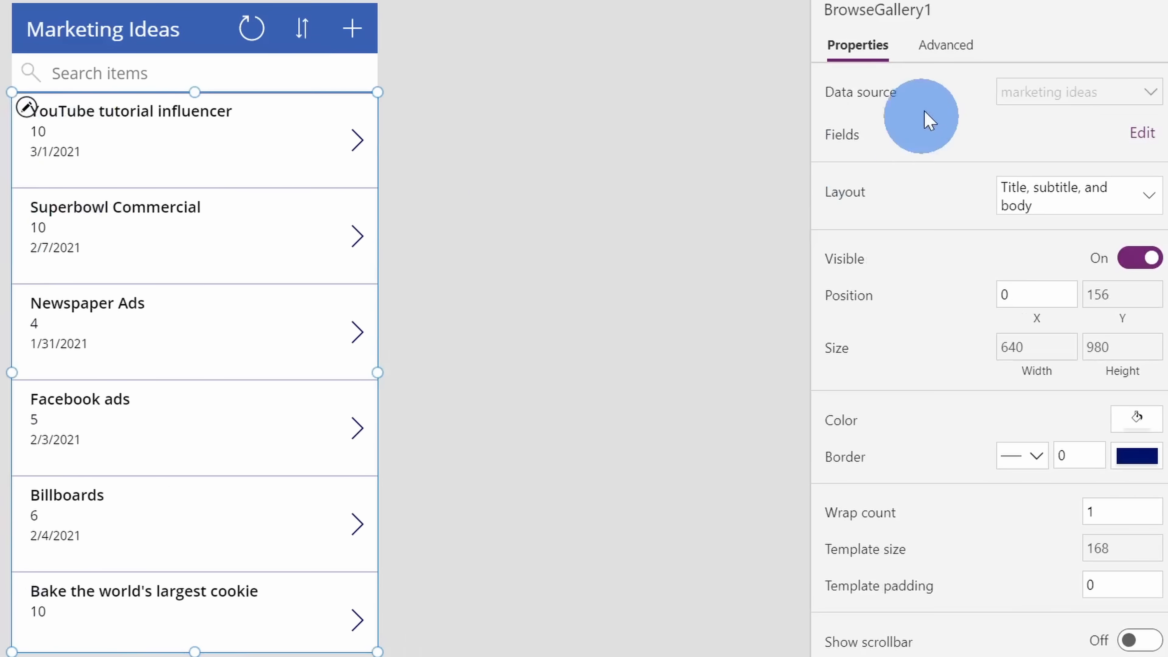
pyautogui.moveTo(946, 511)
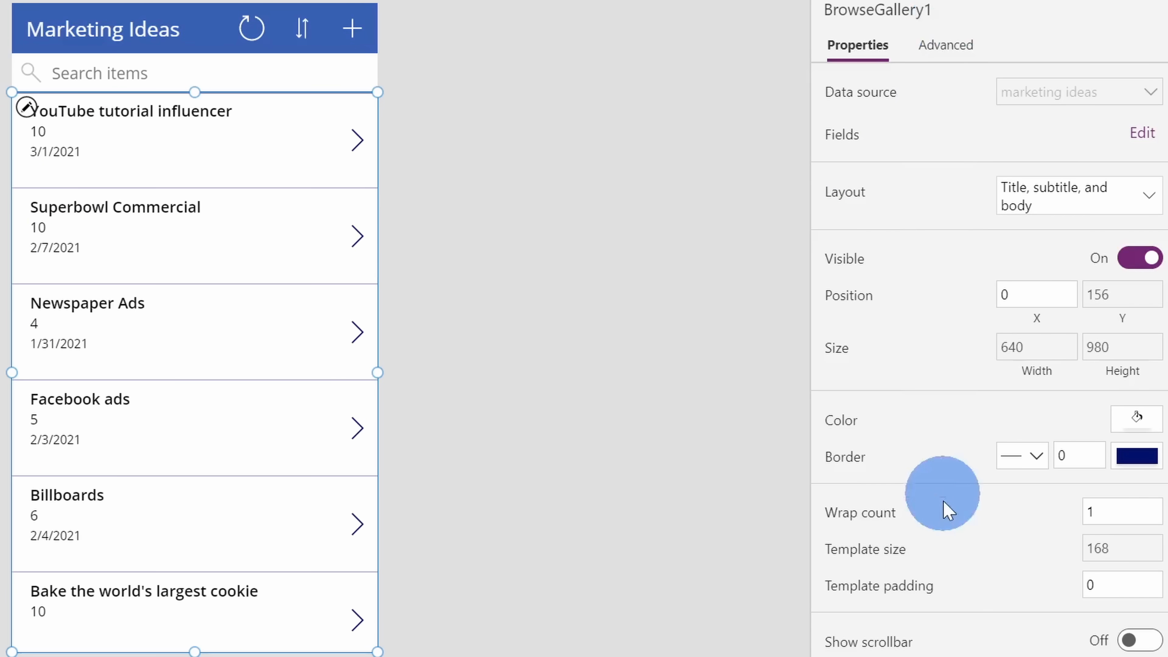
pyautogui.moveTo(944, 143)
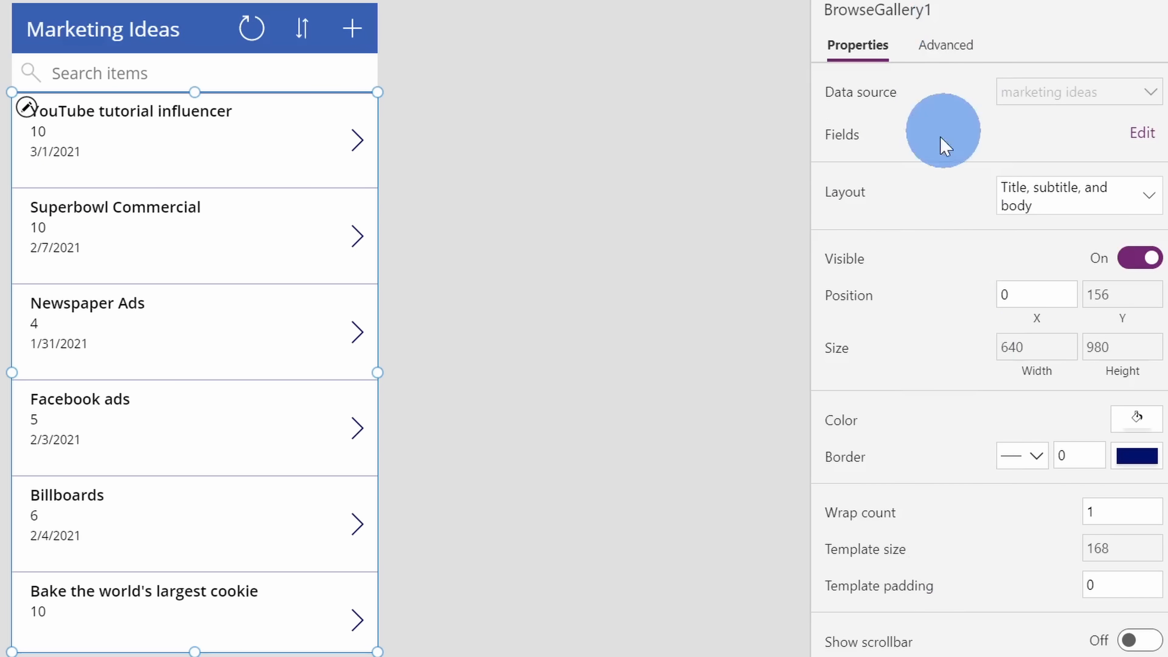
pyautogui.moveTo(1091, 196)
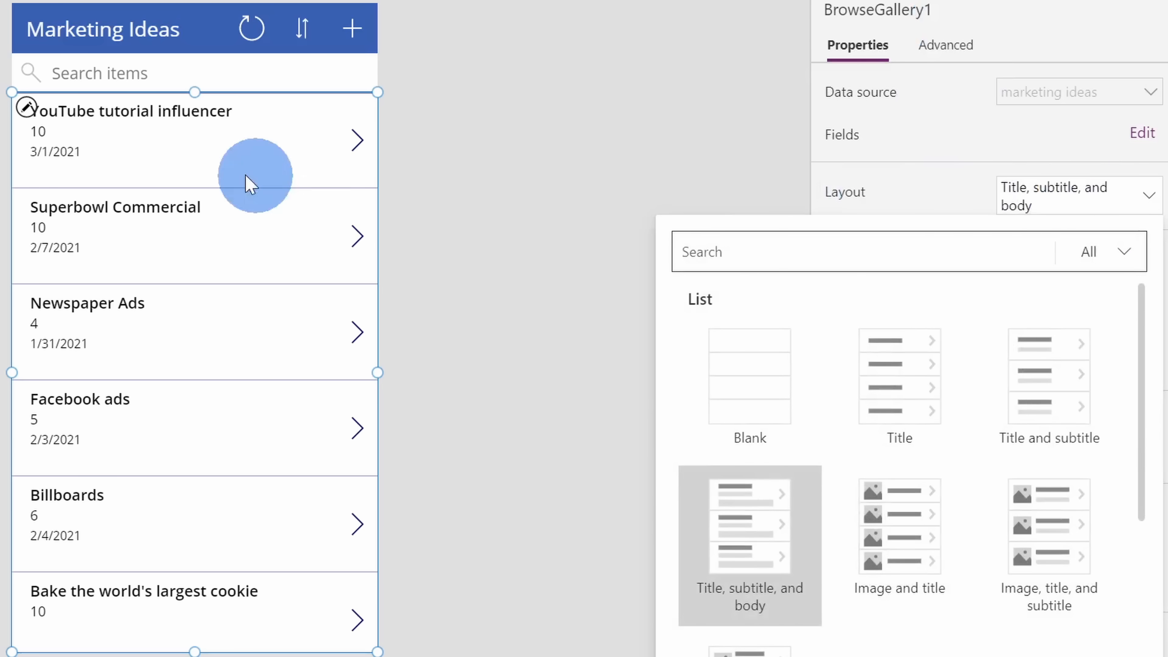
pyautogui.moveTo(56, 136)
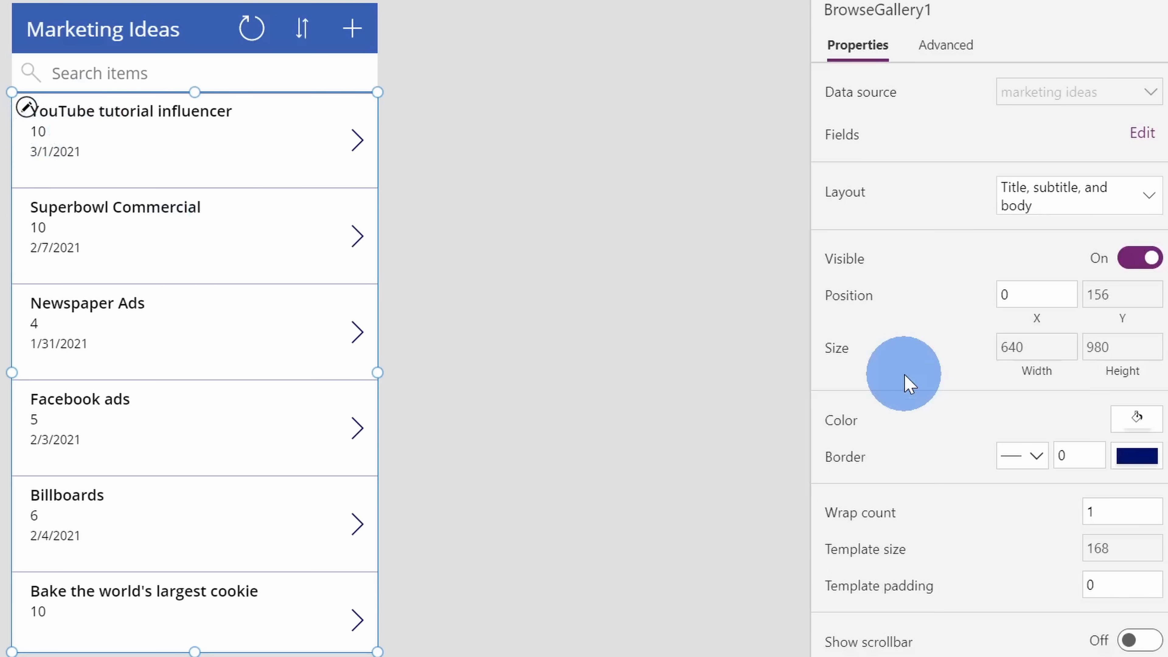
pyautogui.click(1077, 196)
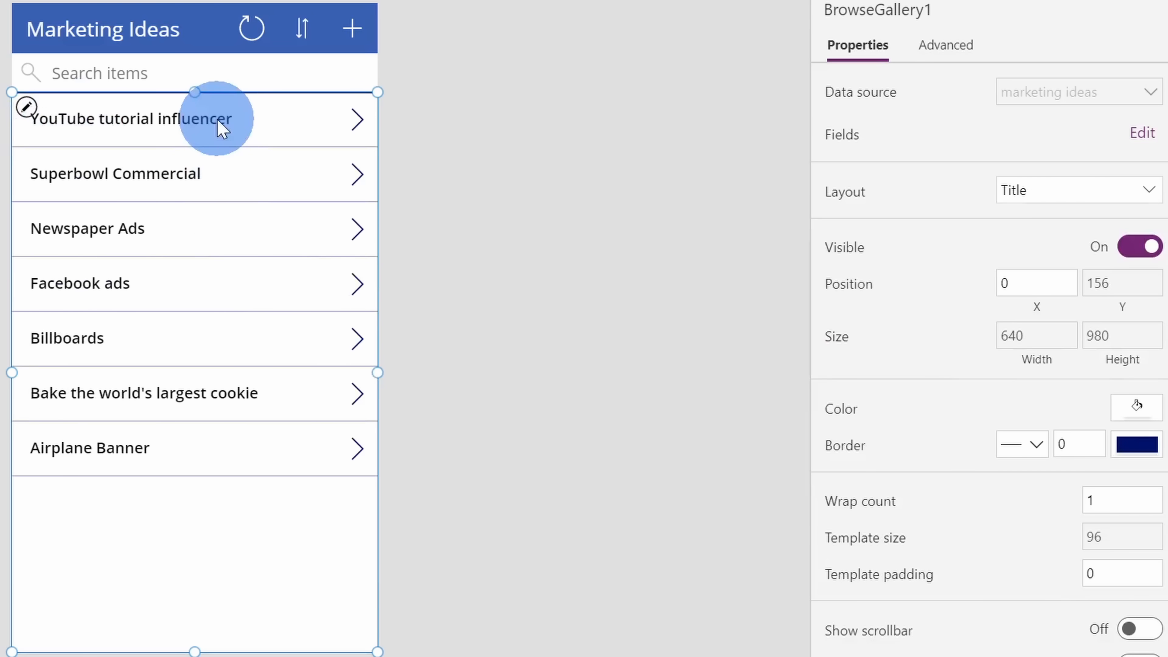
pyautogui.moveTo(205, 402)
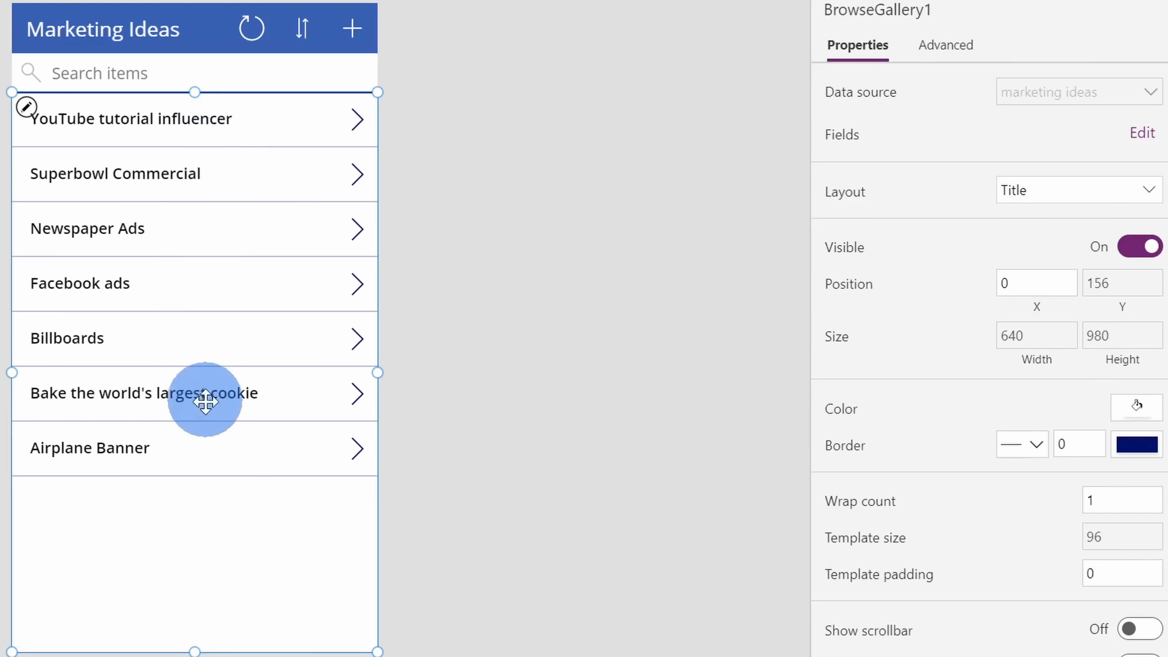
pyautogui.moveTo(955, 229)
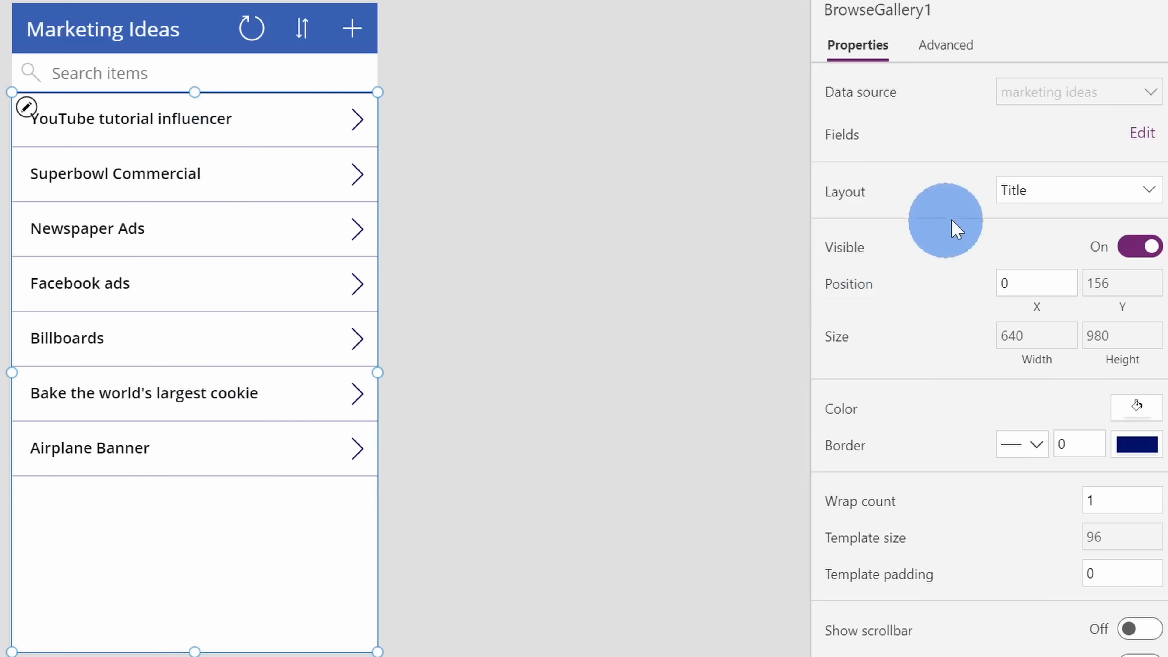
pyautogui.click(1141, 132)
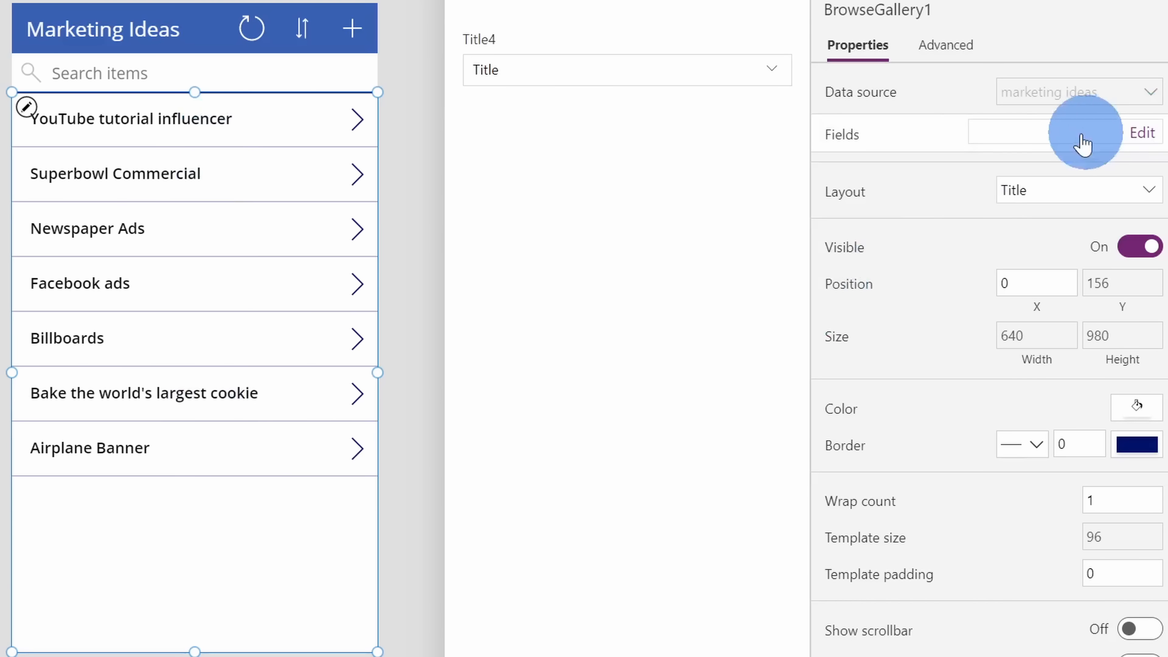
pyautogui.click(773, 69)
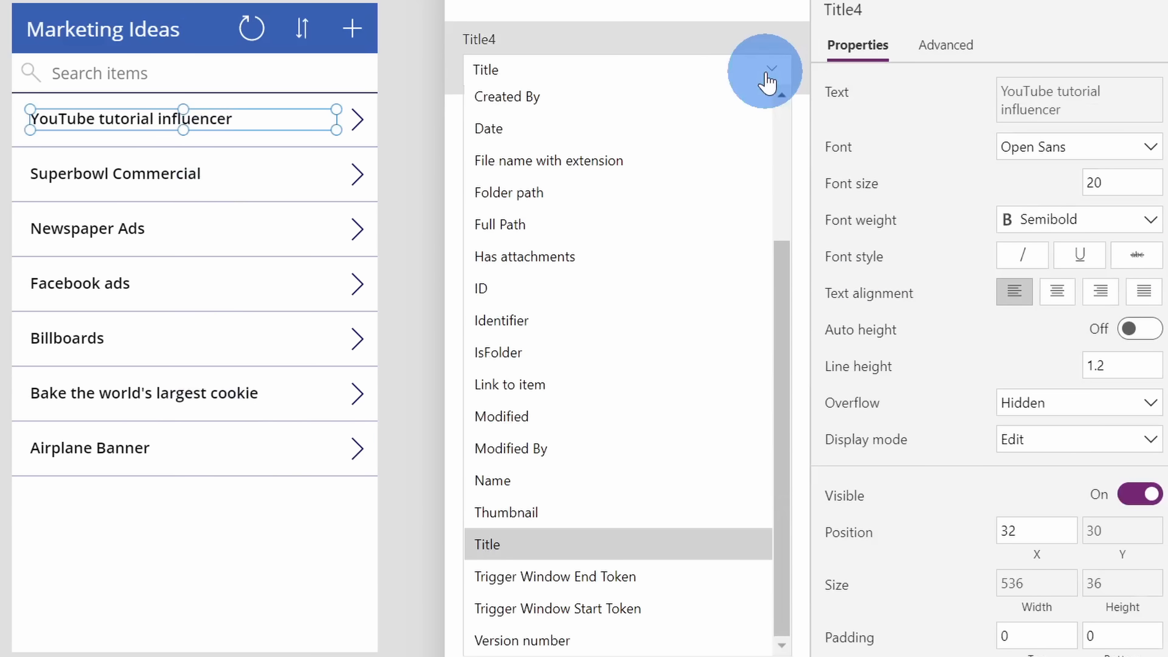
pyautogui.moveTo(553, 537)
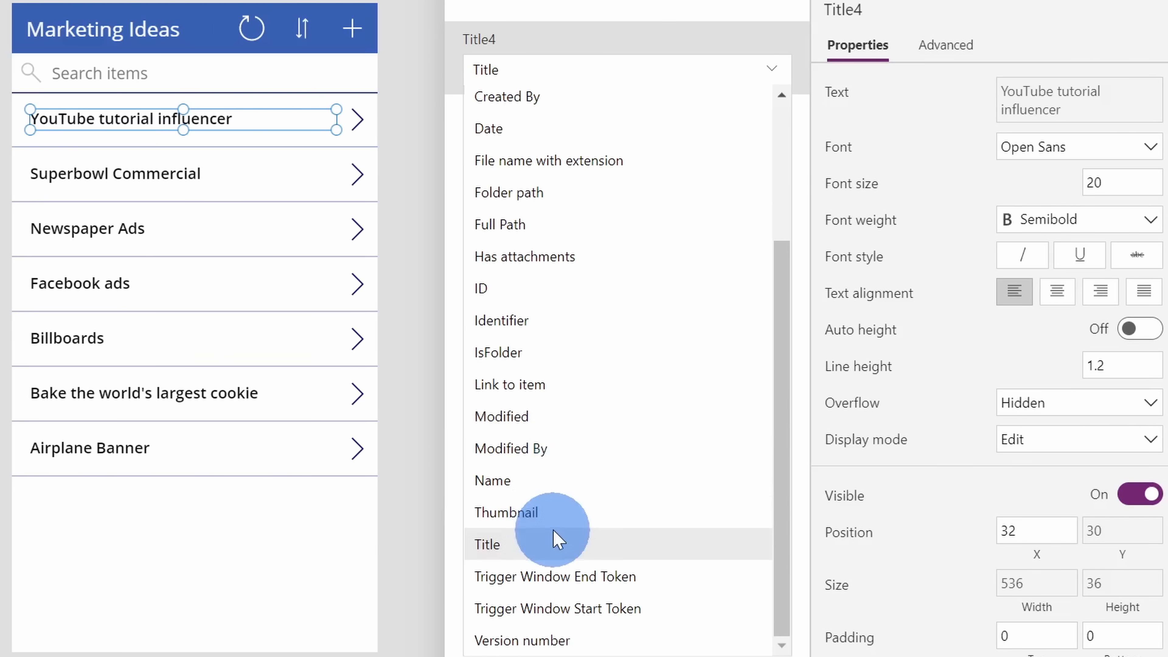
pyautogui.moveTo(652, 525)
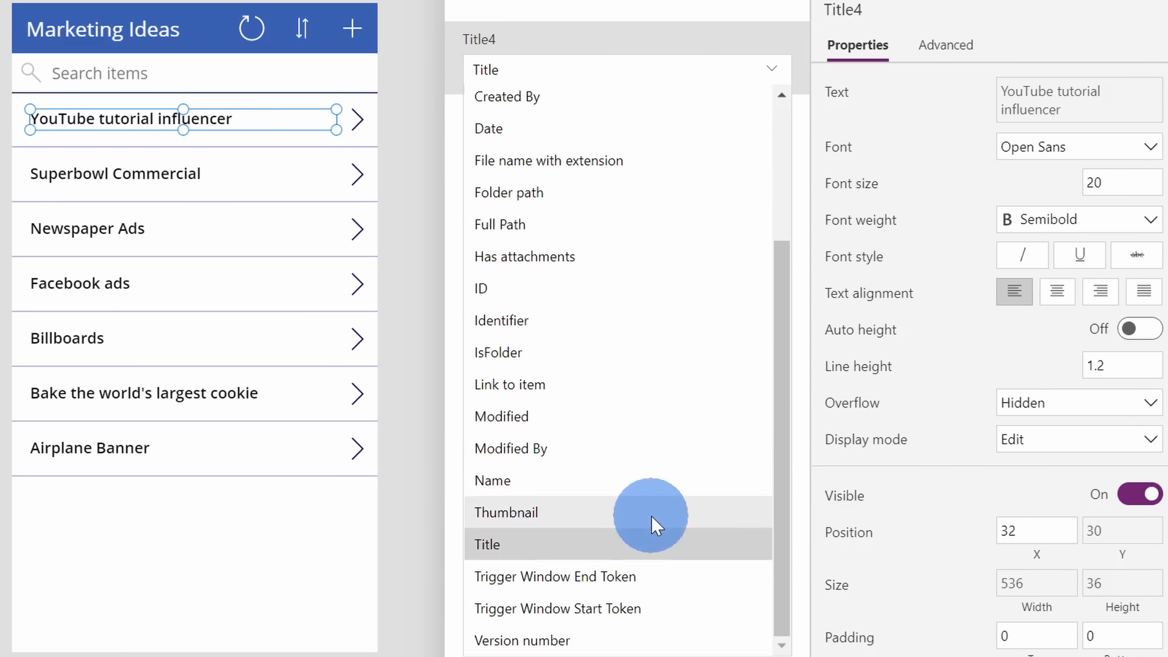
pyautogui.click(487, 544)
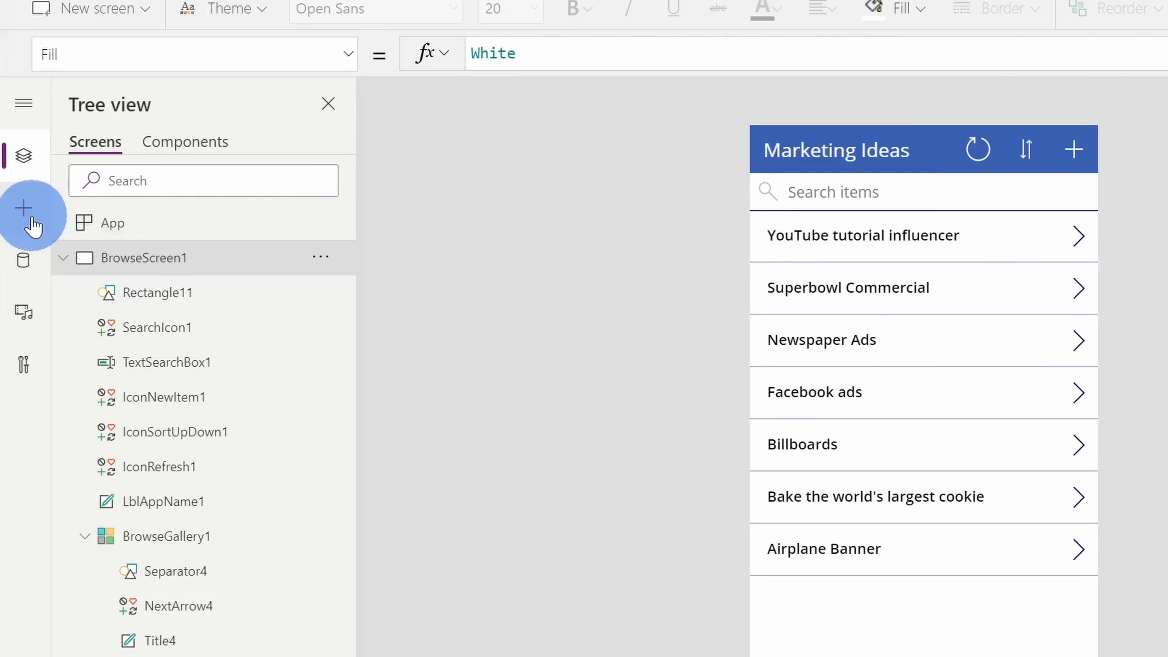
# Step: Show the Insert pane of popular controls and the Insert ribbon options
pyautogui.click(23, 207)
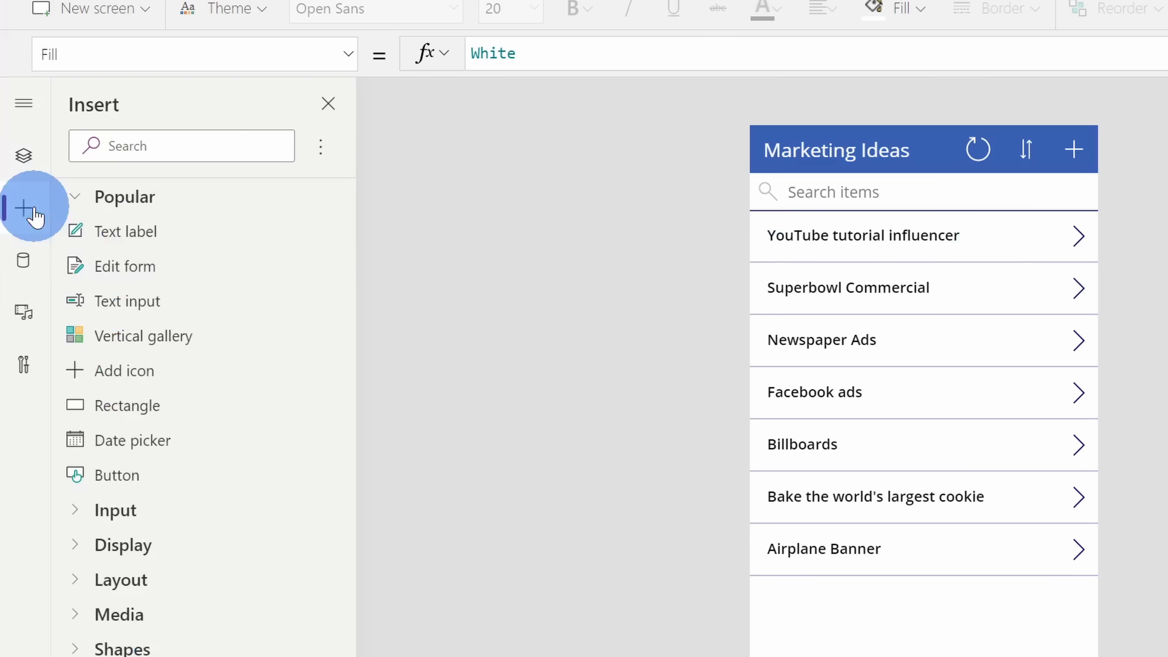
pyautogui.moveTo(37, 215)
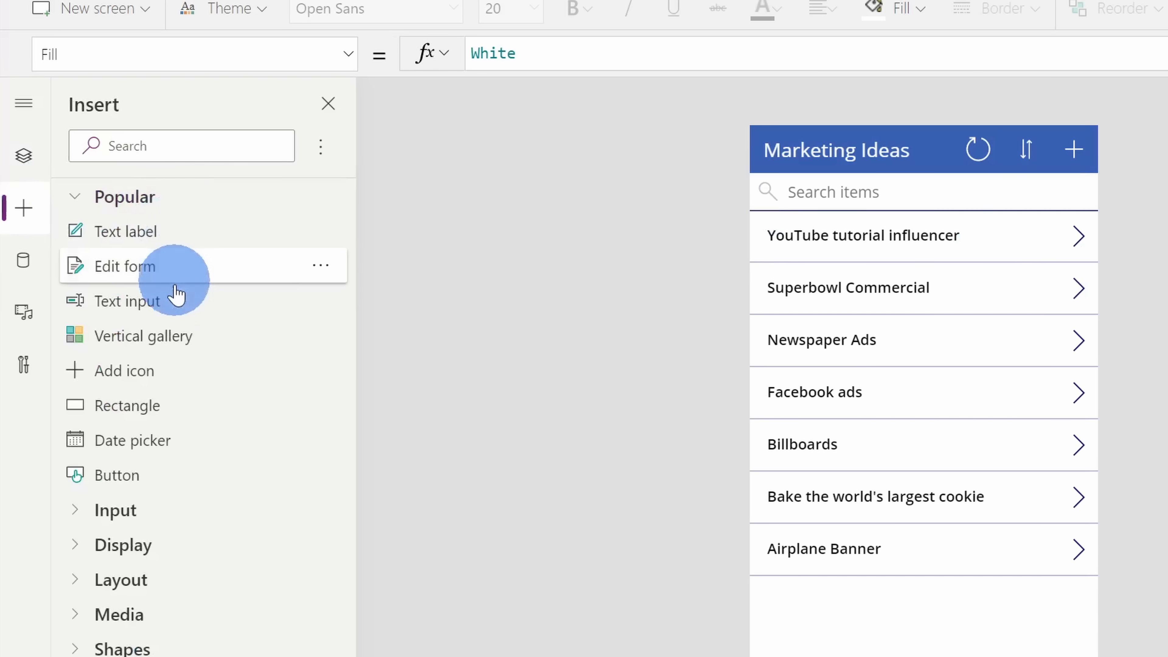
pyautogui.moveTo(231, 439)
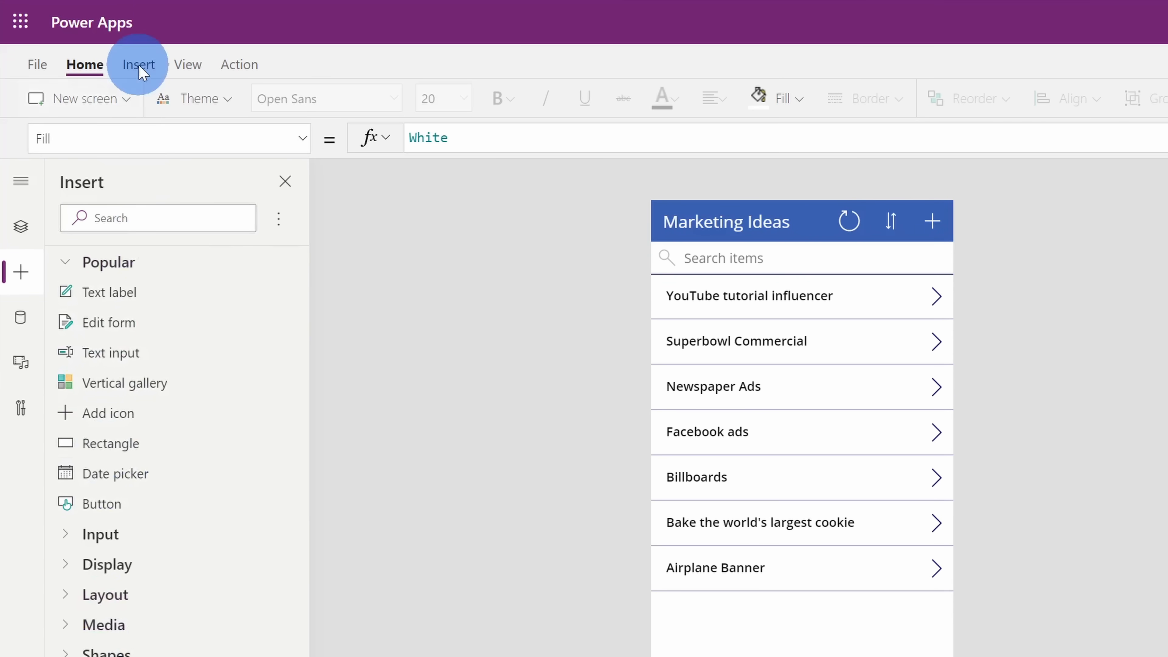
pyautogui.click(138, 64)
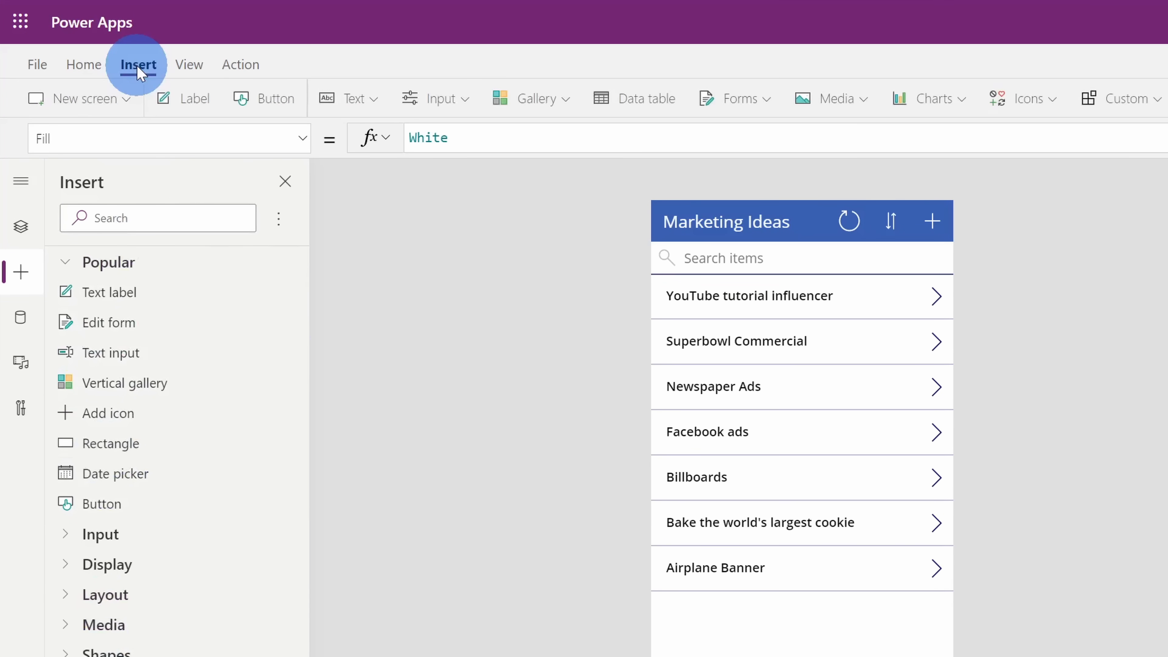
pyautogui.moveTo(530, 97)
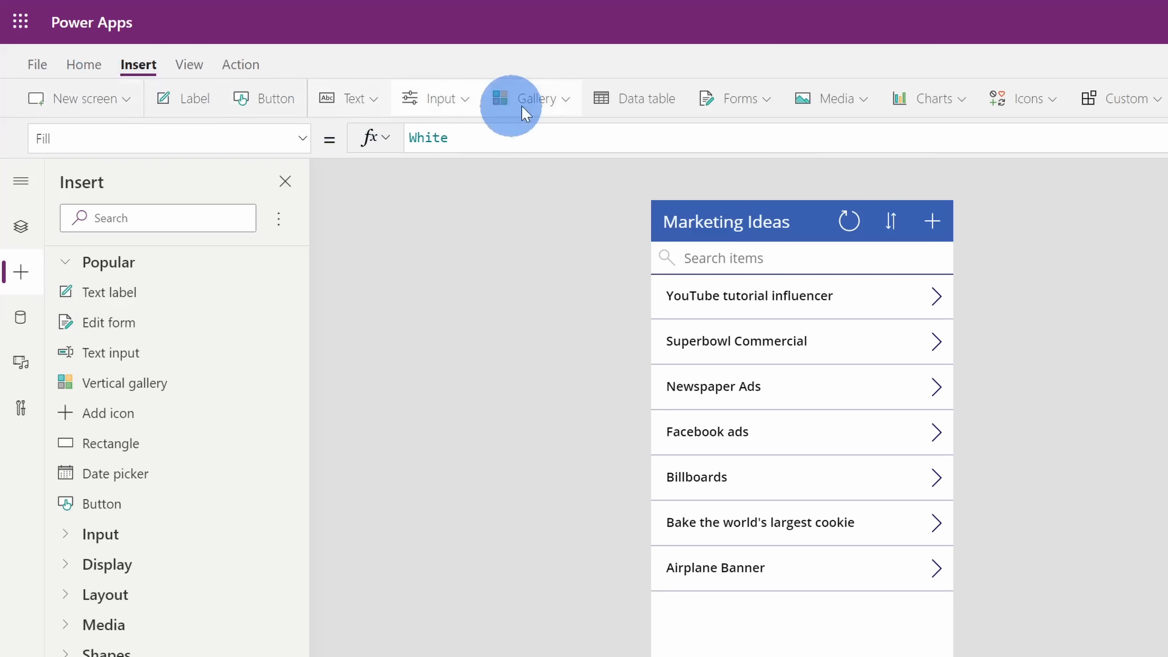
pyautogui.moveTo(1084, 97)
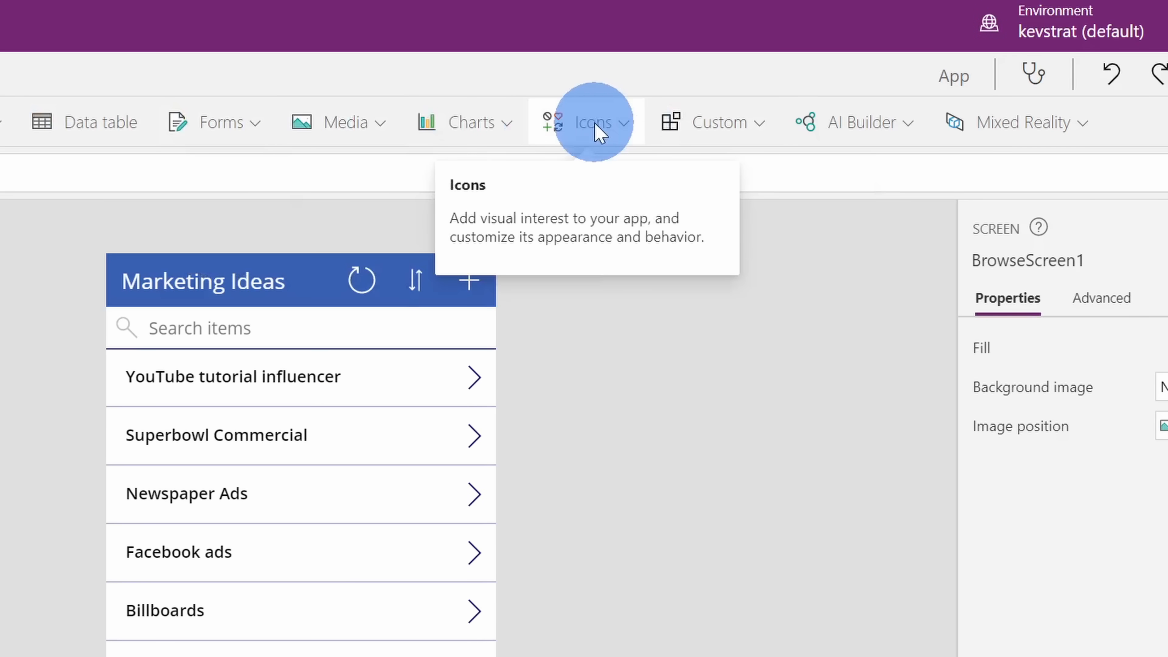
# Step: Add an Emoji - Frown icon from the Icons list onto the browse screen header
pyautogui.click(592, 123)
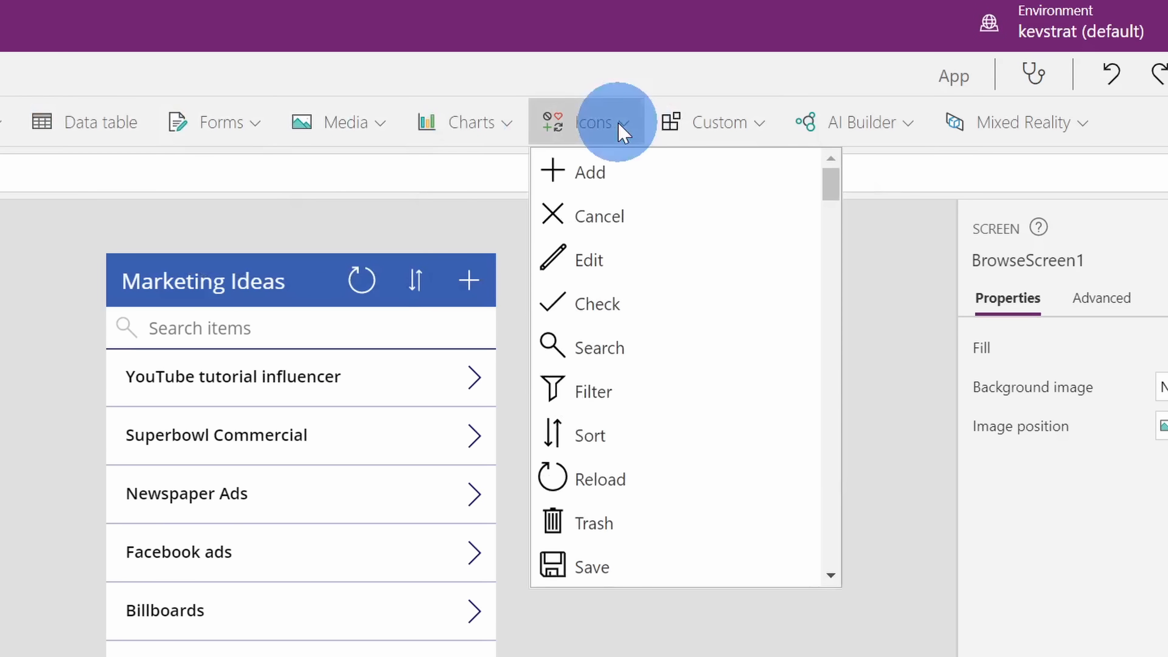
pyautogui.scroll(-3)
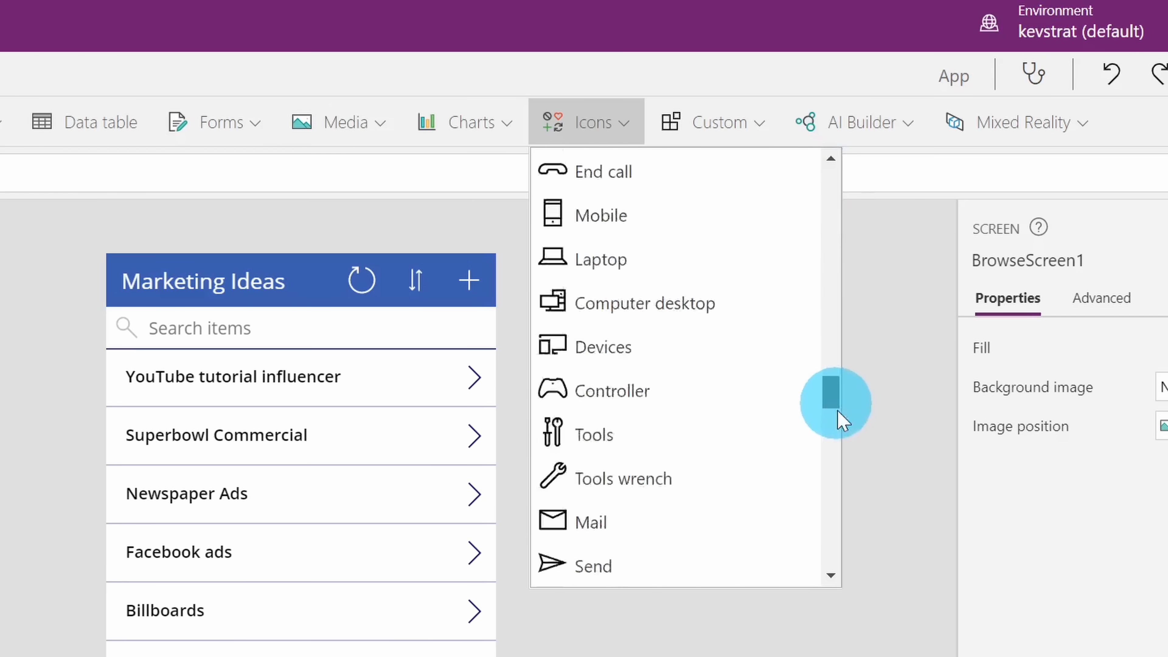
pyautogui.scroll(3)
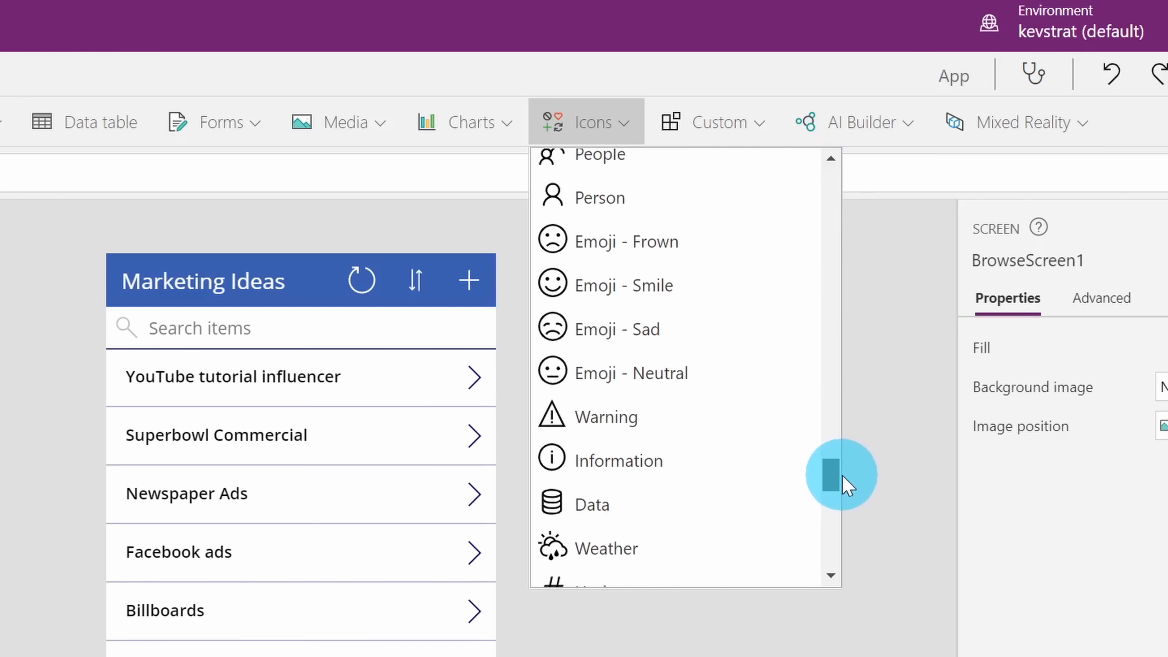
pyautogui.moveTo(677, 241)
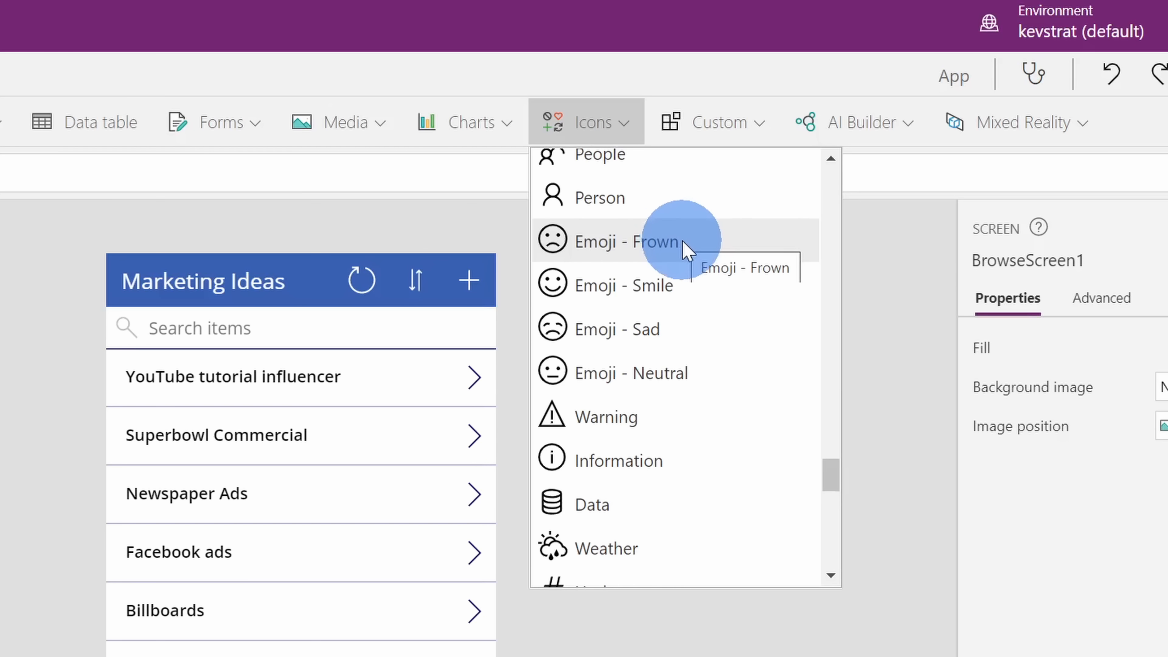
pyautogui.click(628, 241)
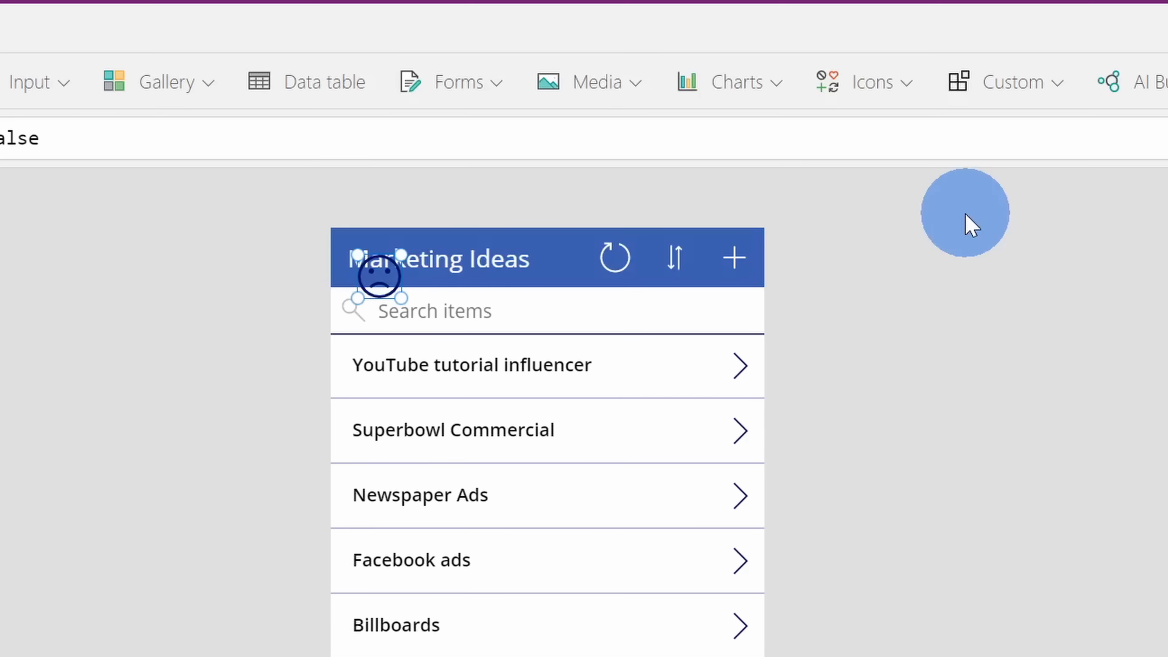
pyautogui.moveTo(385, 274)
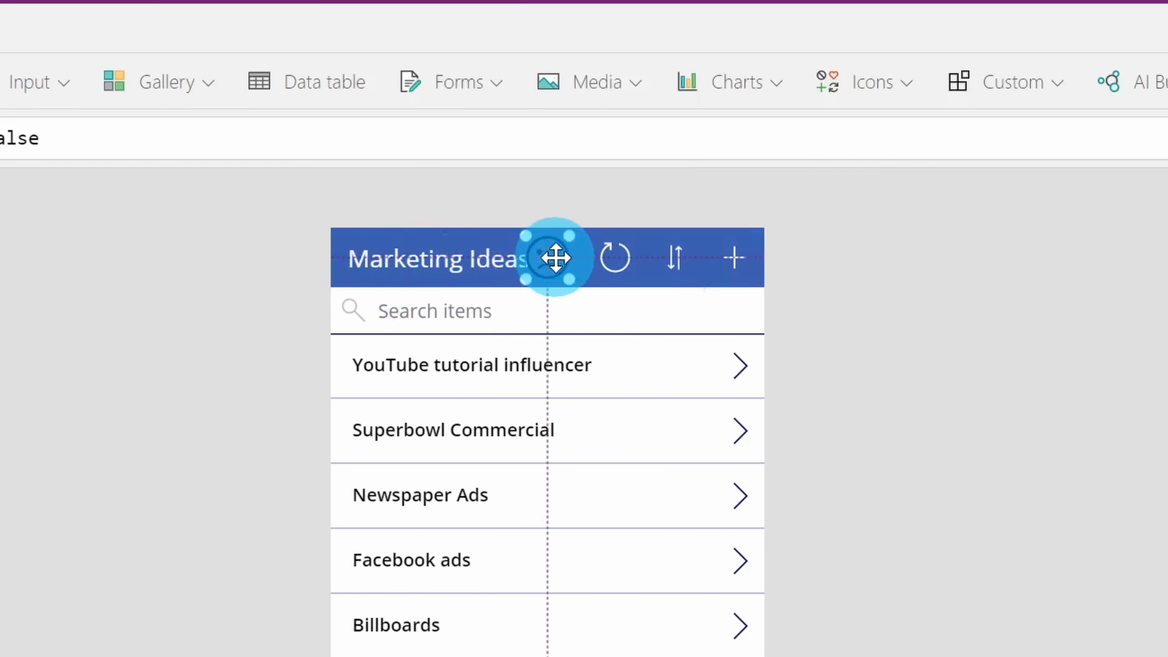
pyautogui.moveTo(562, 311)
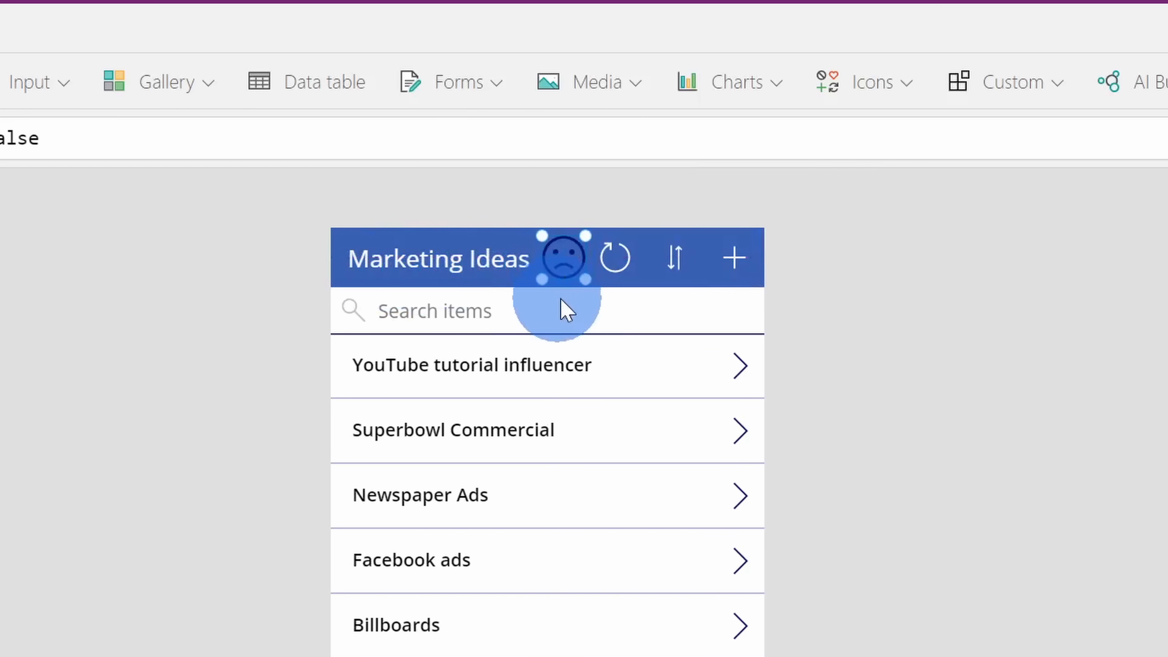
pyautogui.moveTo(733, 257)
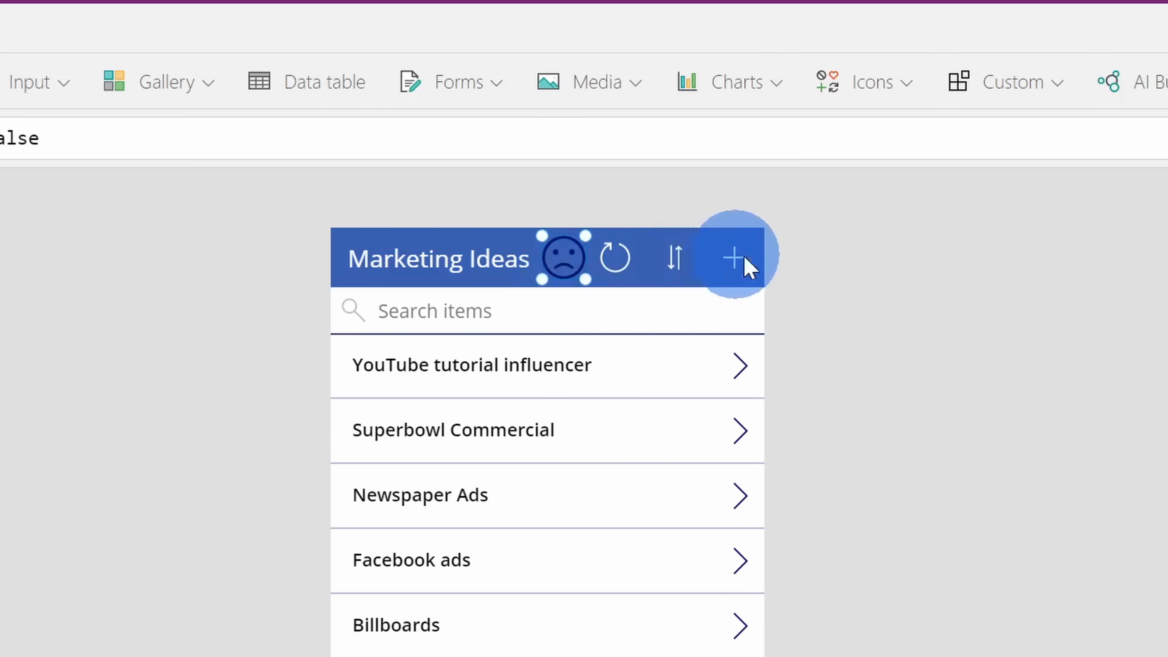
pyautogui.moveTo(616, 257)
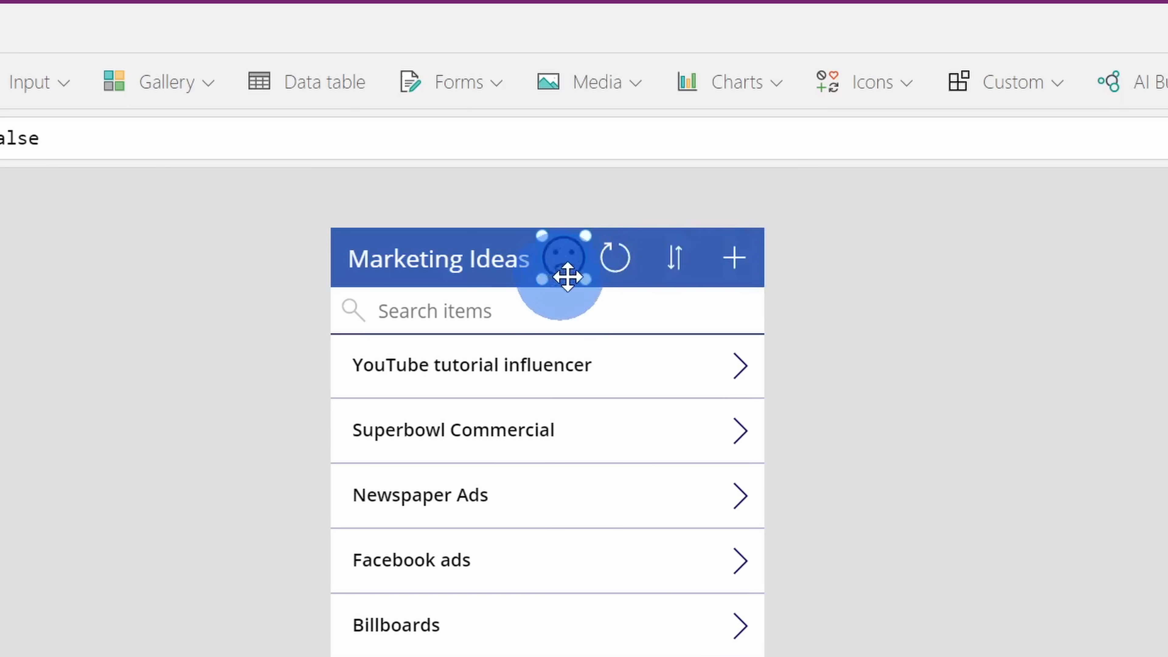
pyautogui.moveTo(733, 257)
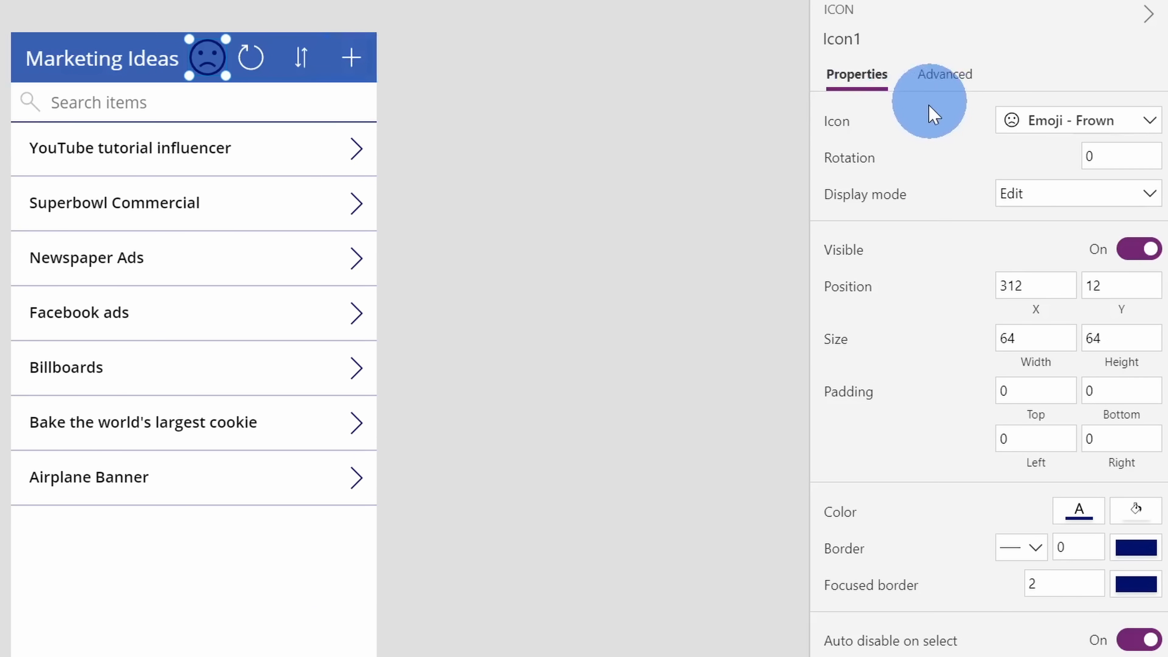
pyautogui.moveTo(1061, 525)
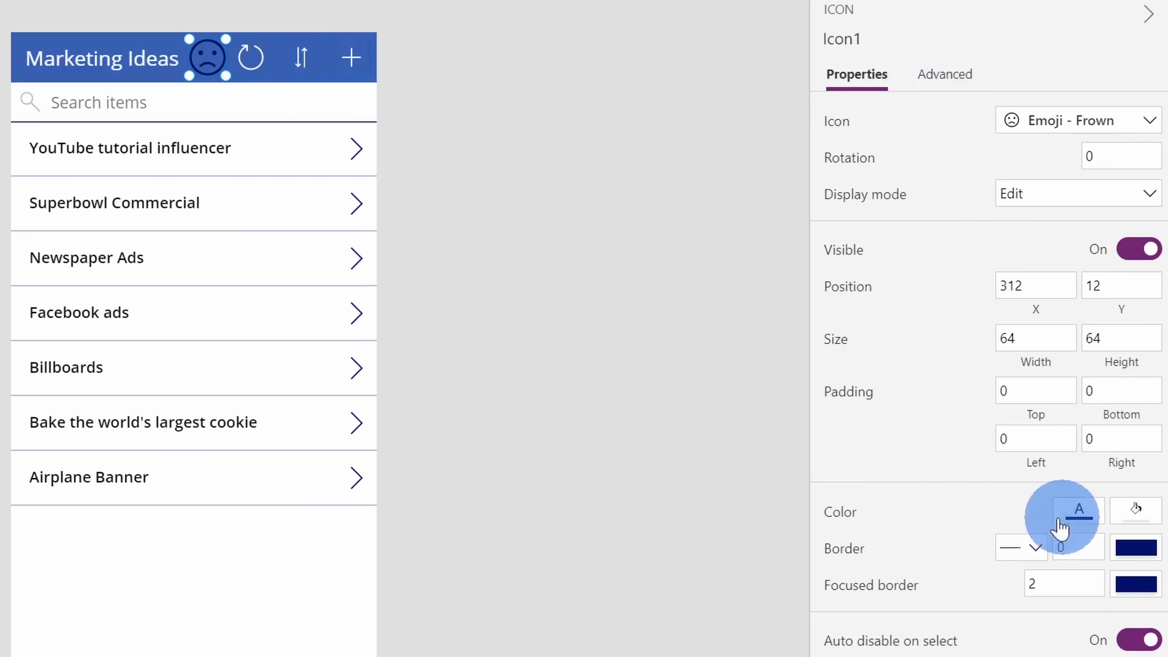
# Step: Colour the frown icon white and shift it to sit beside the Marketing Ideas title
pyautogui.click(1077, 512)
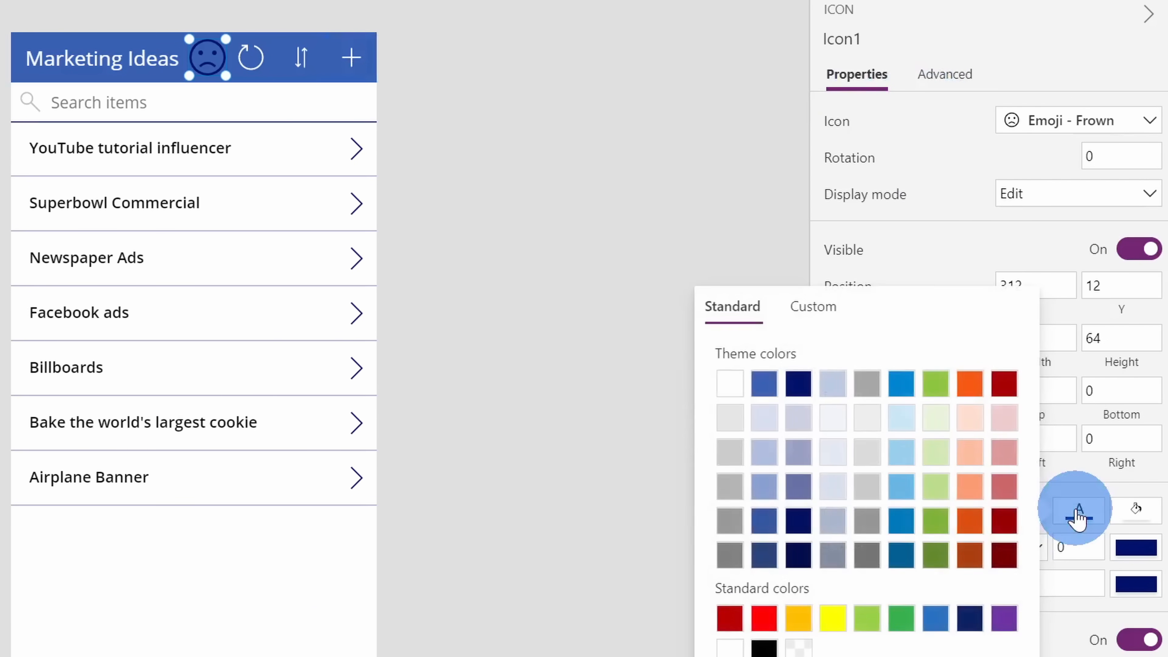
pyautogui.moveTo(730, 384)
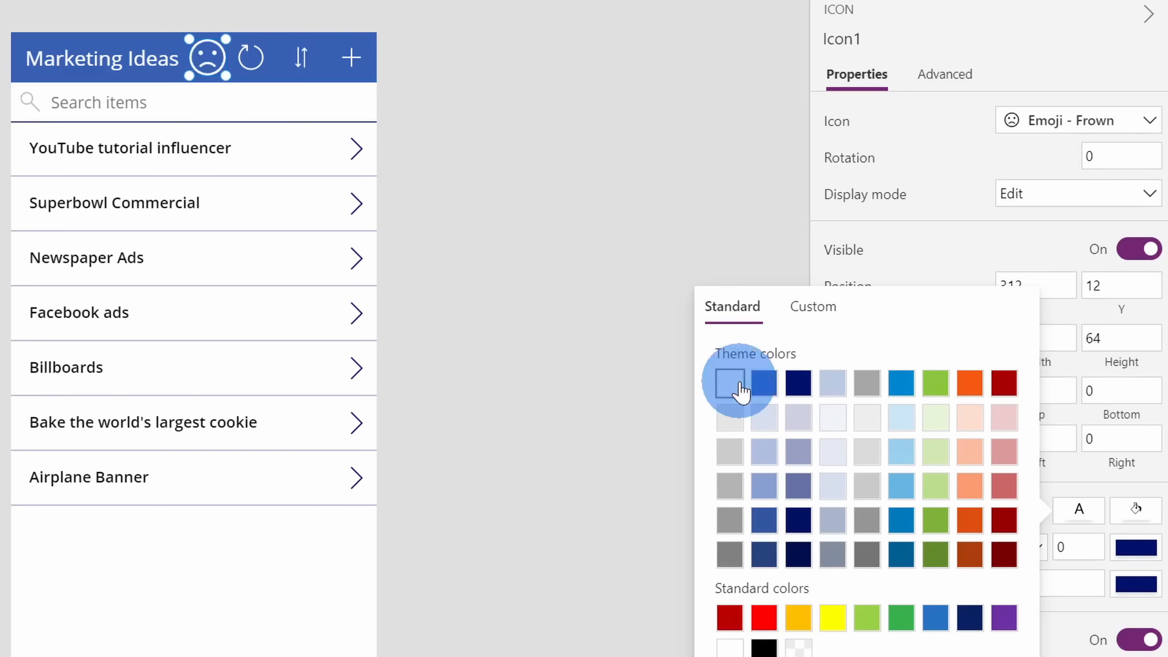
pyautogui.click(729, 382)
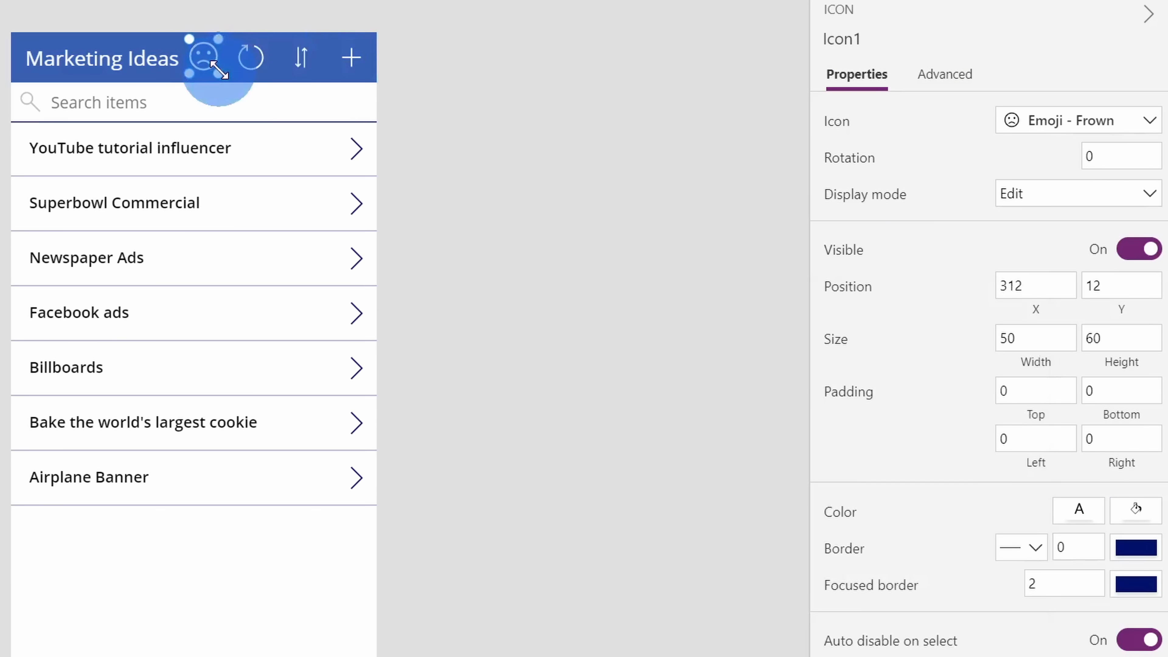
pyautogui.moveTo(202, 57)
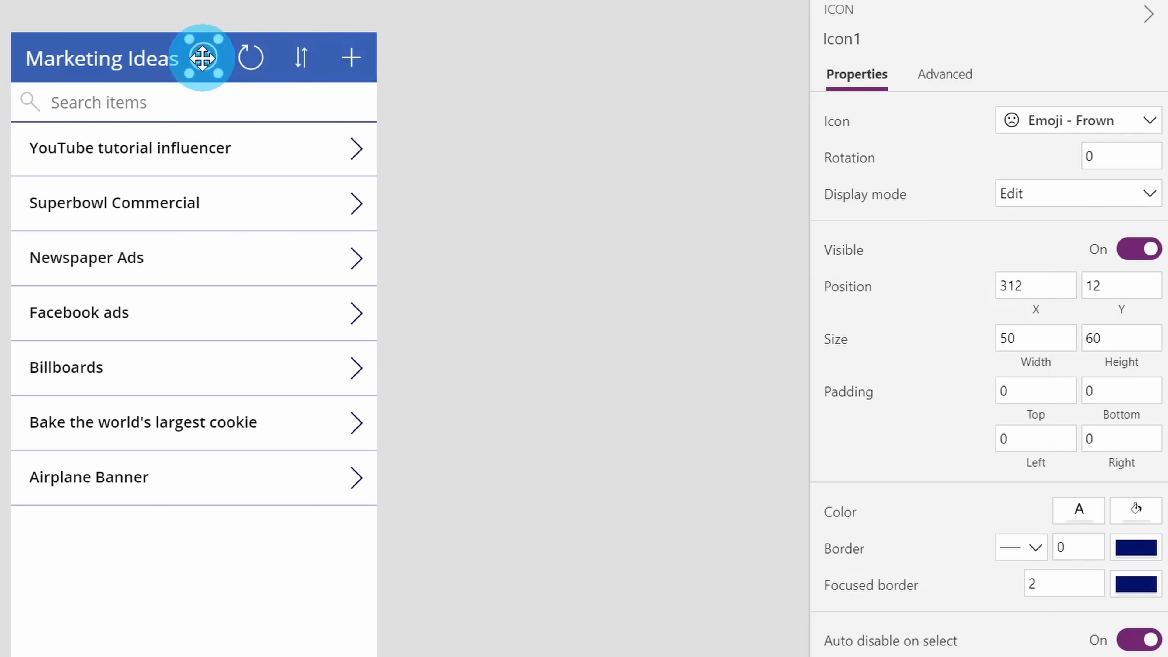
pyautogui.moveTo(202, 58); pyautogui.dragTo(201, 77)
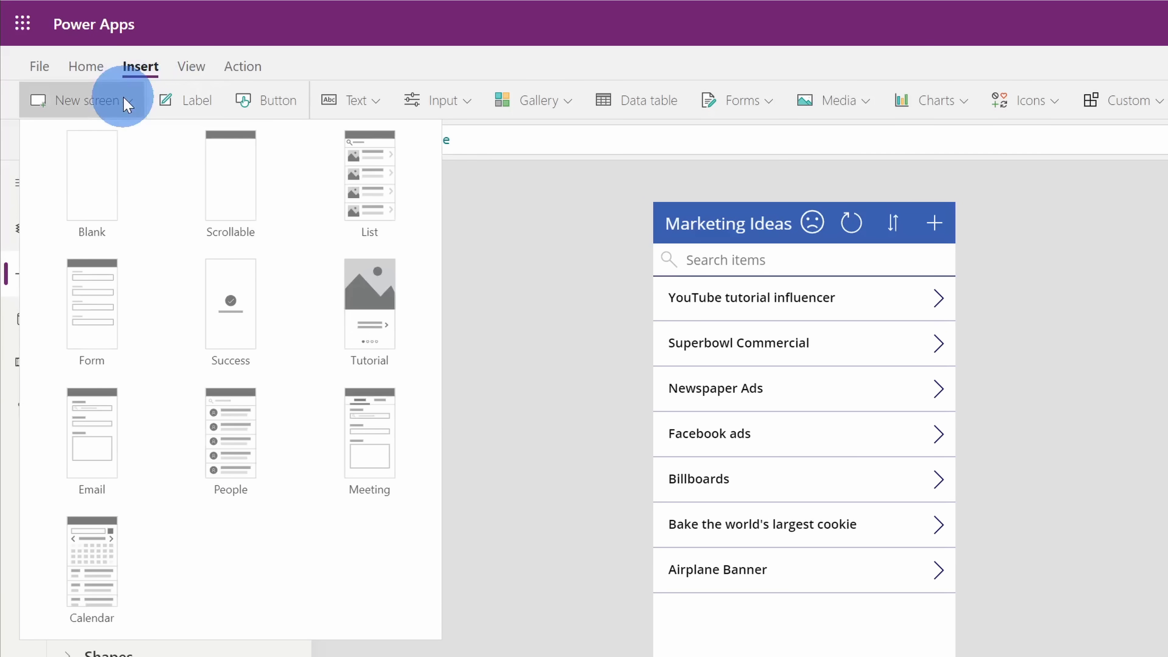
pyautogui.moveTo(92, 175)
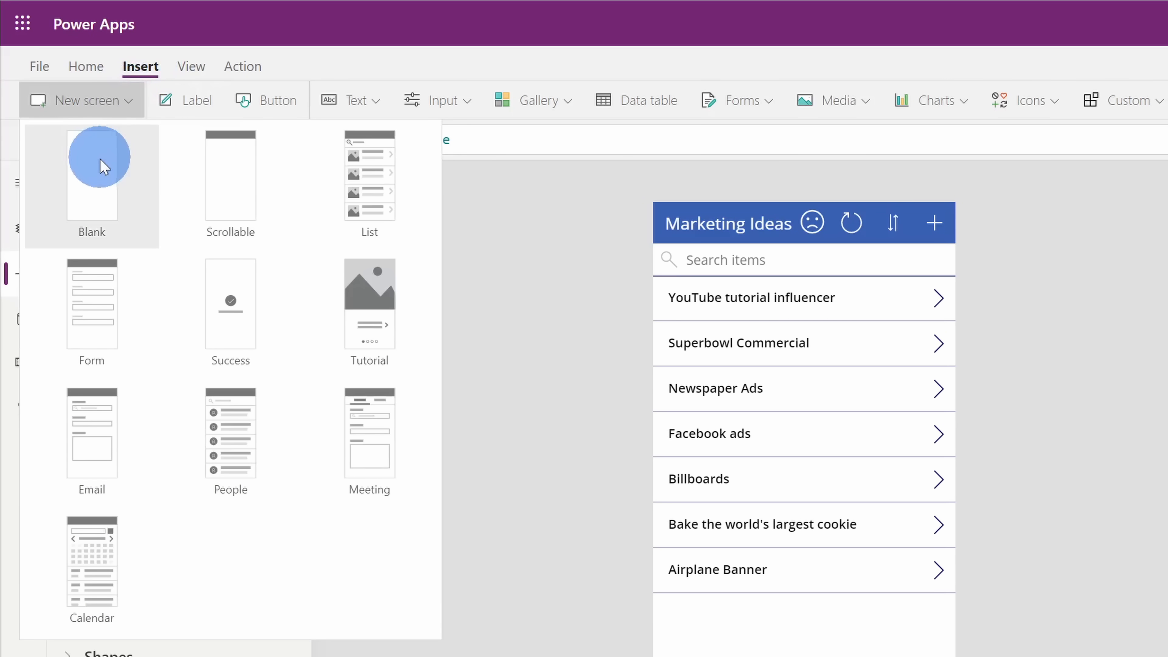
pyautogui.moveTo(79, 179)
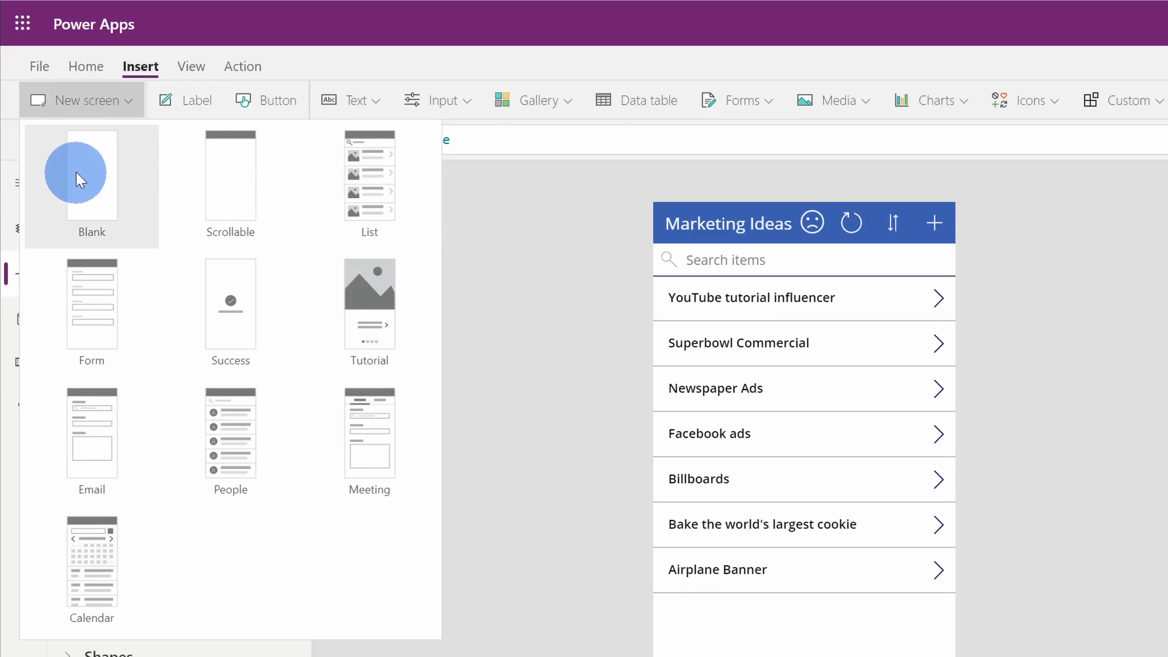
pyautogui.moveTo(93, 163)
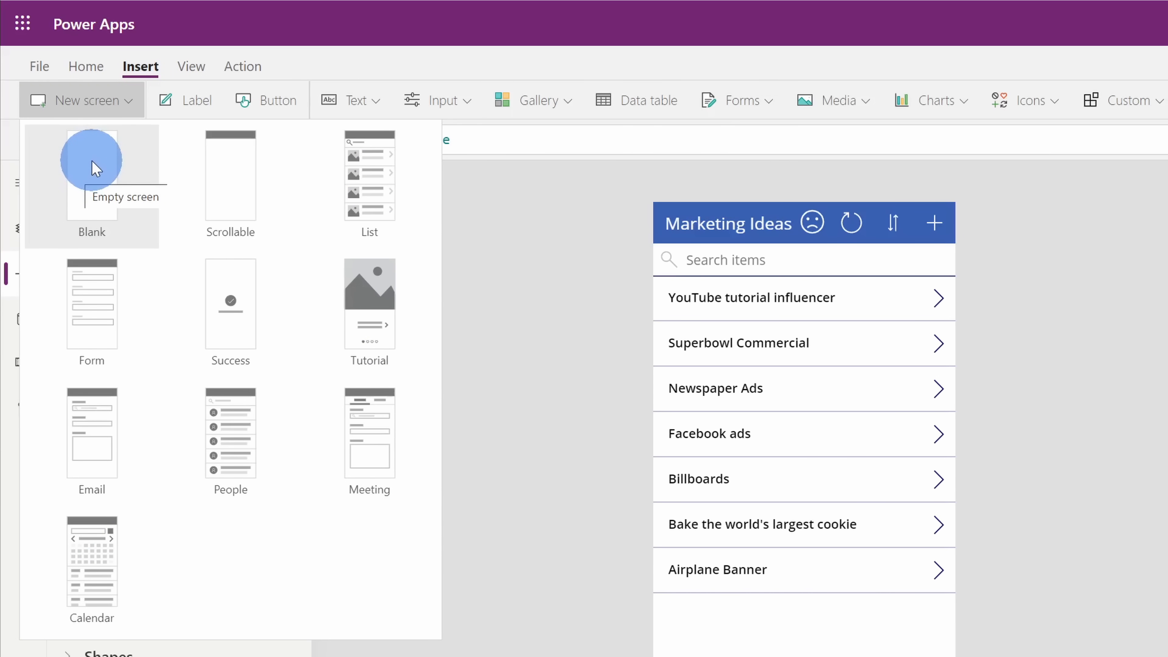
# Step: Add a blank Screen1 to the app and show it in the Tree view
pyautogui.click(92, 174)
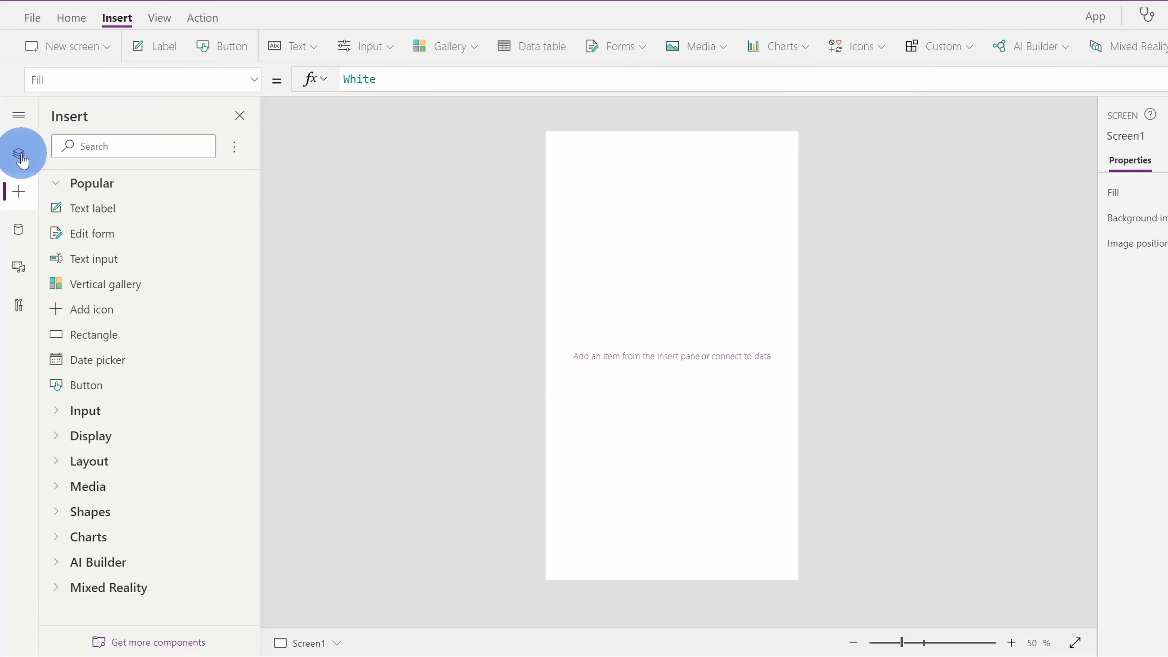
pyautogui.click(21, 154)
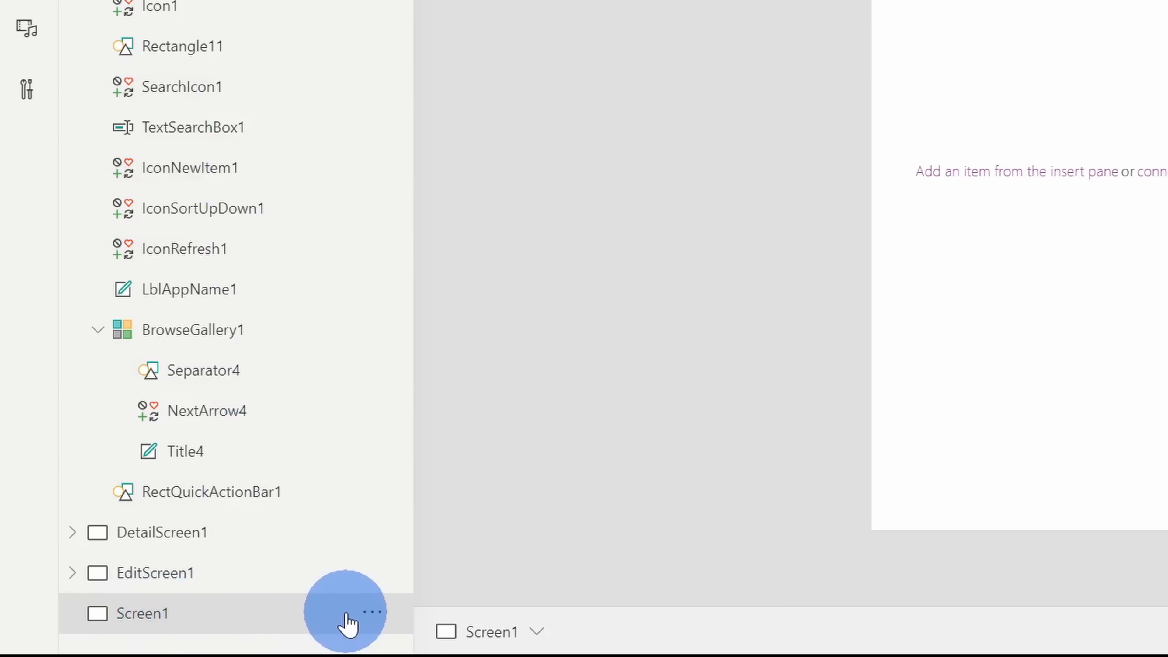
# Step: Rename the new blank screen to 'BeHappy' via its options menu
pyautogui.click(371, 612)
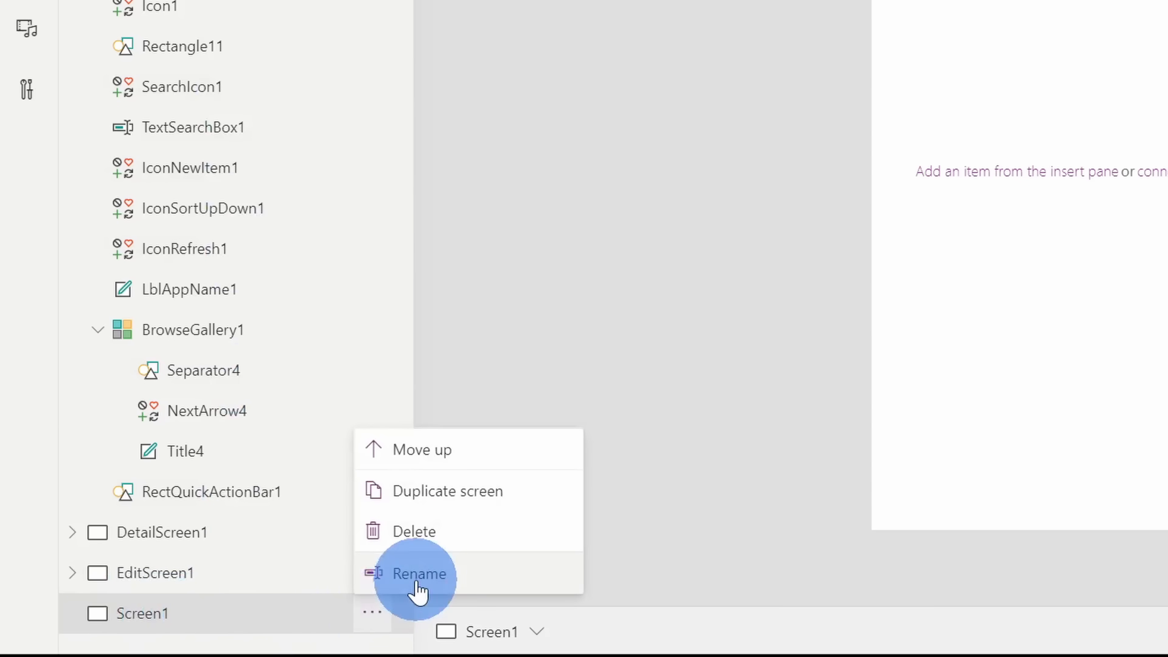
pyautogui.click(419, 573)
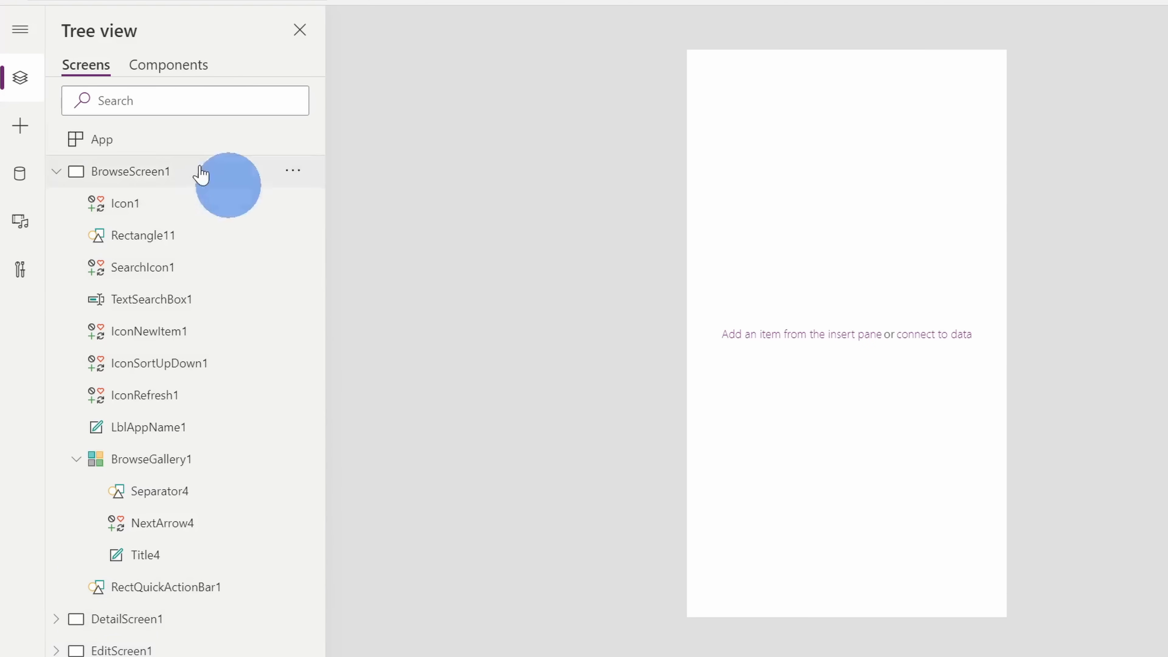
pyautogui.click(21, 125)
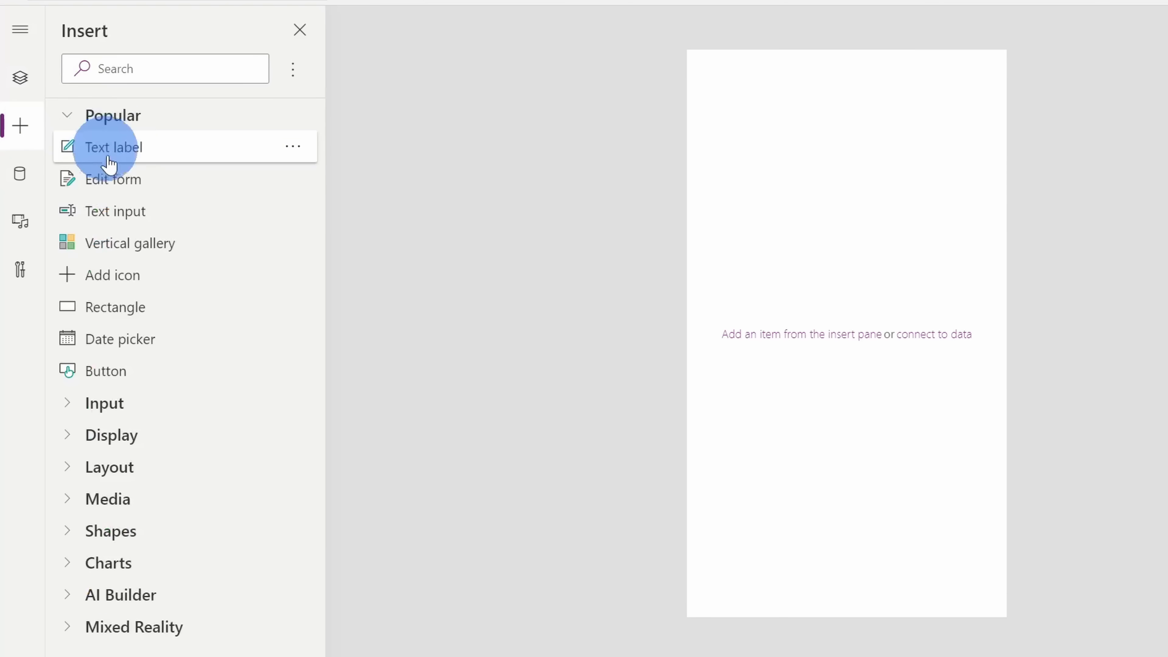
pyautogui.moveTo(881, 445)
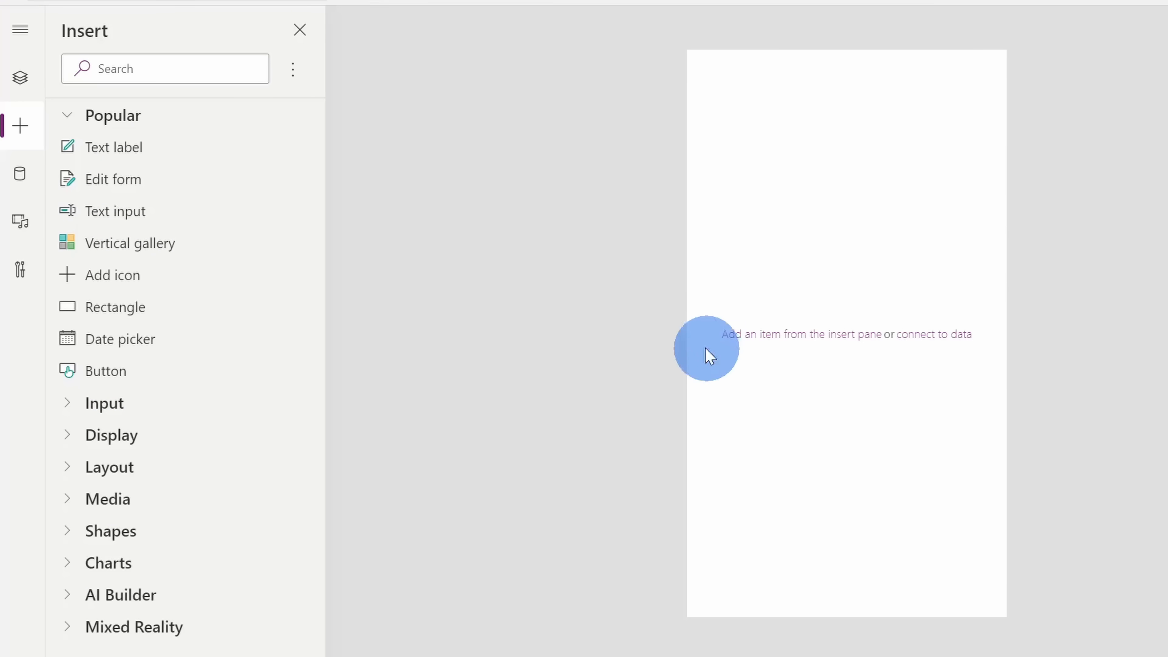
pyautogui.moveTo(186, 147)
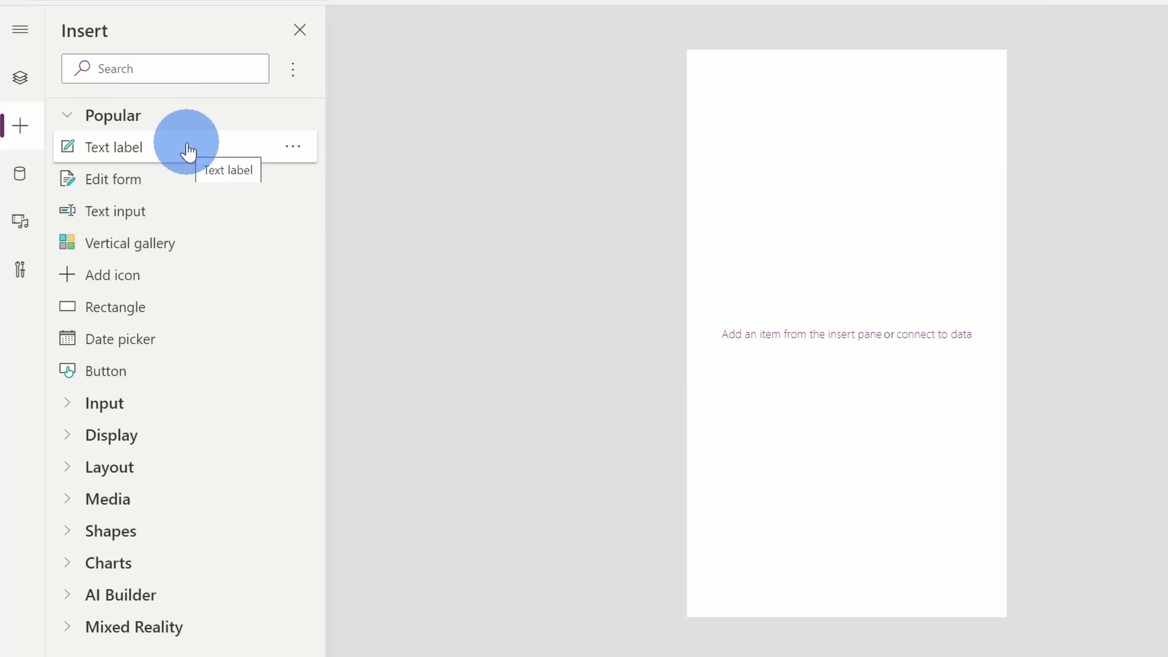
# Step: Add a text label reading 'Turn that frown upside down! Eat a cookie!'
pyautogui.click(116, 146)
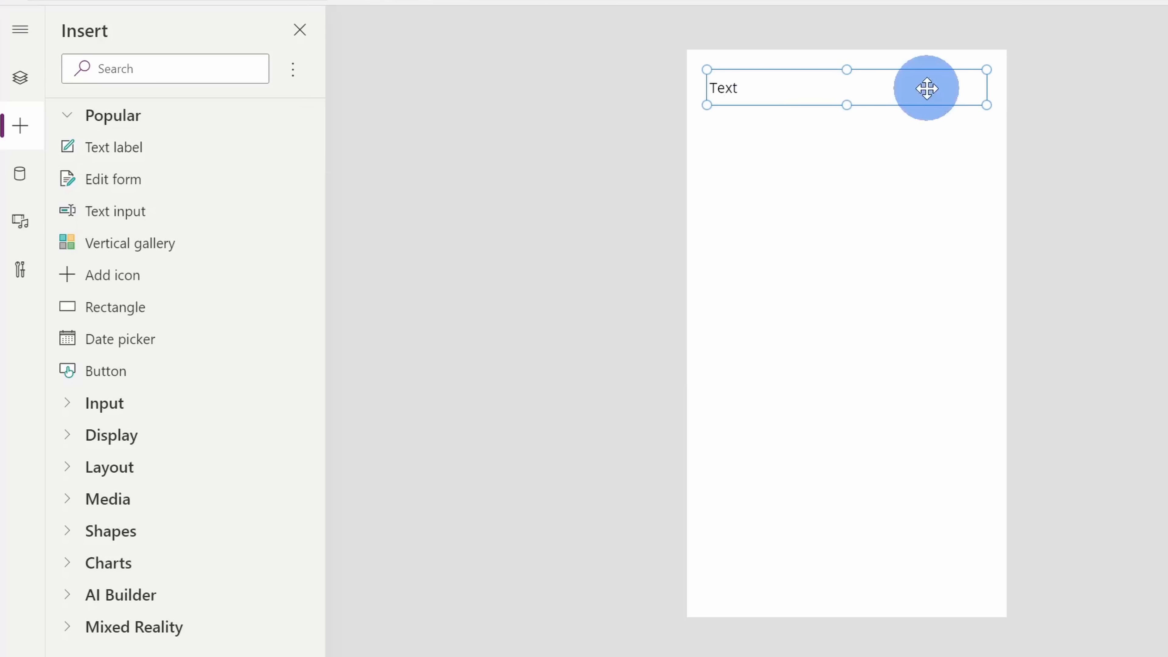
pyautogui.write('Turn that frown upside down! Eat a cookie!')
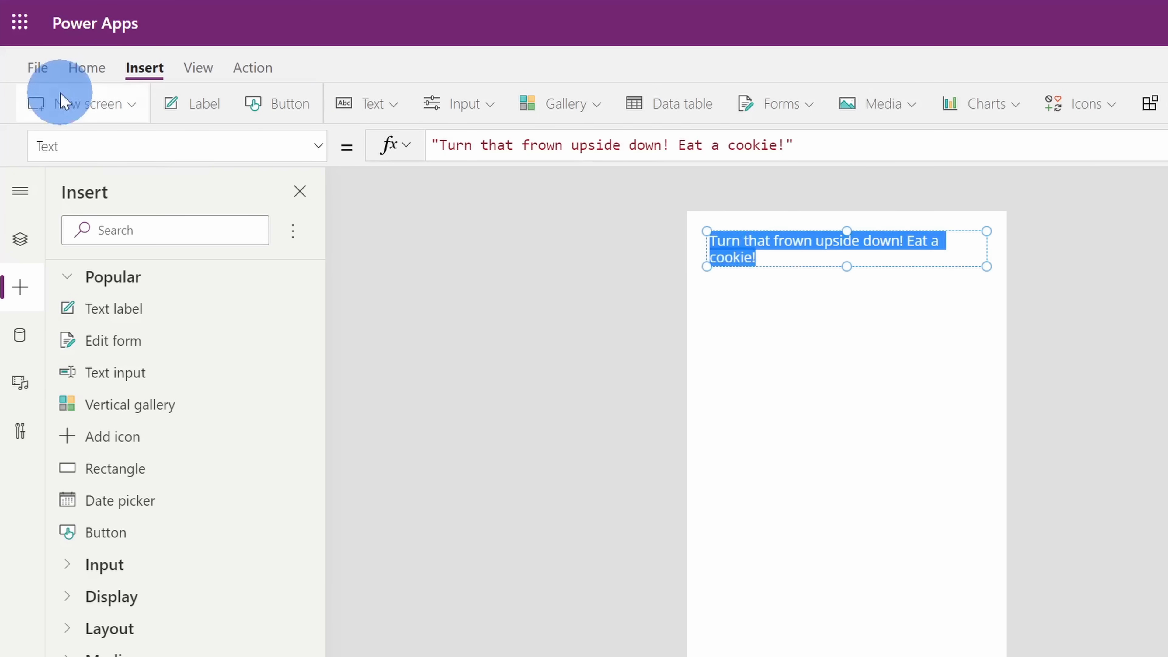
pyautogui.click(756, 103)
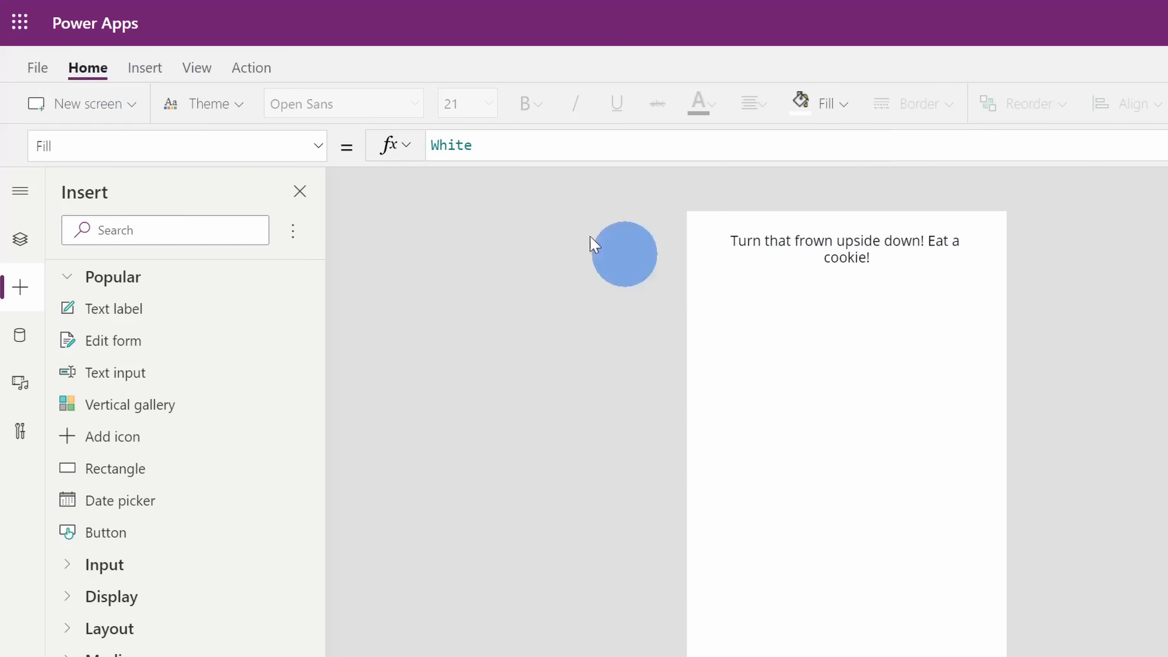
# Step: Insert an image below the label and set it to the uploaded Cookie Monster picture
pyautogui.click(144, 66)
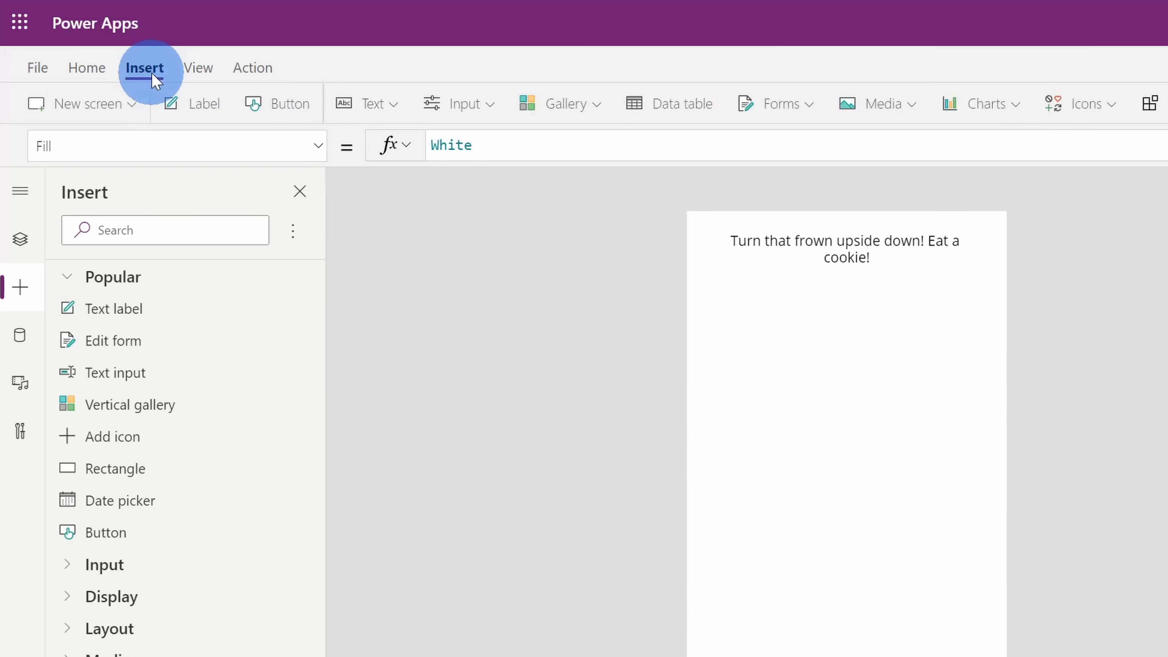
pyautogui.click(876, 103)
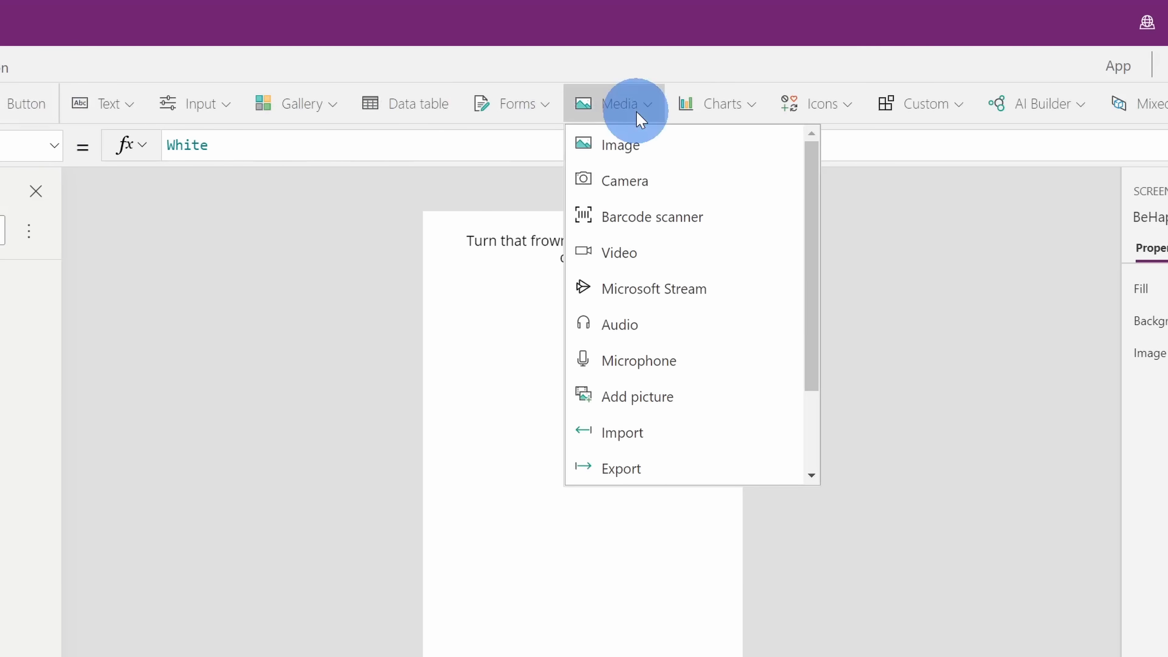
pyautogui.moveTo(624, 145)
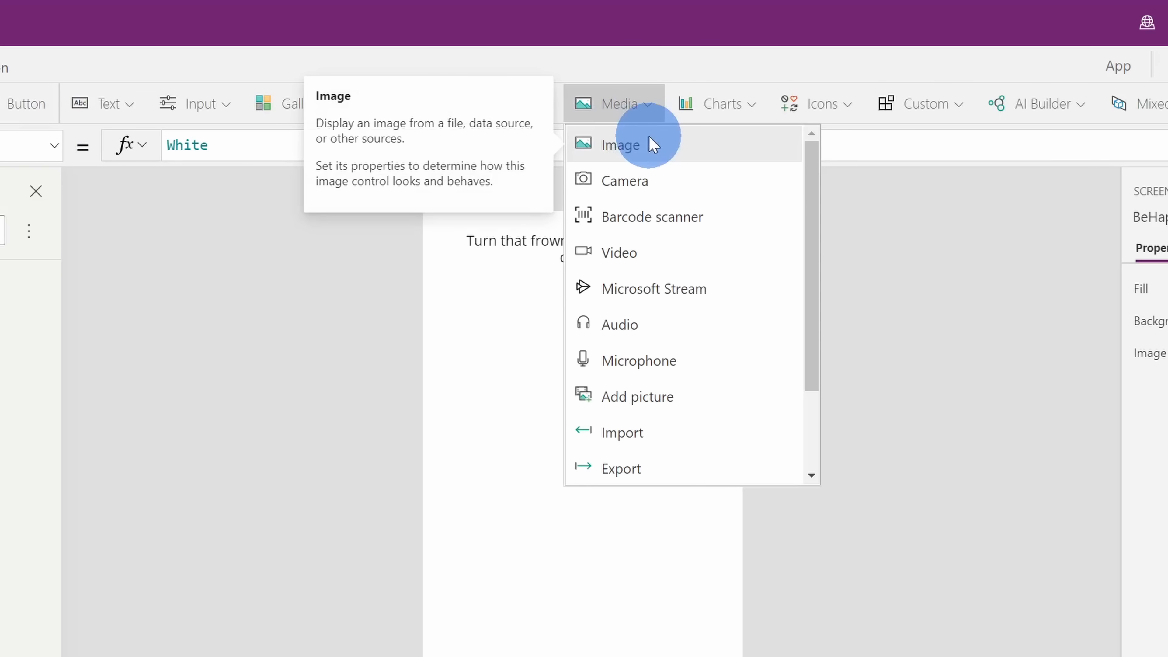
pyautogui.moveTo(644, 432)
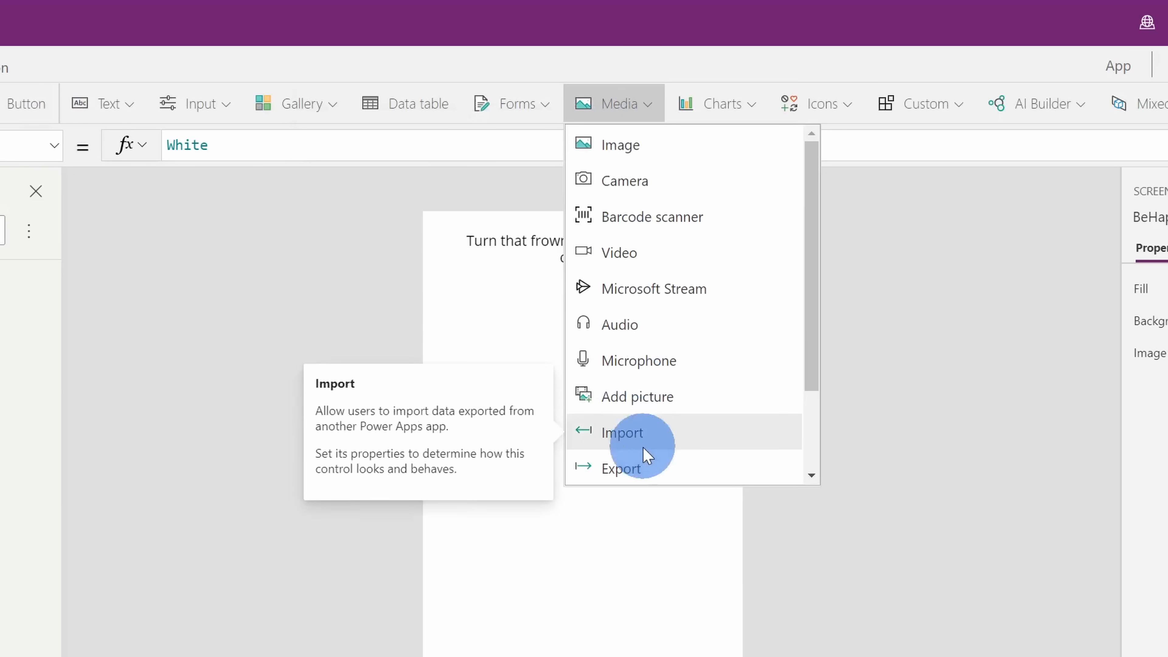
pyautogui.moveTo(622, 143)
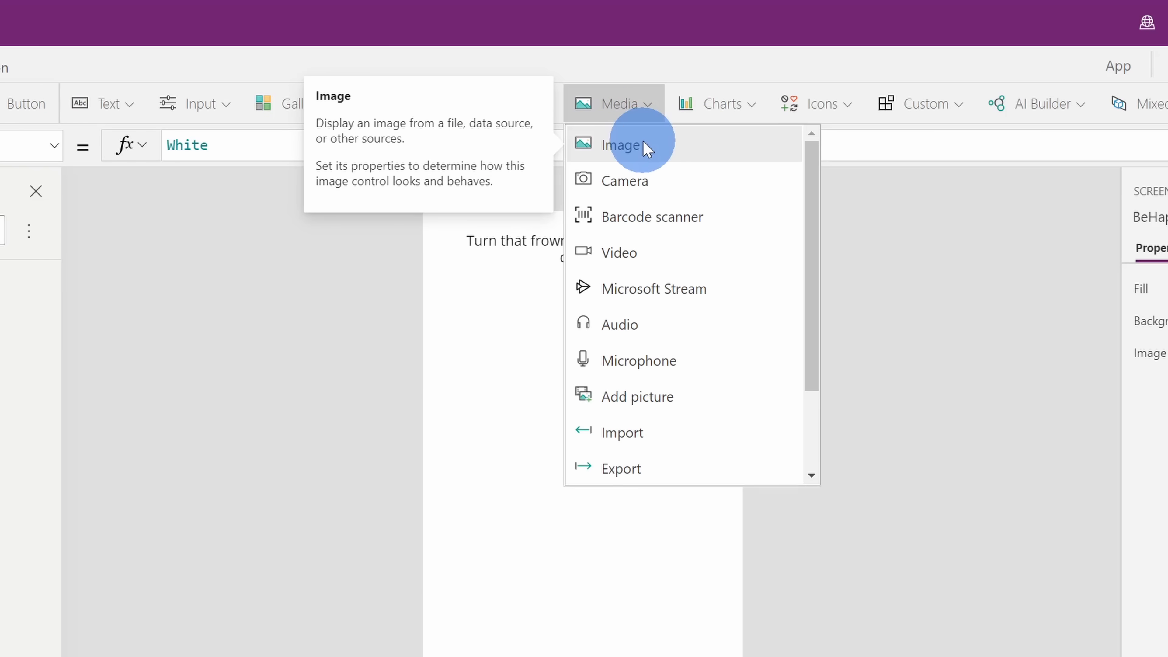
pyautogui.click(624, 144)
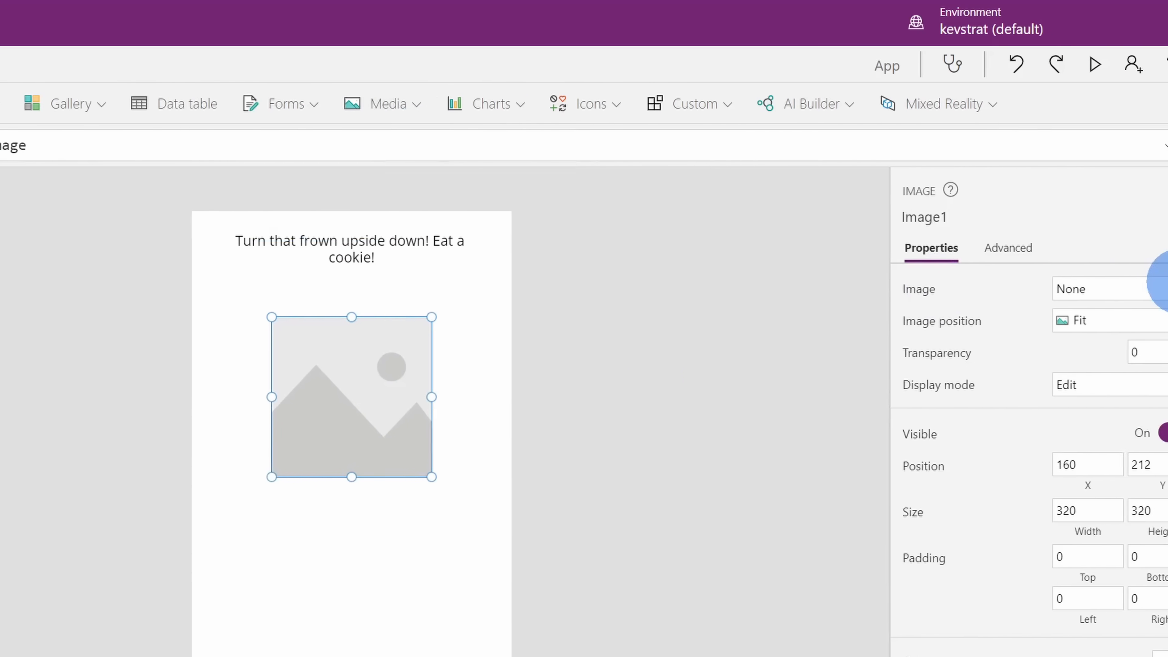
pyautogui.click(1146, 288)
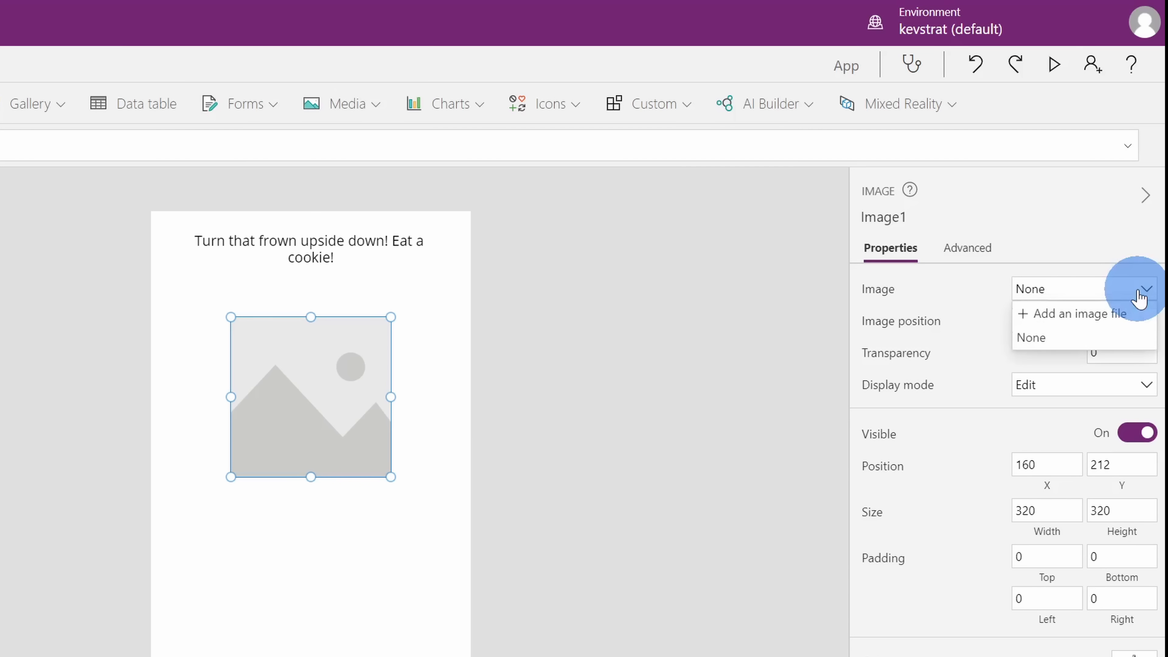
pyautogui.click(1081, 313)
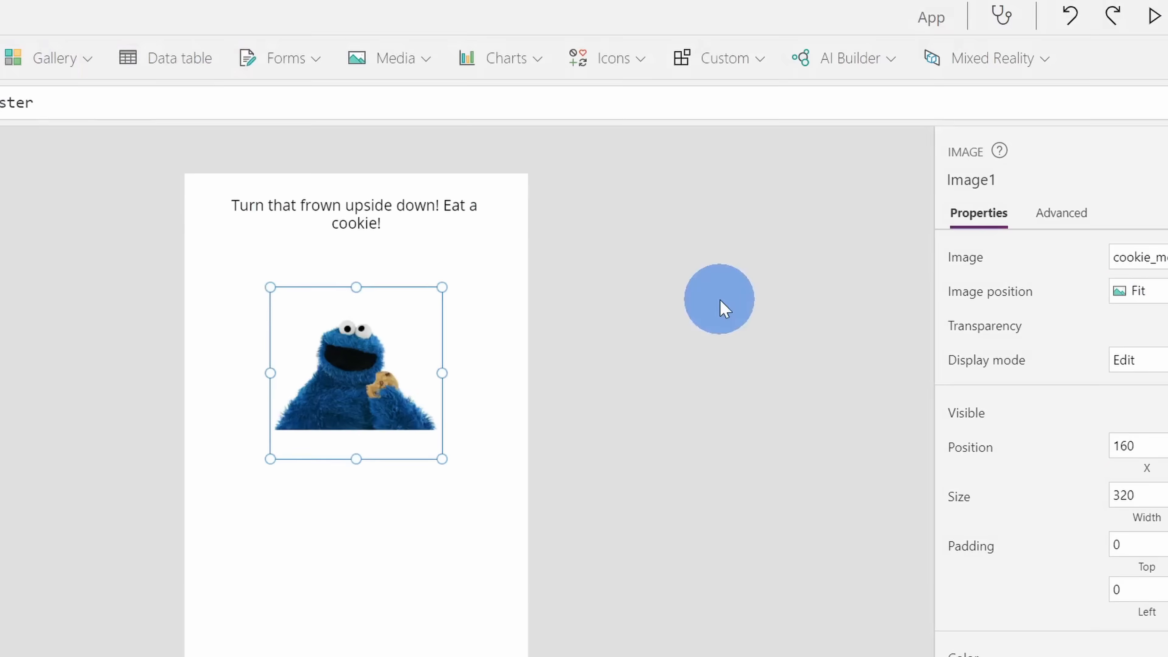
pyautogui.click(1153, 15)
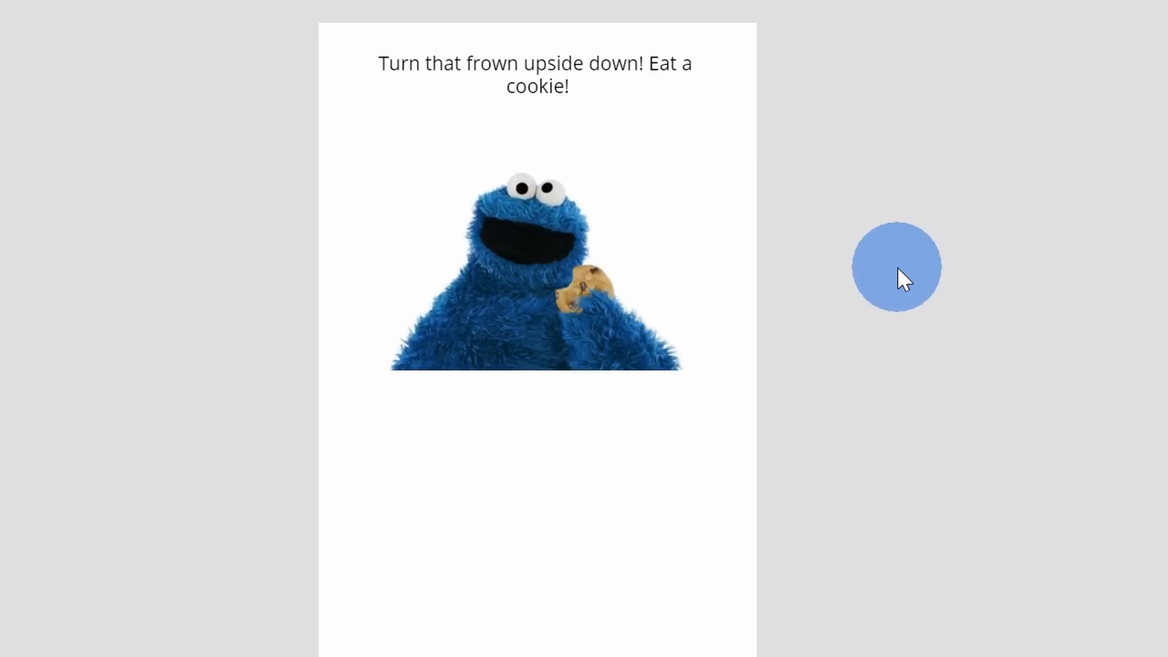
pyautogui.moveTo(824, 210)
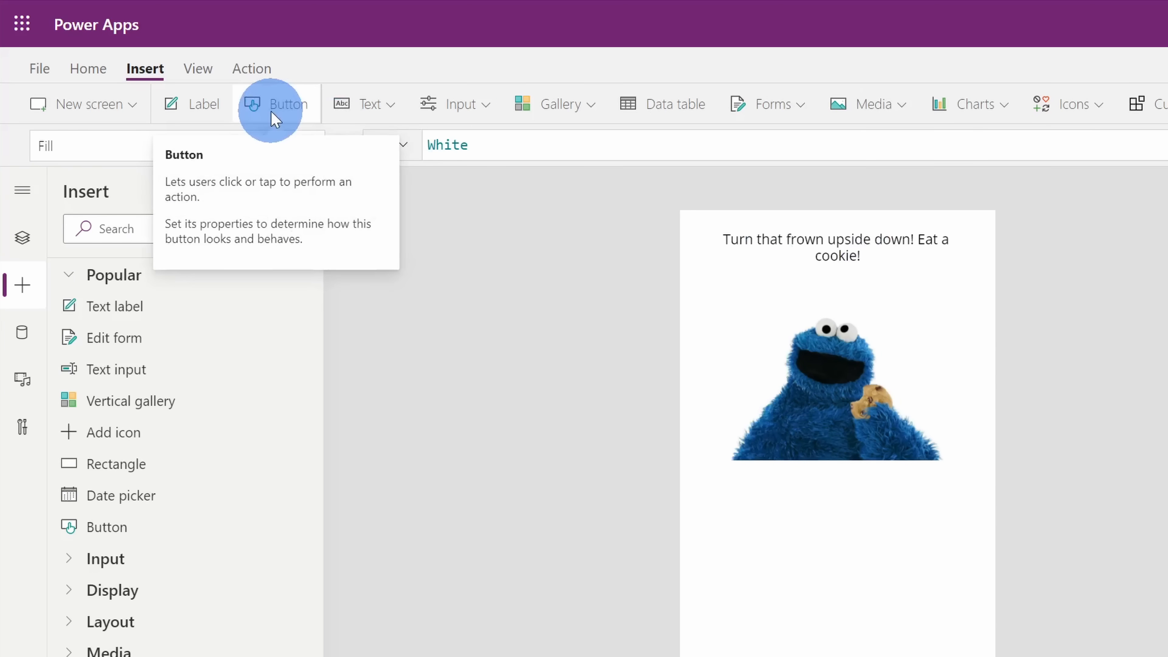
# Step: Add a button to the cookie screen beneath the image
pyautogui.click(288, 103)
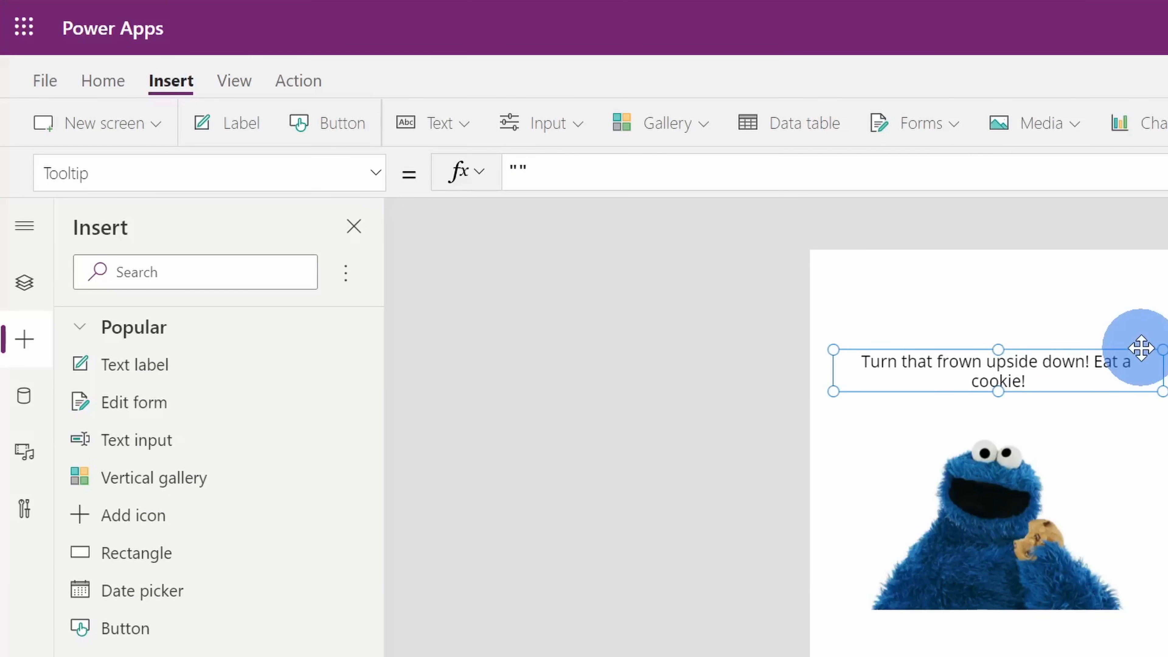
pyautogui.moveTo(82, 122)
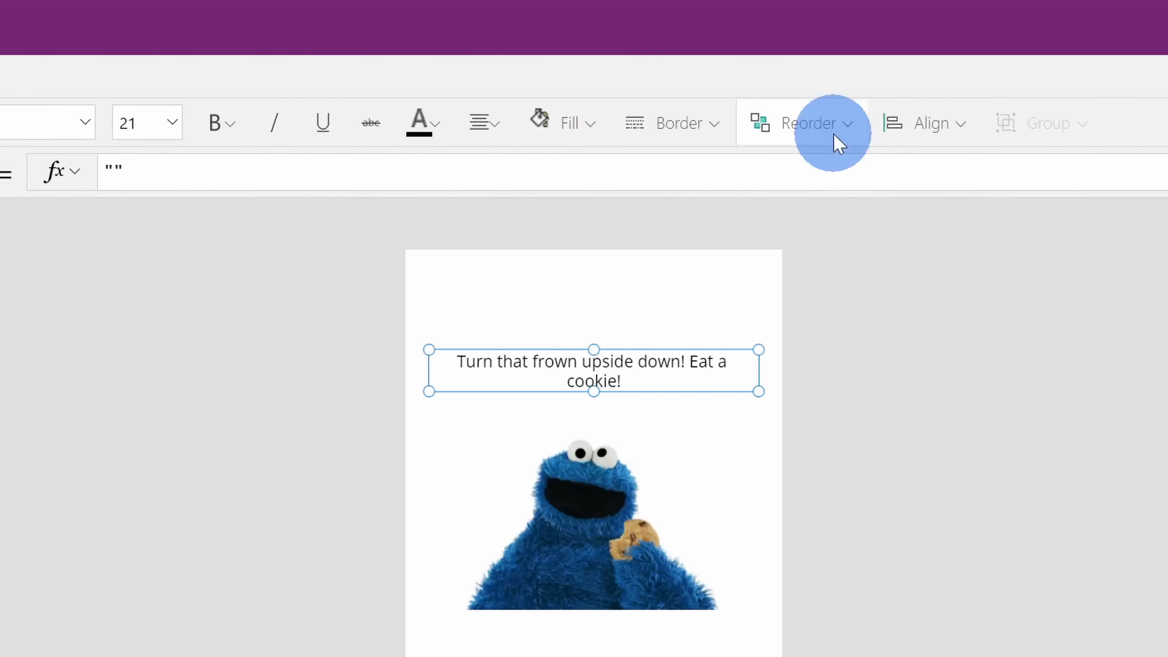
# Step: Bring the message to front and centre it with the picture above the Go back button
pyautogui.click(810, 123)
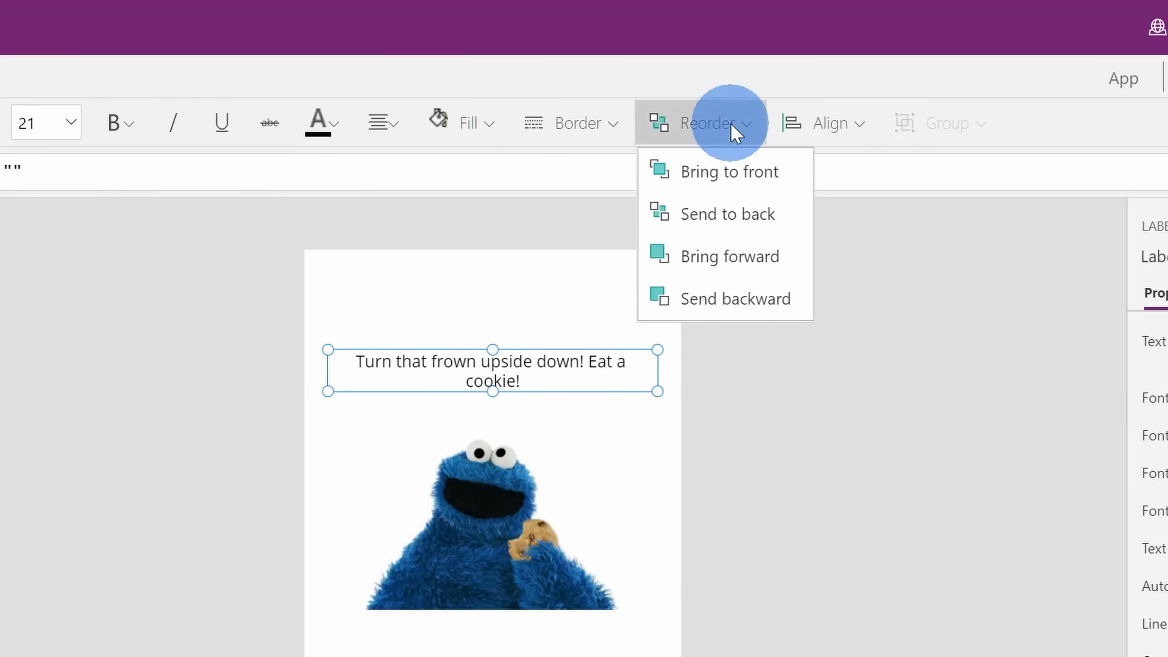
pyautogui.moveTo(743, 189)
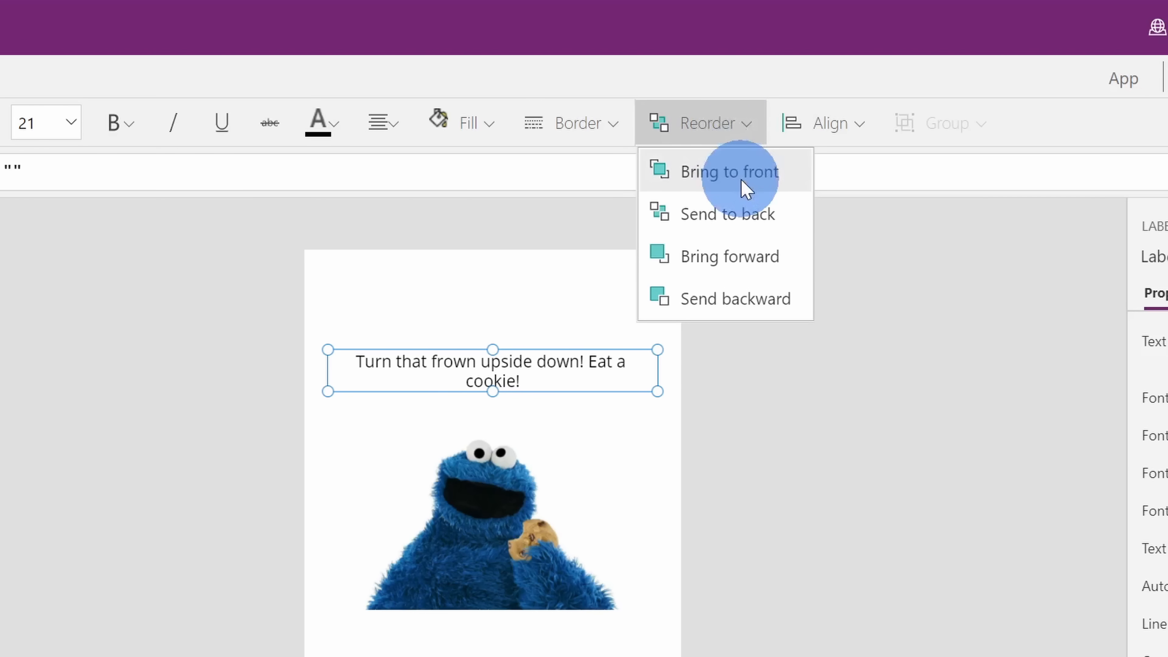
pyautogui.click(829, 123)
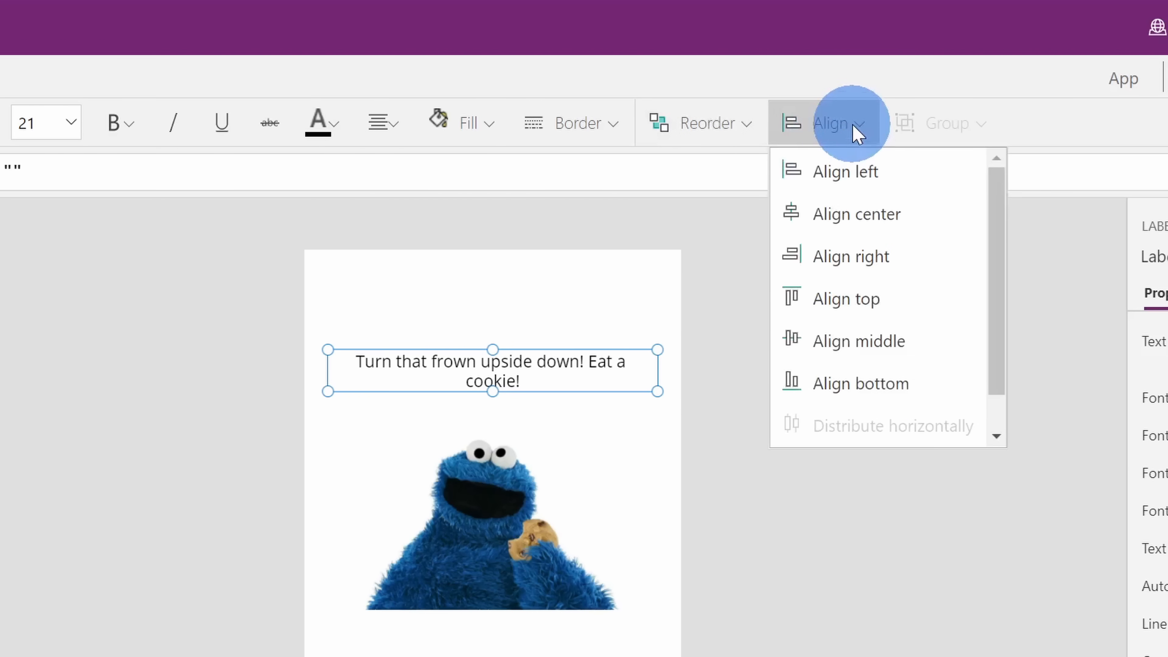
pyautogui.moveTo(855, 213)
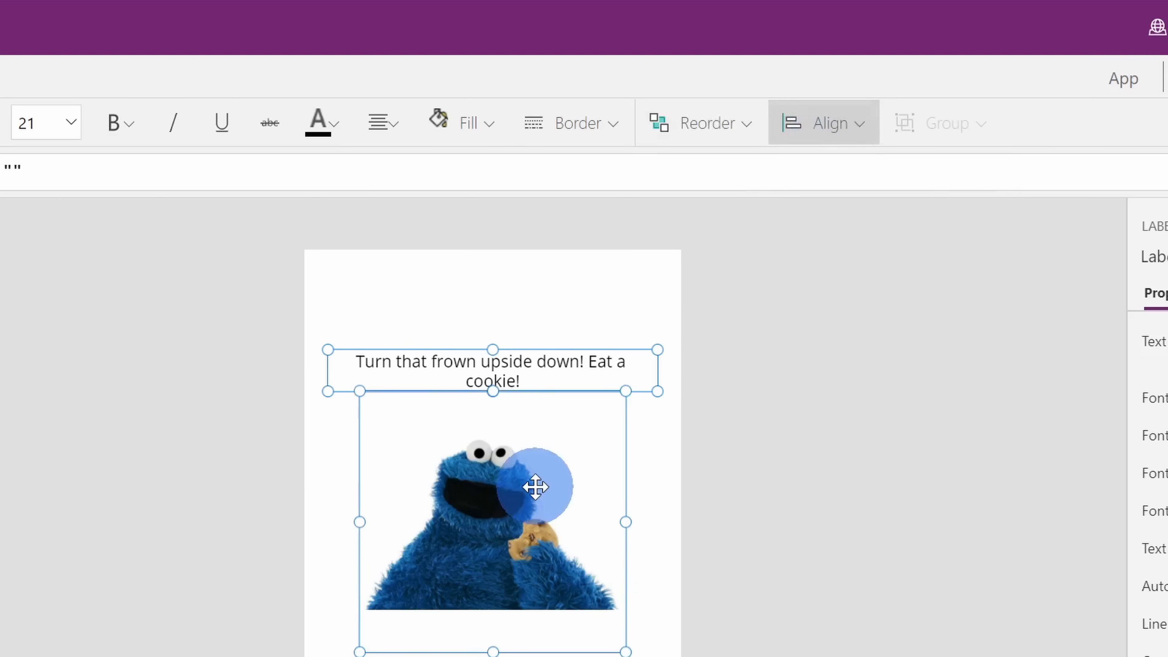
pyautogui.click(945, 123)
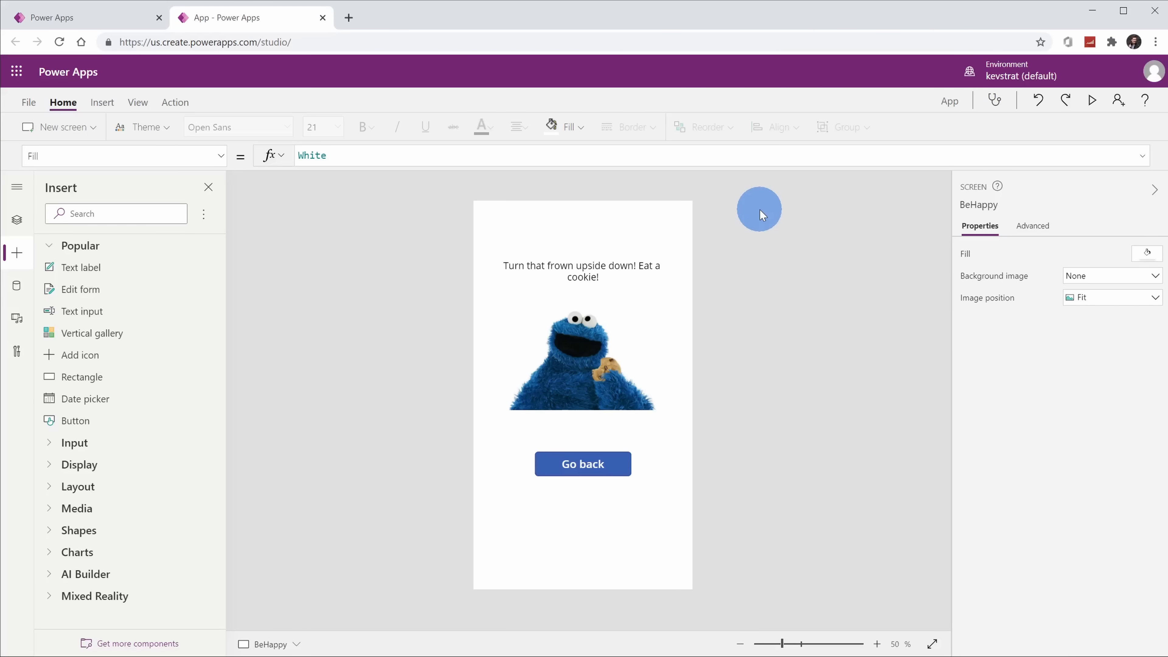
pyautogui.click(583, 463)
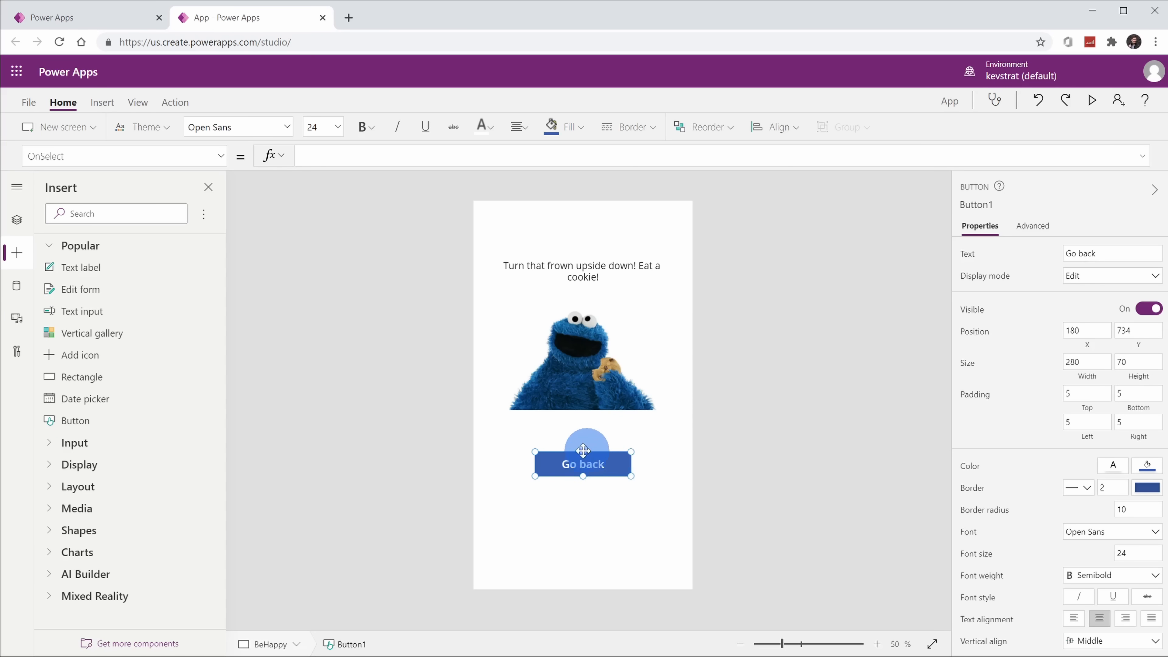
pyautogui.moveTo(643, 482)
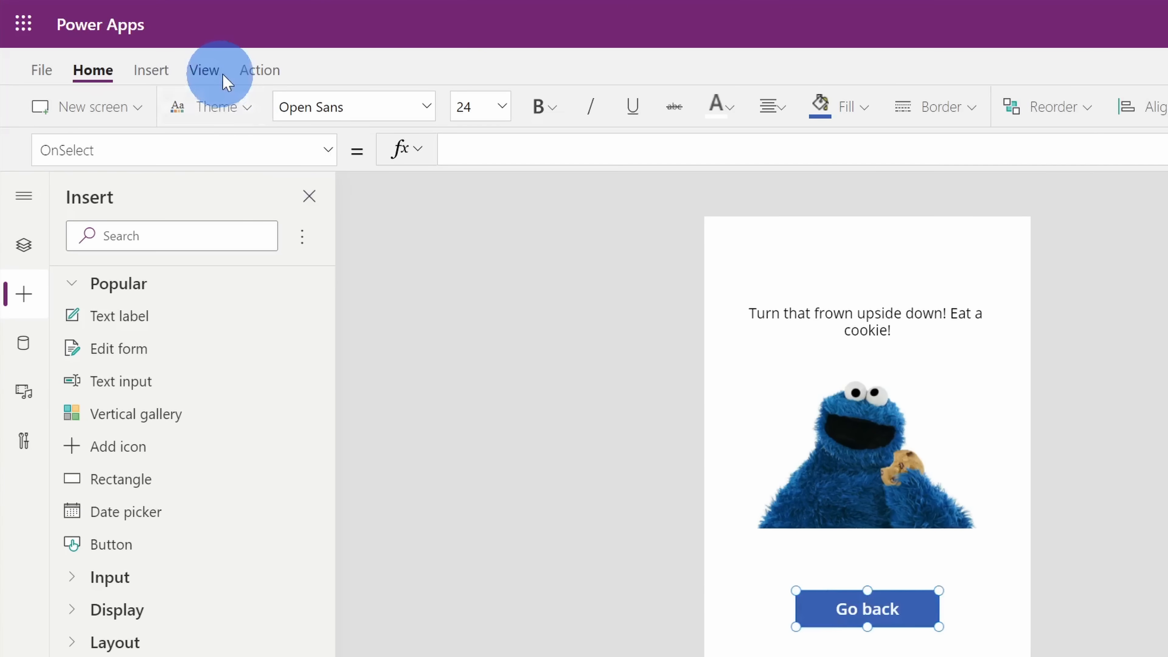
# Step: Set the Go back button's action to Navigate(BrowseScreen1, Fade)
pyautogui.click(259, 70)
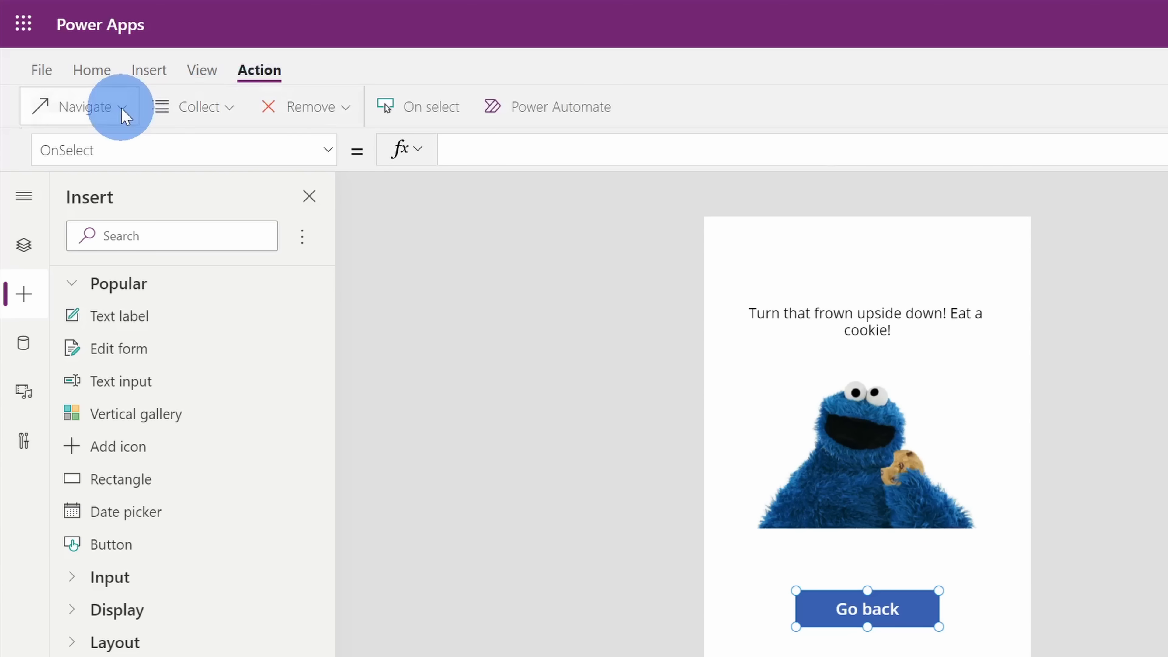
pyautogui.click(87, 106)
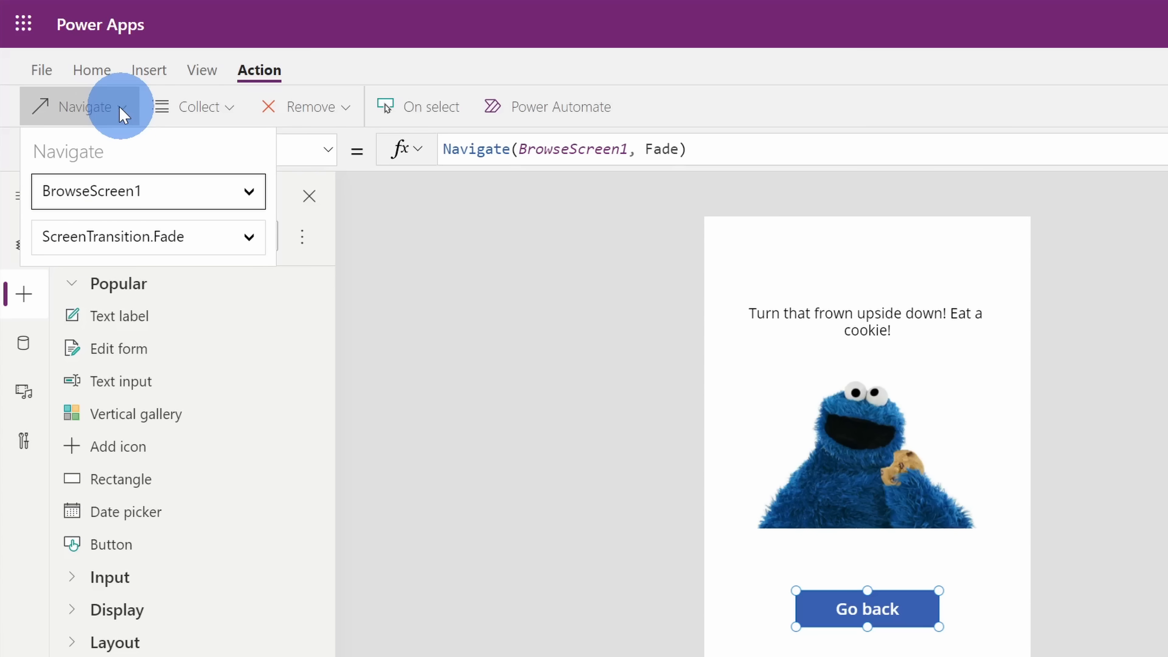
pyautogui.moveTo(250, 195)
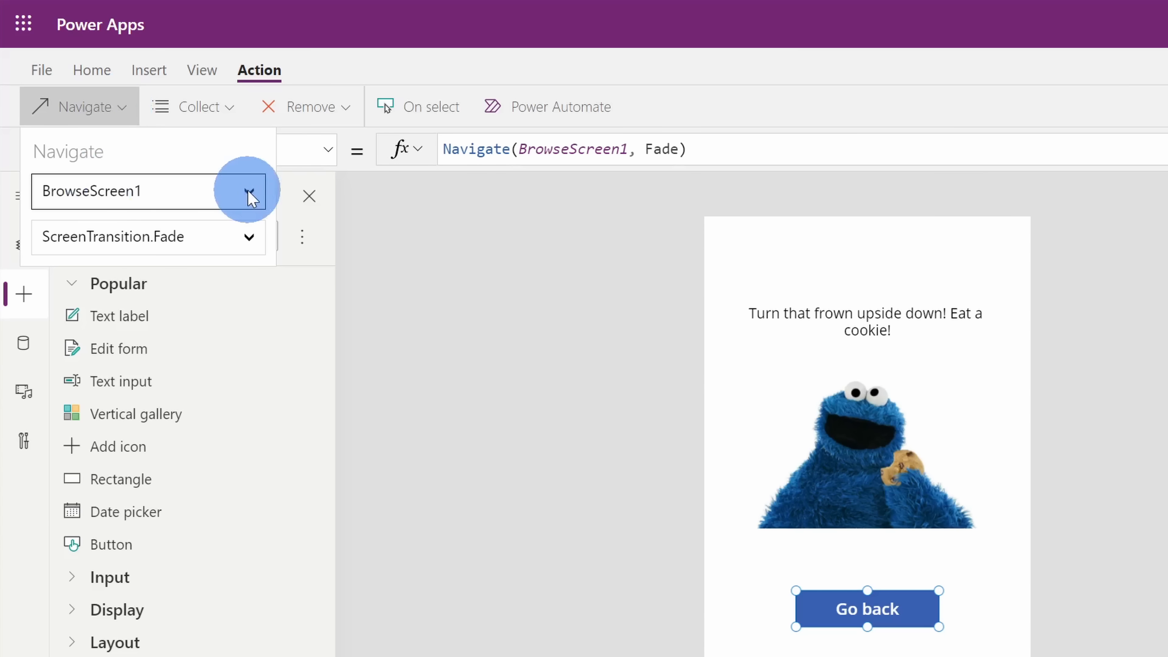
pyautogui.click(251, 194)
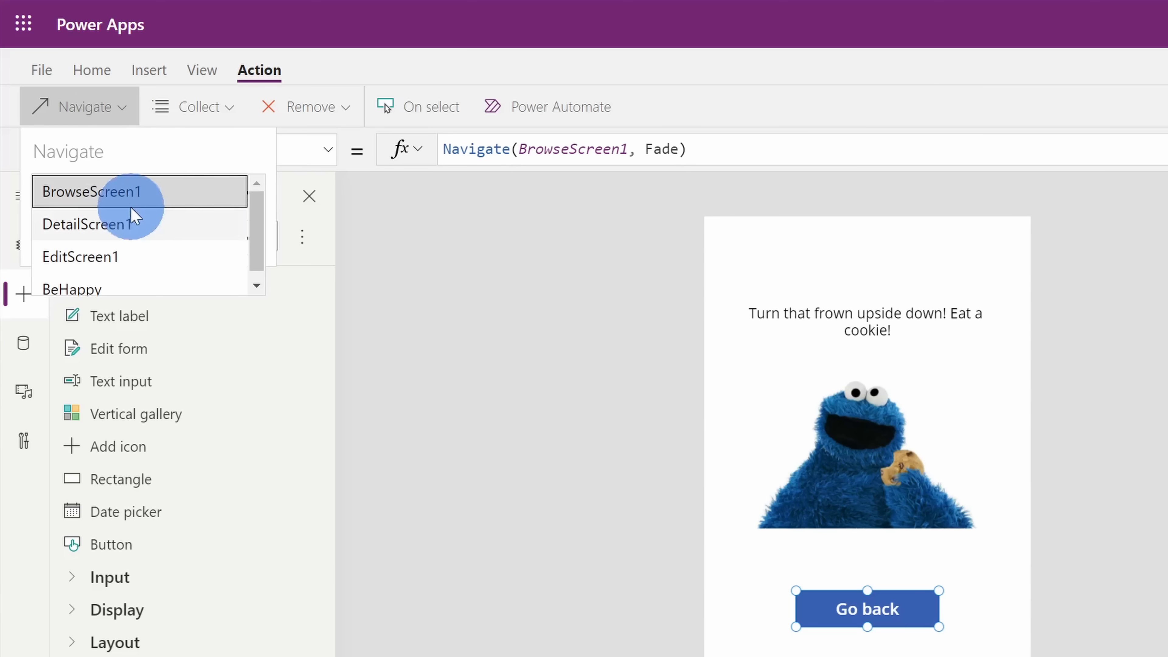
pyautogui.click(90, 192)
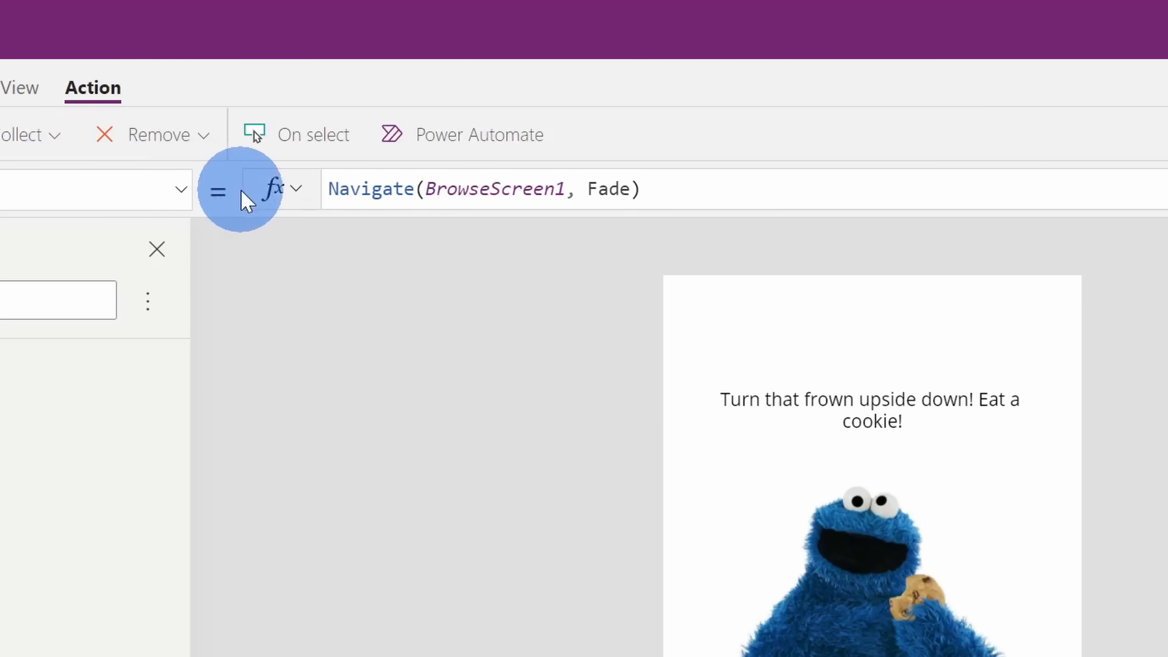
pyautogui.moveTo(533, 188)
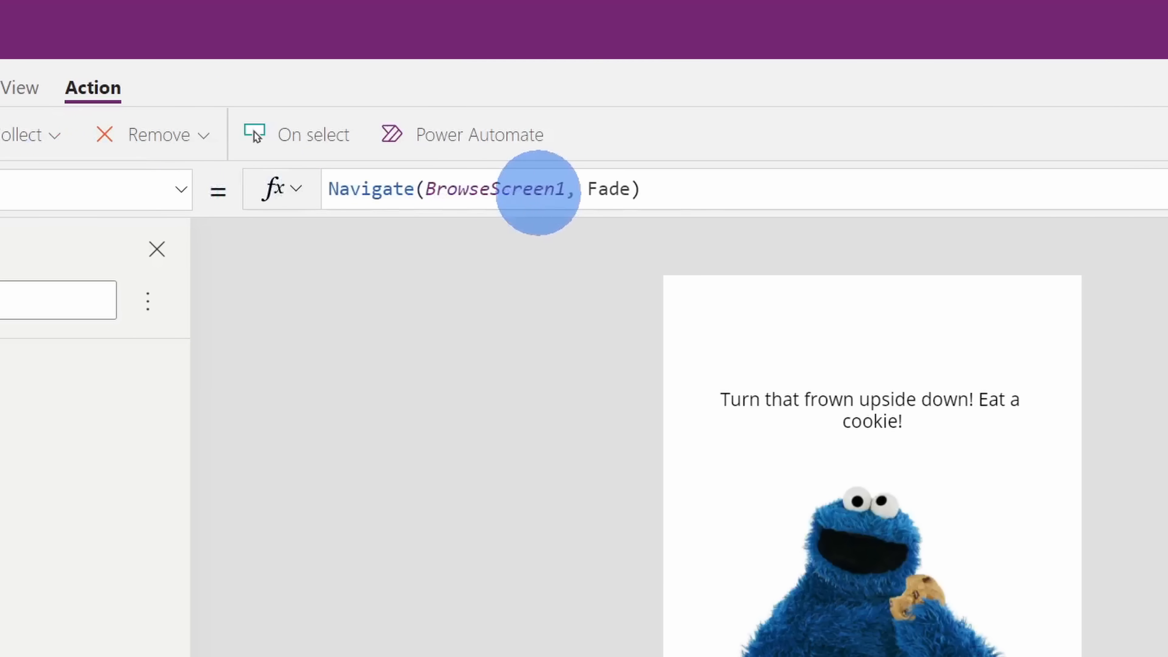
pyautogui.moveTo(666, 178)
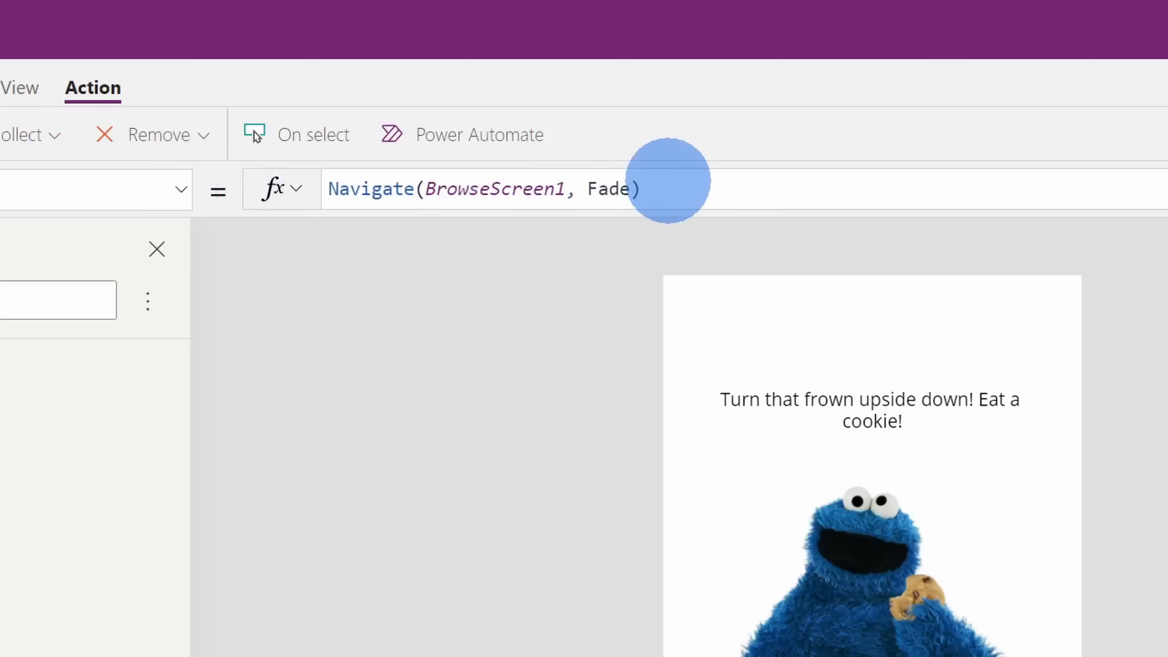
pyautogui.moveTo(660, 174)
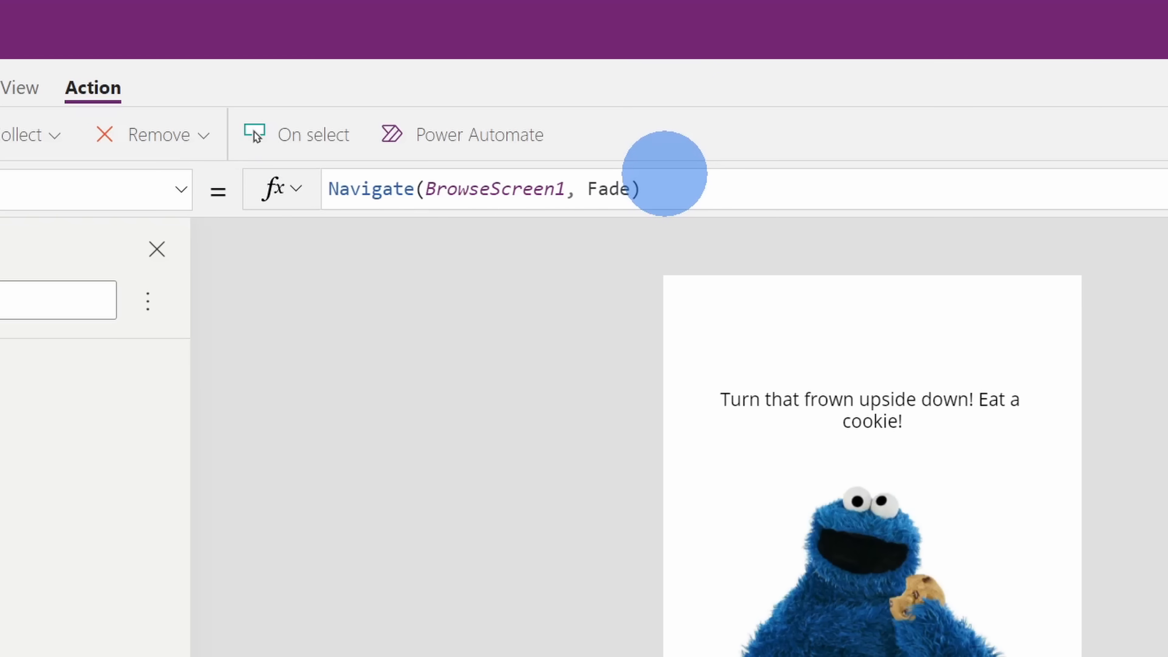
pyautogui.moveTo(441, 189)
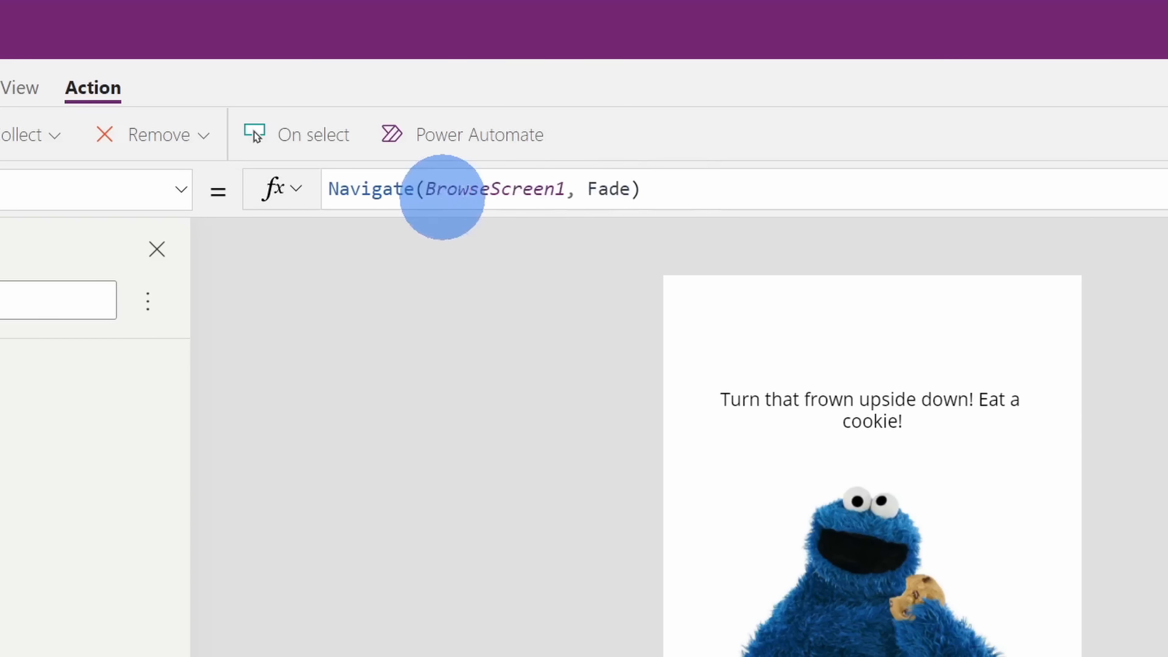
pyautogui.moveTo(398, 189)
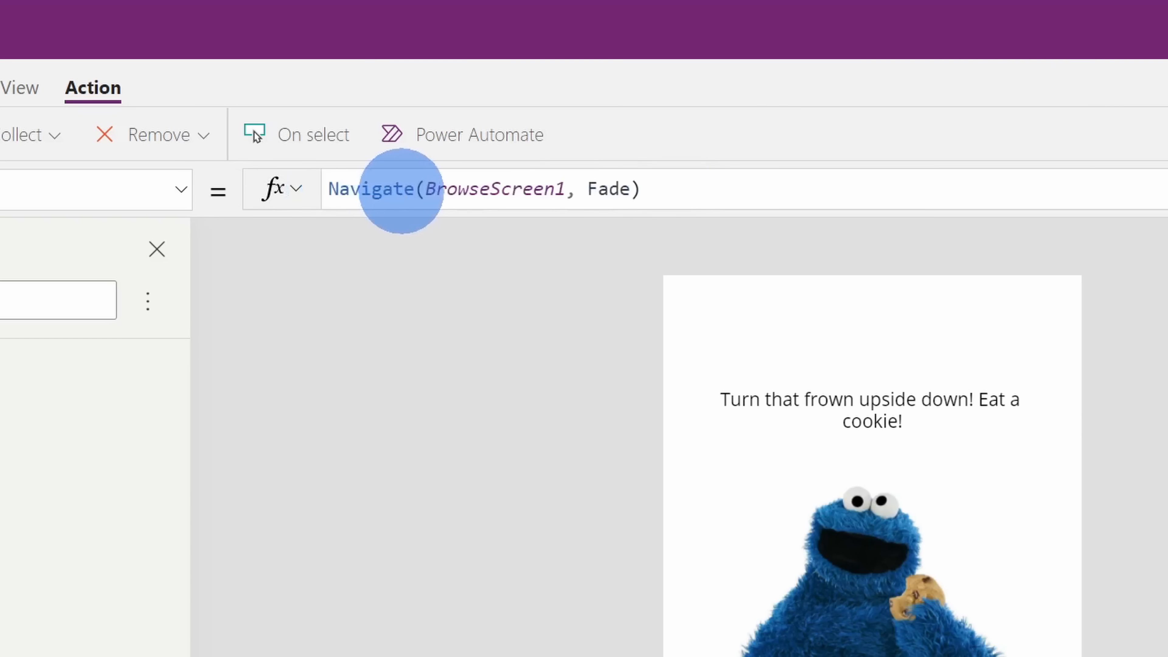
pyautogui.moveTo(447, 189)
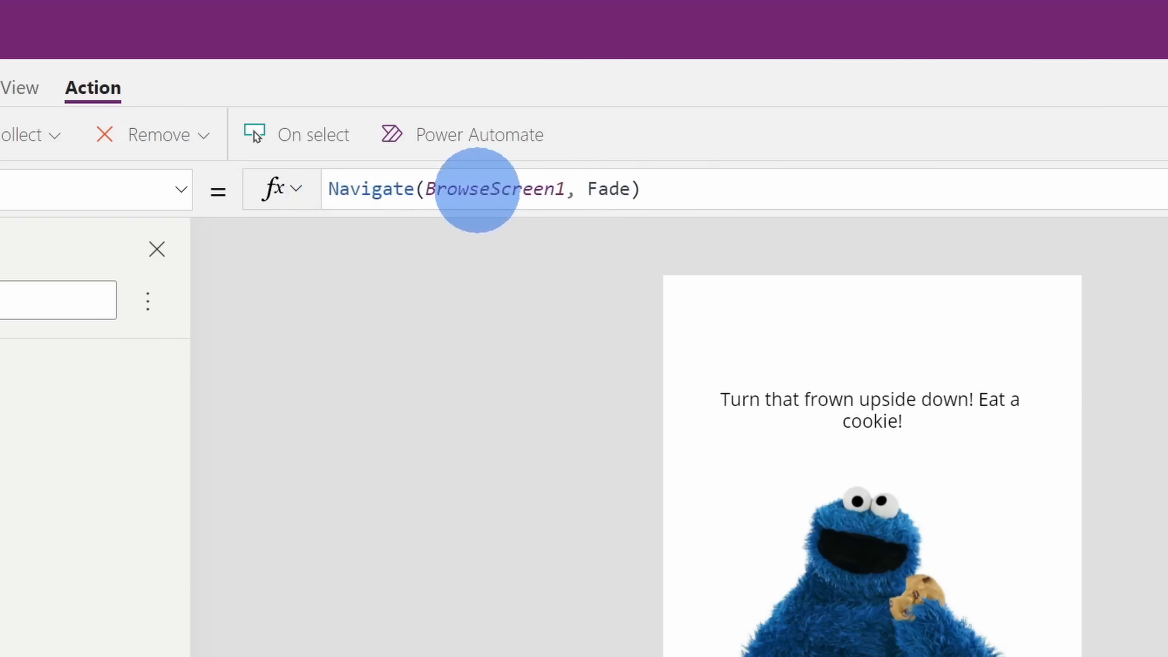
pyautogui.moveTo(588, 189)
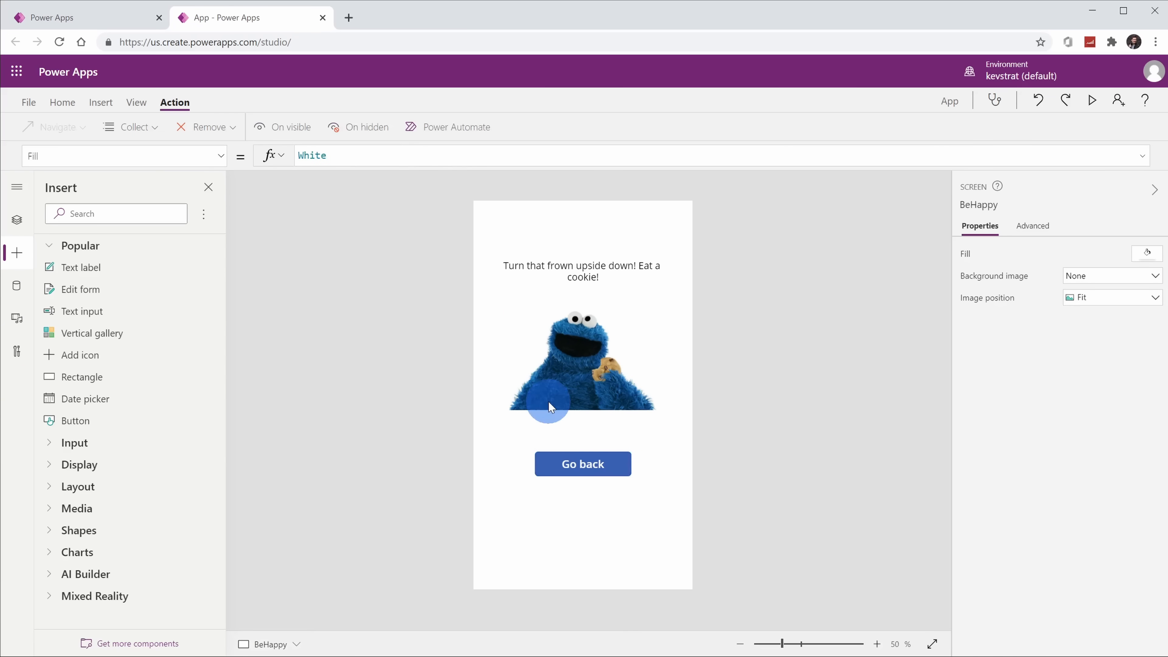
pyautogui.moveTo(582, 463)
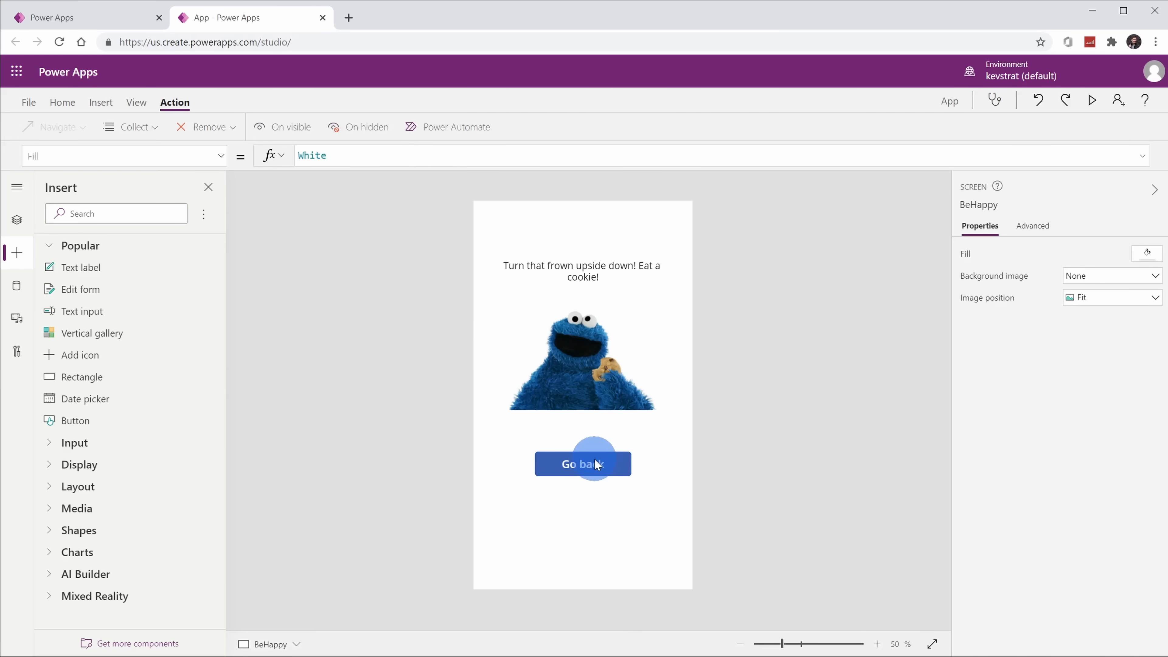
# Step: Test the Go back button, returning the canvas to BrowseScreen1
pyautogui.click(583, 464)
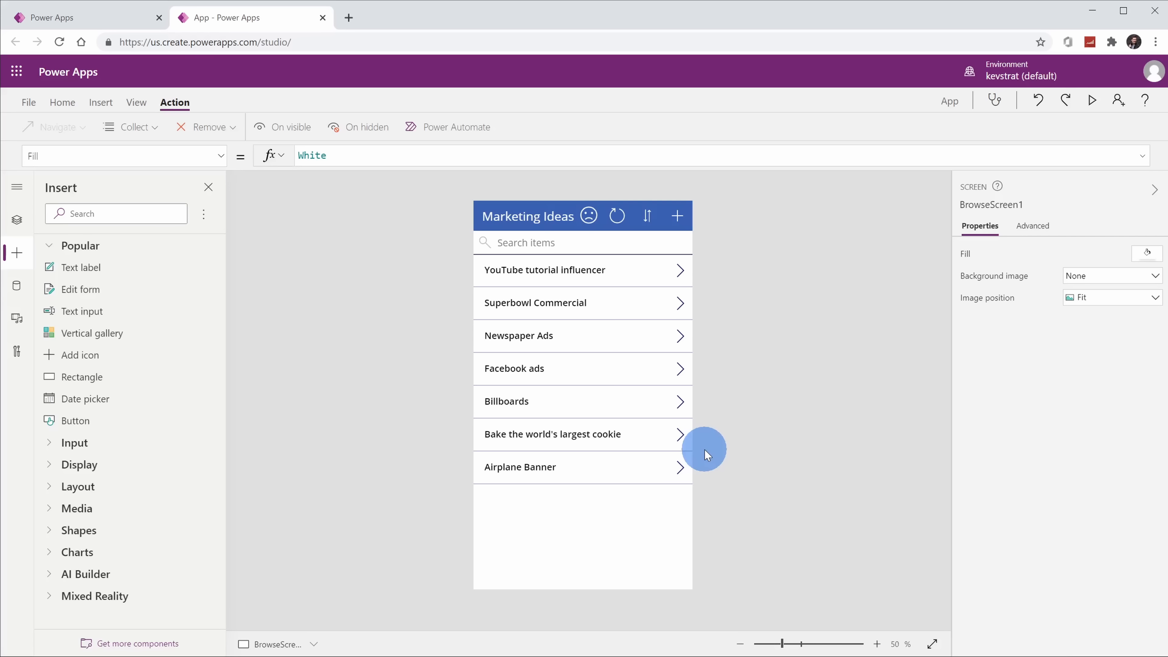
pyautogui.moveTo(700, 431)
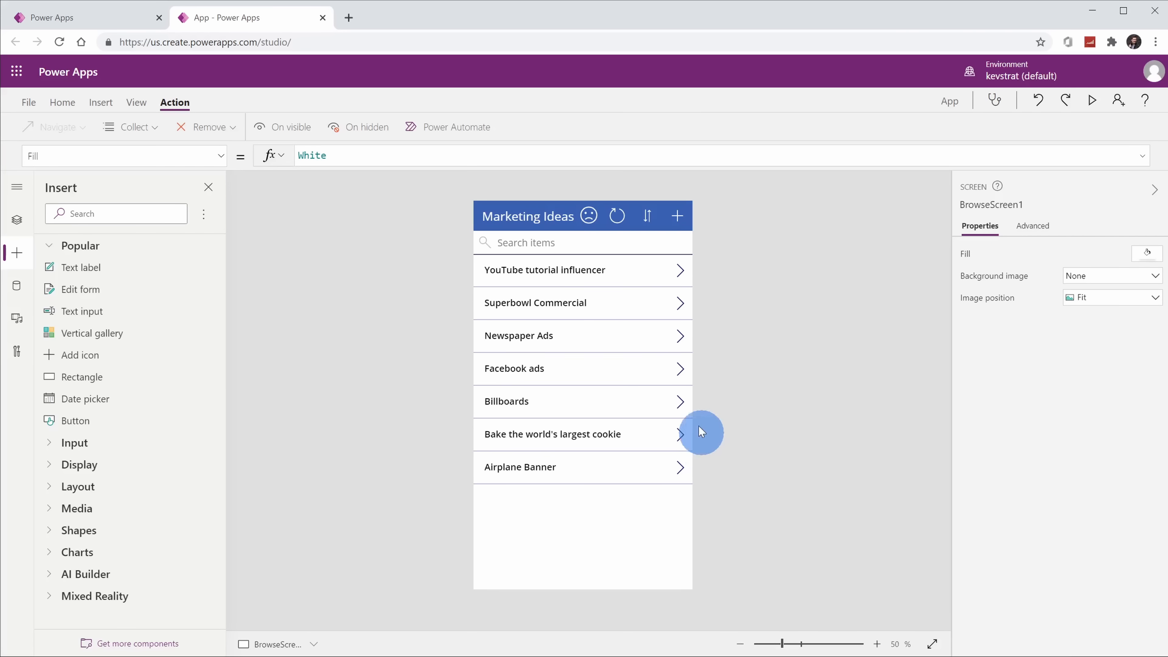
pyautogui.moveTo(592, 216)
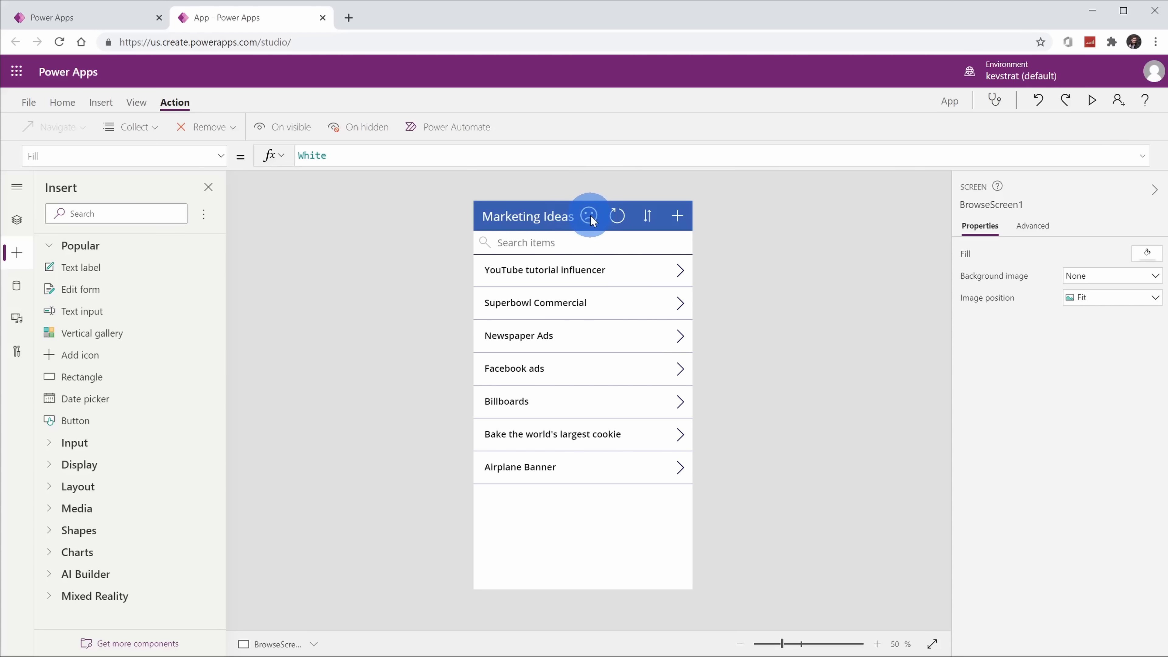
# Step: Change the sad-face icon's OnSelect from DetailScreen1 to Navigate(BeHappy, Fade)
pyautogui.click(590, 215)
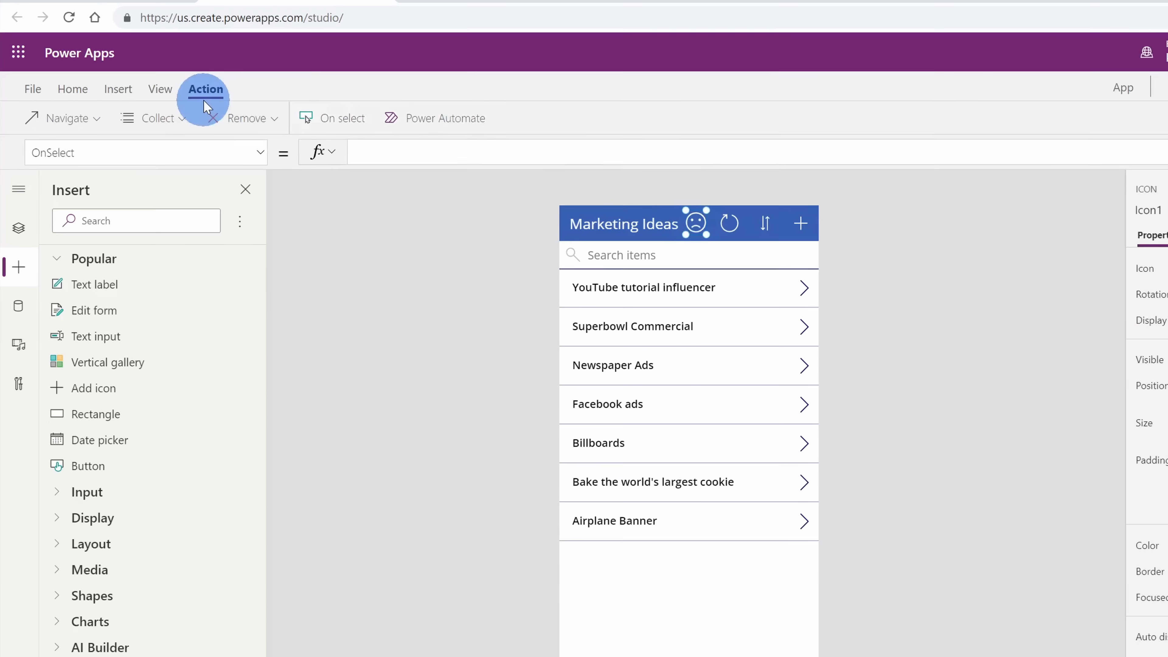
pyautogui.click(65, 118)
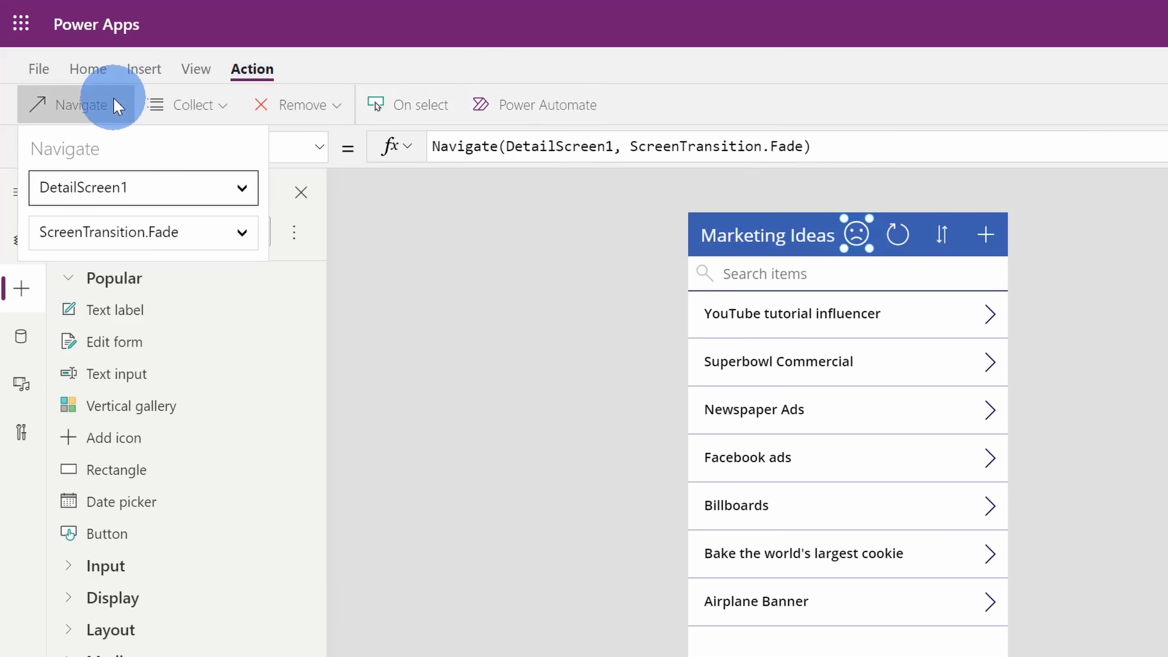
pyautogui.click(143, 188)
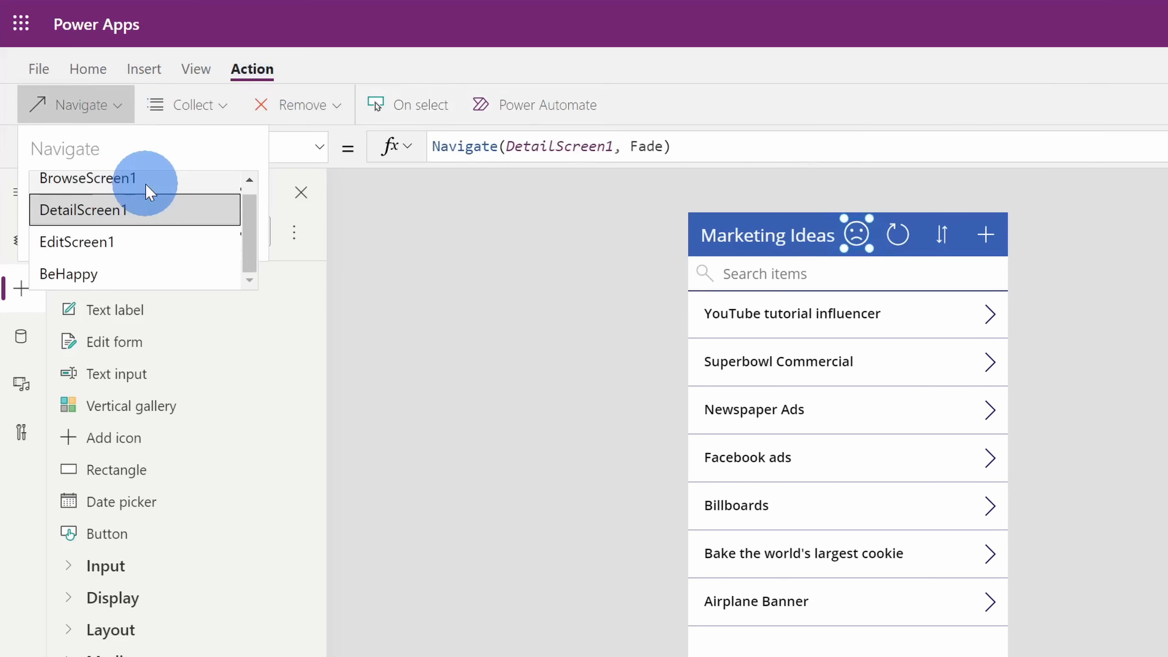
pyautogui.moveTo(197, 207)
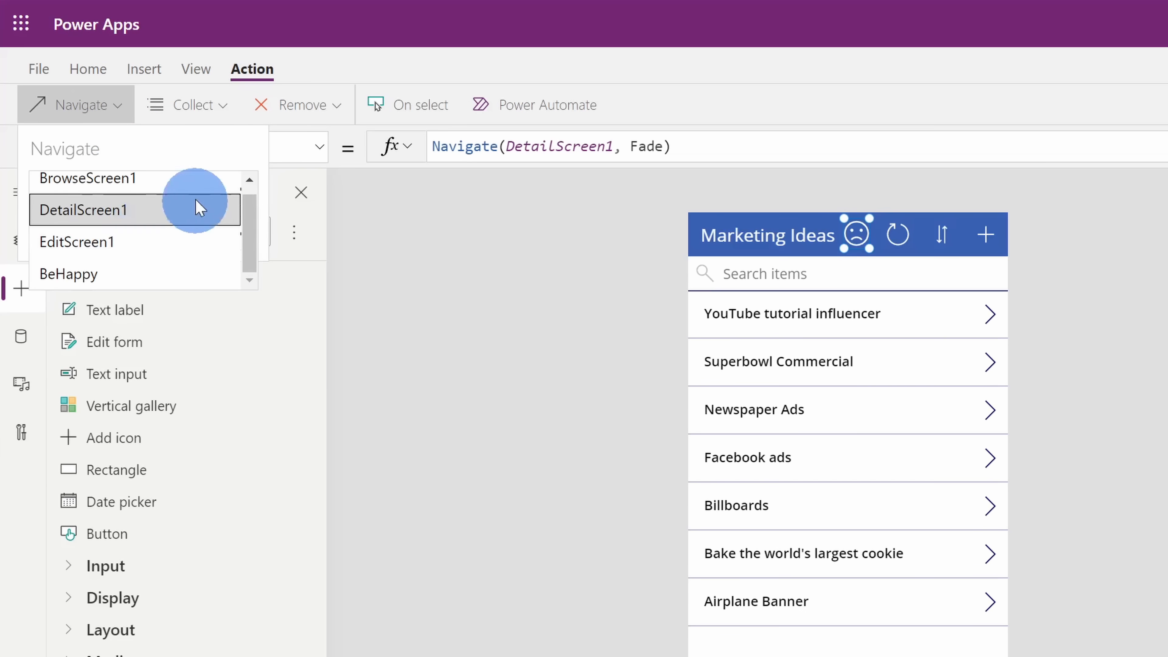
pyautogui.moveTo(115, 279)
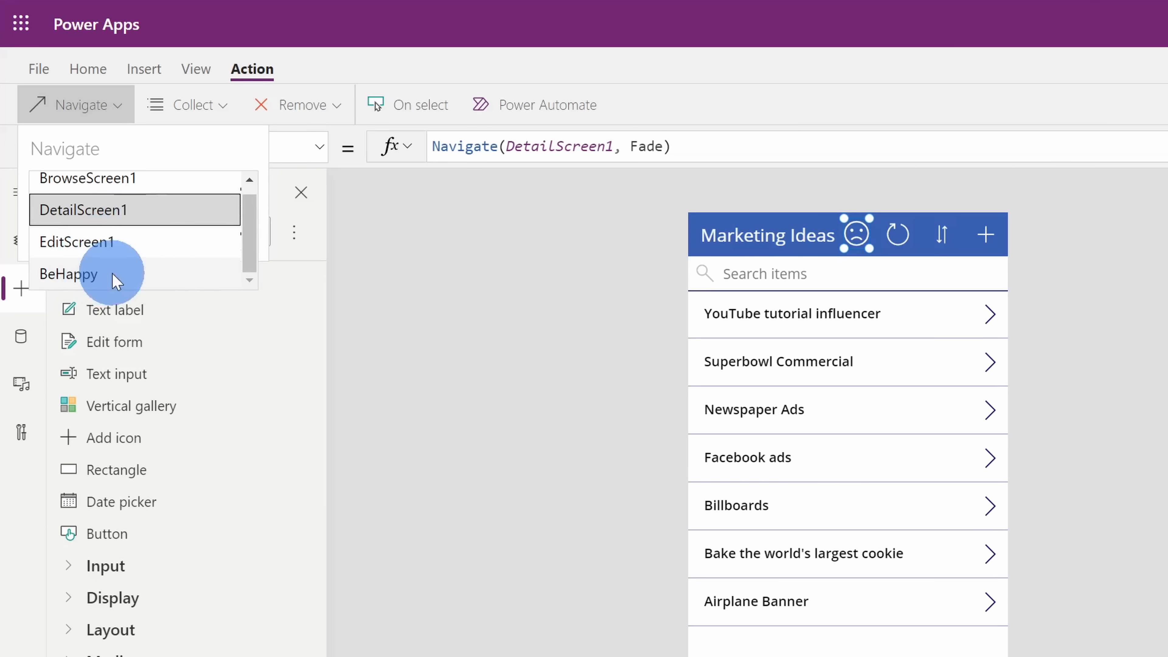
pyautogui.click(70, 273)
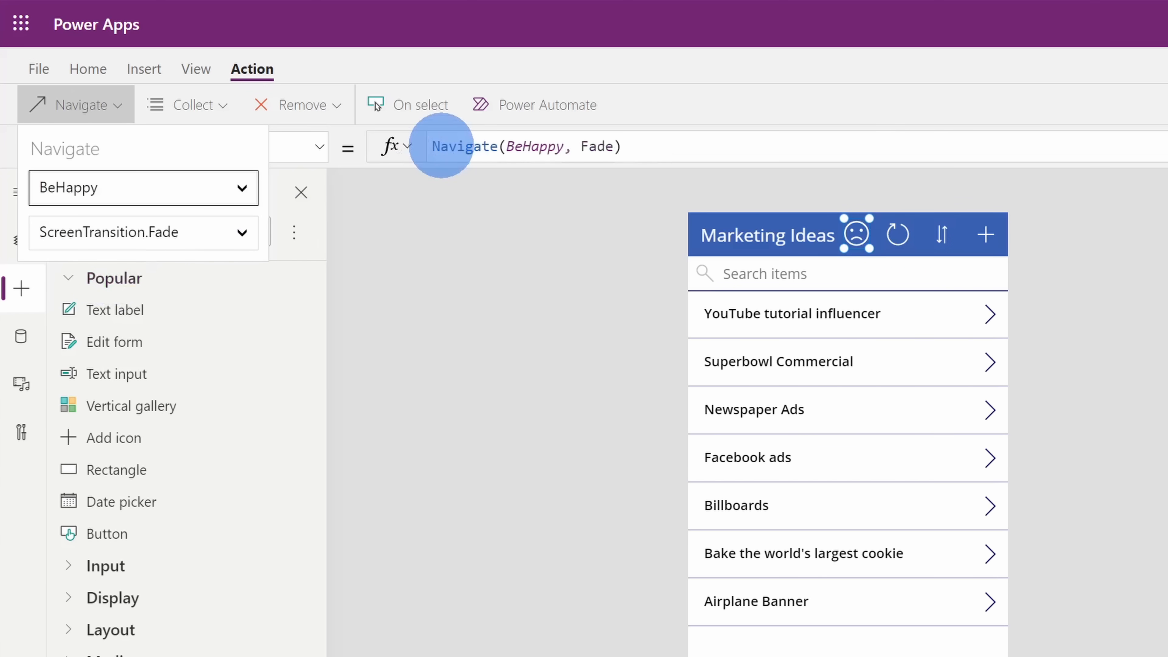
pyautogui.moveTo(495, 147)
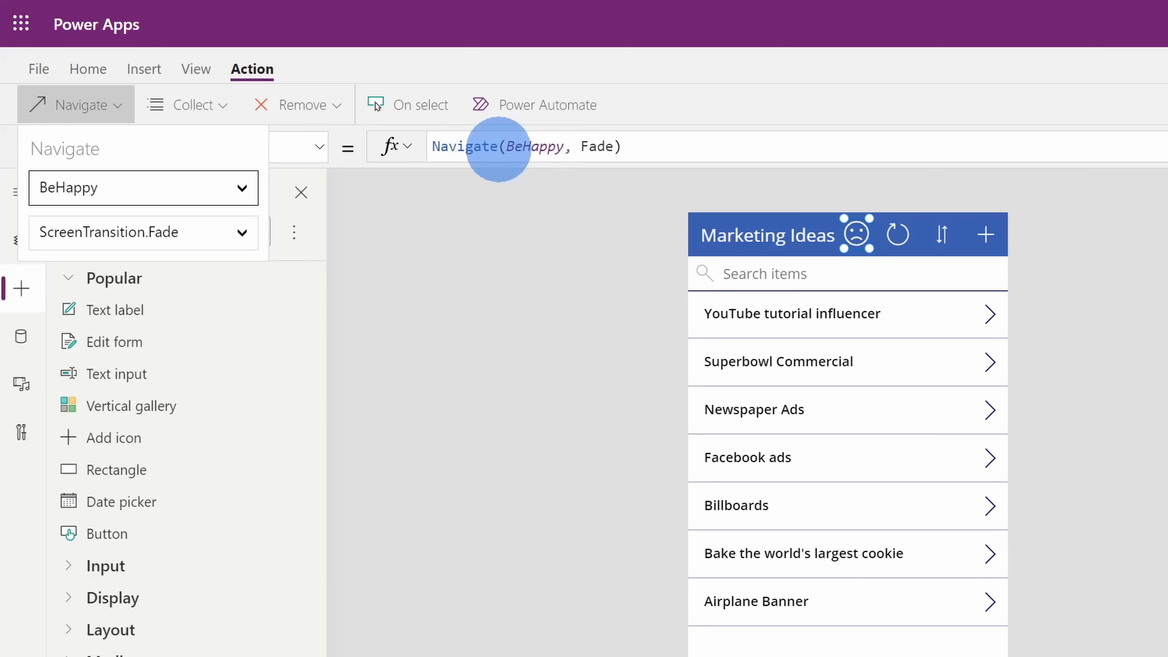
pyautogui.moveTo(528, 190)
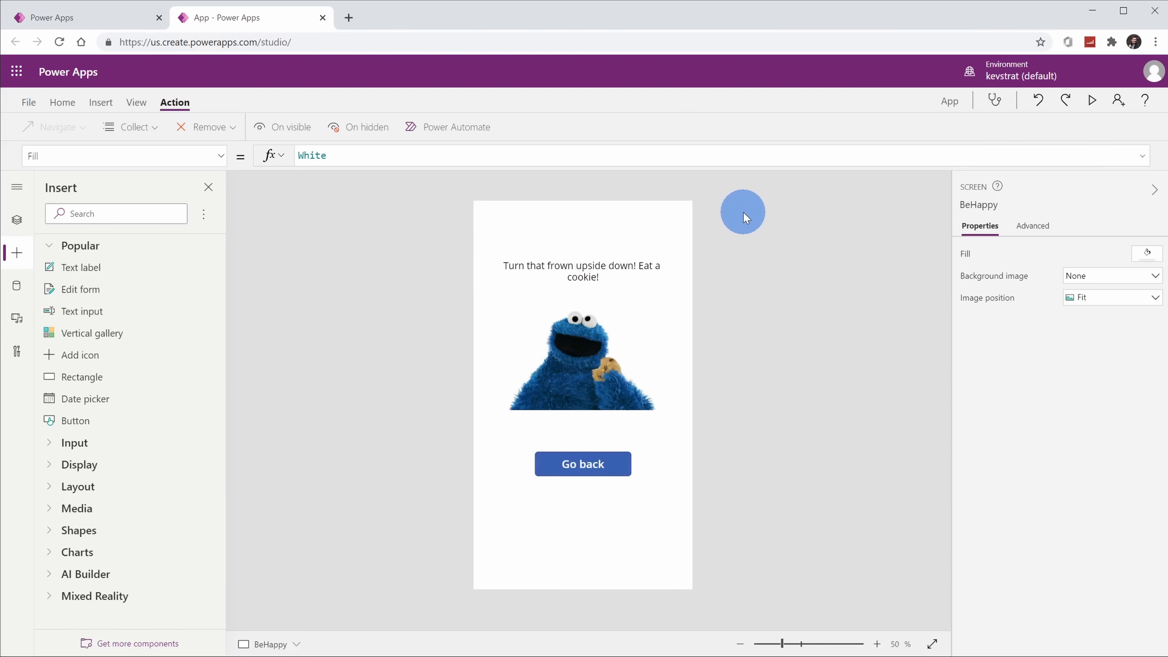
pyautogui.moveTo(740, 218)
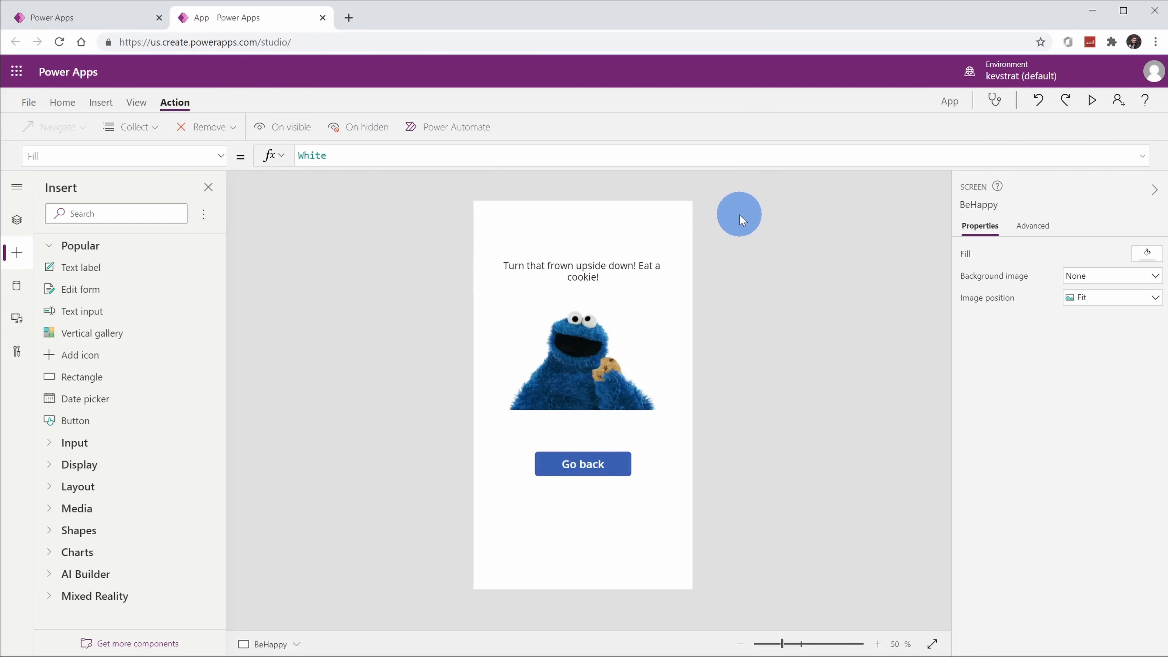
# Step: Return from the BeHappy screen to the Marketing Ideas list screen
pyautogui.click(16, 219)
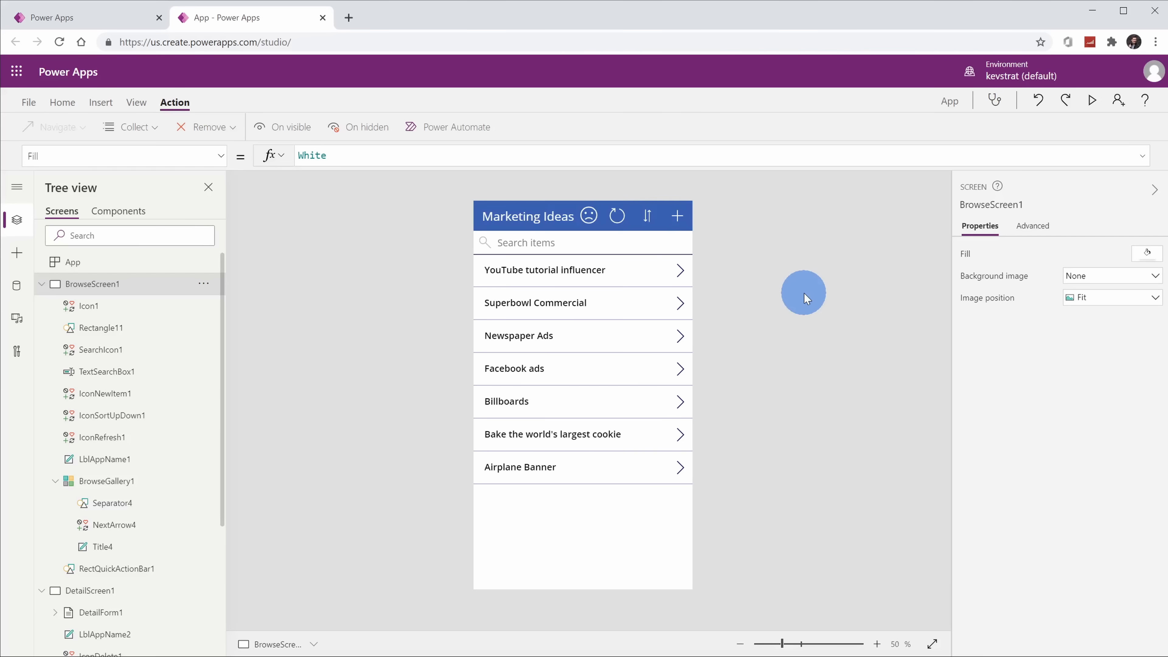
pyautogui.moveTo(711, 259)
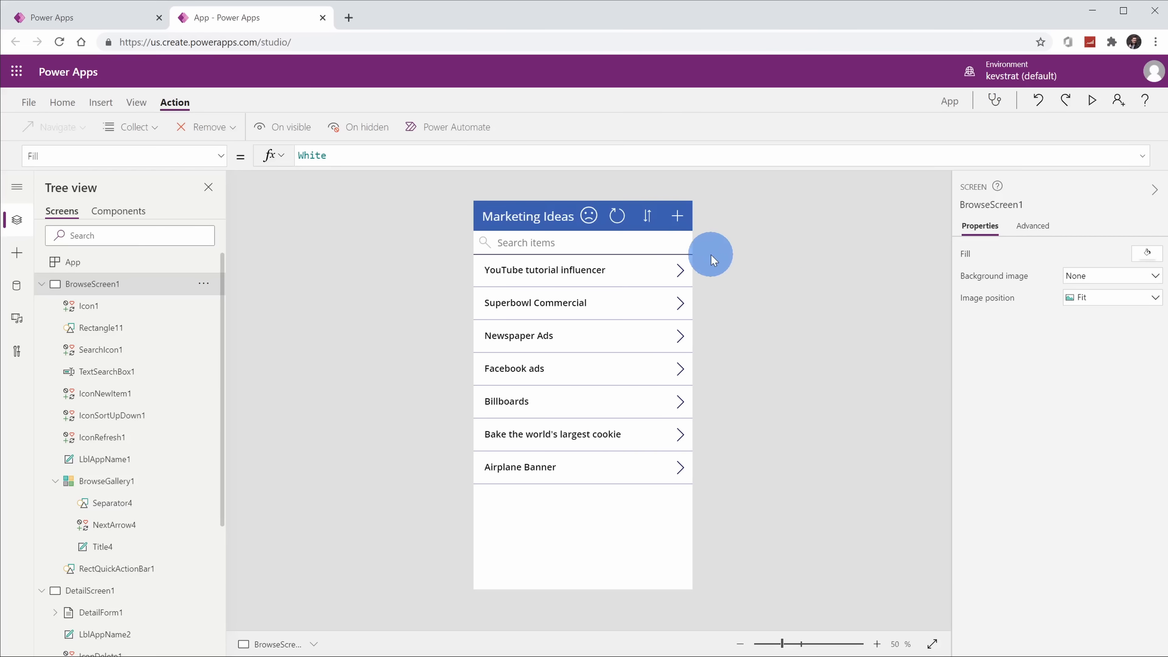
pyautogui.moveTo(647, 216)
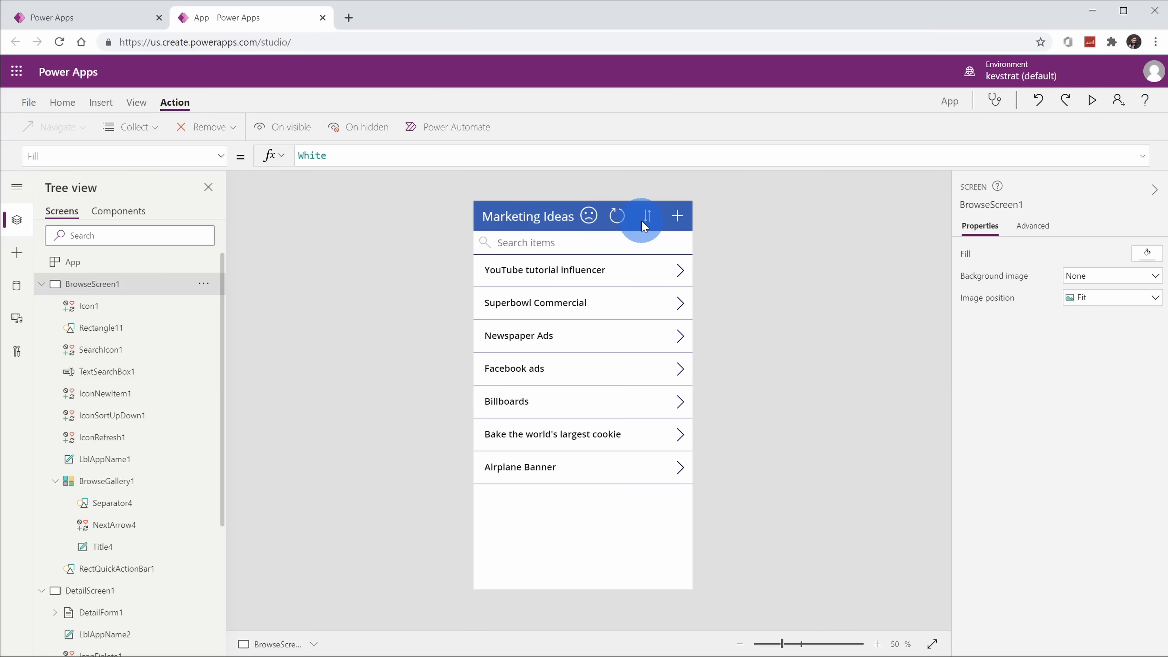
pyautogui.moveTo(616, 216)
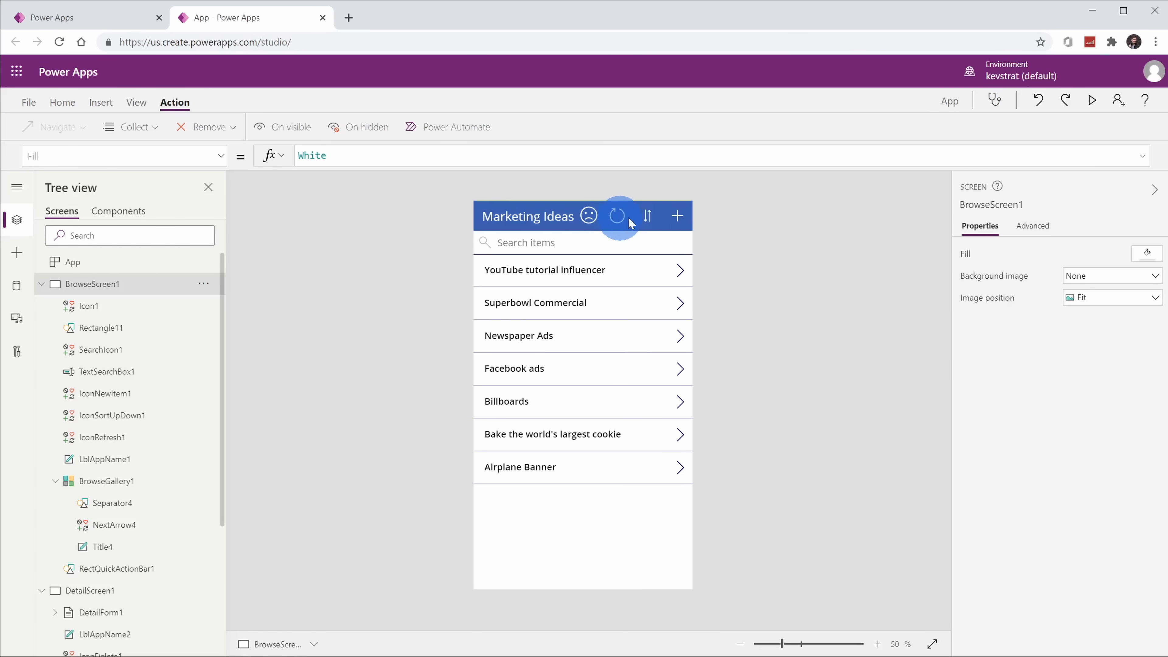
# Step: Show the Text category of formula functions for the + icon's OnSelect action
pyautogui.click(676, 215)
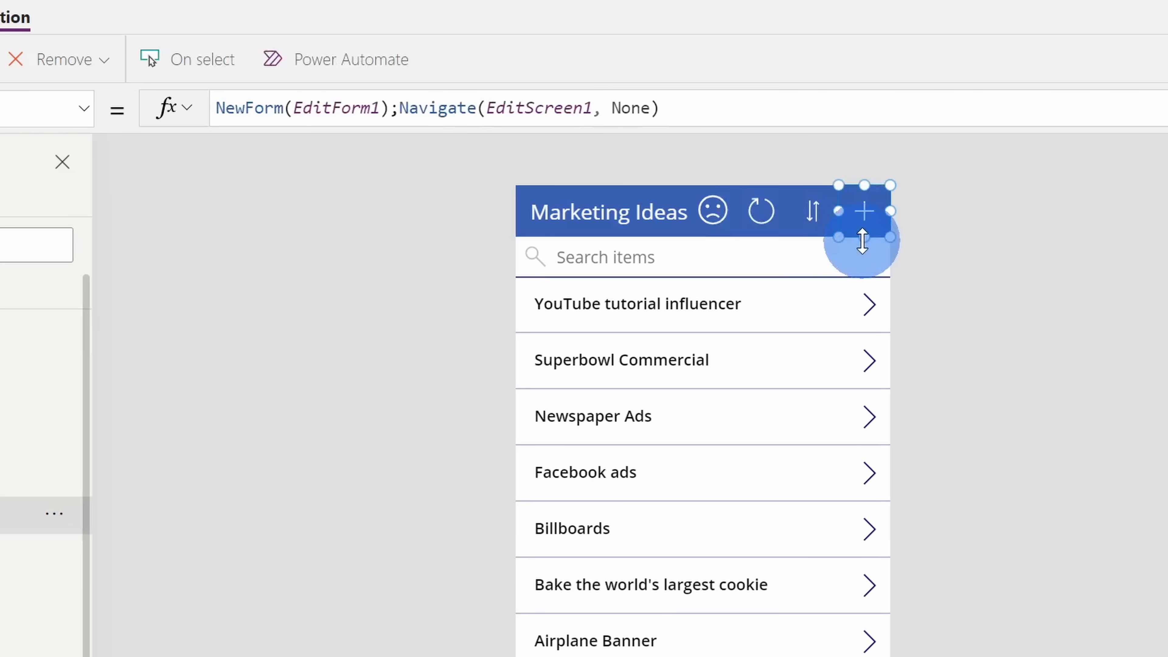
pyautogui.moveTo(558, 108)
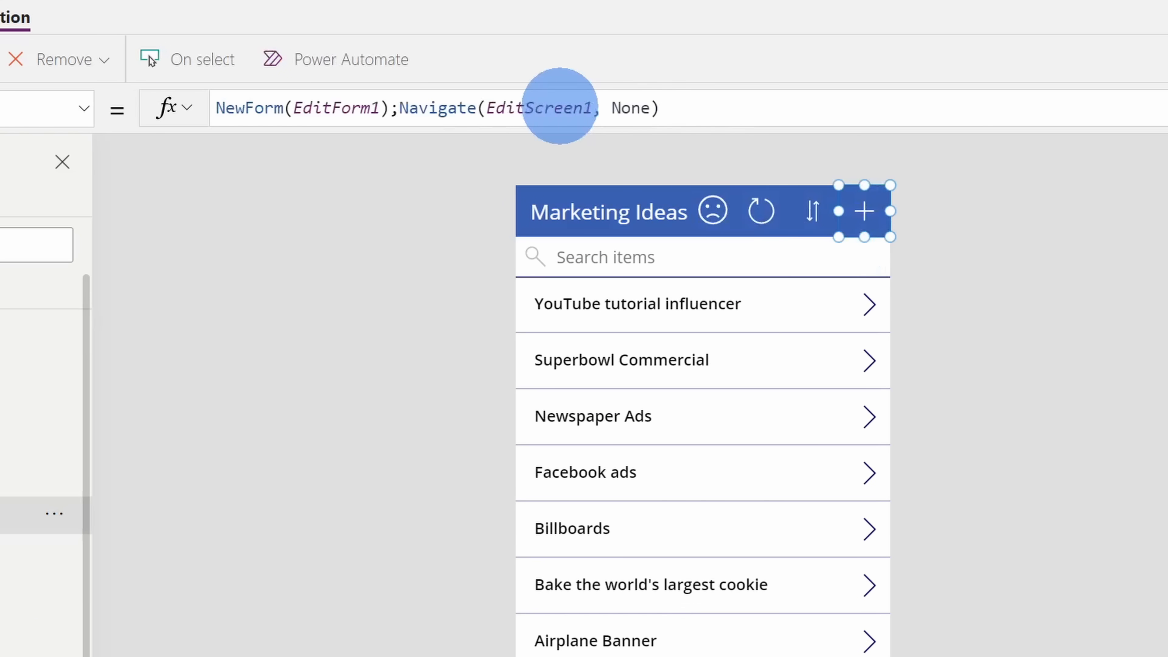
pyautogui.moveTo(774, 116)
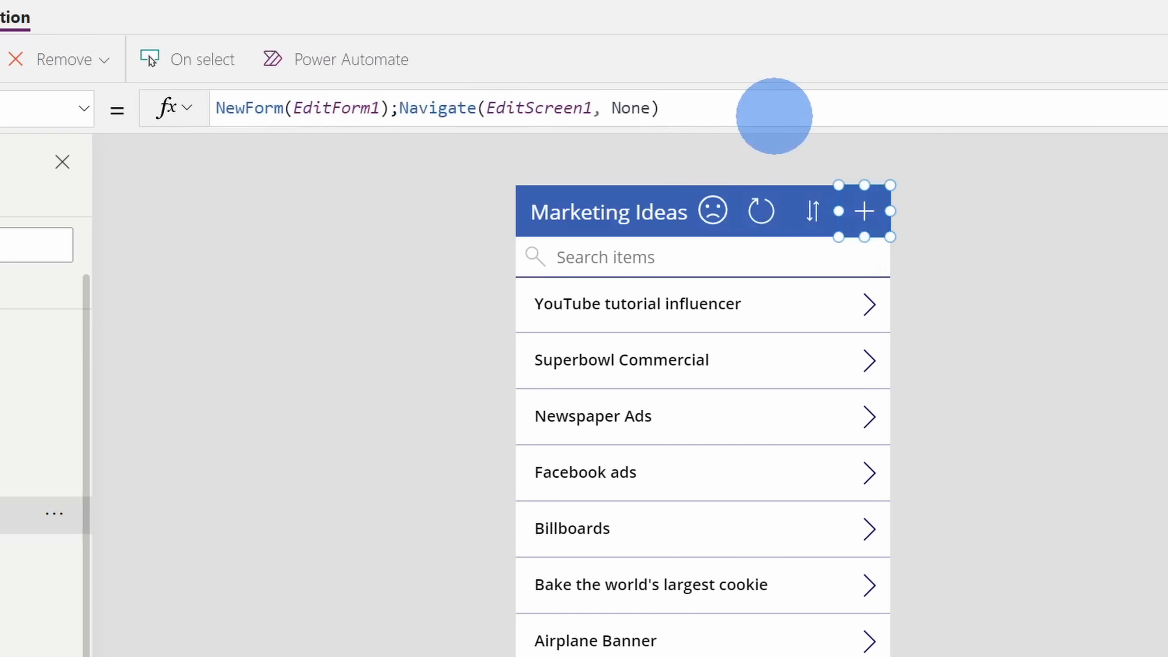
pyautogui.moveTo(898, 279)
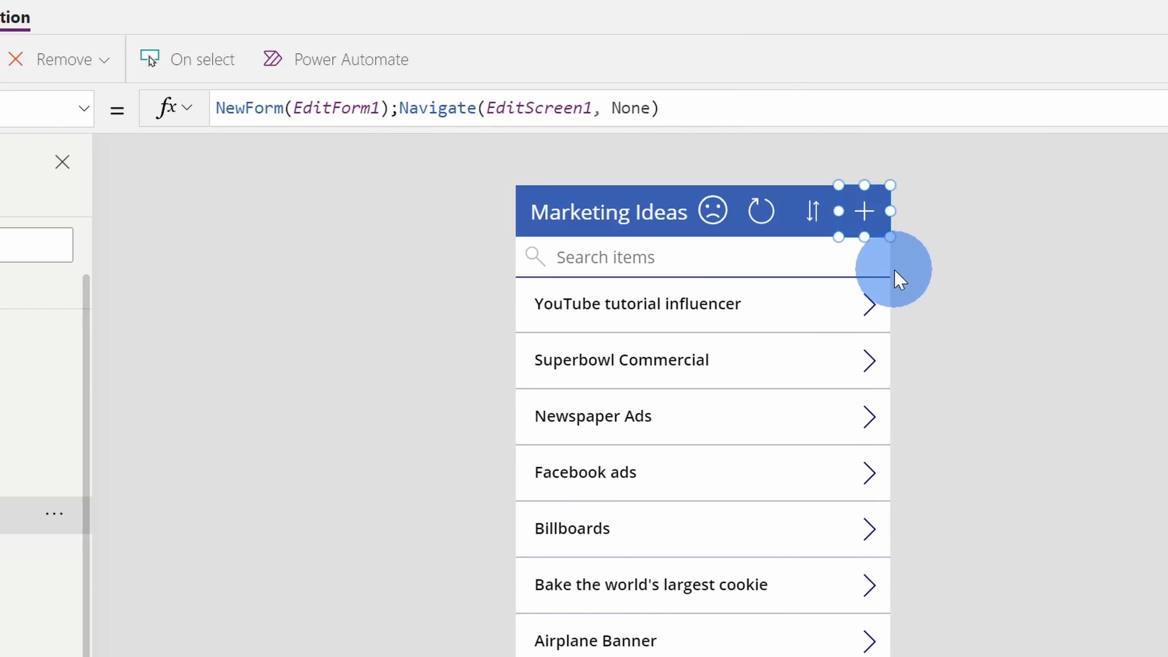
pyautogui.moveTo(841, 225)
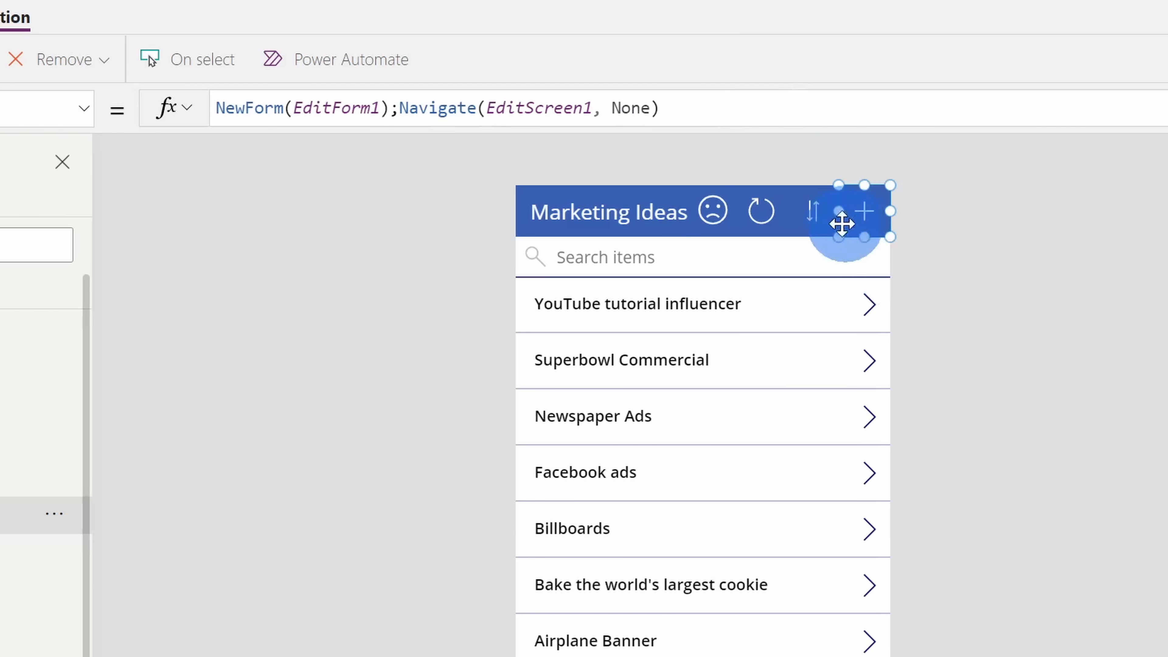
pyautogui.click(188, 109)
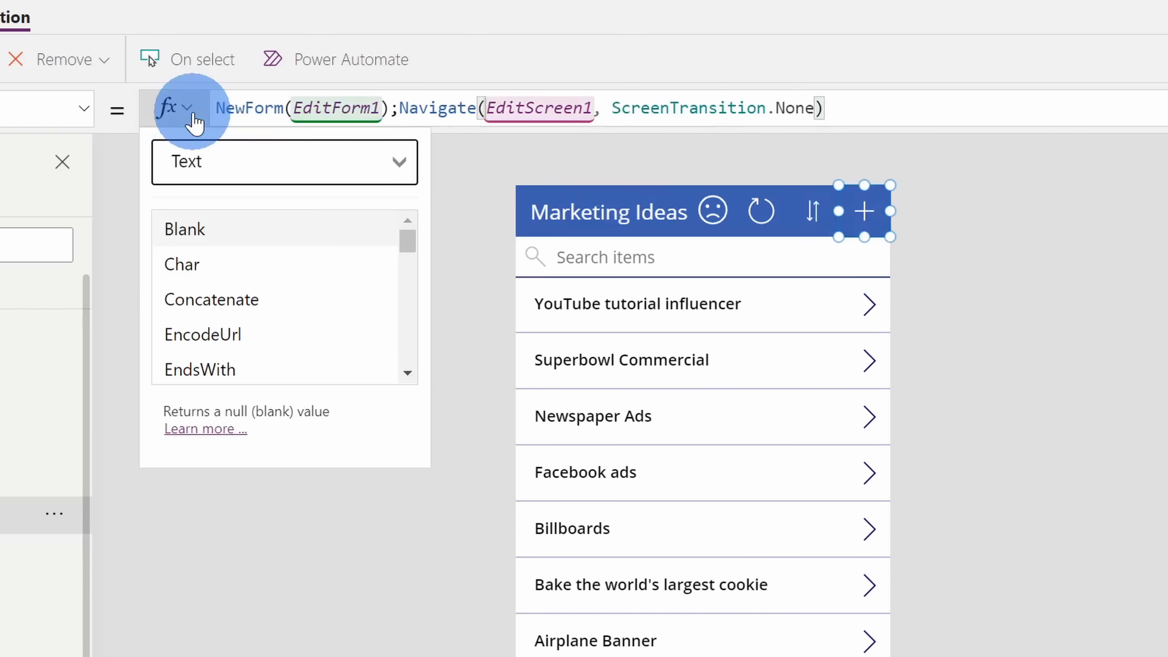
pyautogui.scroll(-3)
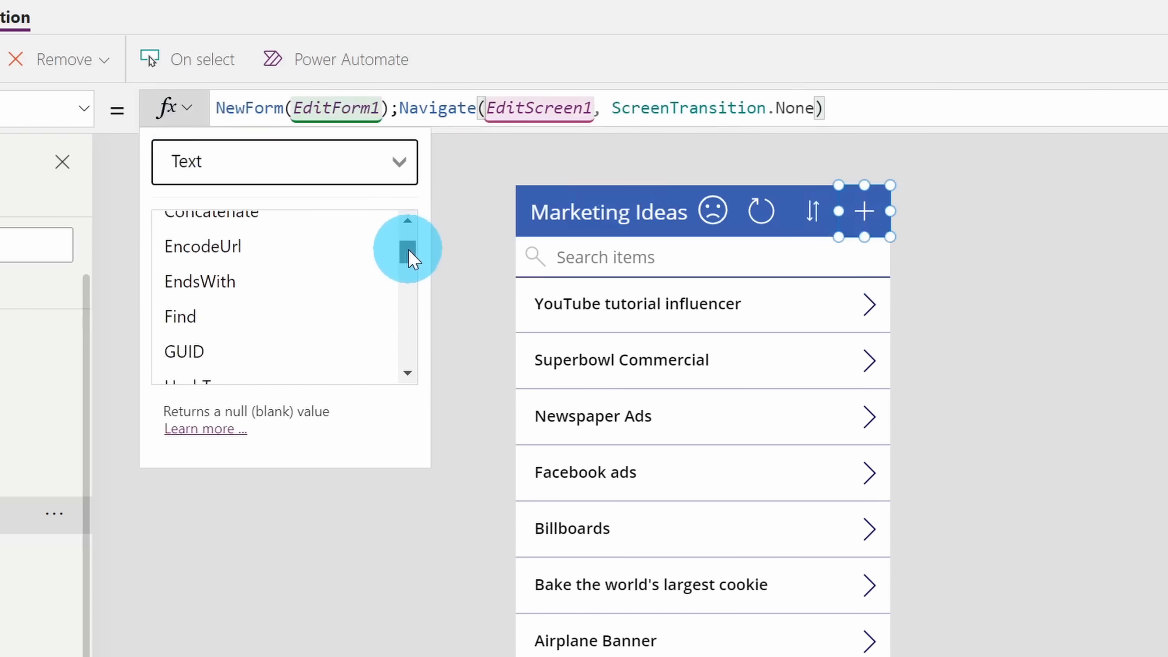
pyautogui.scroll(-3)
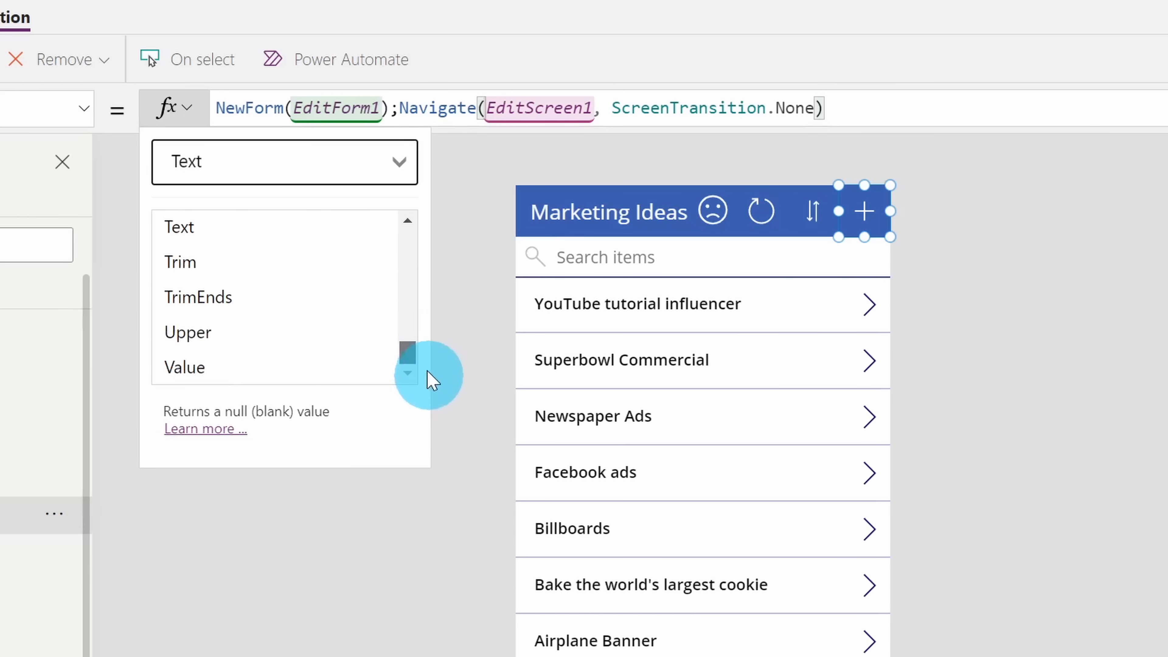
pyautogui.scroll(3)
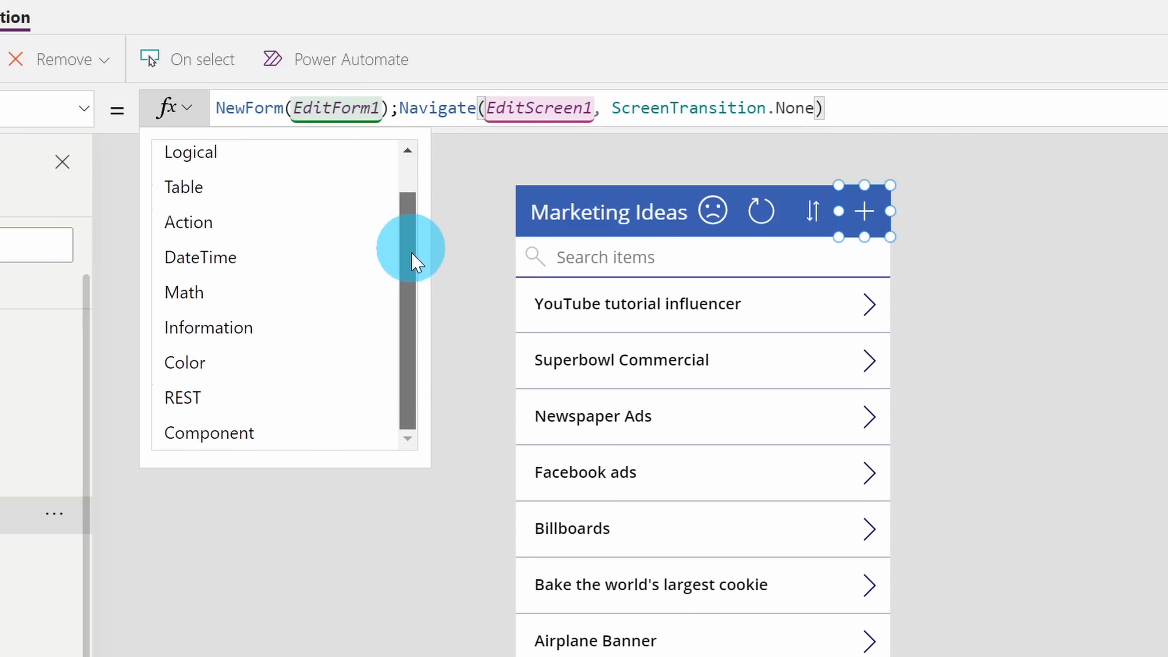
pyautogui.scroll(3)
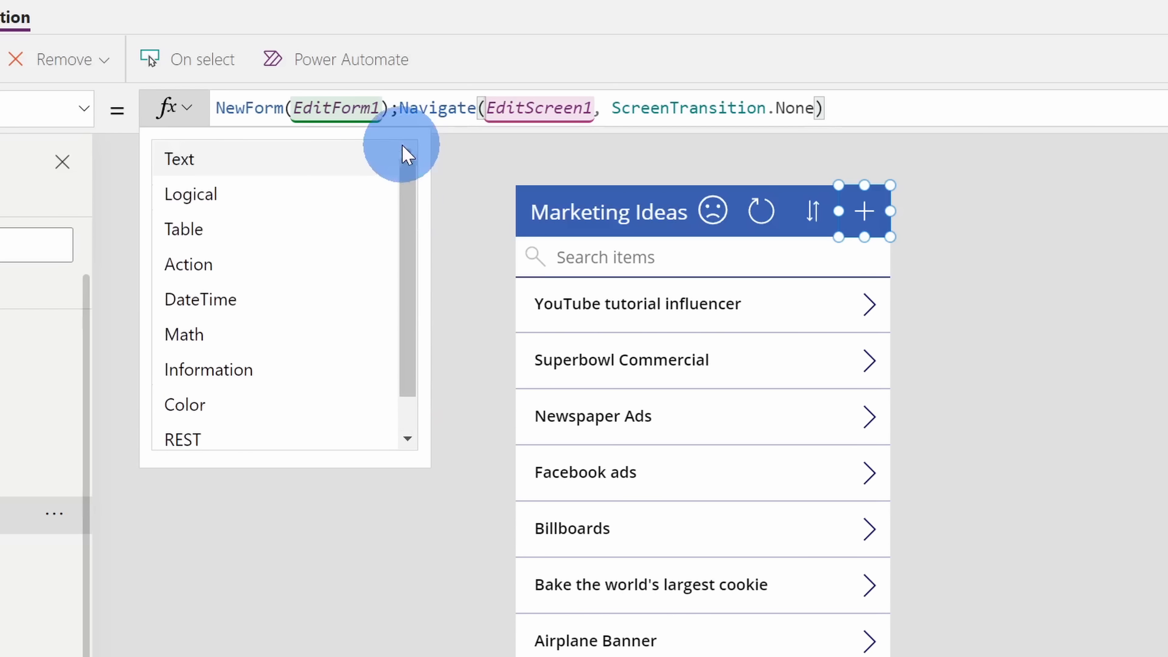
pyautogui.click(179, 158)
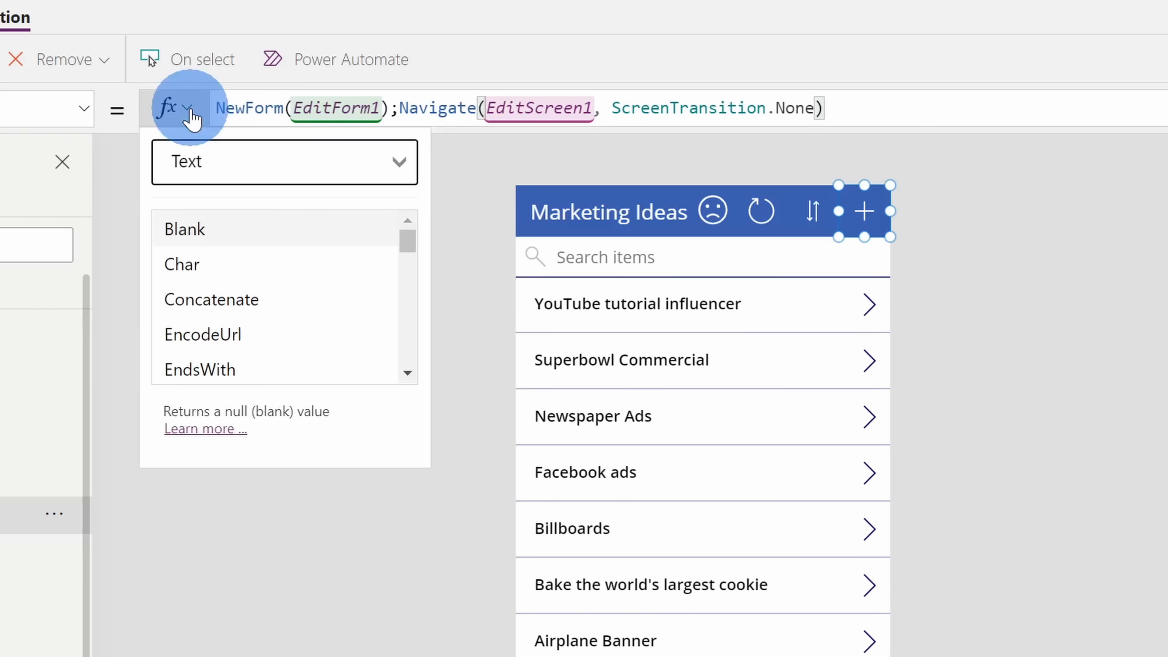
pyautogui.moveTo(279, 228)
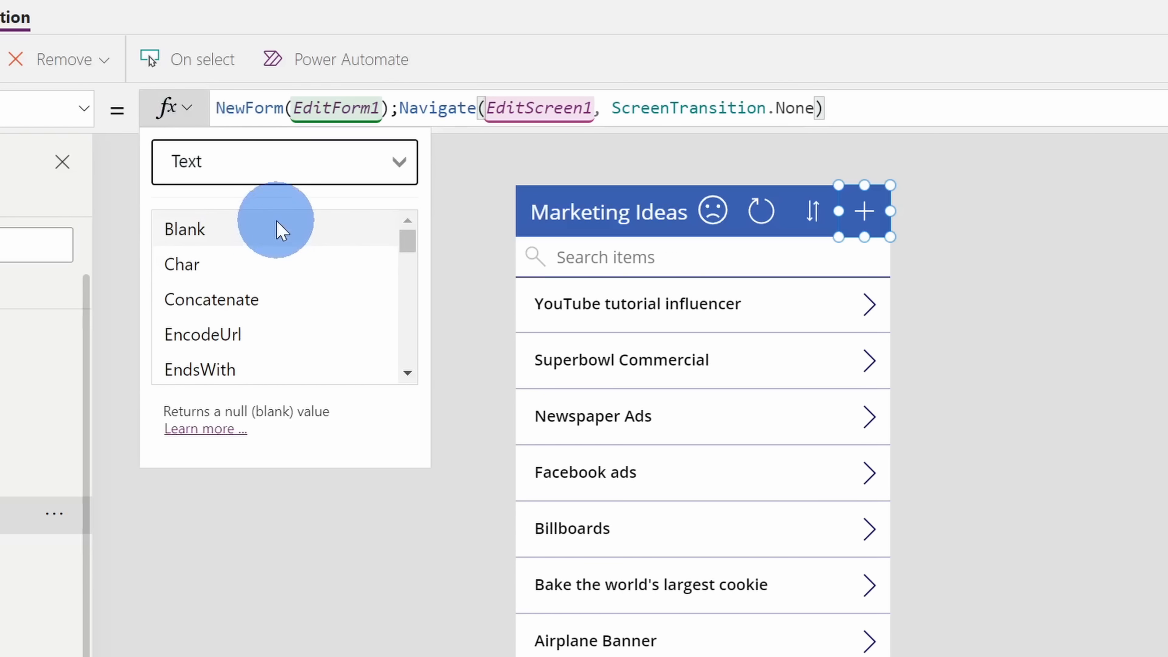
pyautogui.moveTo(279, 237)
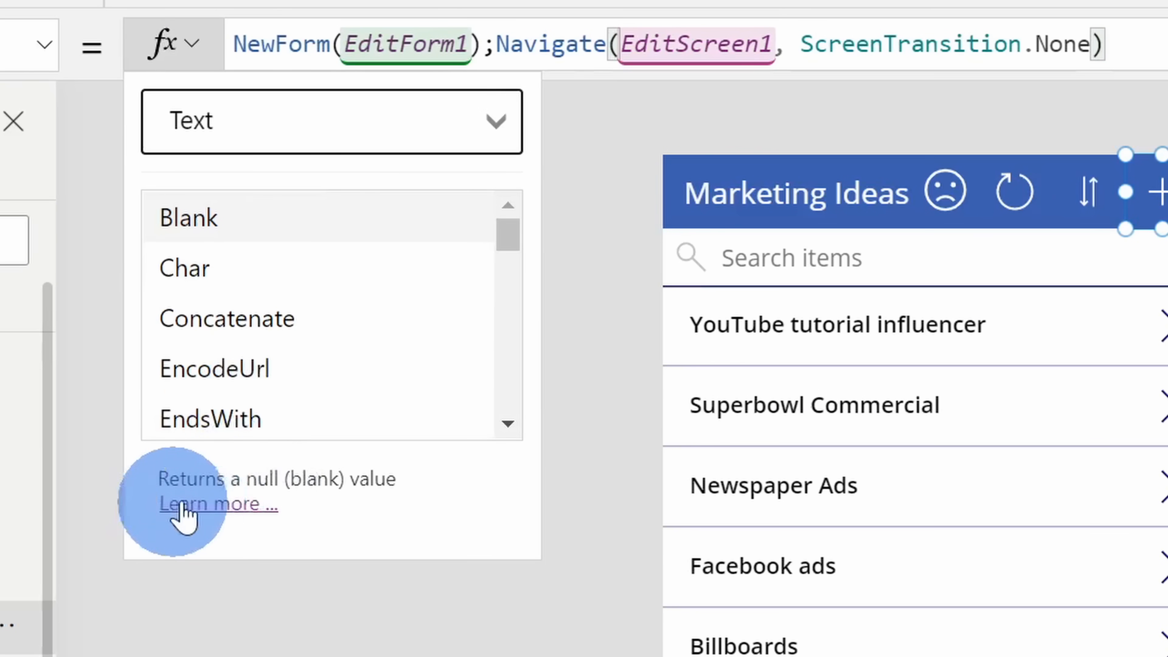
pyautogui.moveTo(212, 514)
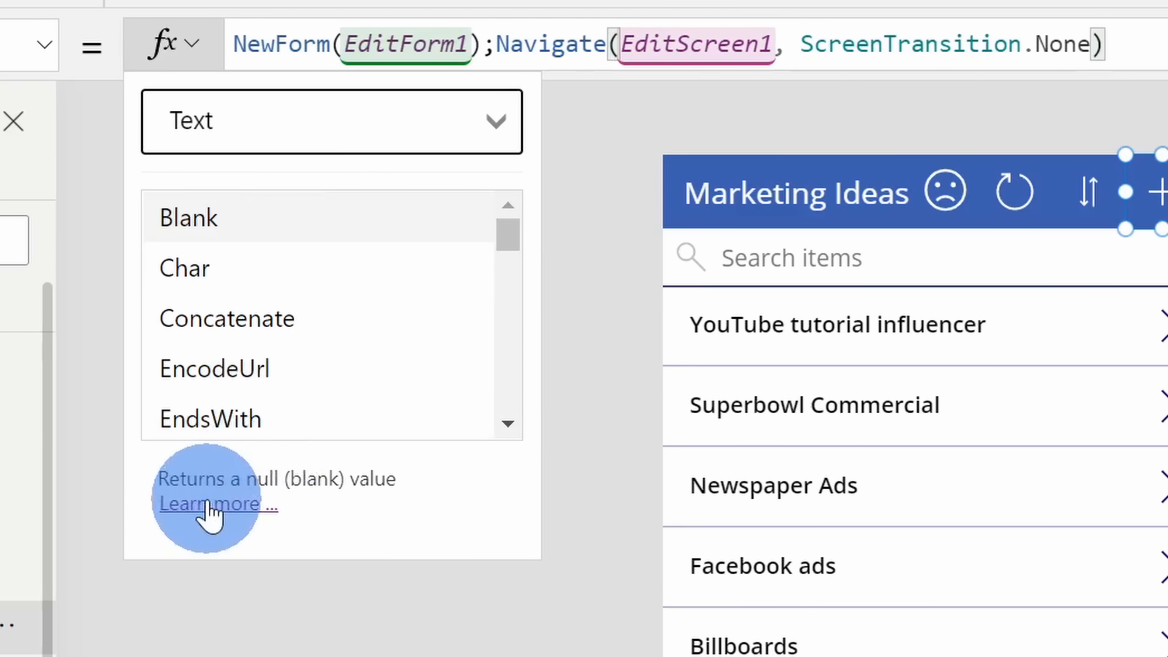
# Step: Find the Back and Navigate functions article in Microsoft Docs by filtering on 'navigate'
pyautogui.click(208, 503)
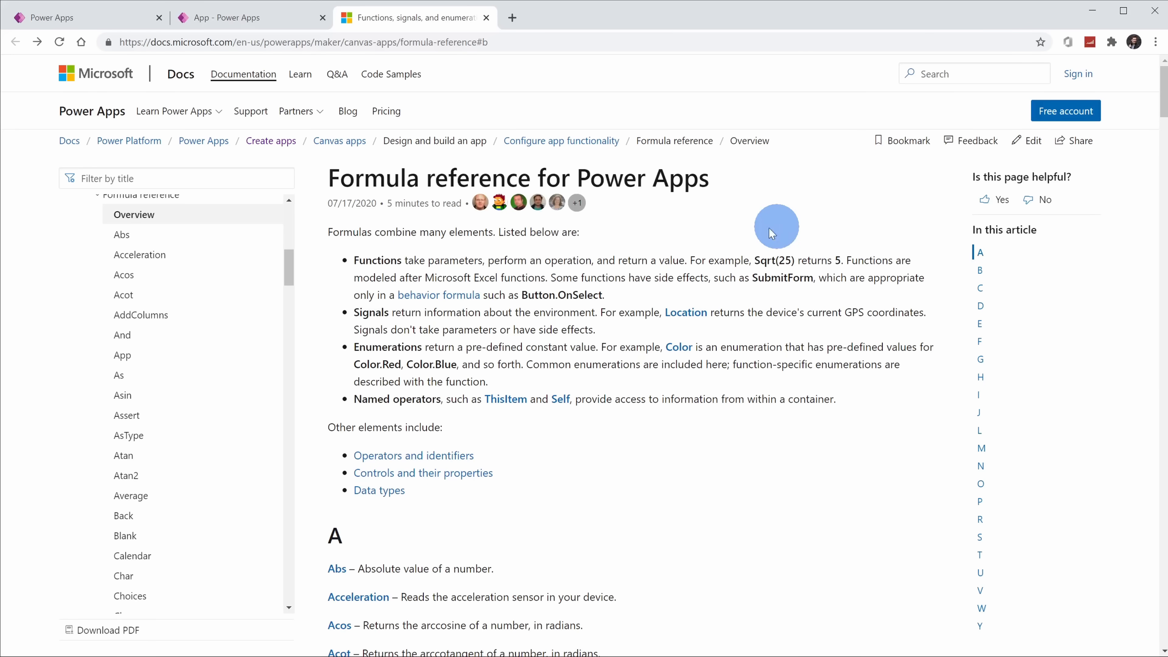
pyautogui.moveTo(679, 219)
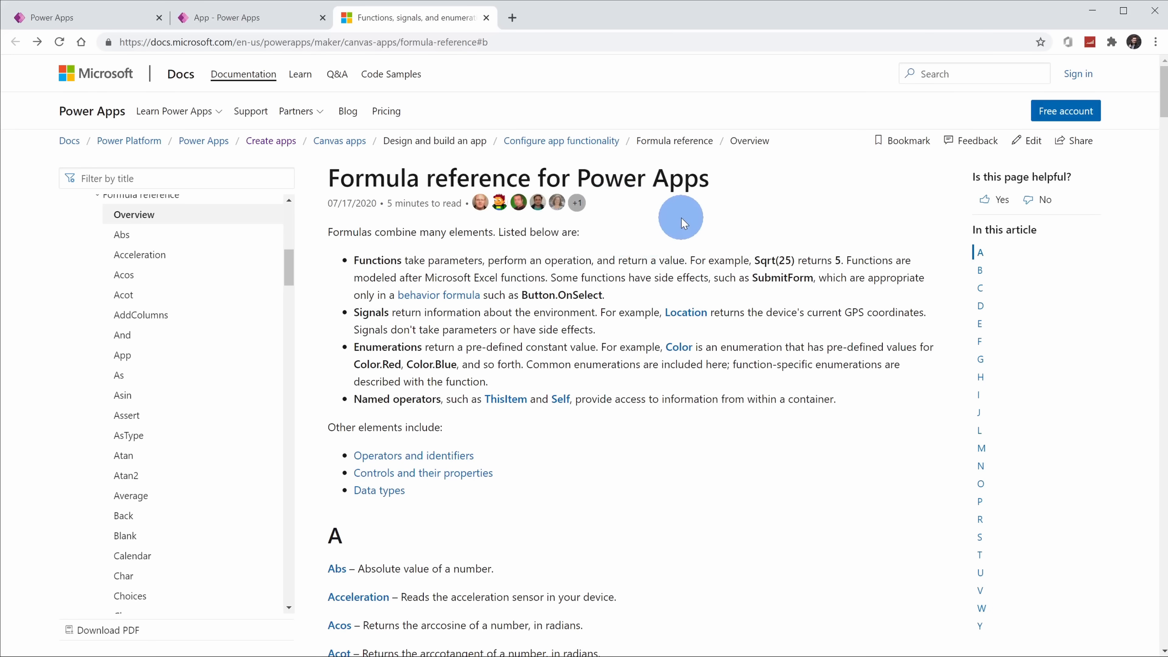
pyautogui.scroll(-3)
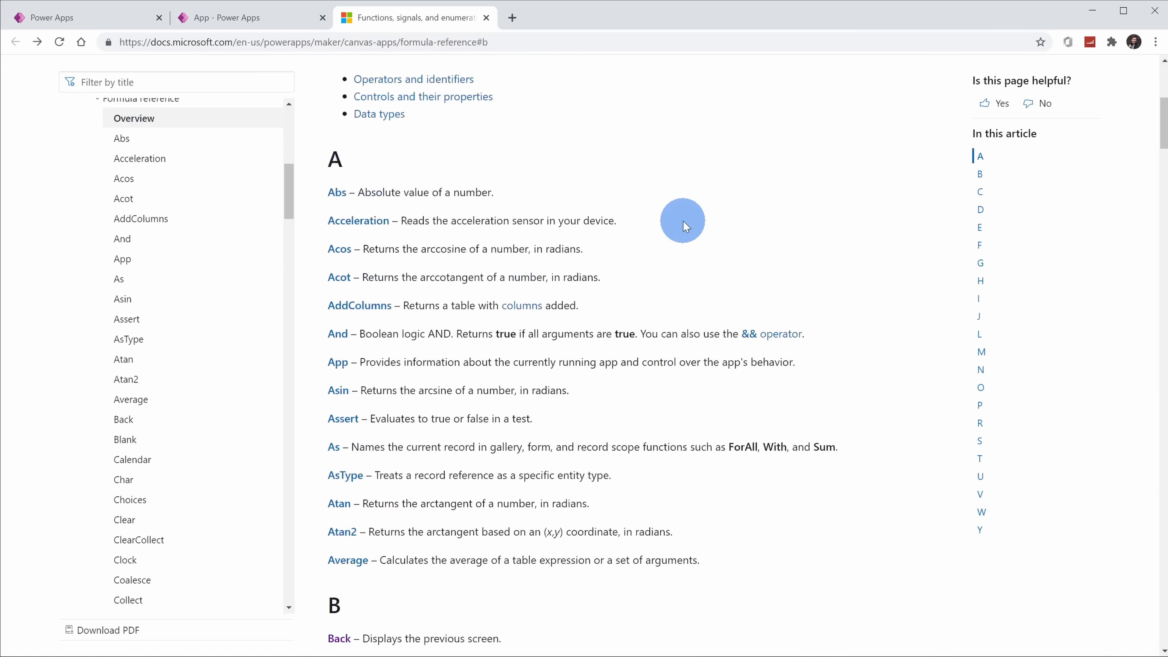
pyautogui.scroll(-3)
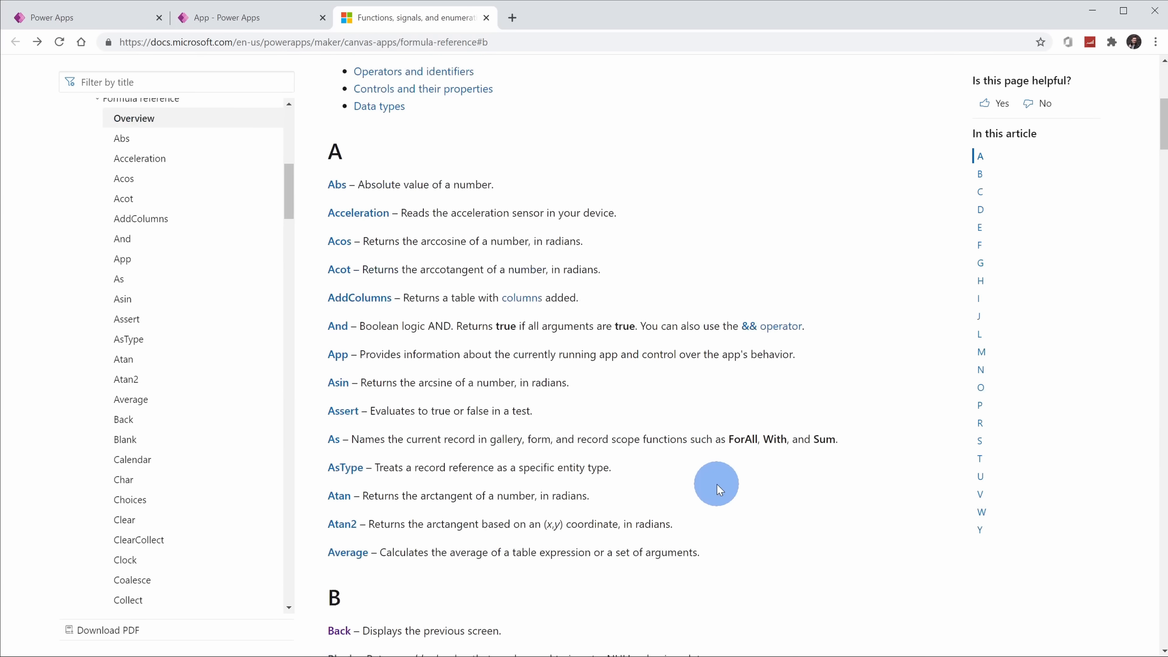
pyautogui.scroll(3)
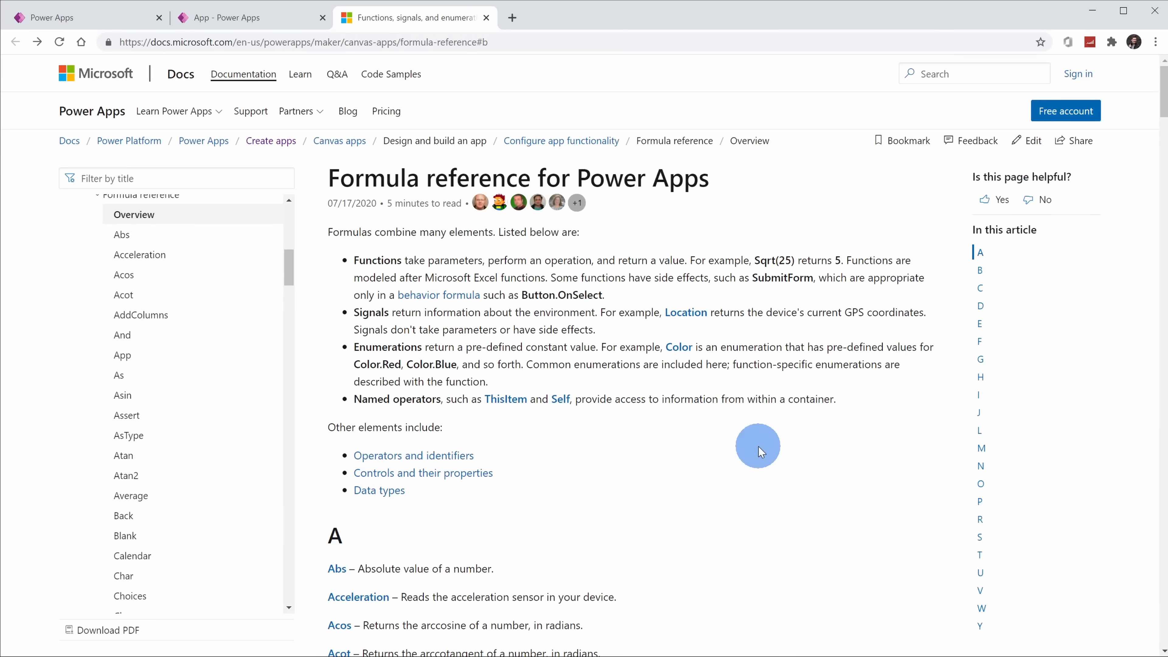
pyautogui.moveTo(133, 215)
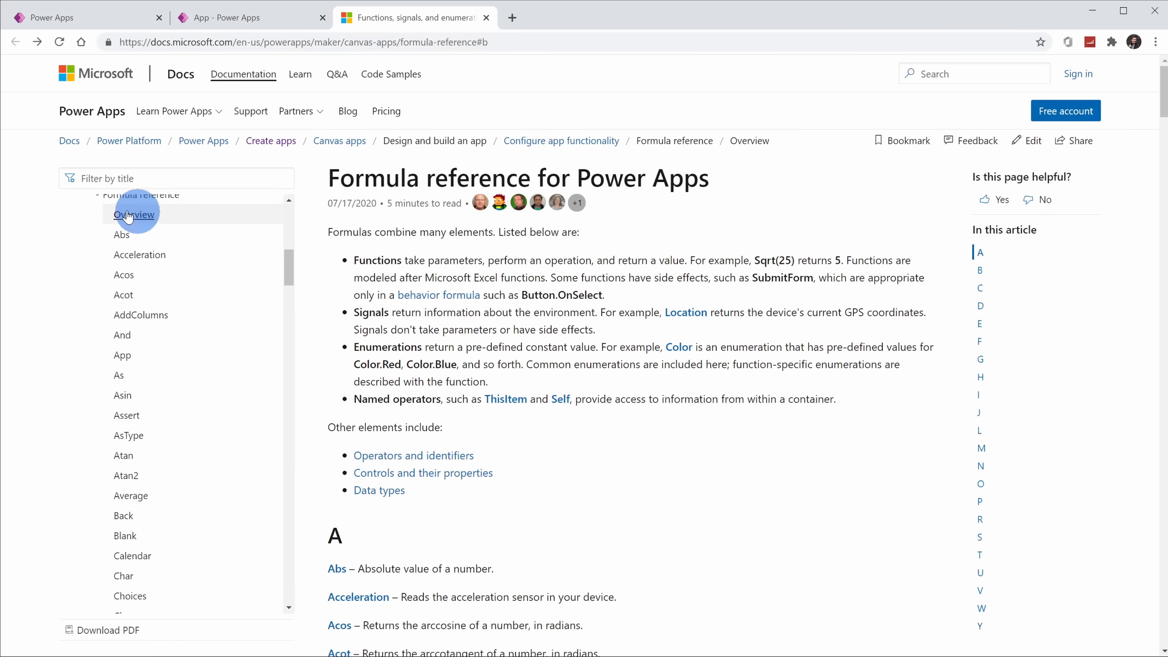
pyautogui.write('navigate')
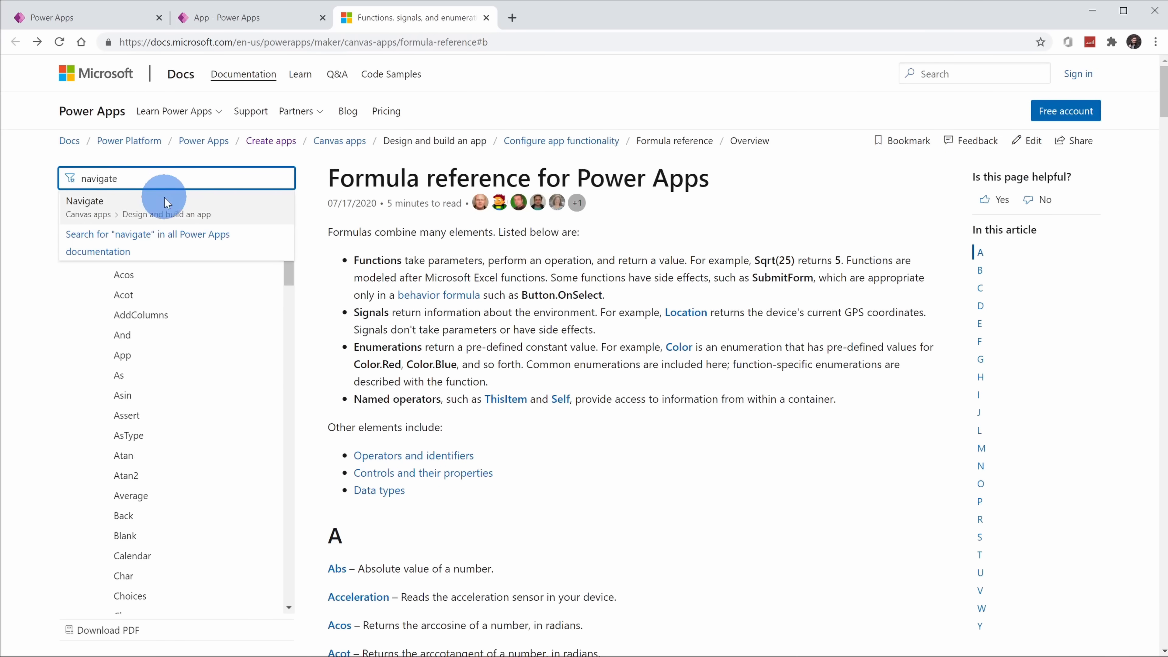
pyautogui.click(84, 201)
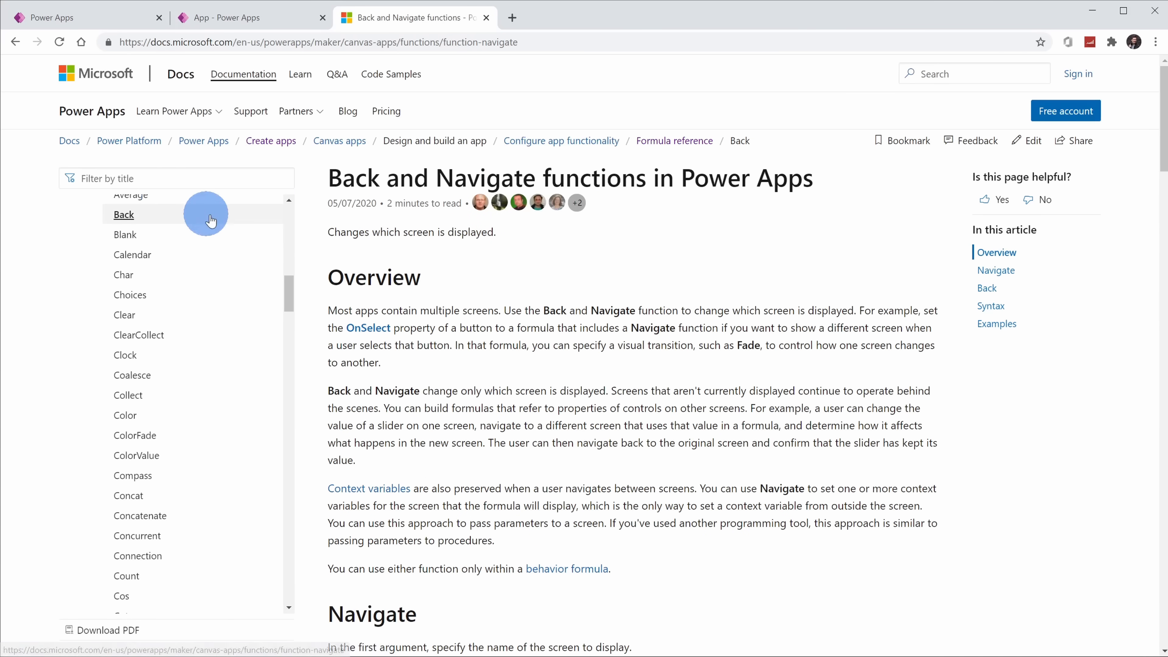
pyautogui.moveTo(713, 417)
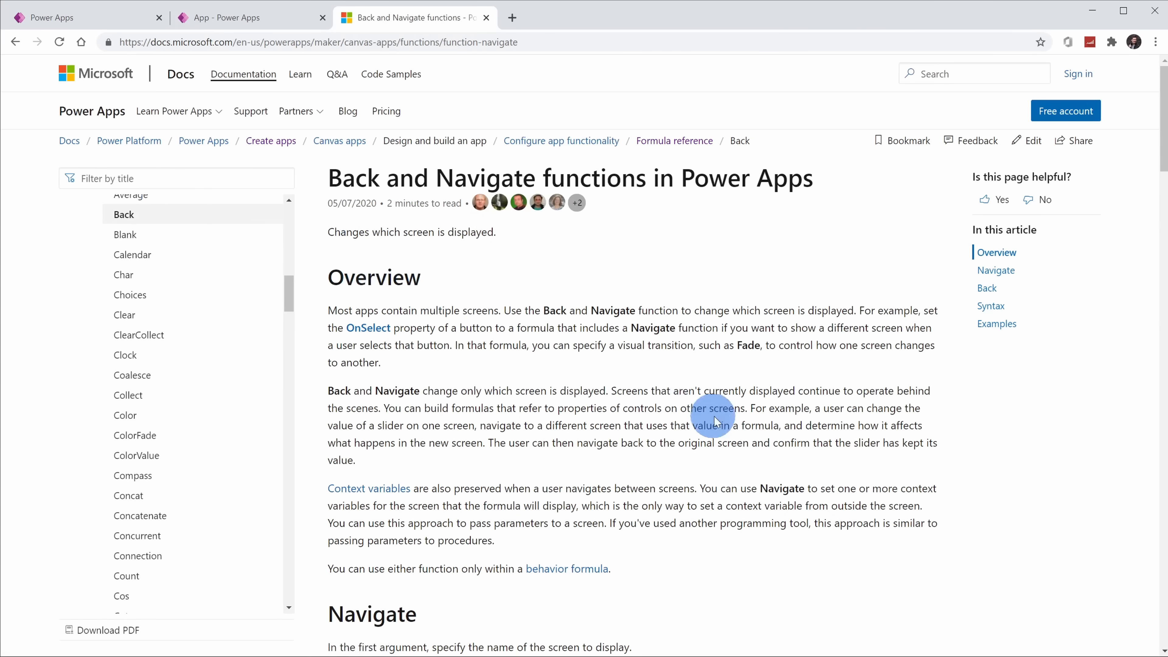
# Step: Read the article down to its Step-by-step section, then return to the Marketing Ideas app
pyautogui.scroll(-3)
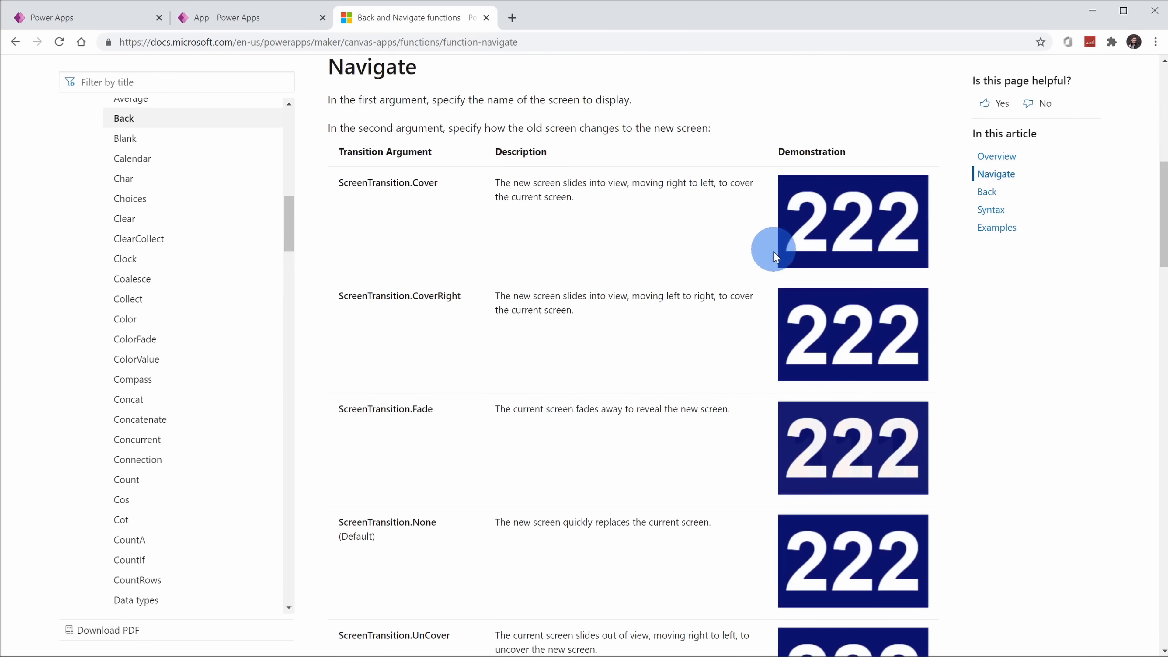
pyautogui.scroll(-3)
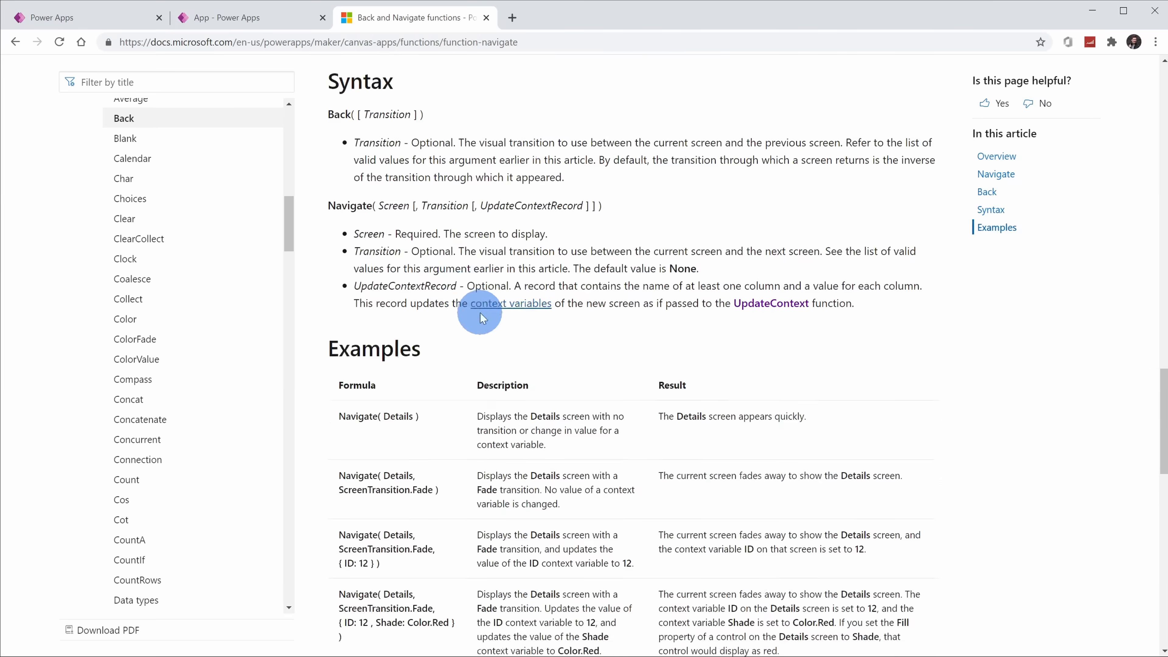
pyautogui.scroll(-3)
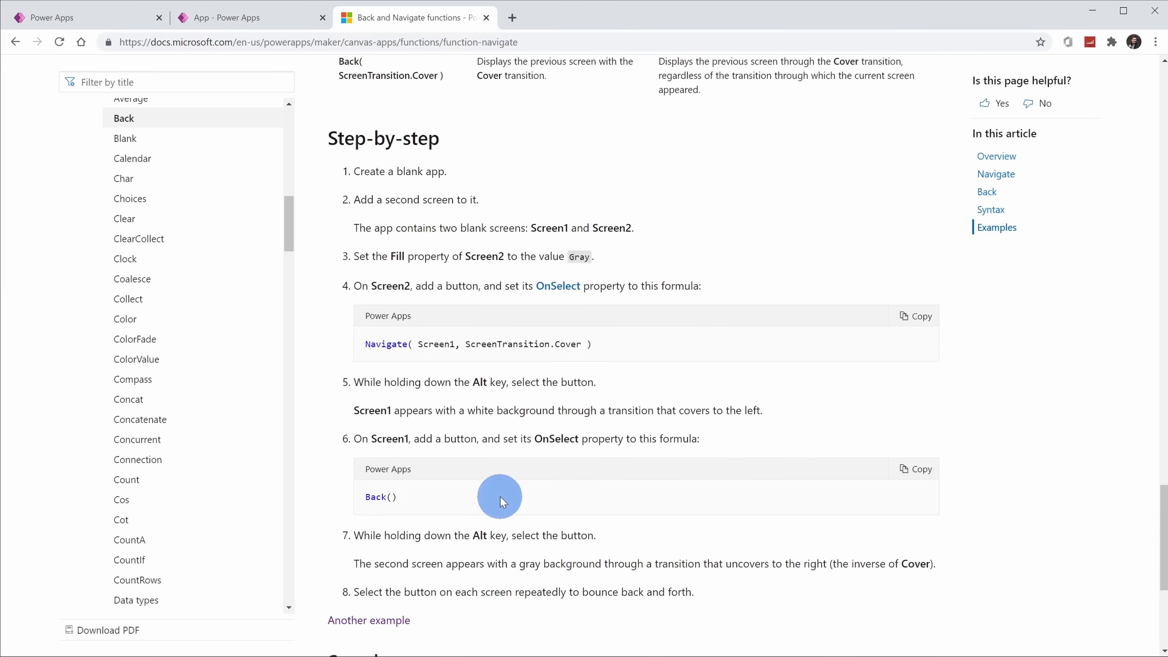
pyautogui.click(250, 17)
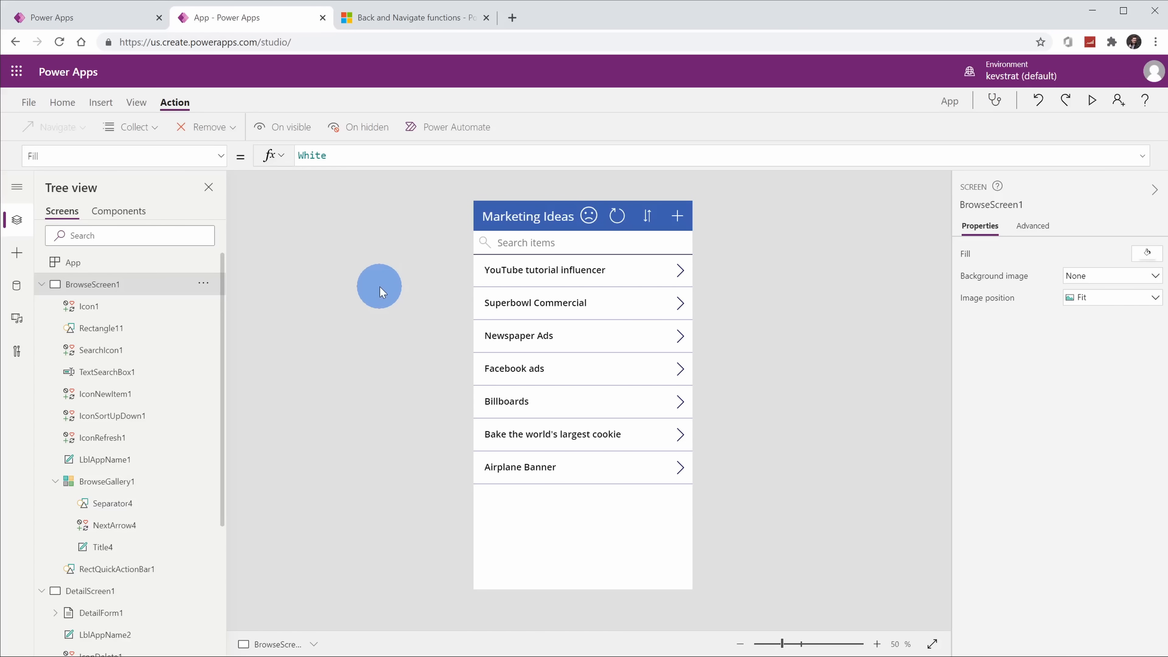
pyautogui.moveTo(176, 193)
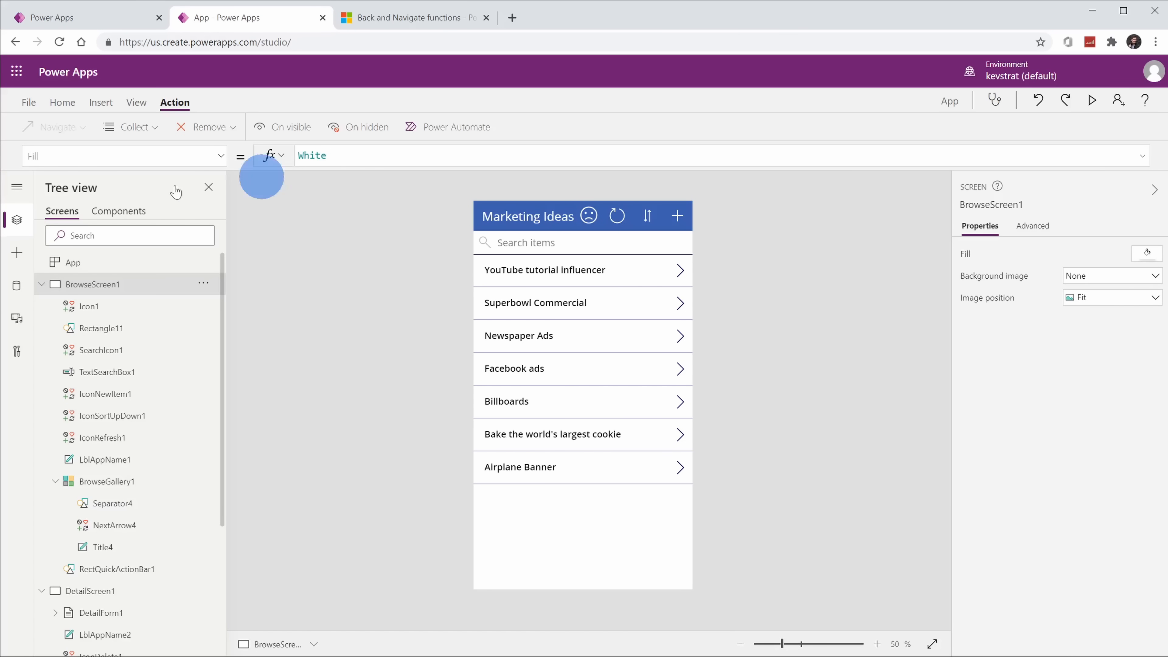
# Step: Browse the Data sources, Media (cookie_monster.jpg) and Advanced tools side panels
pyautogui.click(16, 287)
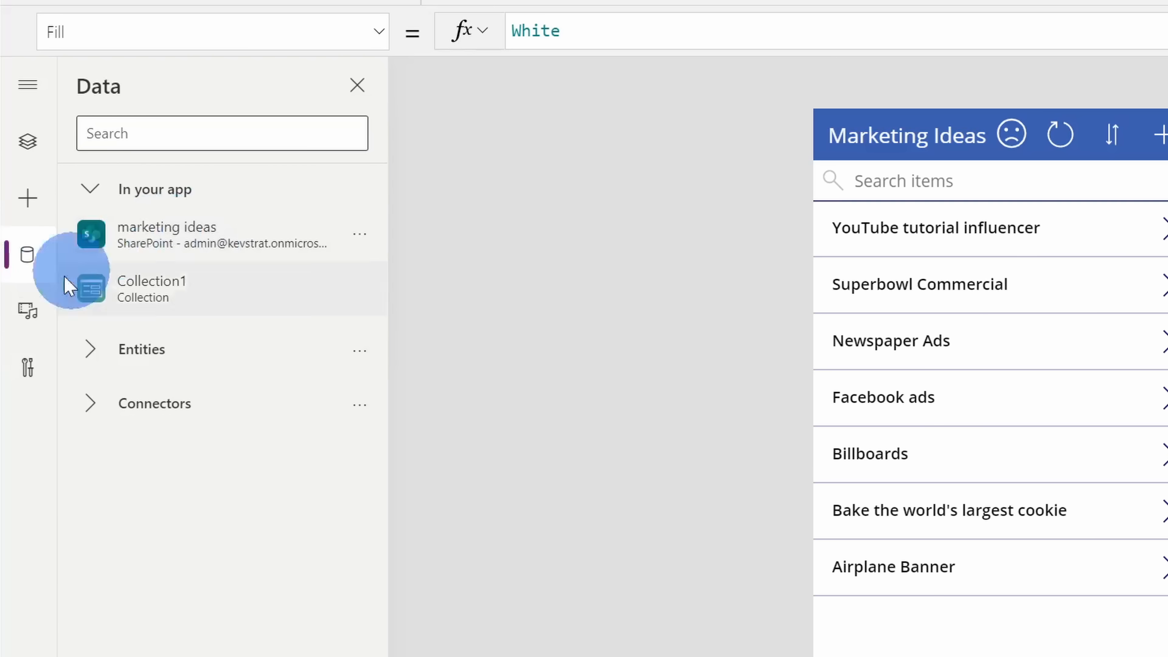
pyautogui.click(28, 311)
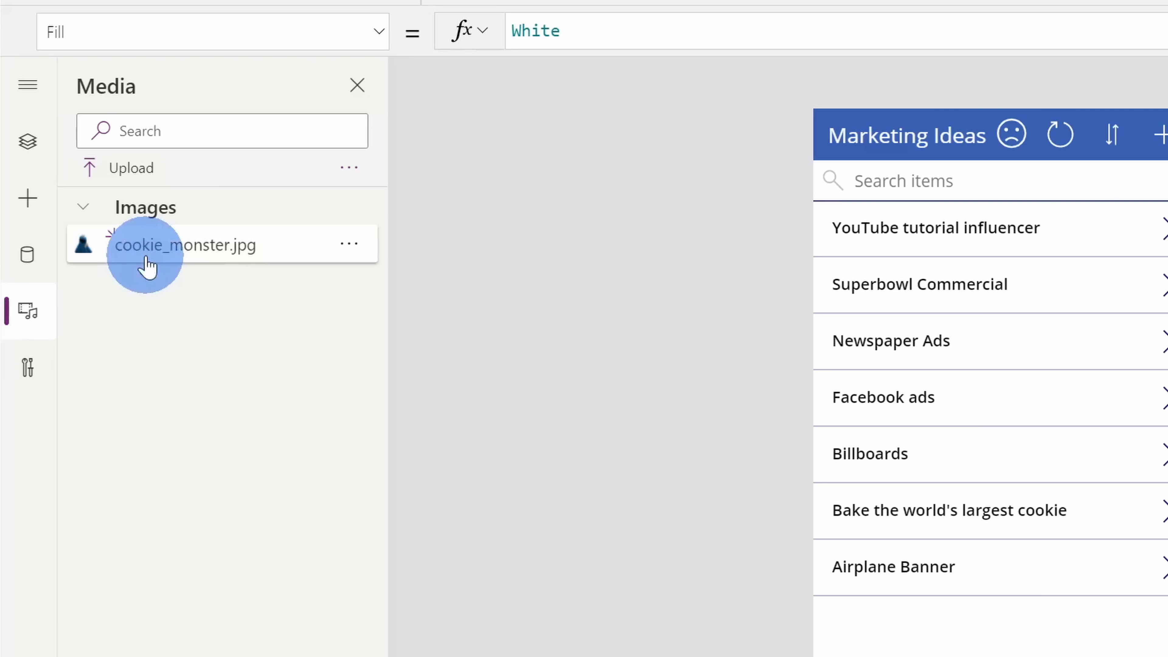
pyautogui.moveTo(153, 260)
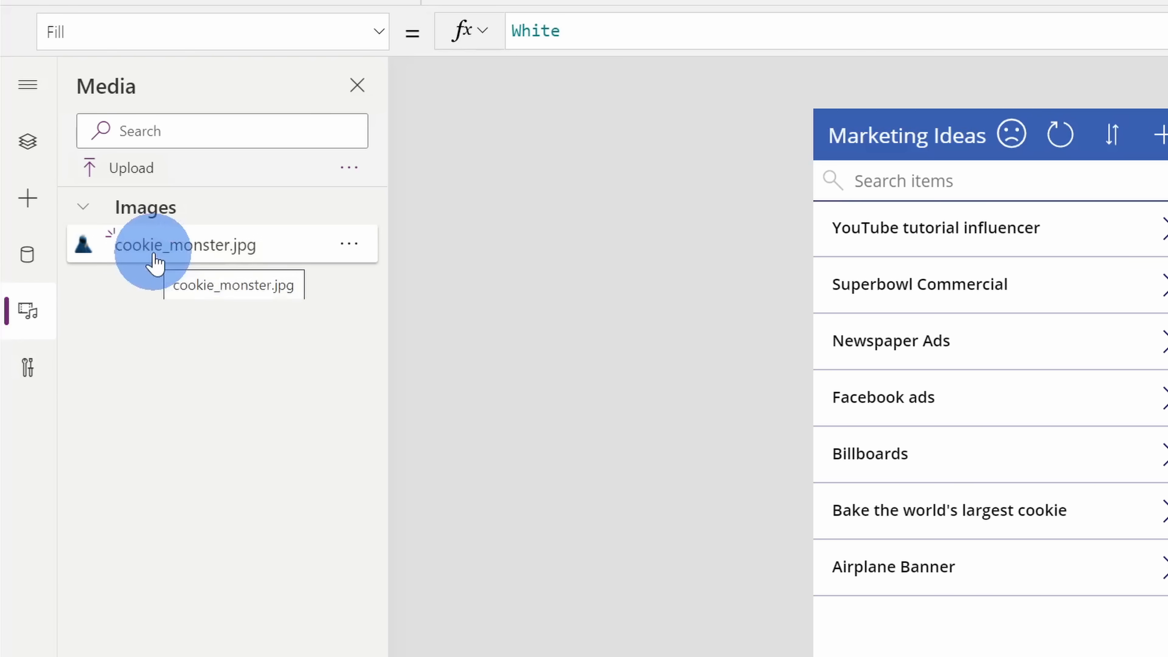
pyautogui.click(27, 366)
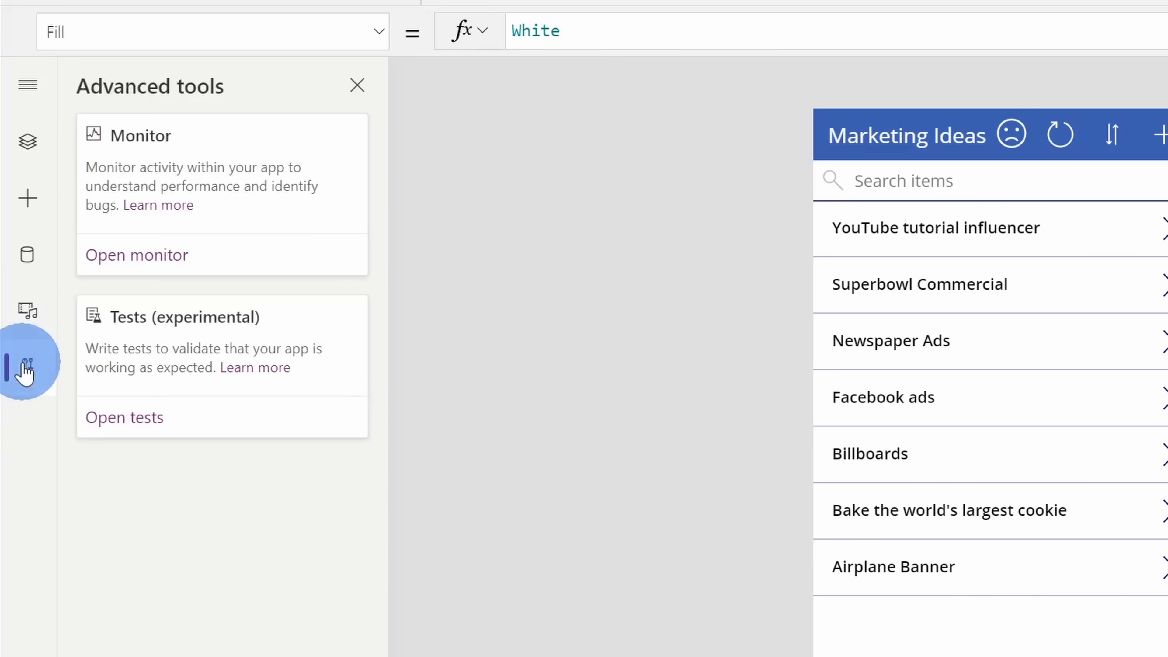
pyautogui.moveTo(190, 392)
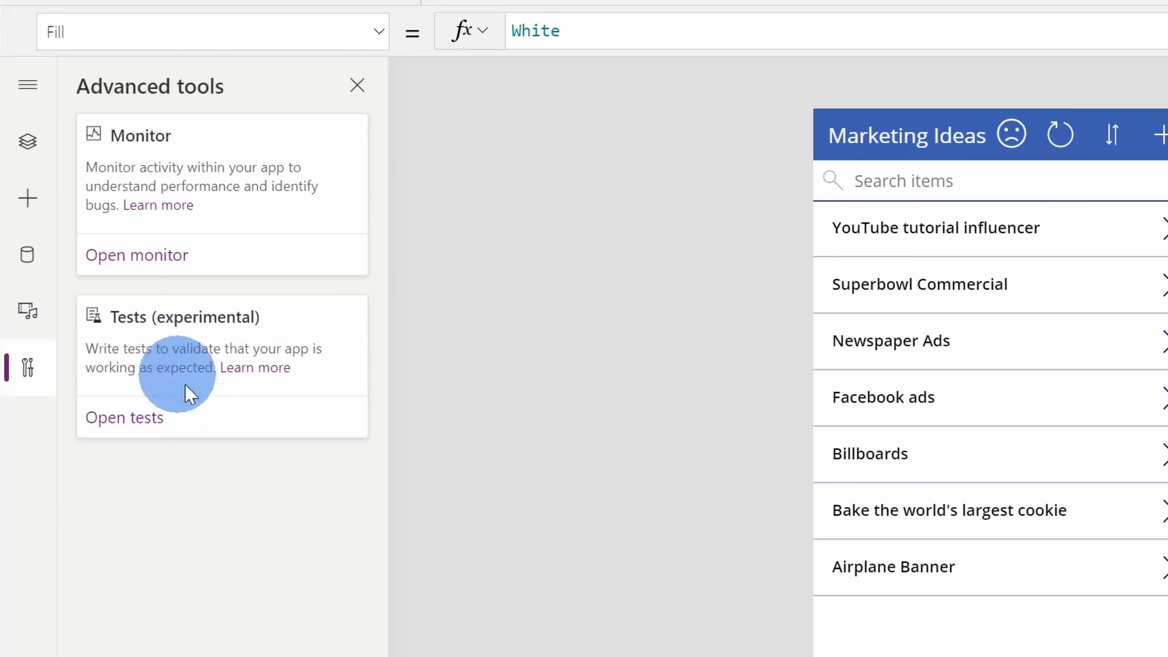
# Step: Save the app to the cloud under the name 'Marketing Ideas' via Save as
pyautogui.click(357, 85)
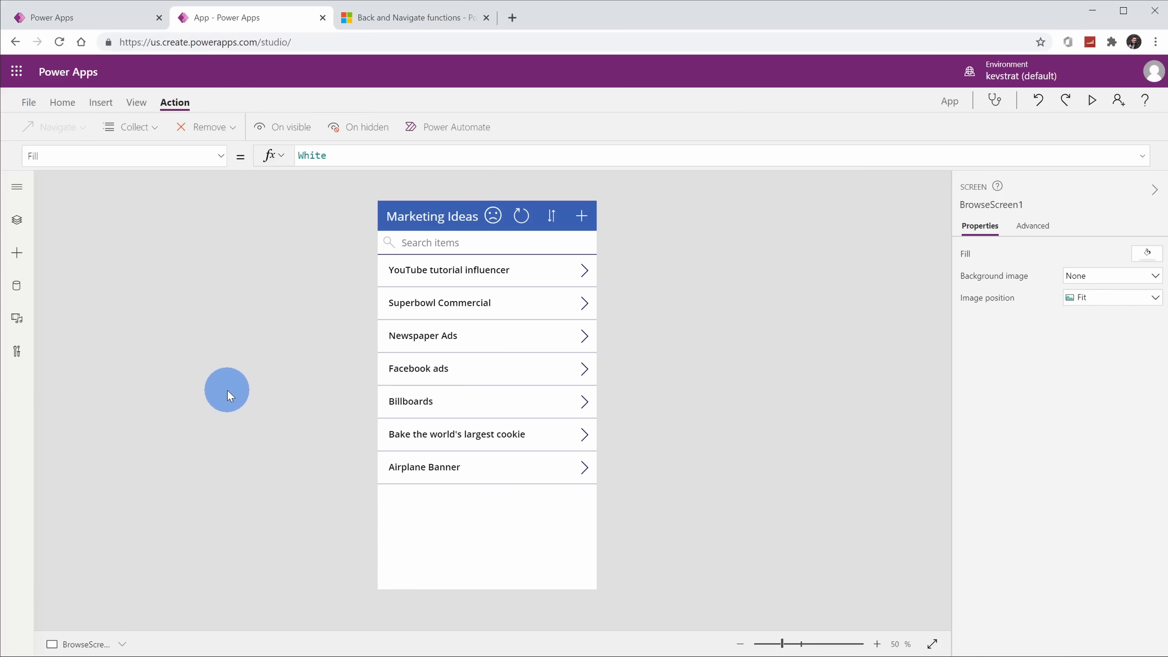
pyautogui.moveTo(653, 190)
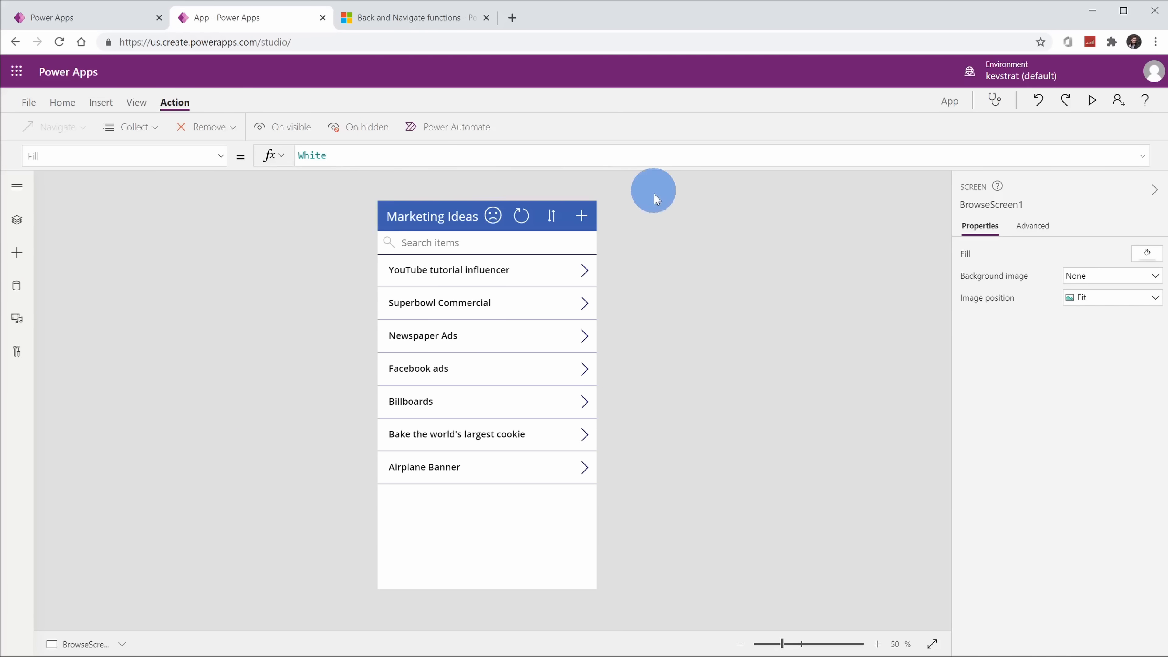
pyautogui.moveTo(609, 313)
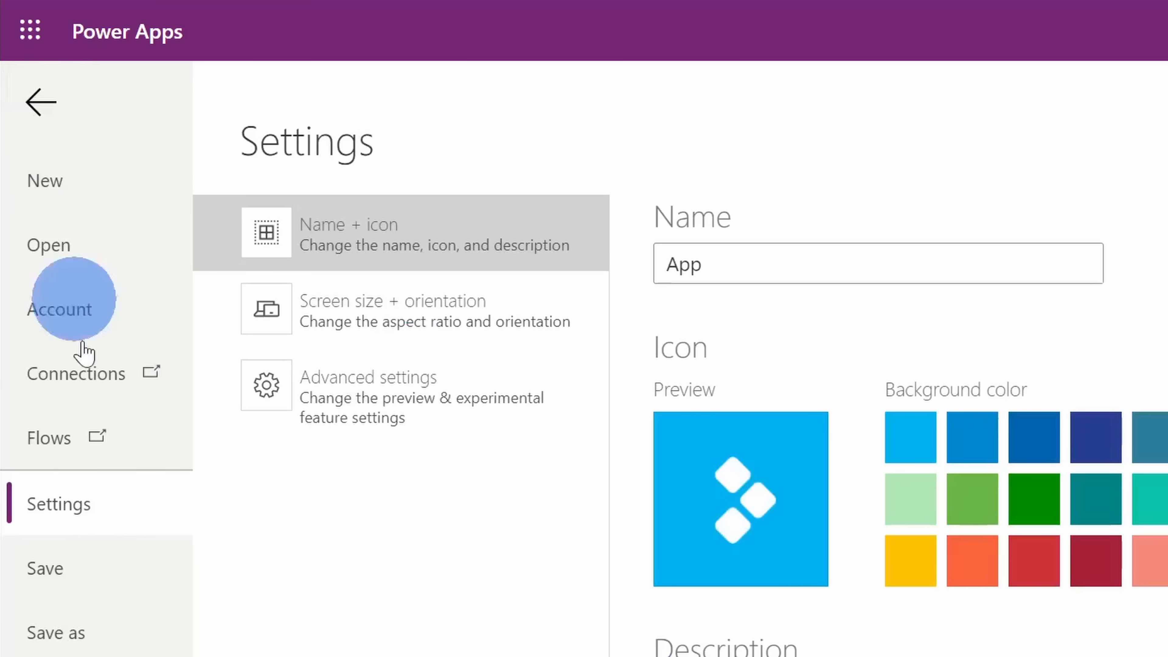
pyautogui.click(56, 632)
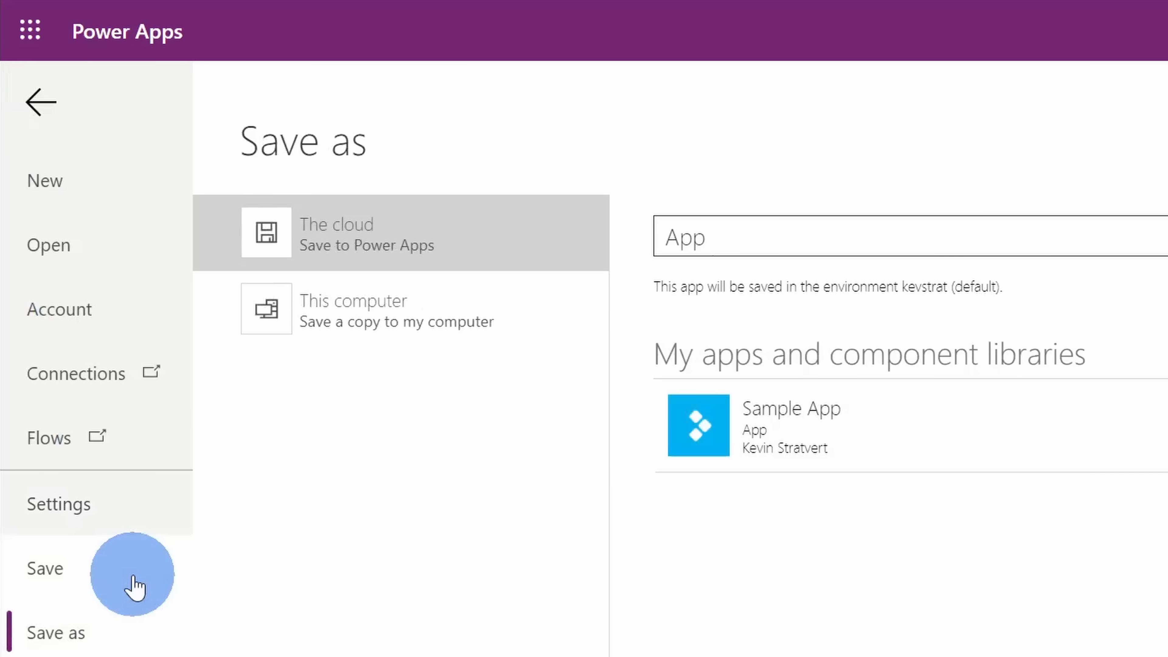
pyautogui.moveTo(342, 246)
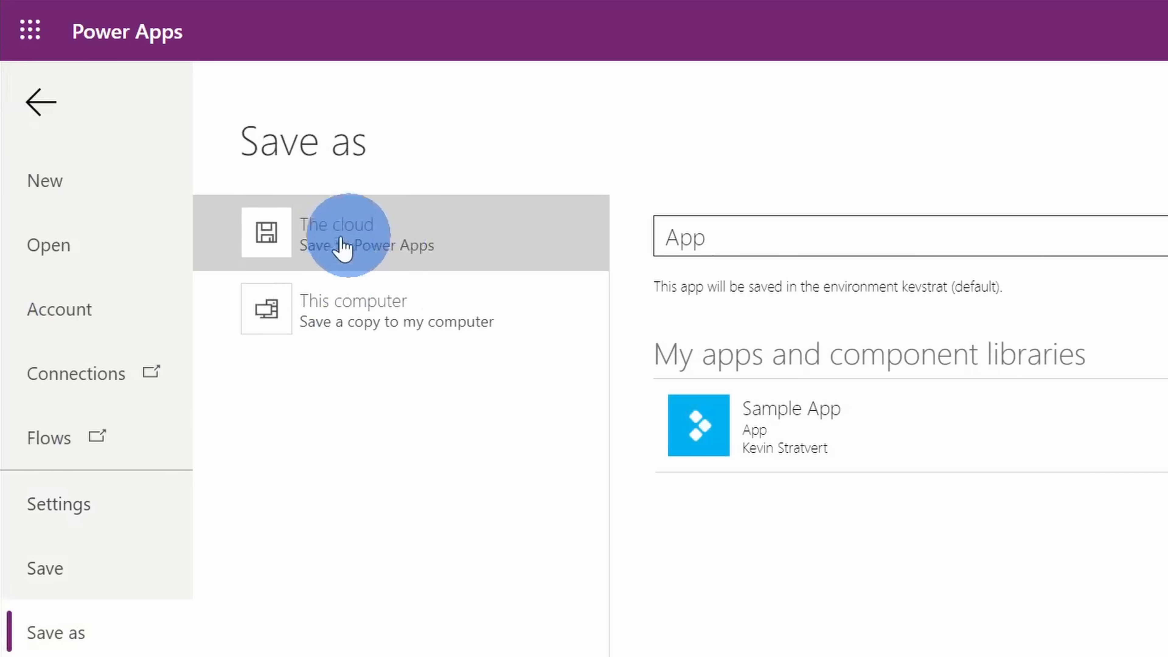
pyautogui.moveTo(444, 309)
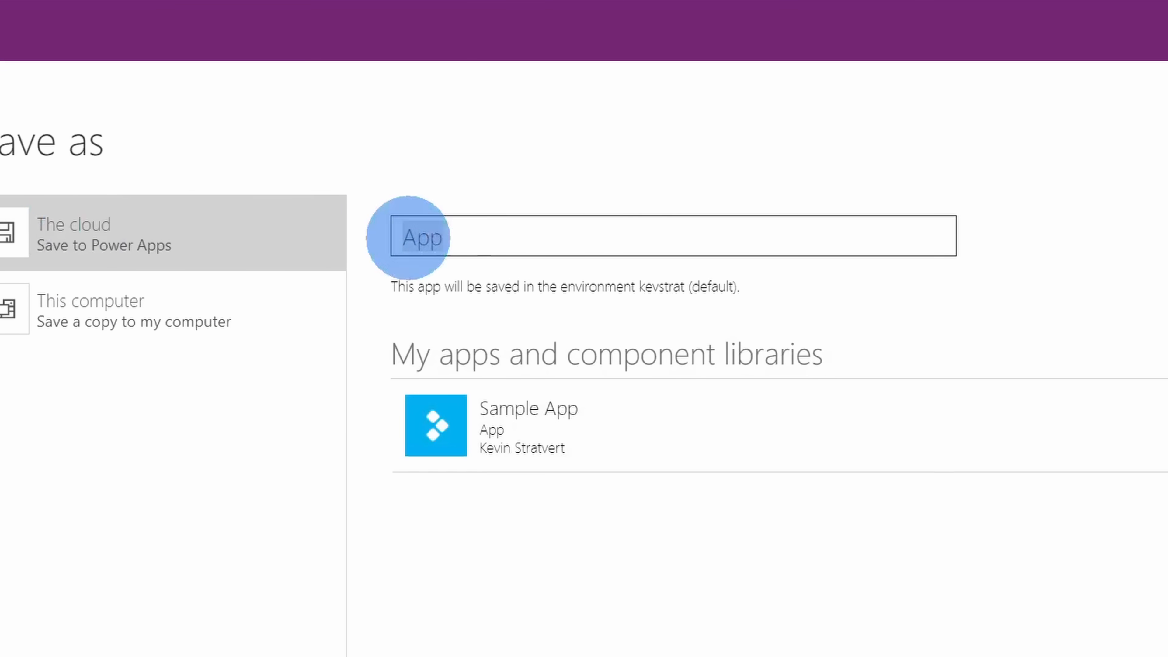
pyautogui.write('Marketing Ideas')
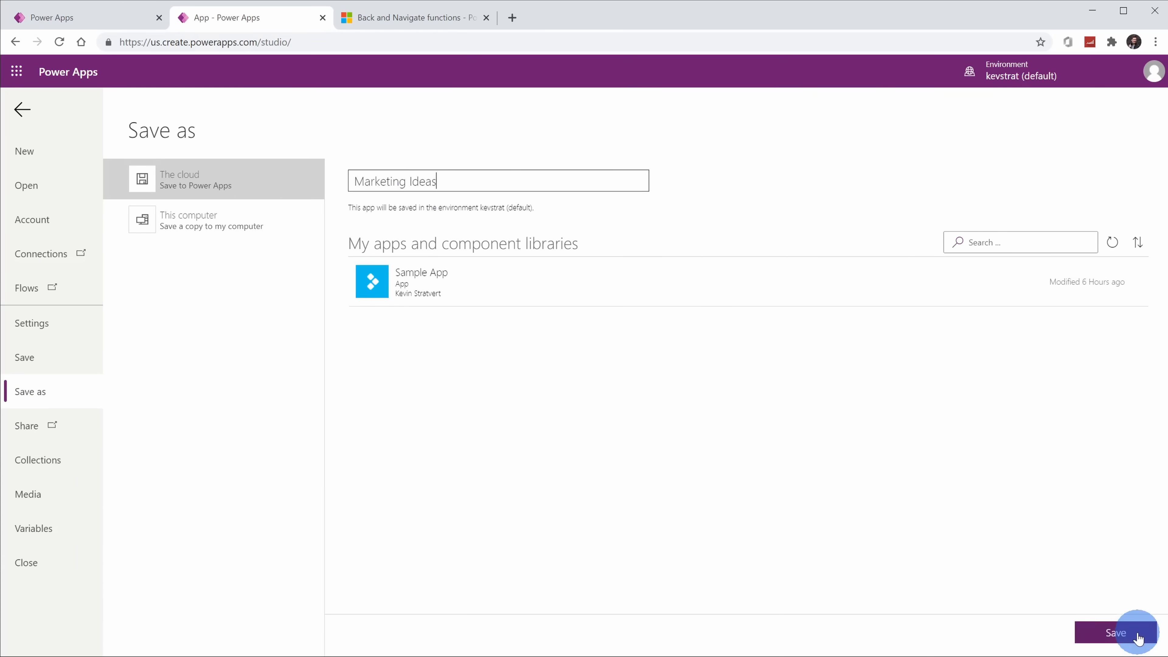
pyautogui.click(1114, 631)
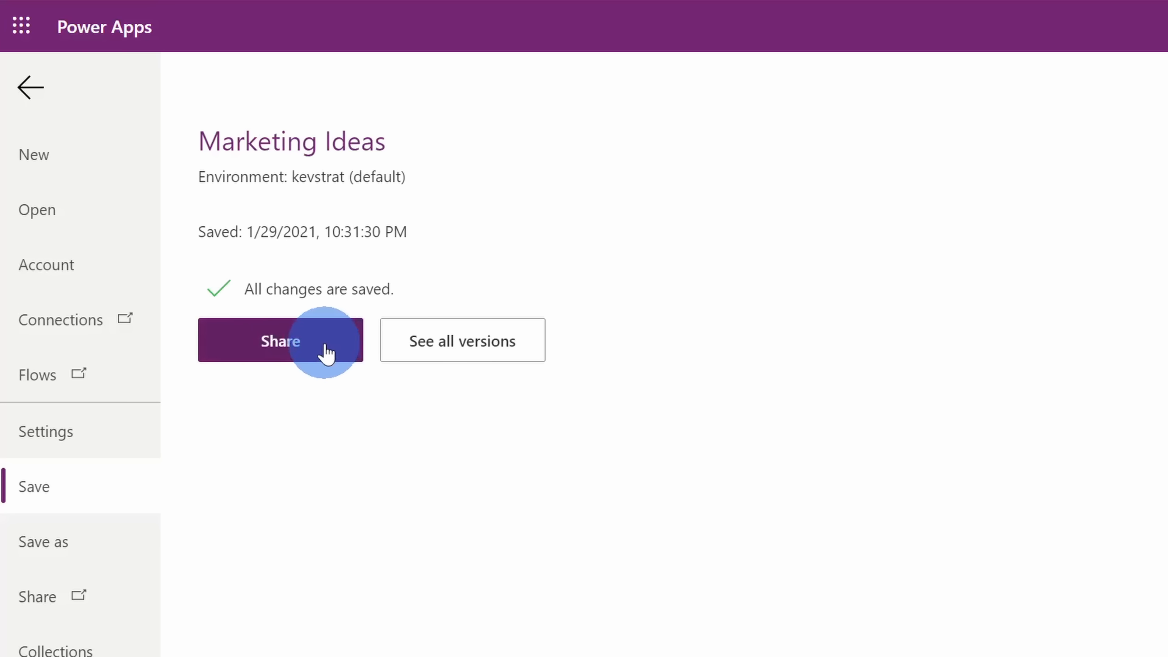
# Step: Share the app with three users as co-owners and send the invitations
pyautogui.click(280, 340)
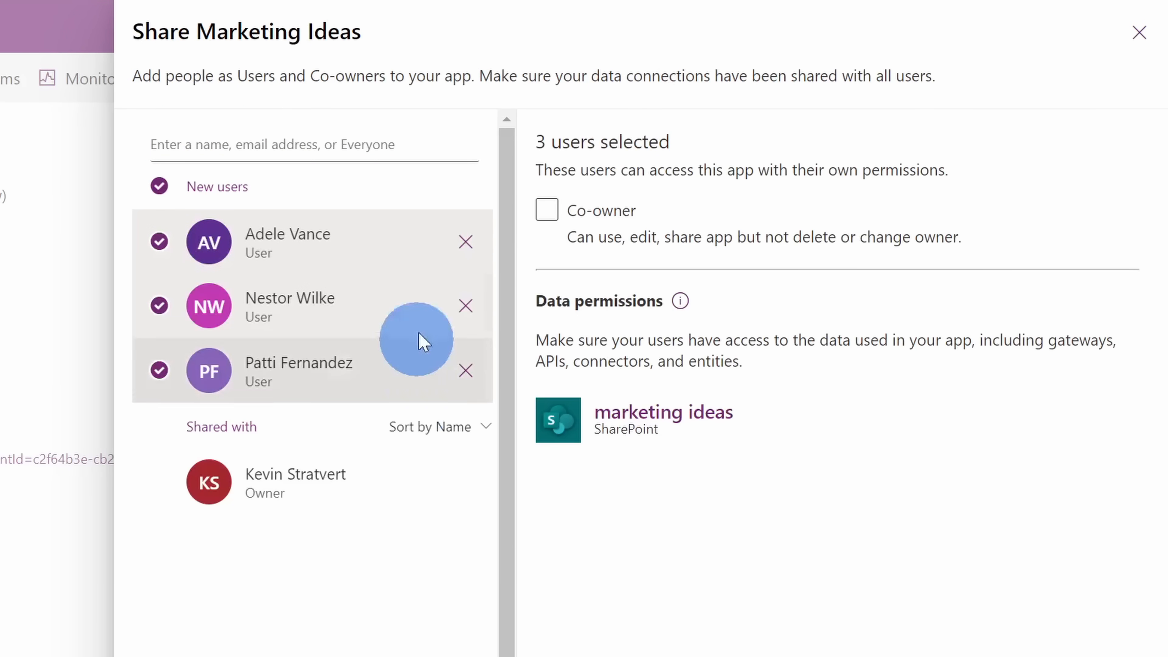
pyautogui.moveTo(460, 366)
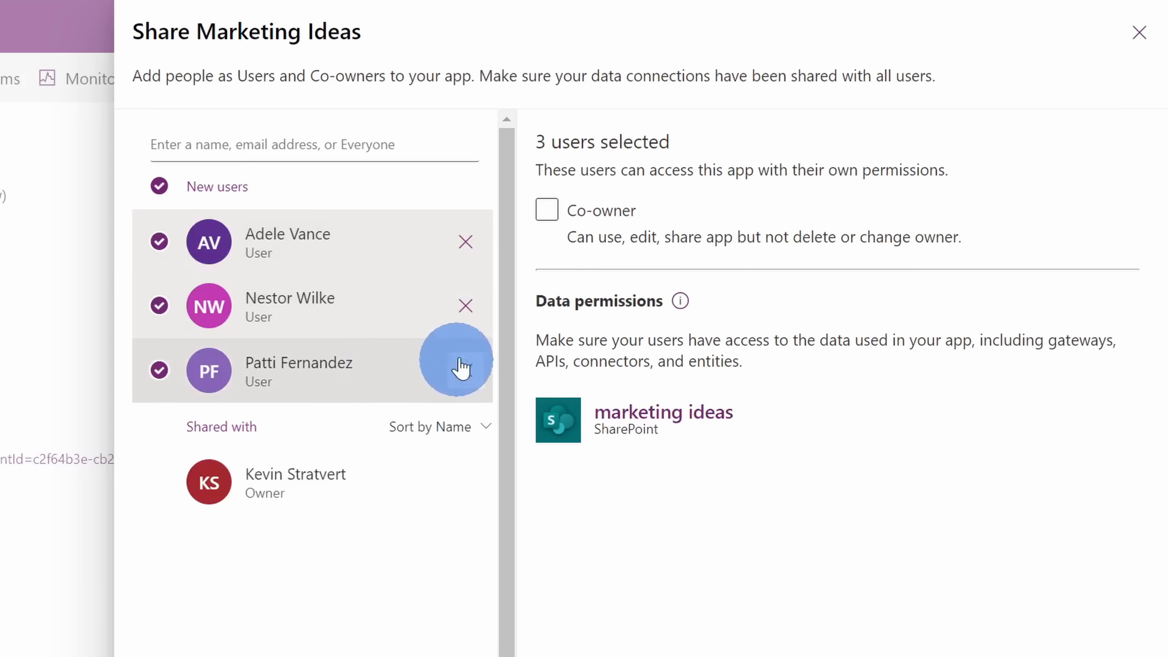
pyautogui.click(546, 209)
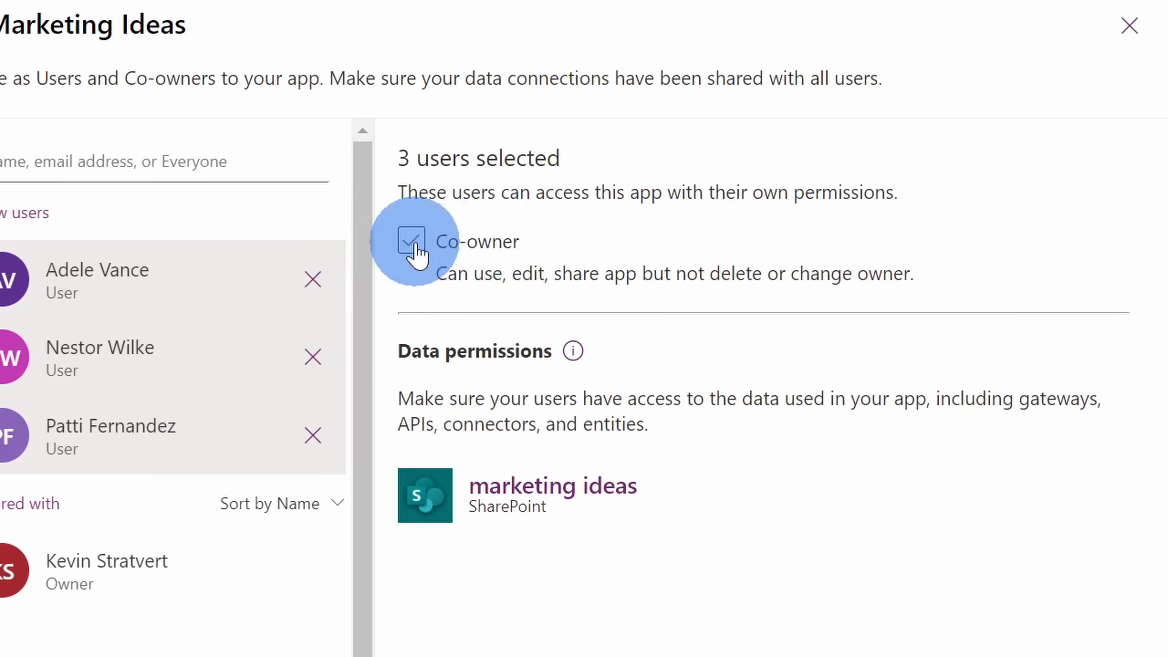
pyautogui.click(410, 241)
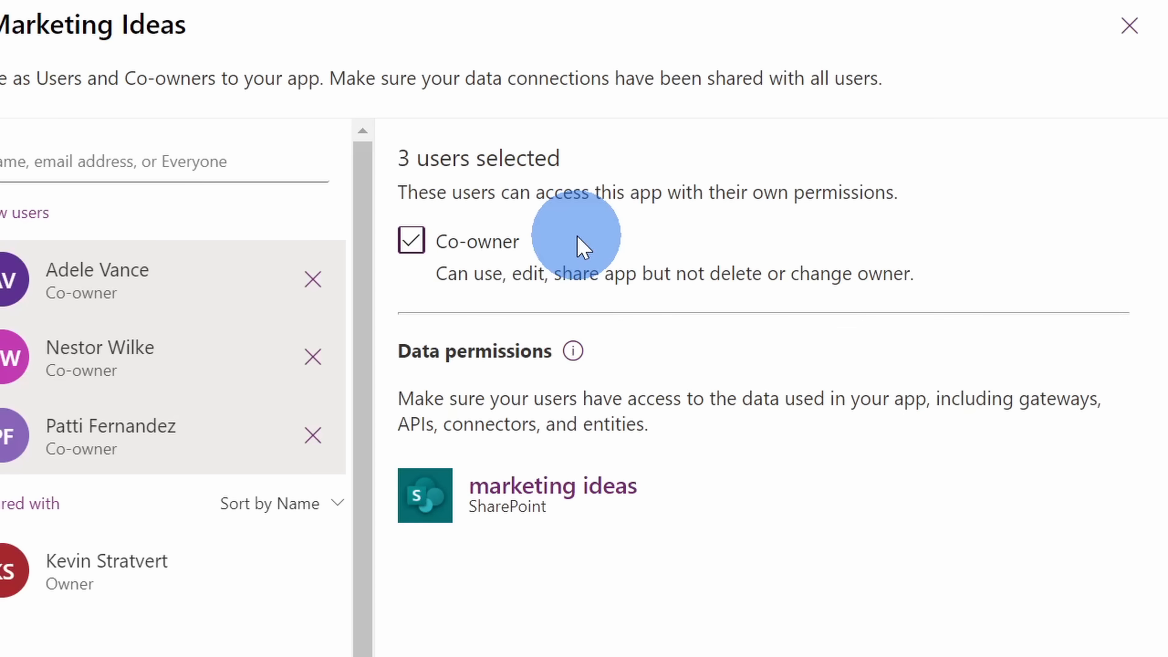
pyautogui.scroll(3)
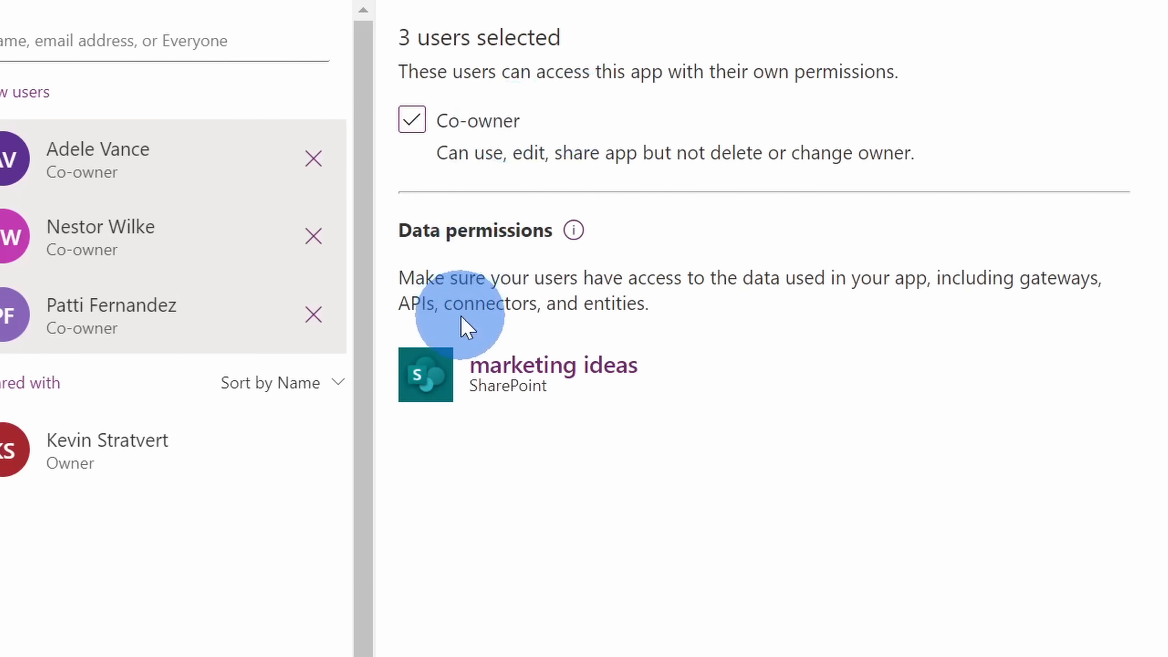
pyautogui.moveTo(667, 421)
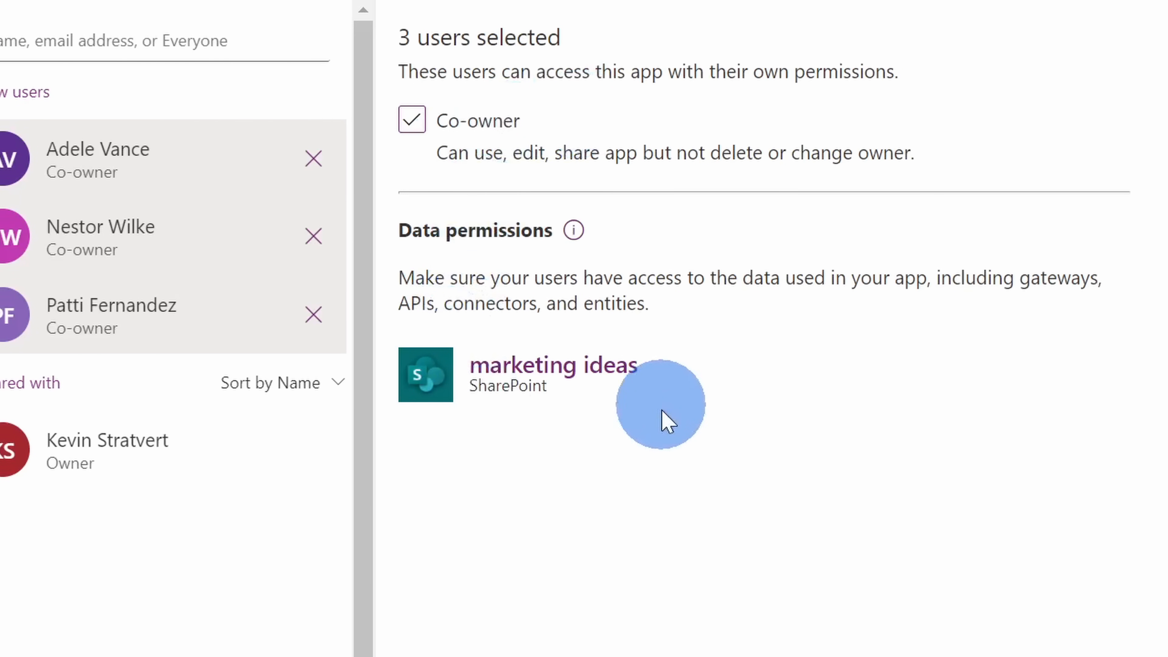
pyautogui.moveTo(655, 424)
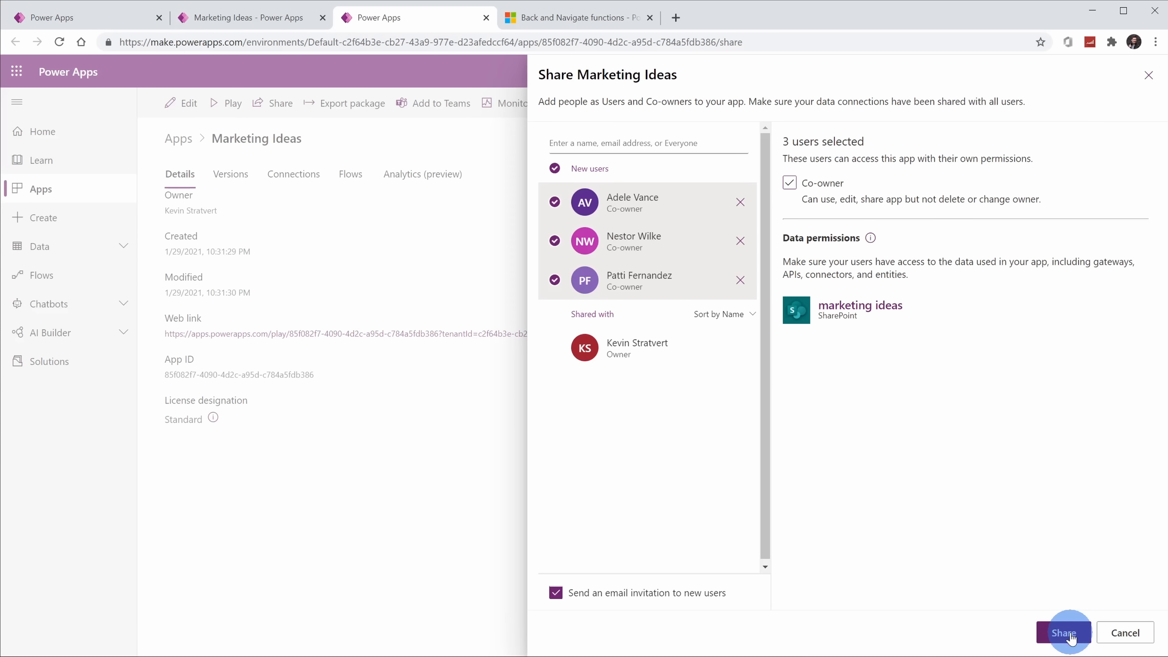
pyautogui.click(1061, 632)
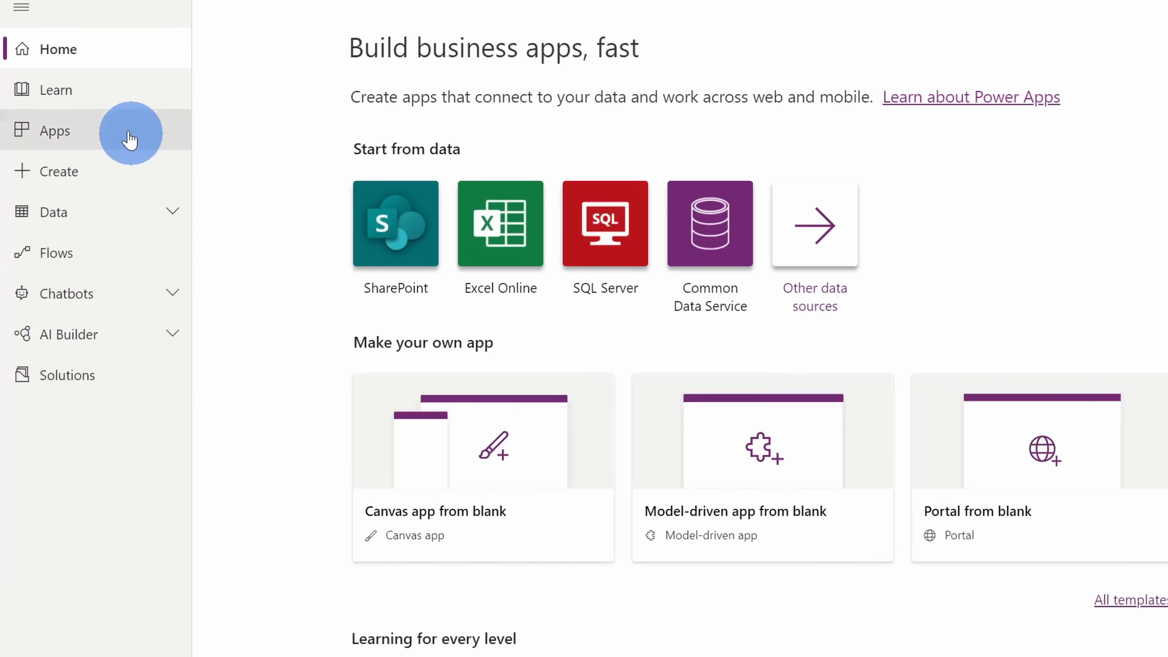
# Step: View the Marketing Ideas details page from the Apps list and follow its web link
pyautogui.click(54, 130)
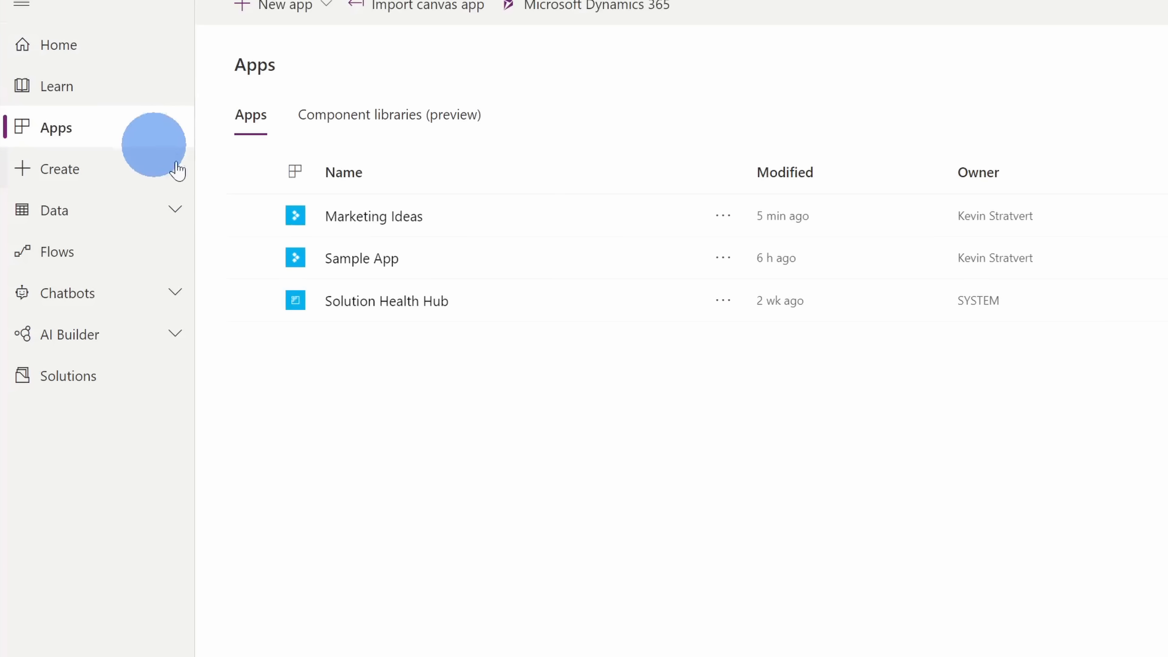
pyautogui.moveTo(374, 215)
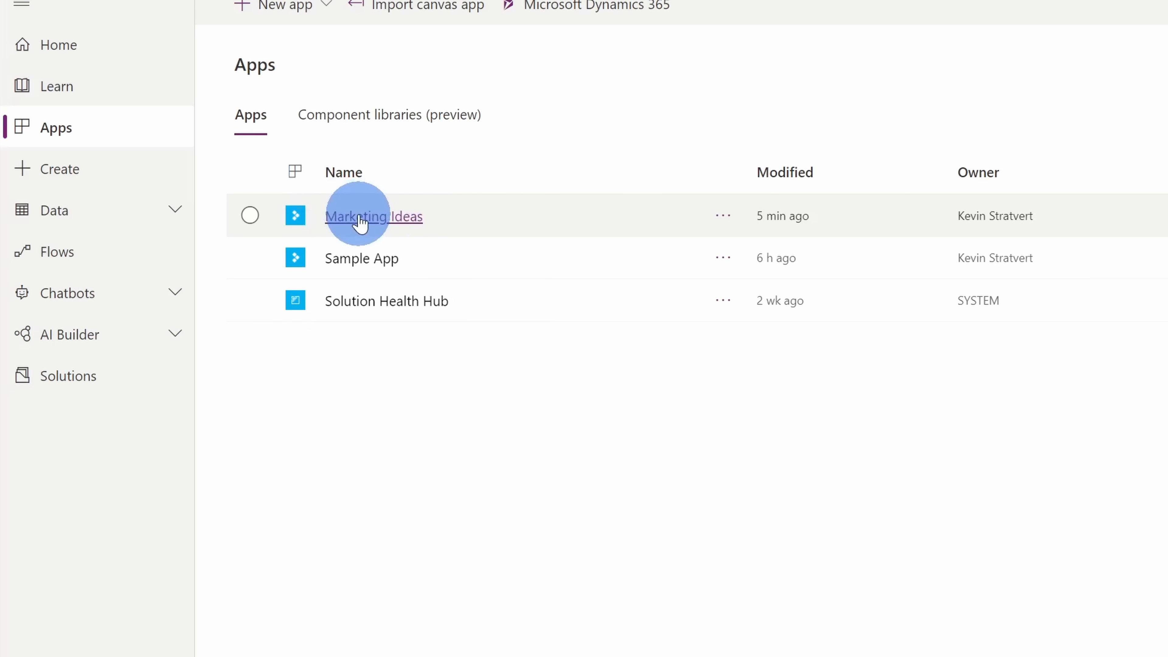
pyautogui.moveTo(577, 225)
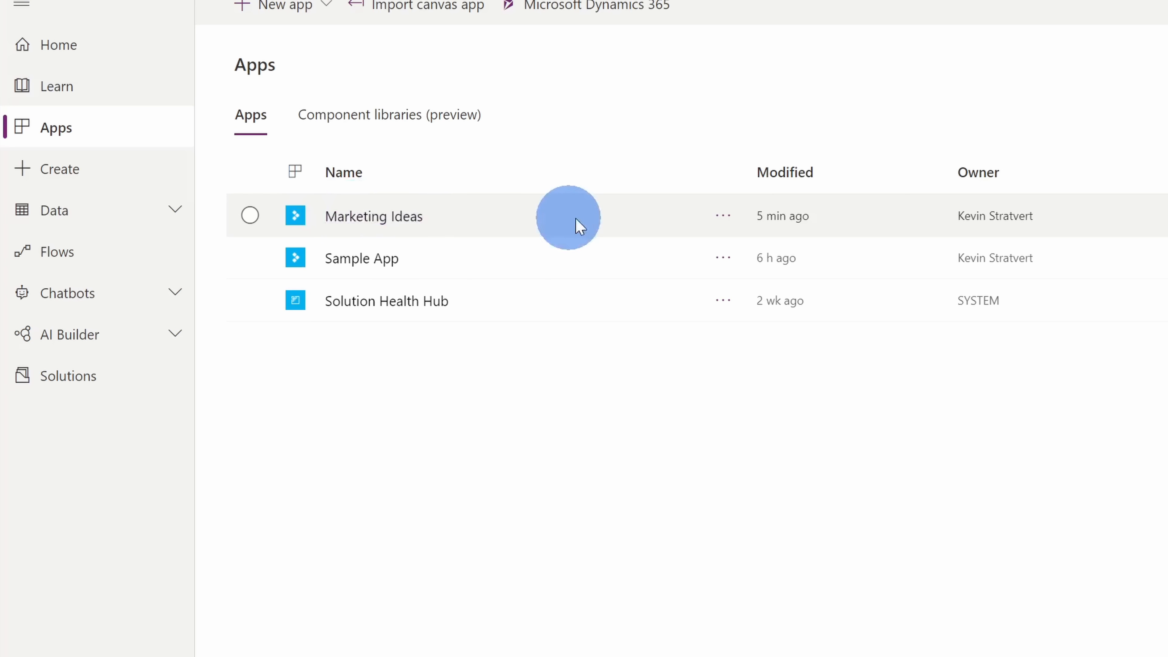
pyautogui.click(720, 216)
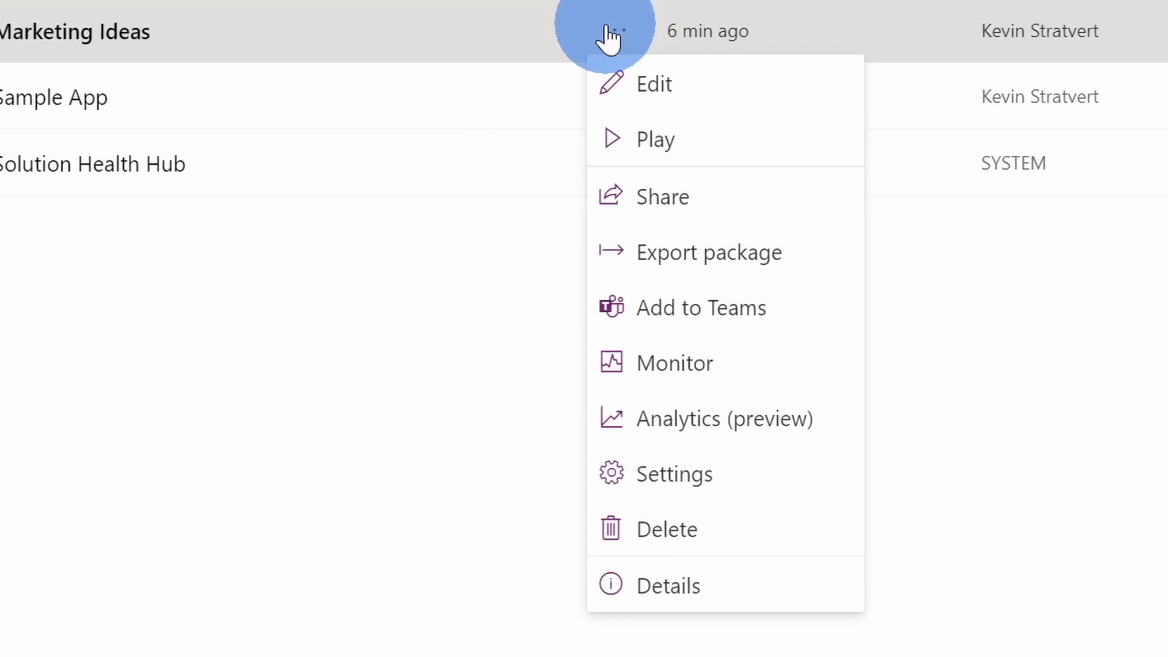
pyautogui.moveTo(611, 83)
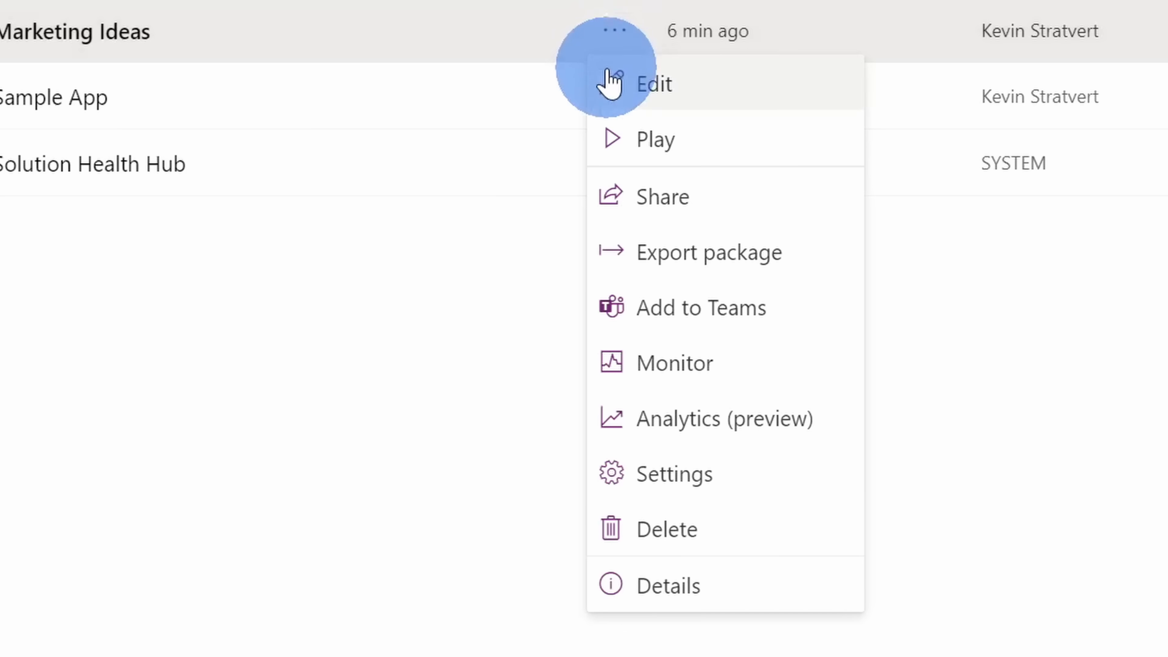
pyautogui.moveTo(774, 196)
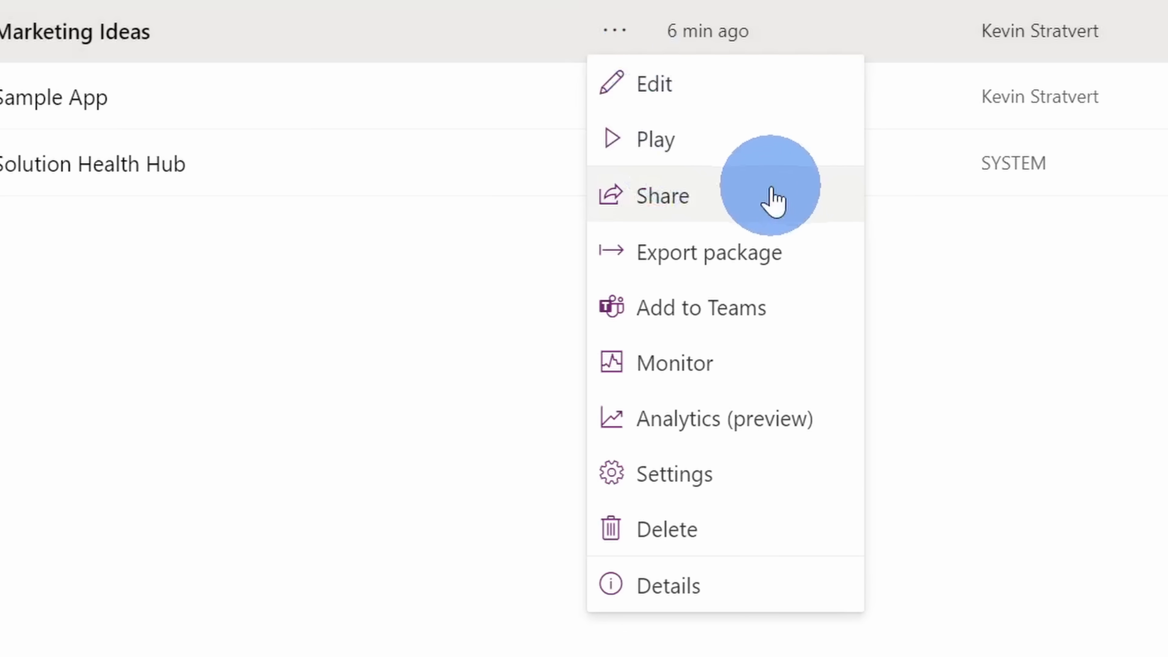
pyautogui.moveTo(816, 261)
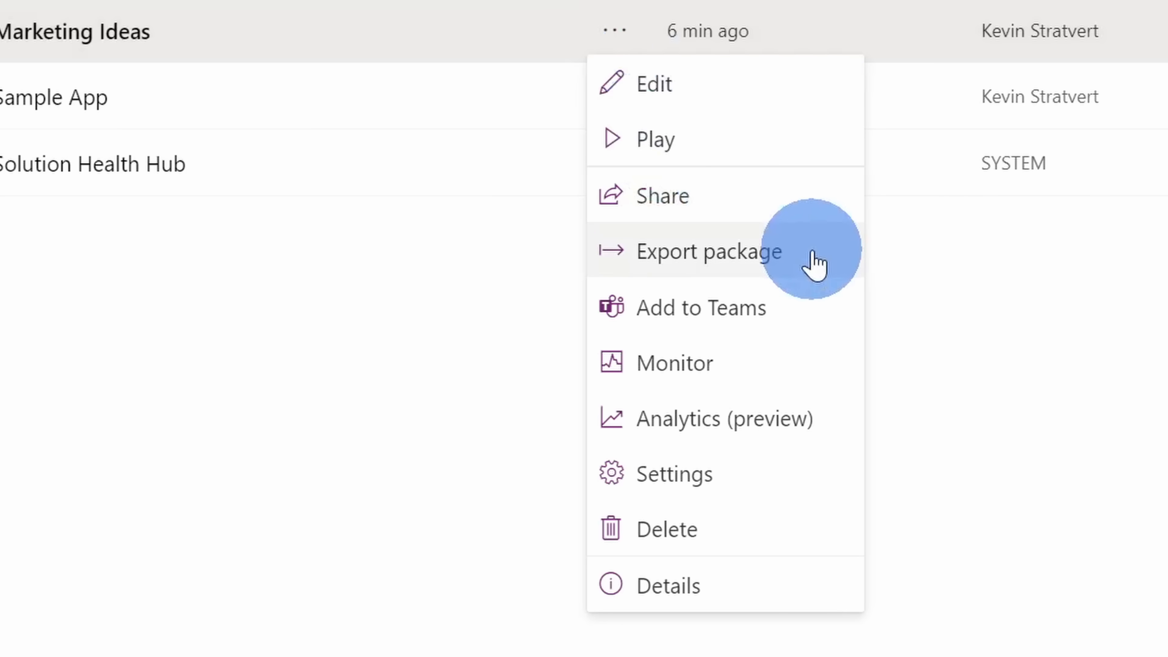
pyautogui.moveTo(796, 318)
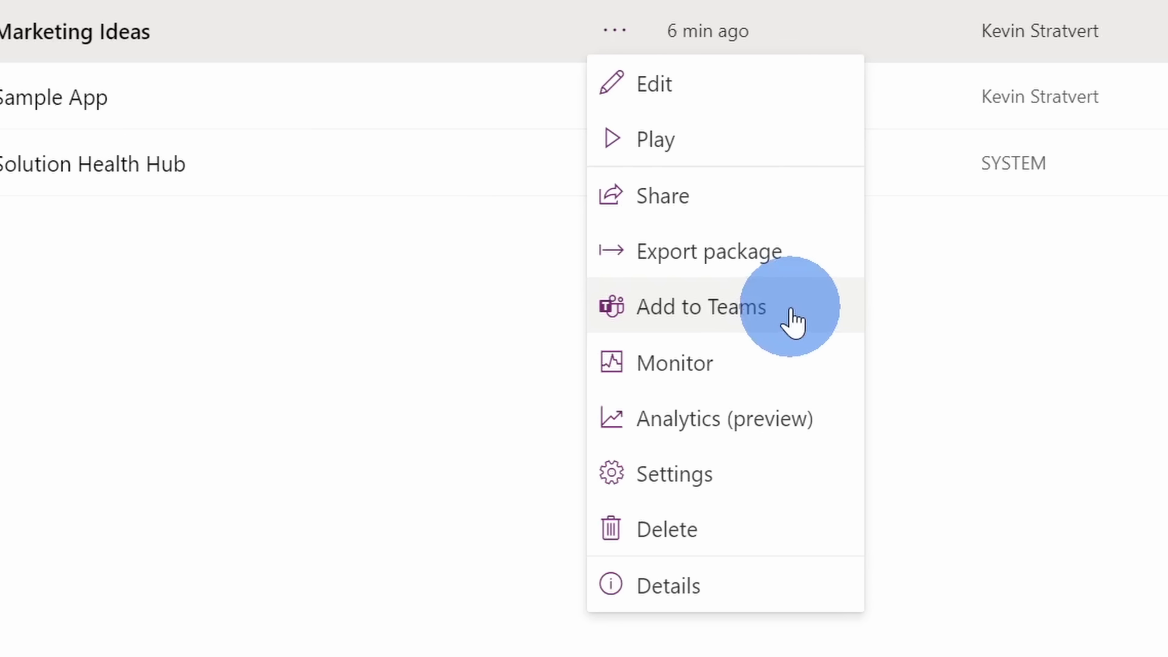
pyautogui.moveTo(704, 529)
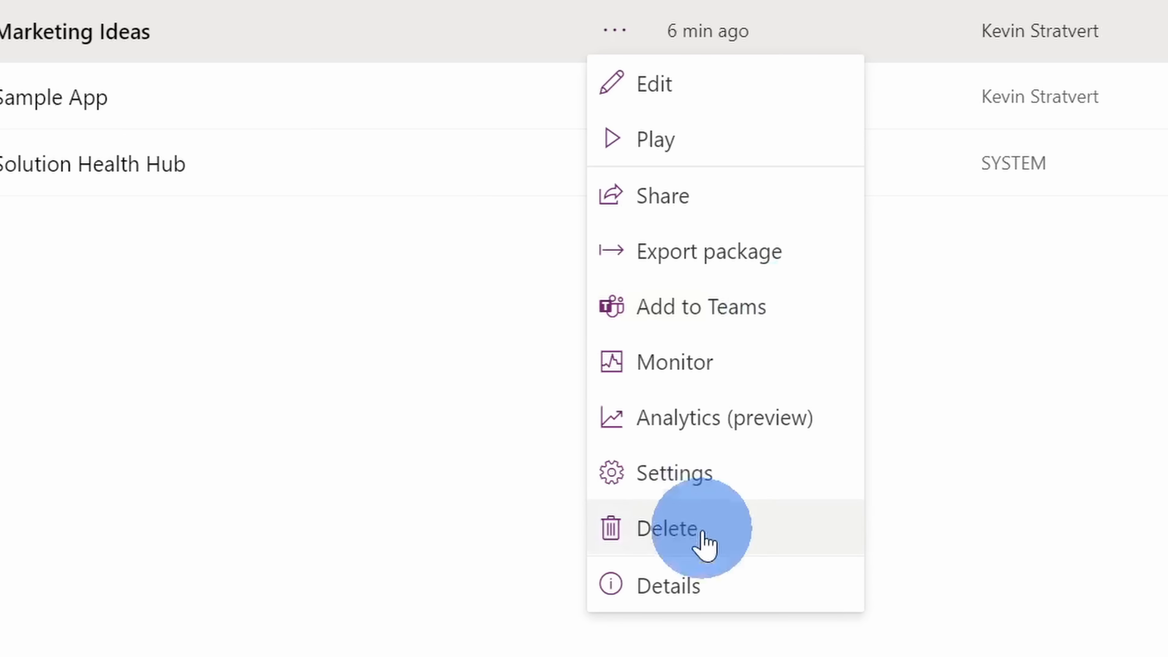
pyautogui.click(668, 586)
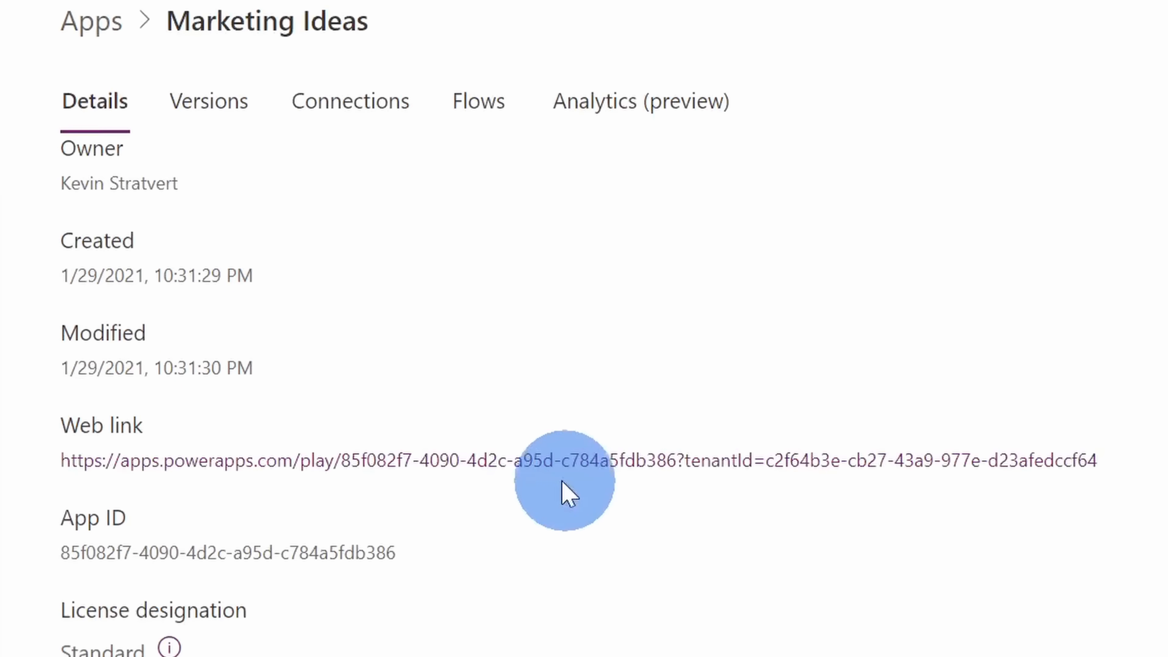
pyautogui.moveTo(708, 473)
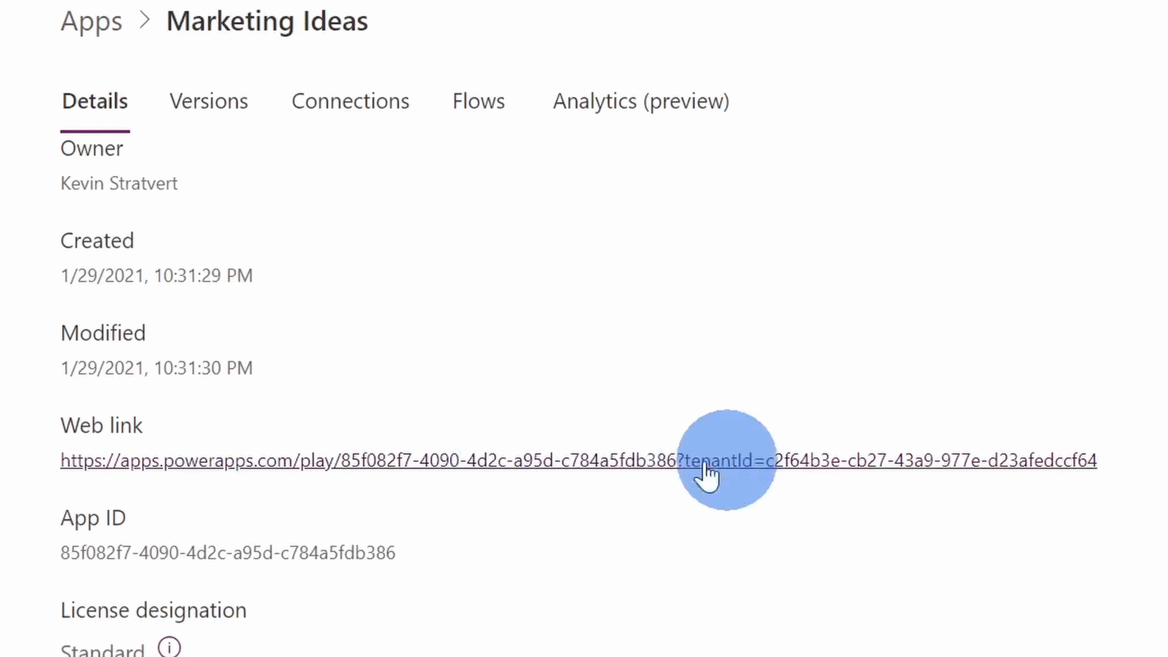
pyautogui.click(737, 17)
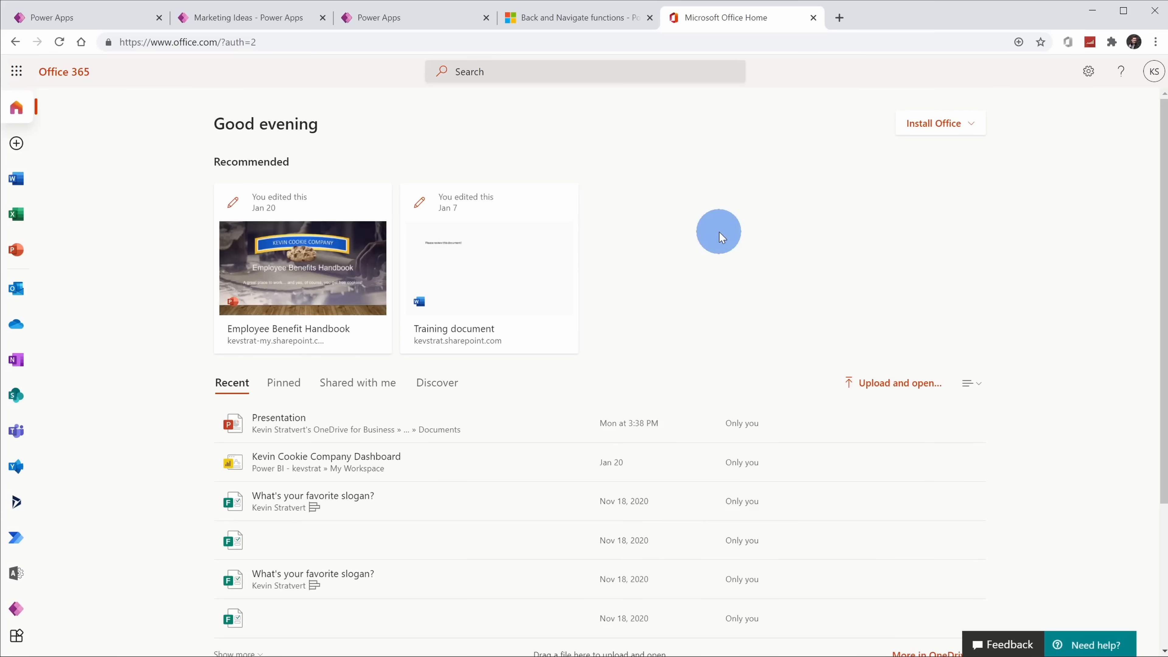
pyautogui.moveTo(799, 216)
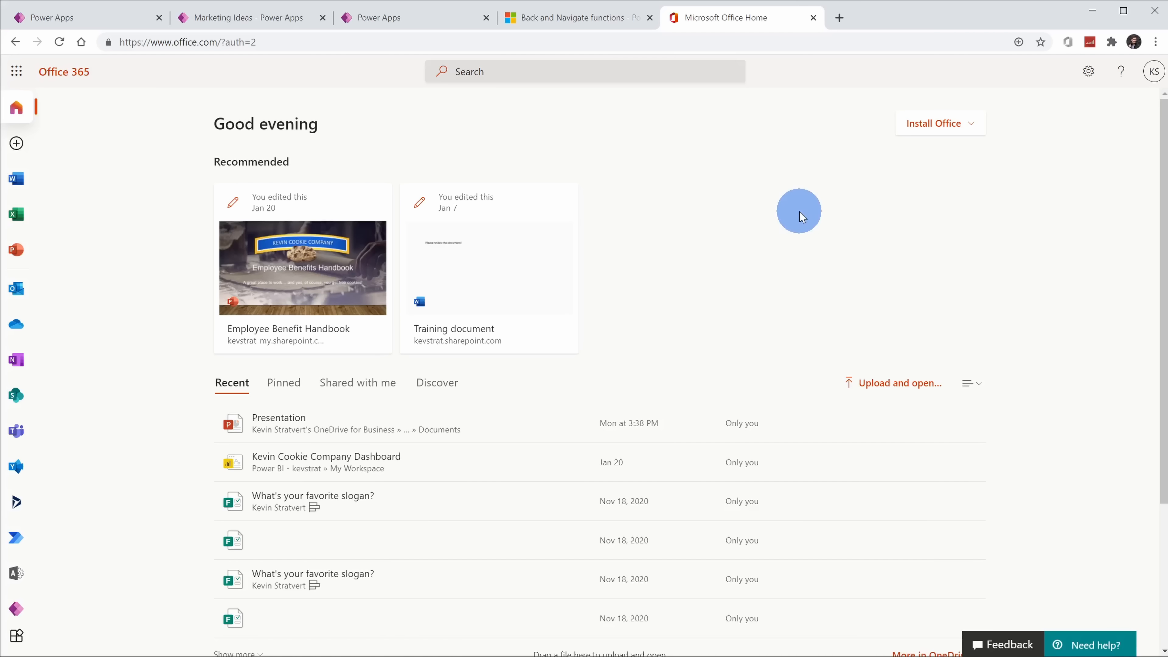
pyautogui.moveTo(16, 635)
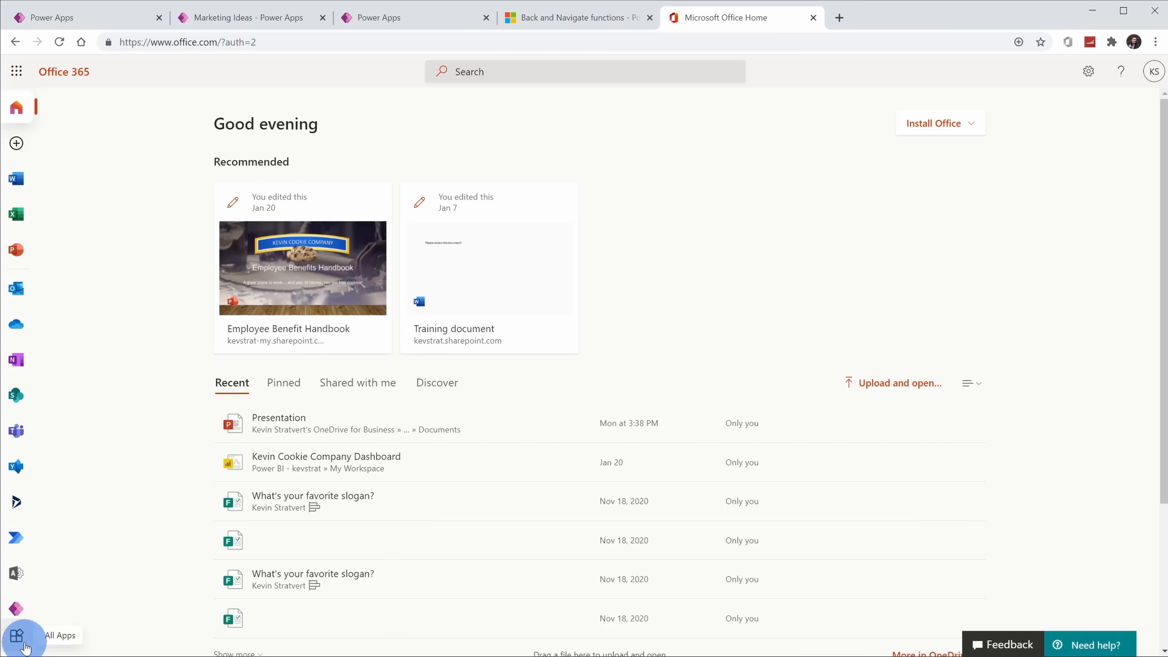
# Step: Show the Business Apps section of the Office 365 app catalogue and pick Sample App
pyautogui.click(16, 634)
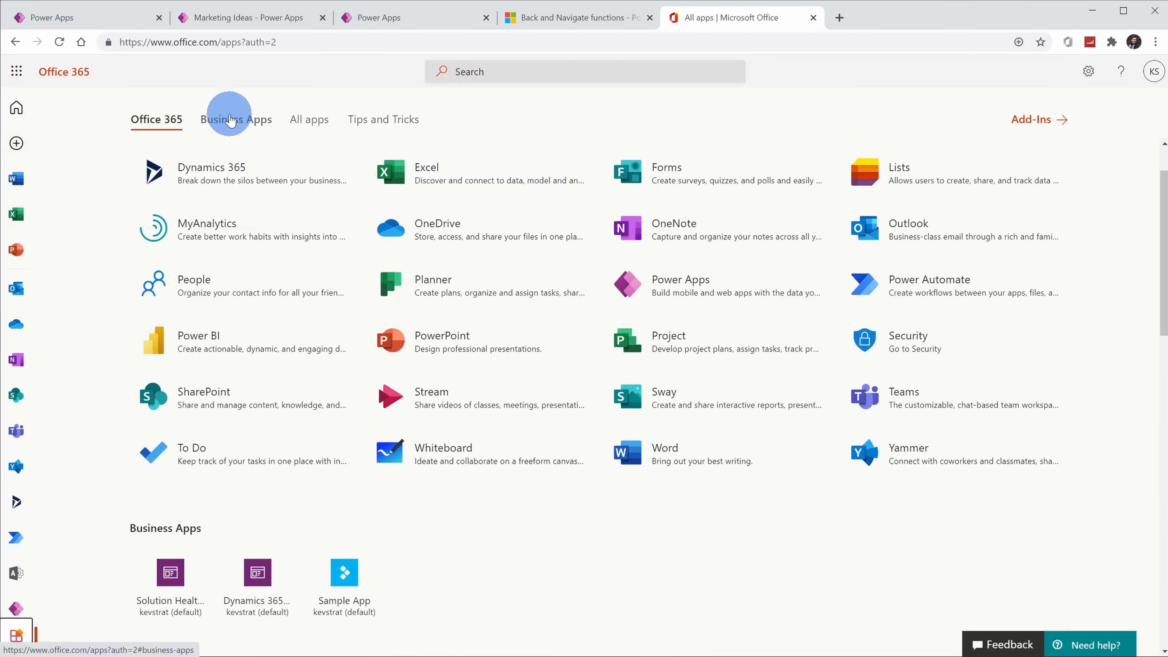
pyautogui.click(237, 120)
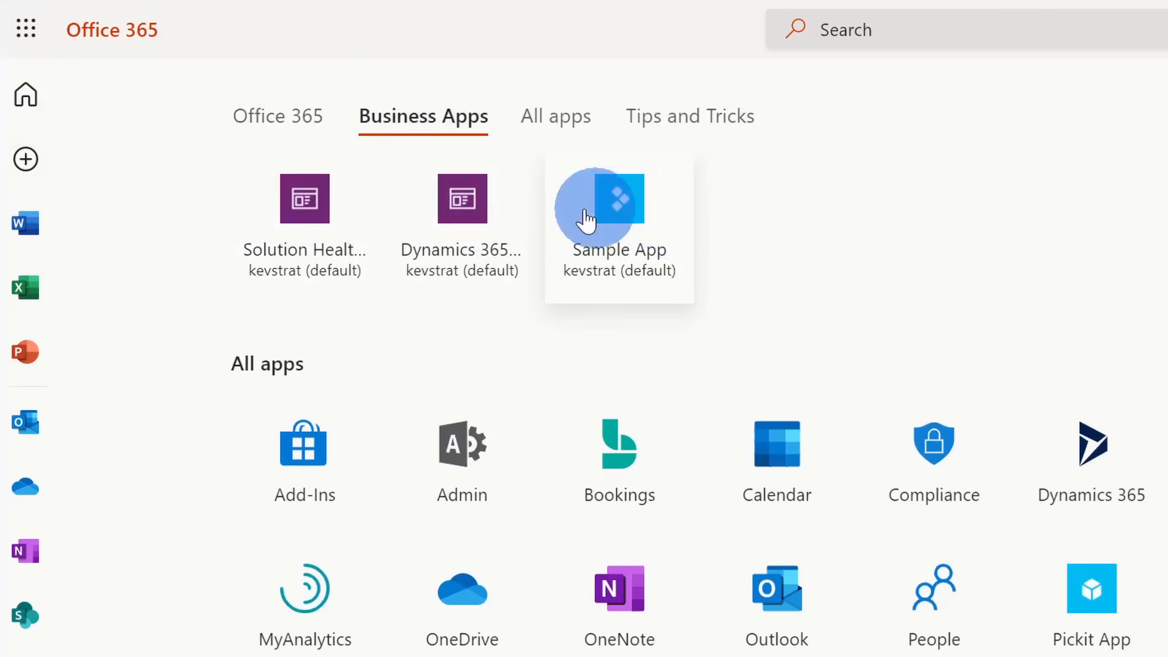
pyautogui.moveTo(703, 261)
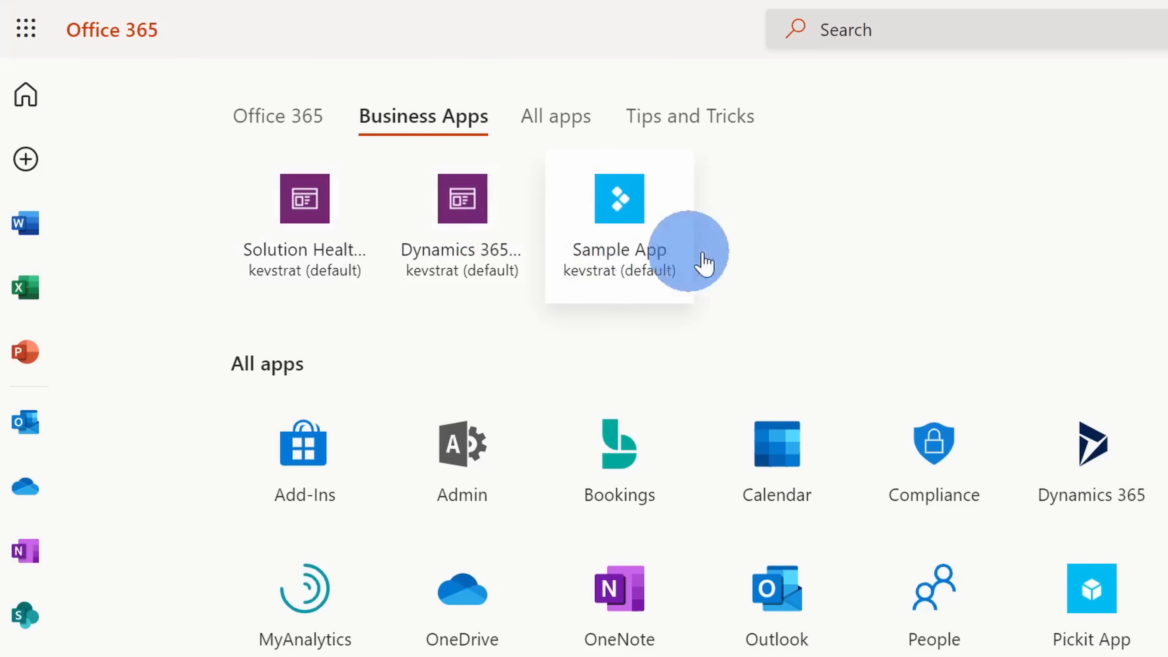
pyautogui.click(279, 115)
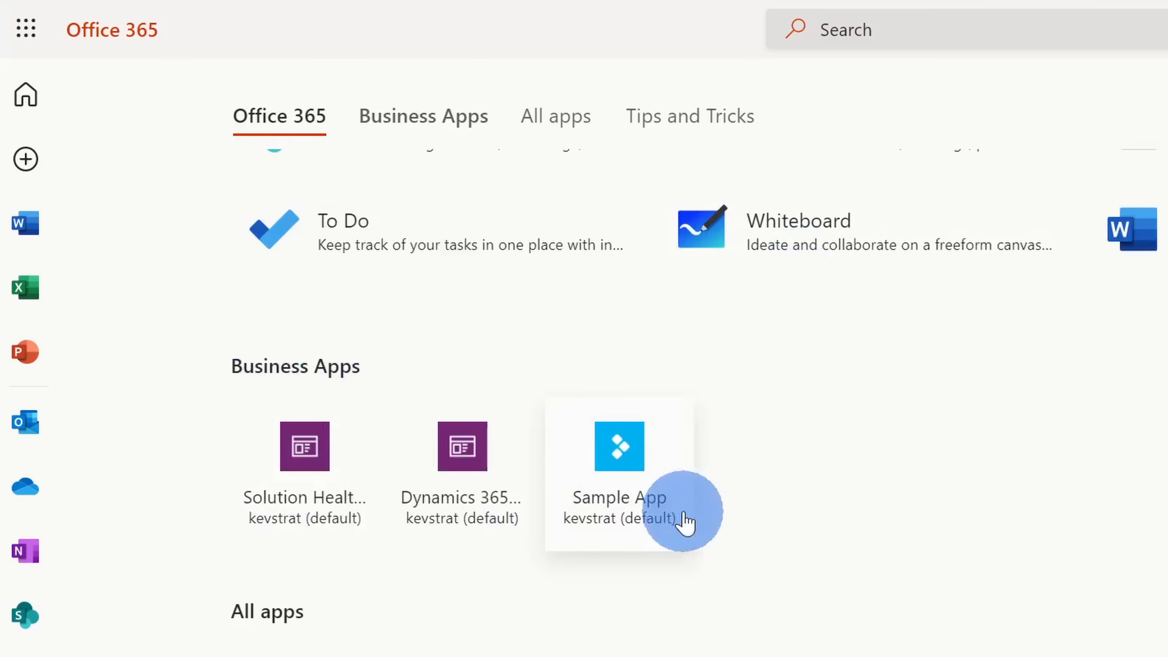
pyautogui.click(617, 447)
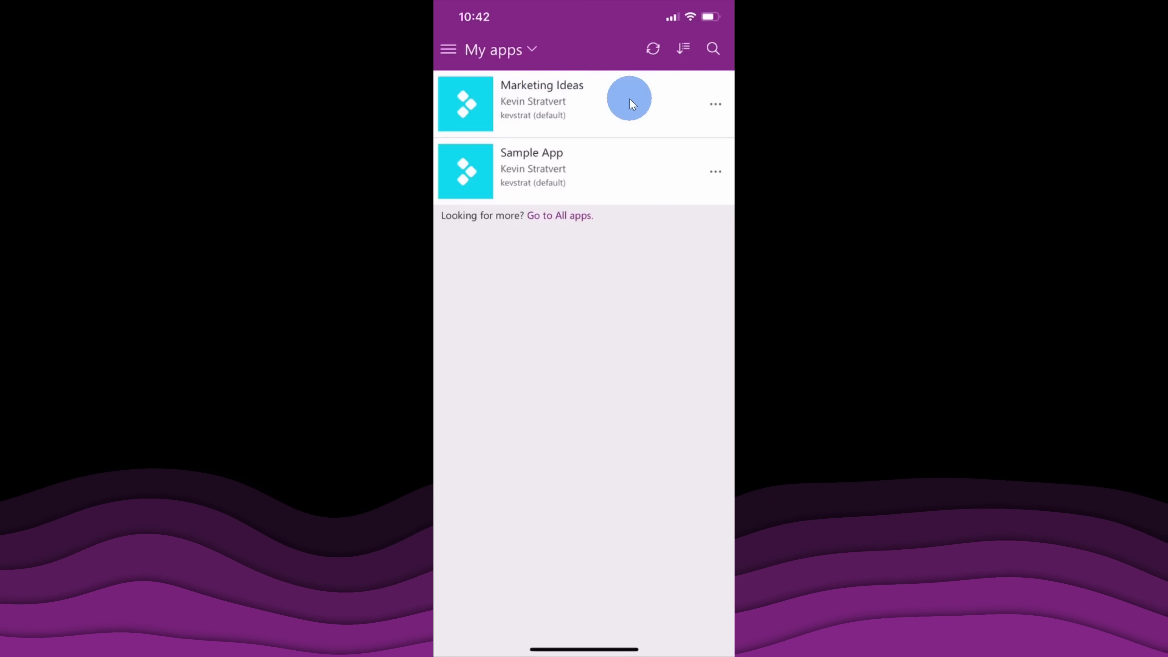
pyautogui.moveTo(585, 97)
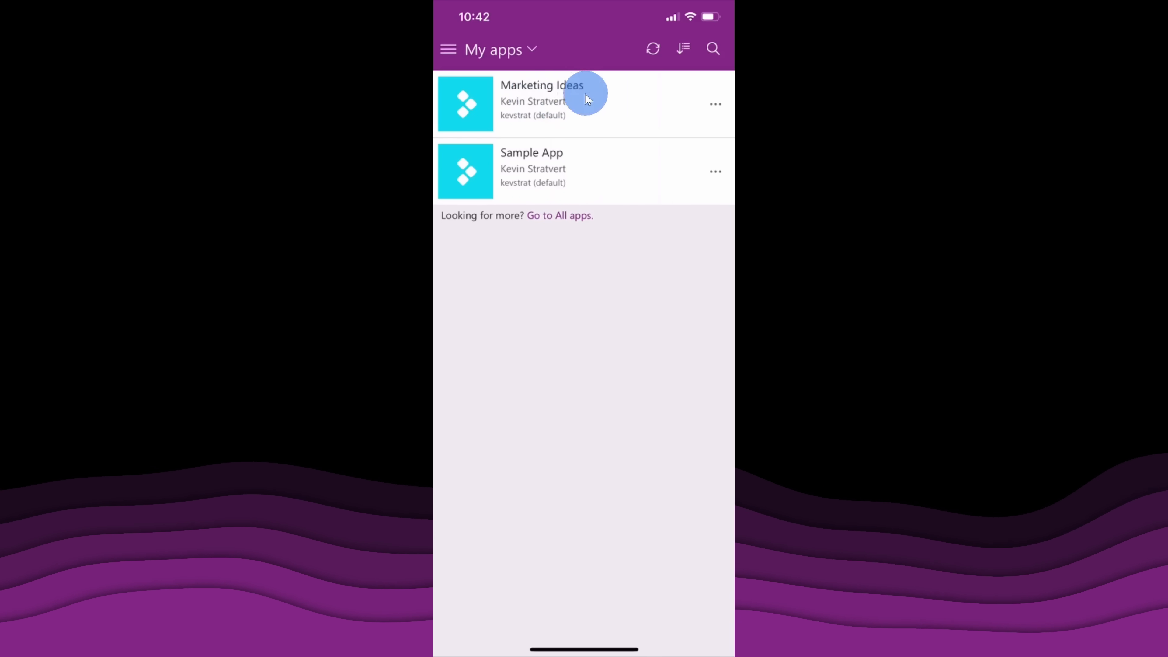
# Step: Run Marketing Ideas on the phone and tap the frown to reach the cookie screen
pyautogui.click(542, 103)
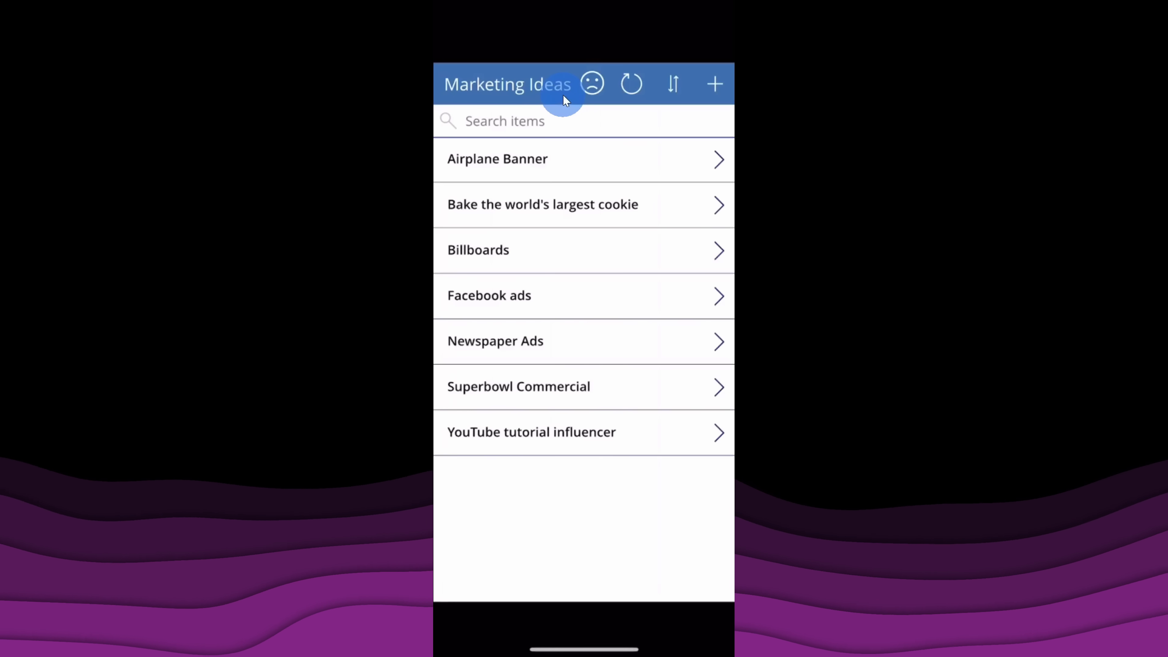
pyautogui.moveTo(634, 368)
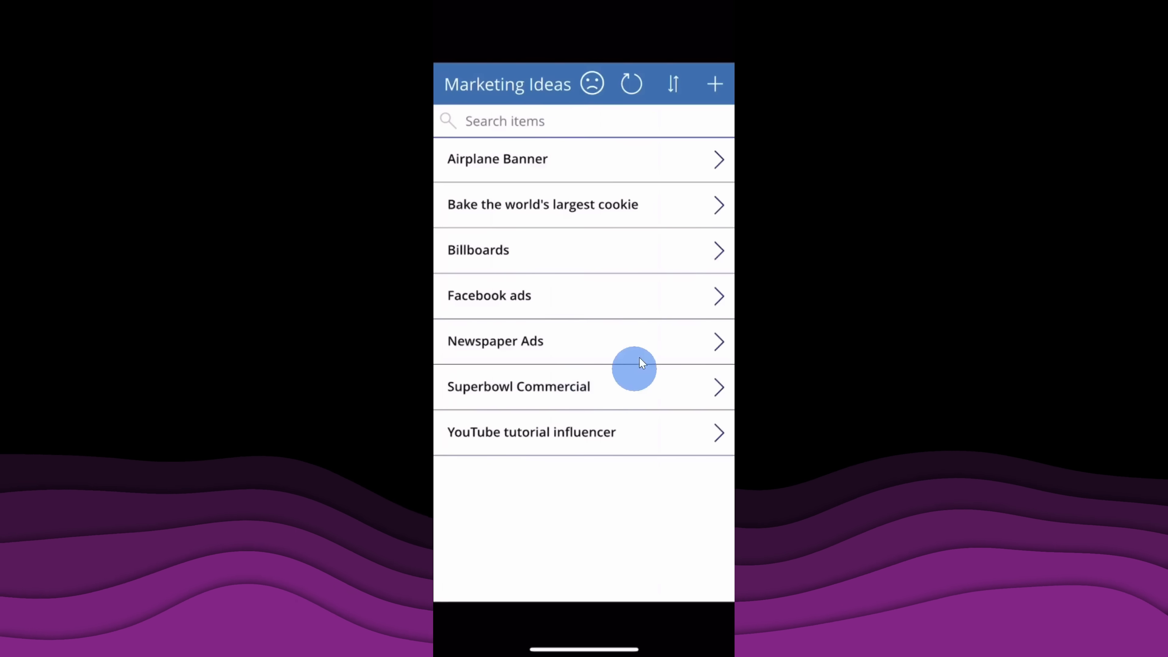
pyautogui.moveTo(651, 330)
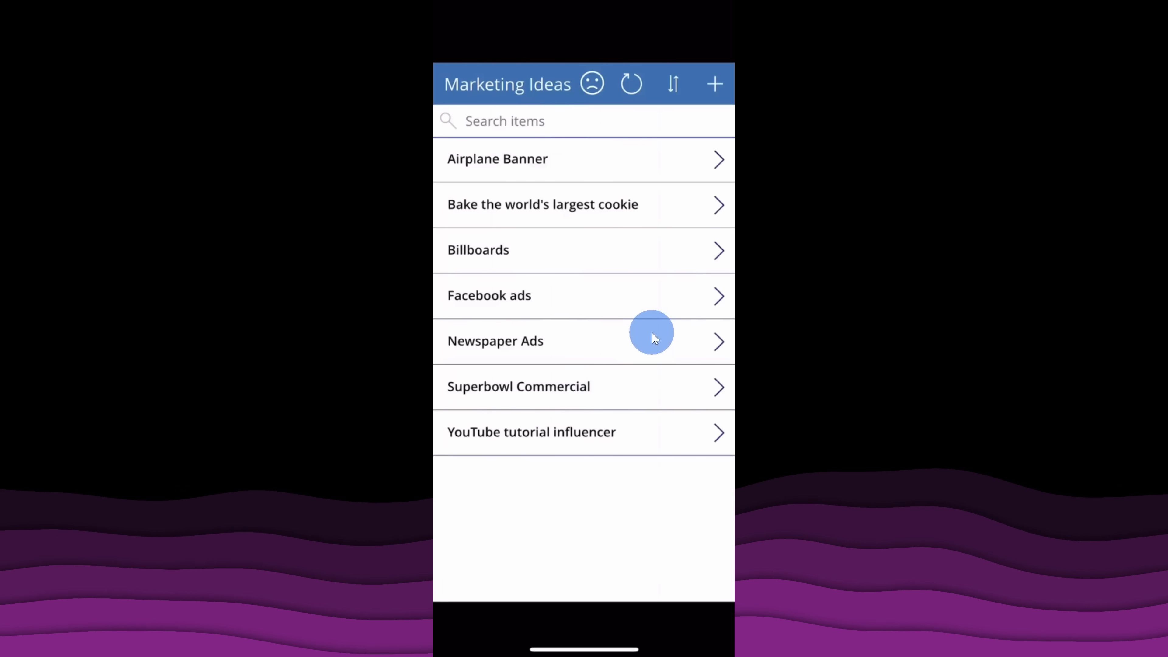
pyautogui.moveTo(591, 84)
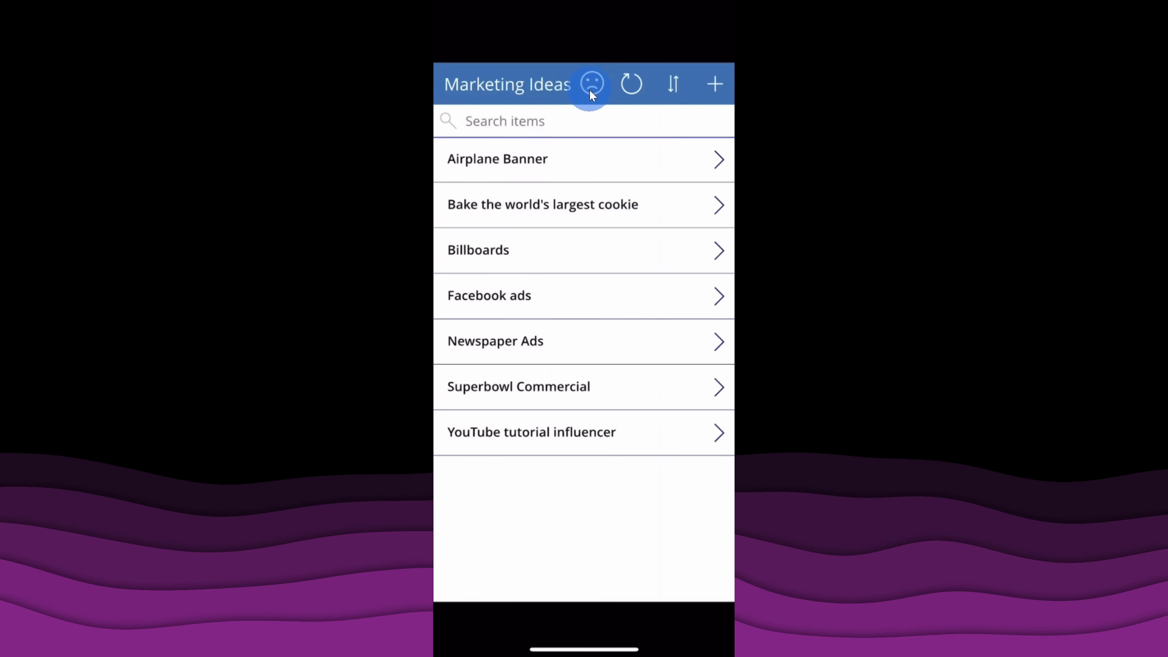
pyautogui.click(591, 83)
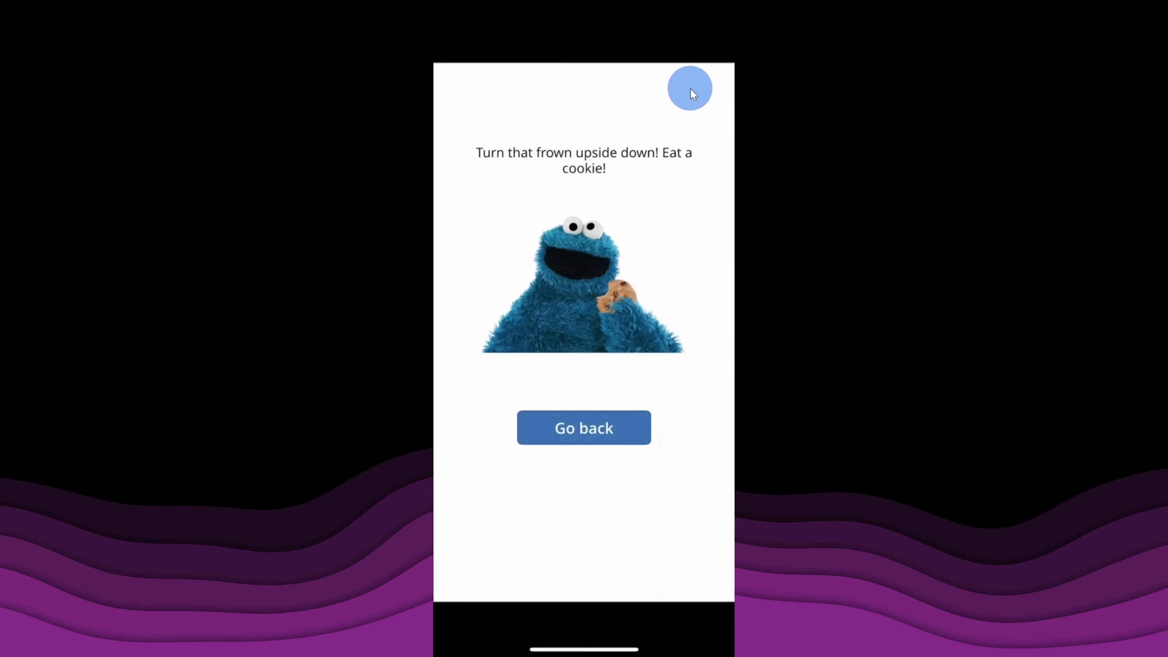